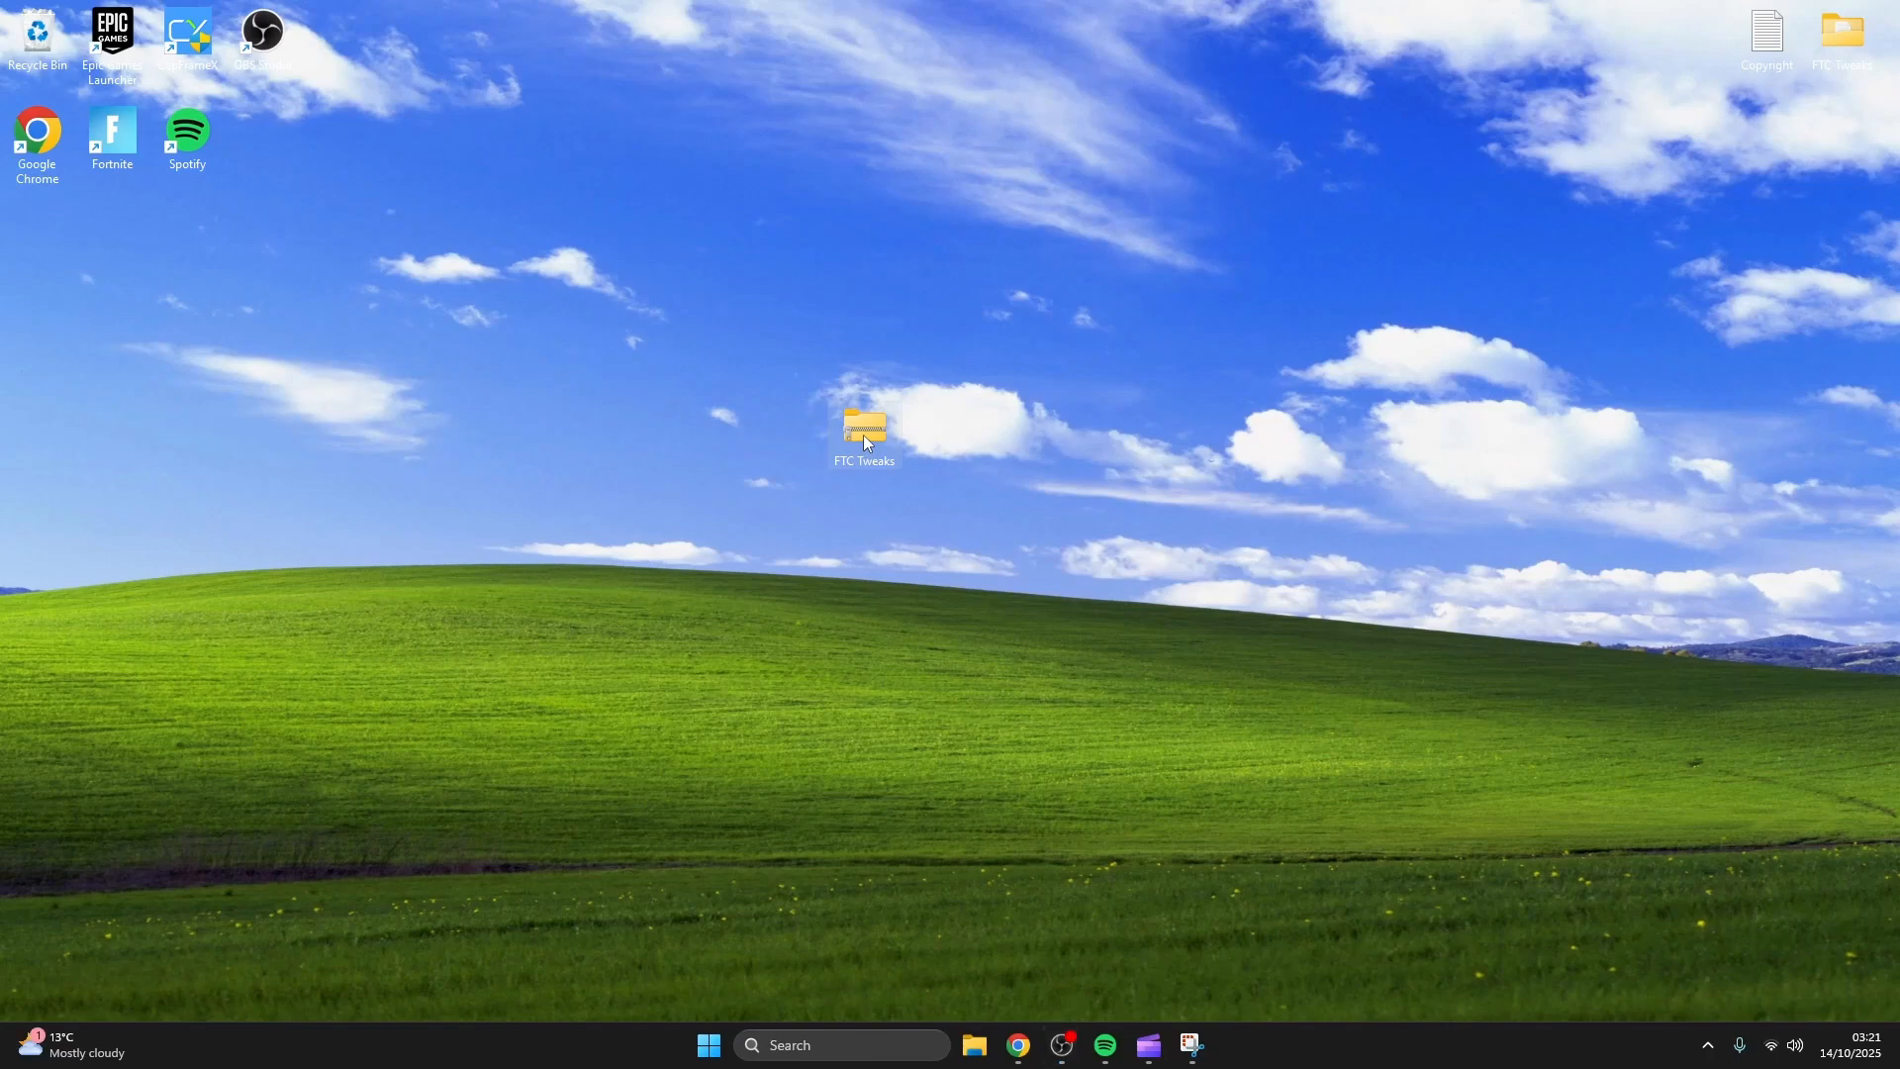
# Navigate into FTC Tweaks and its 1 Restore Point folder to reach the Restore Point shortcut.
pyautogui.rightClick(862, 428)
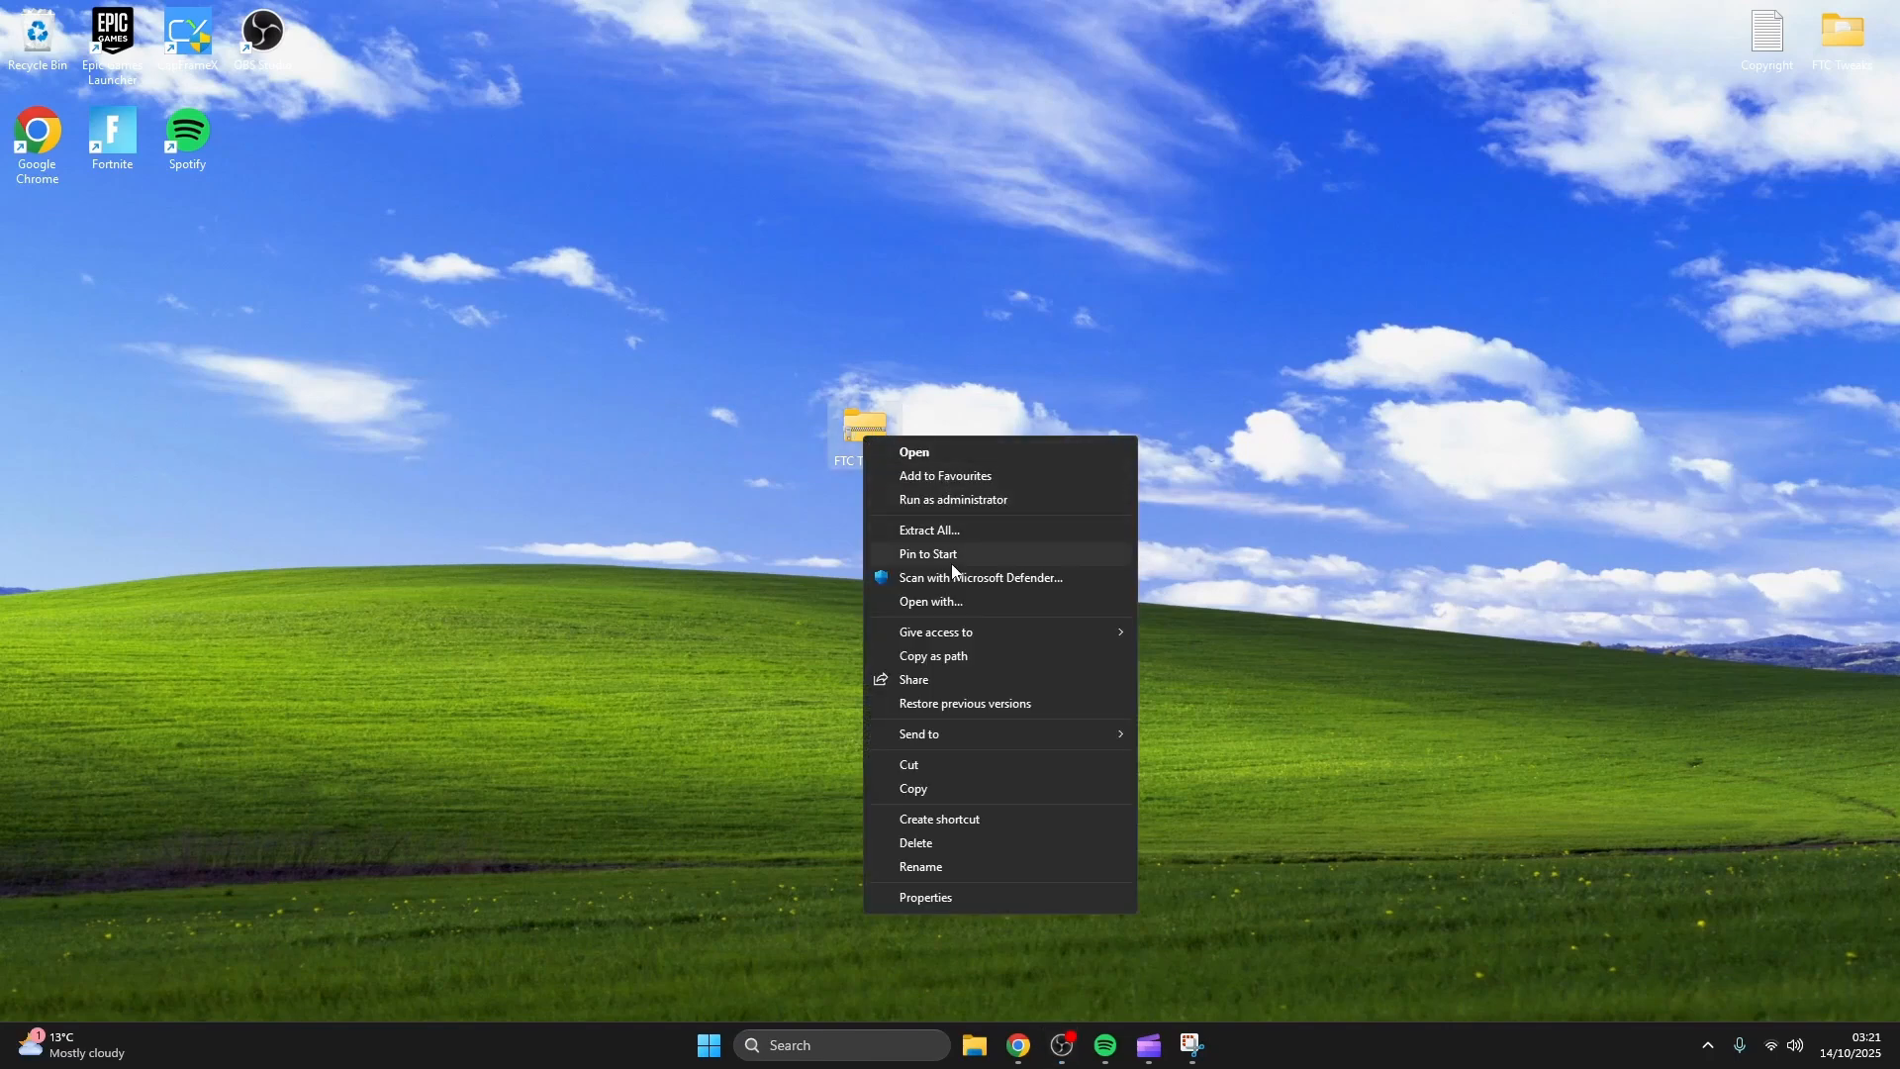
pyautogui.click(1128, 710)
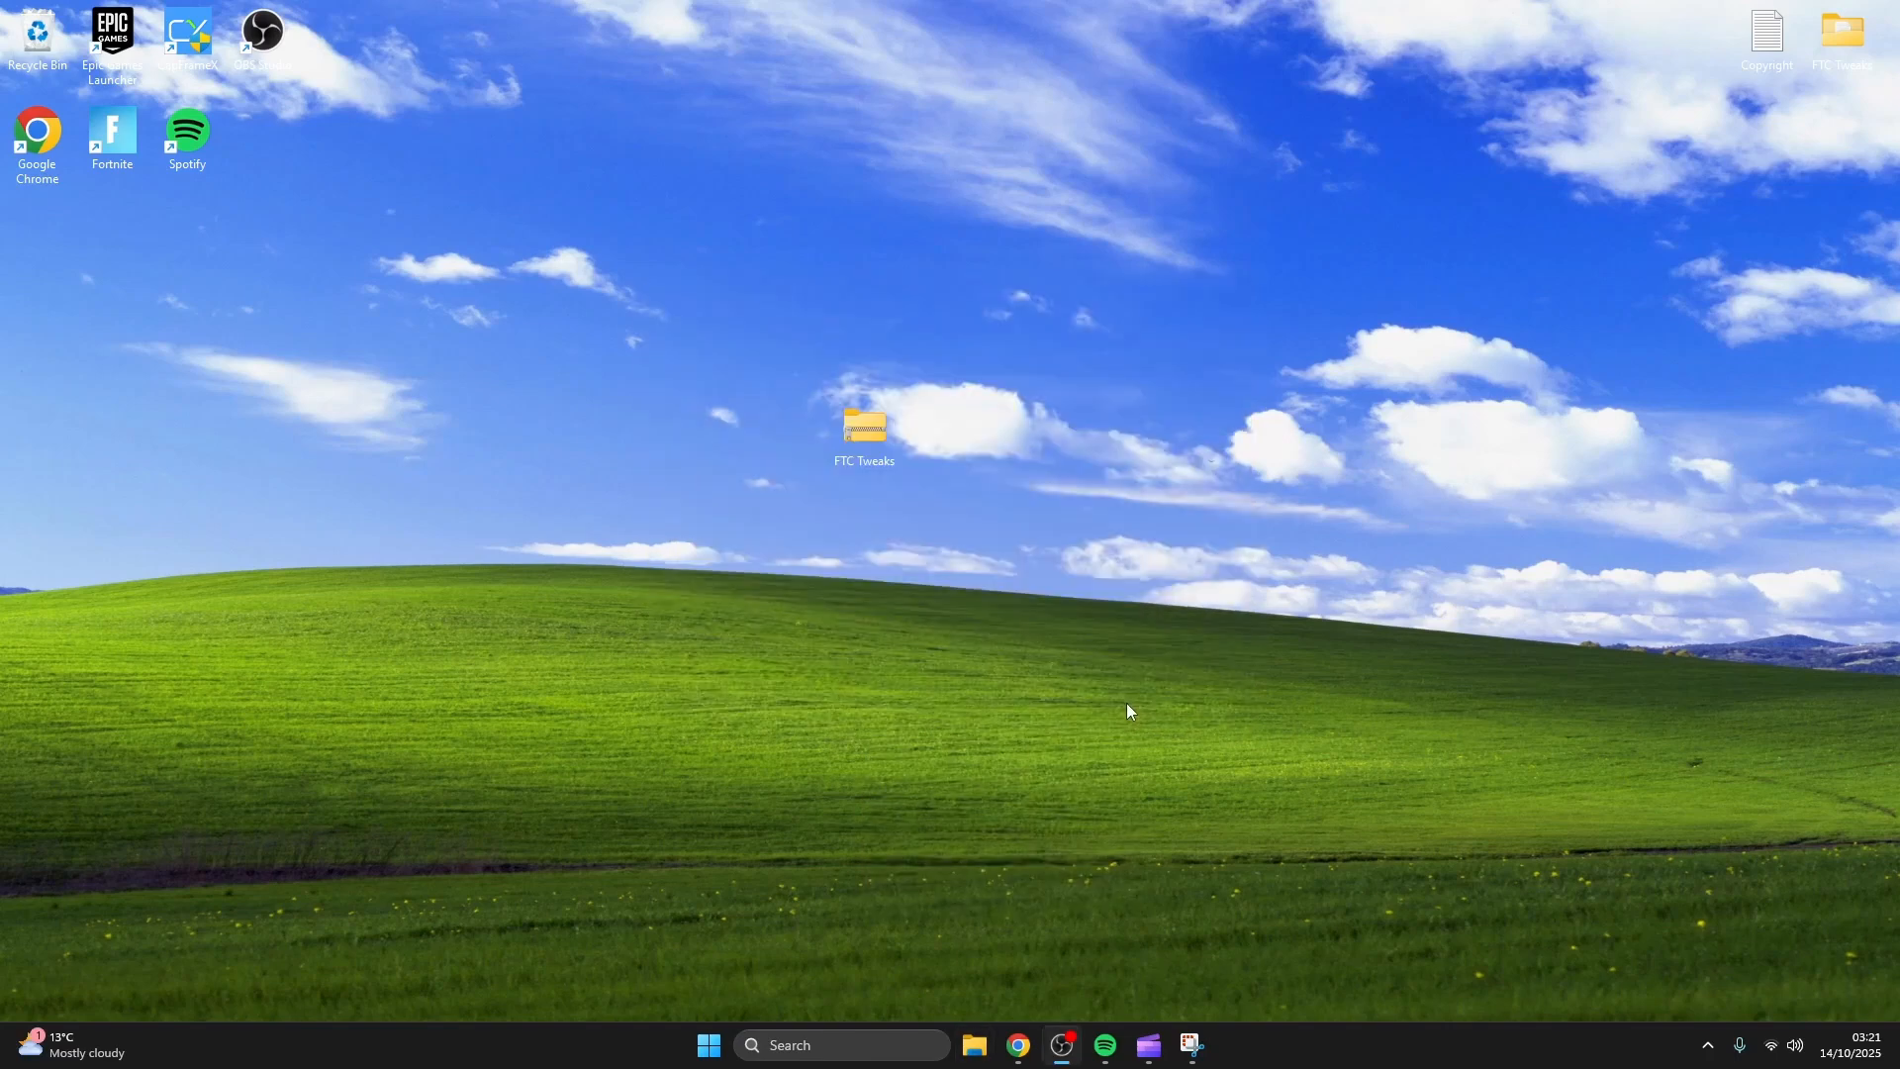
pyautogui.doubleClick(862, 428)
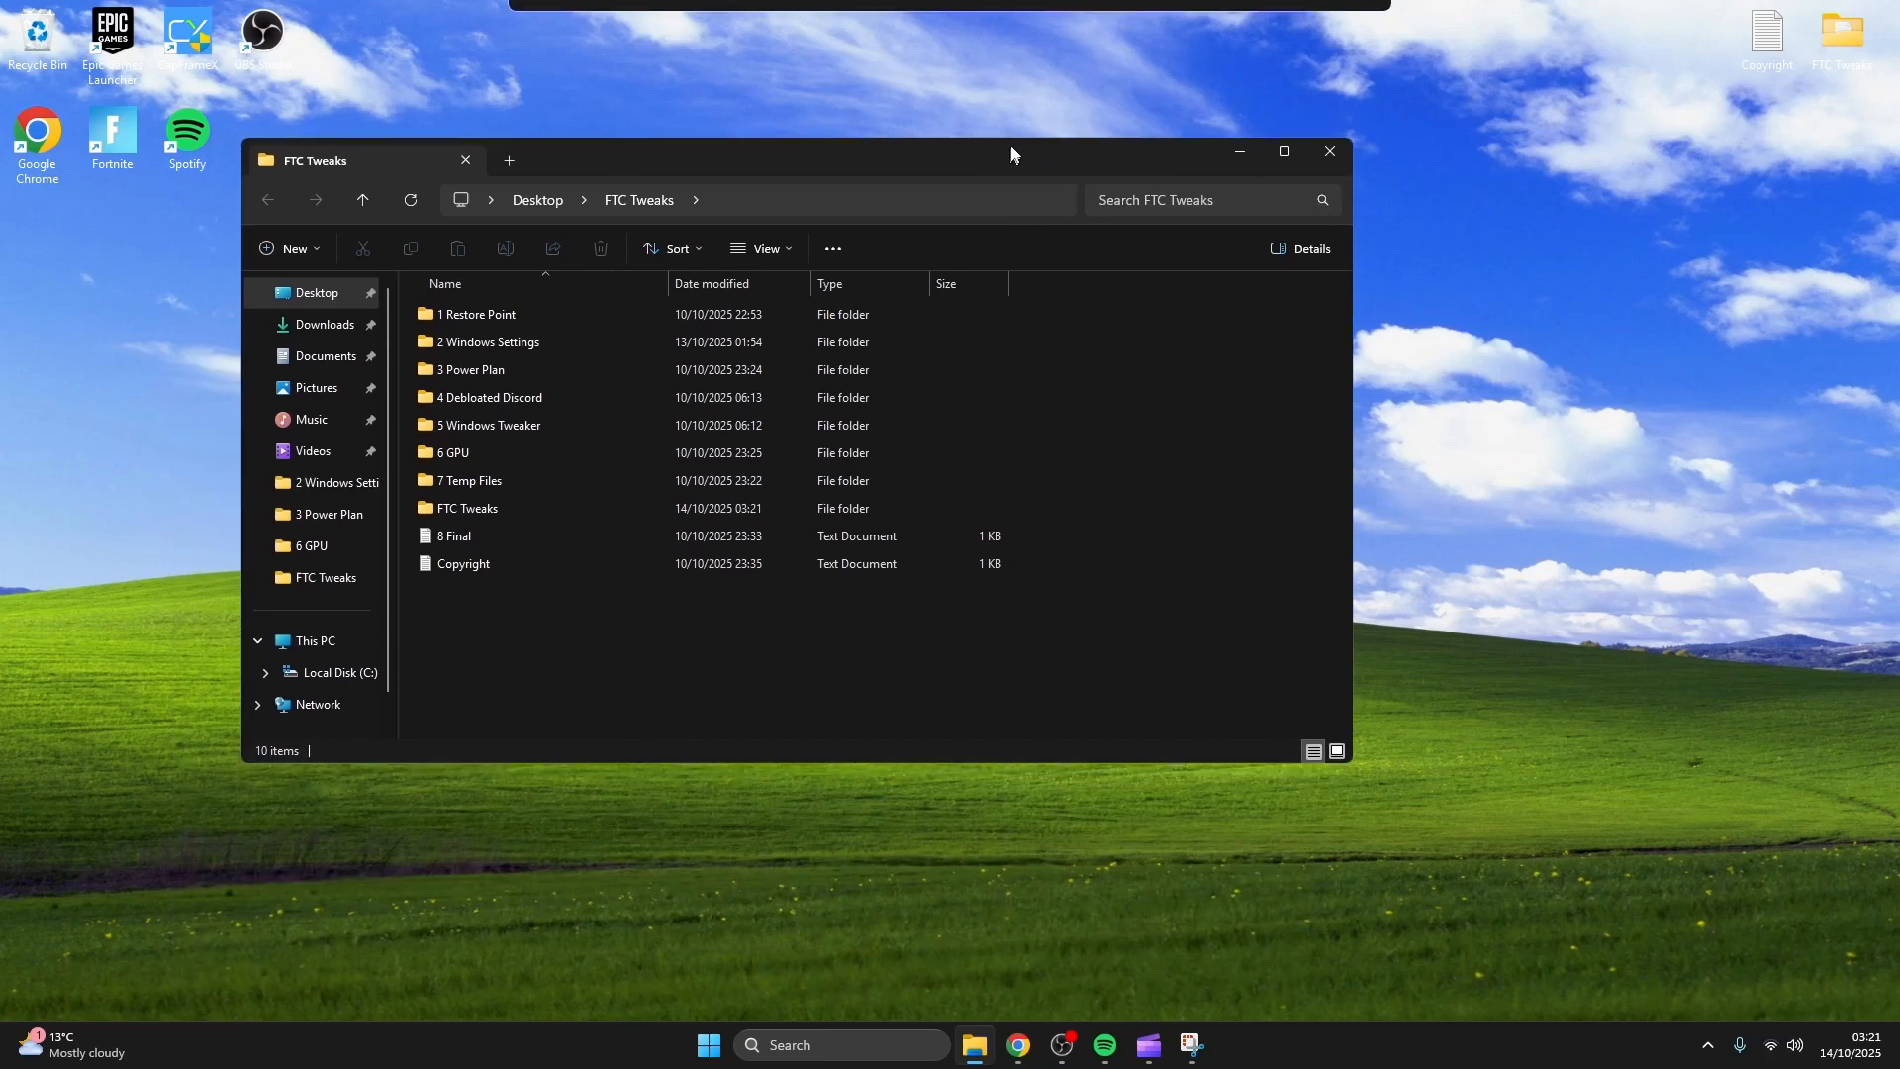
pyautogui.doubleClick(475, 313)
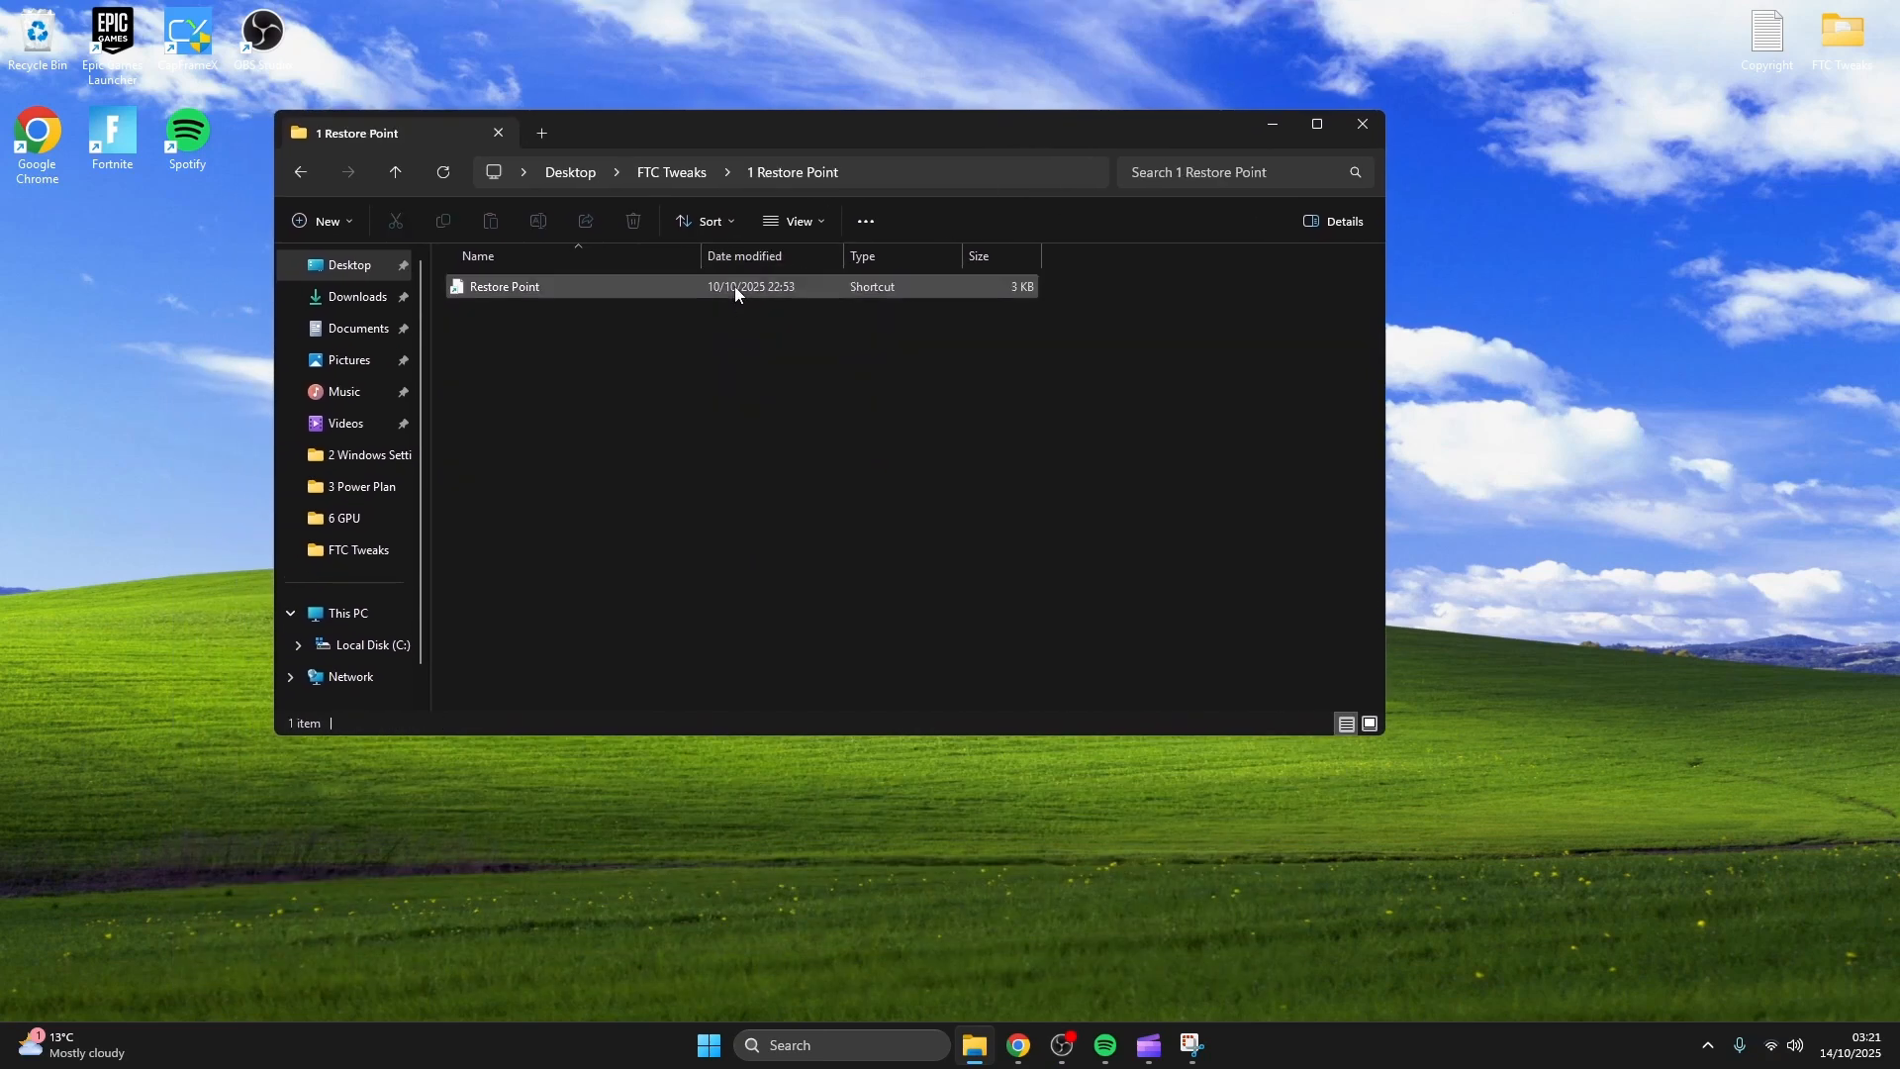
# Run the Restore Point shortcut and confirm drive C protection is on at 5% max usage.
pyautogui.doubleClick(505, 285)
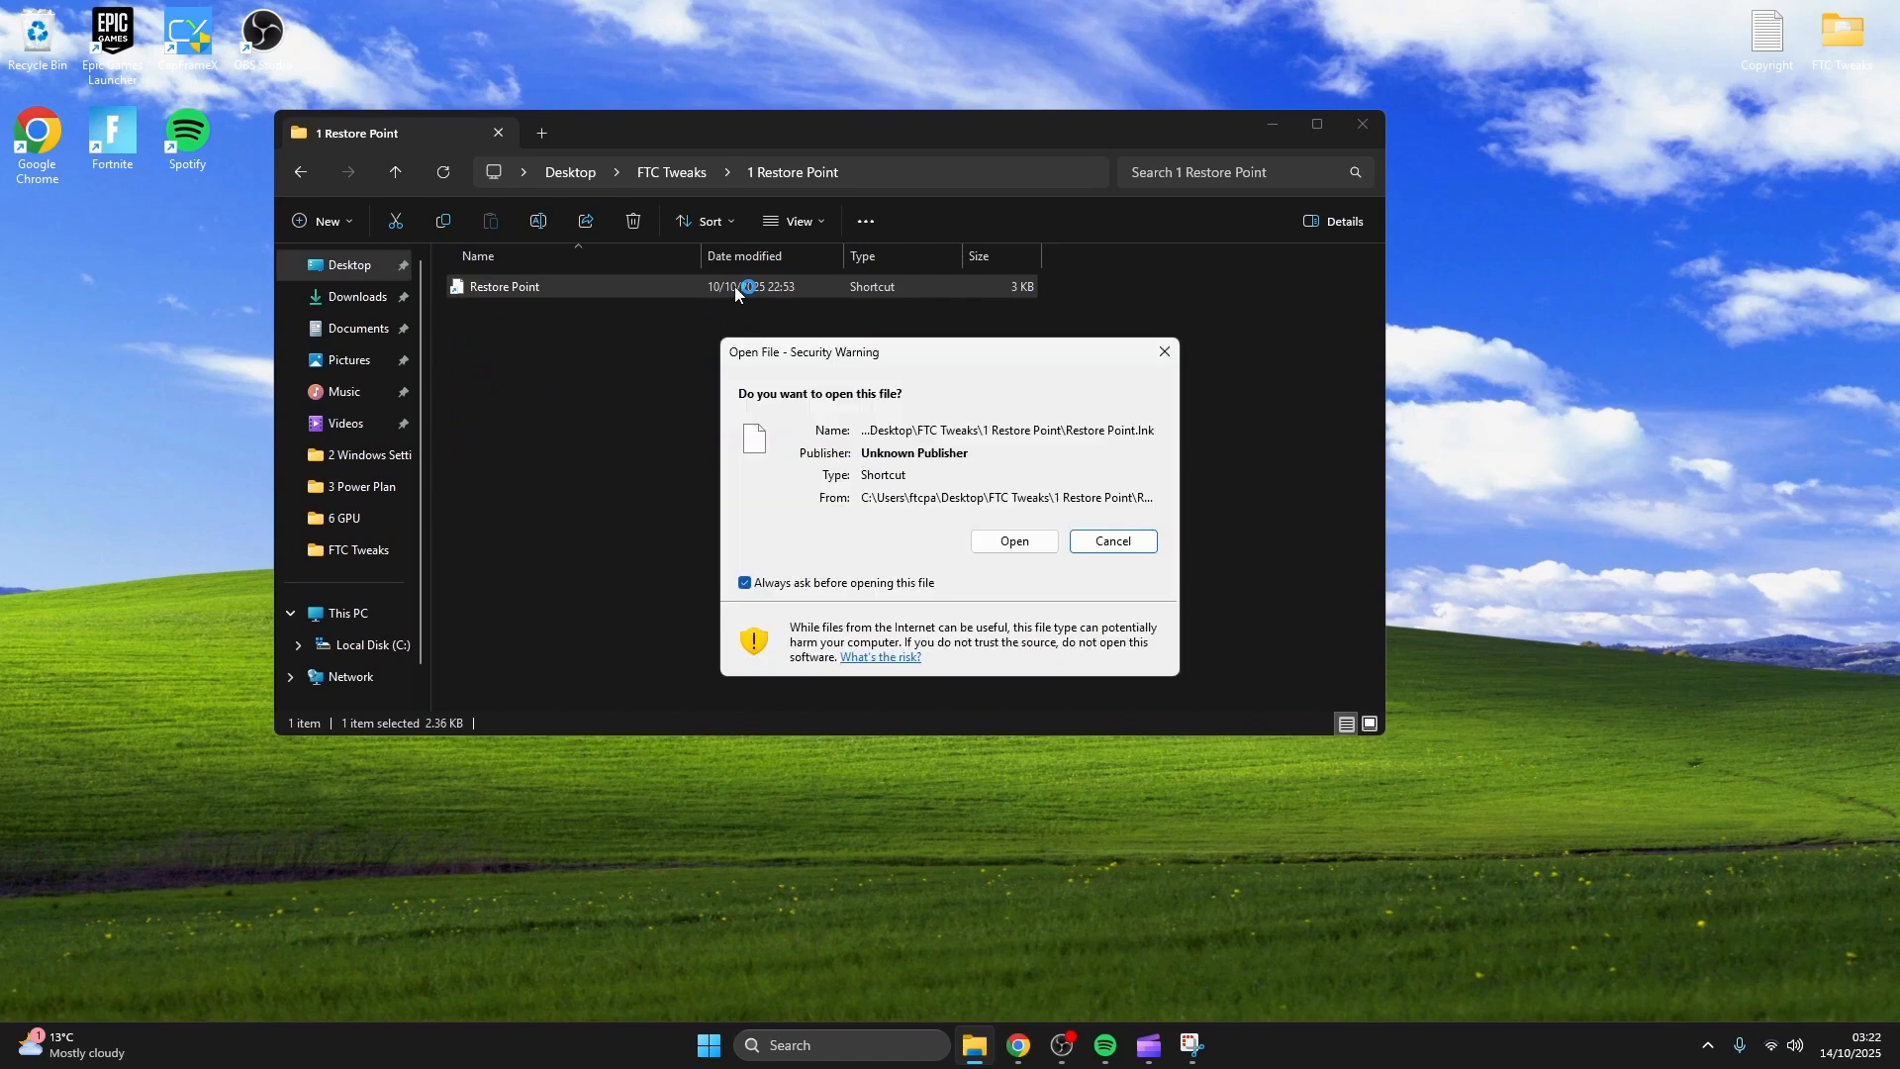
pyautogui.click(1013, 540)
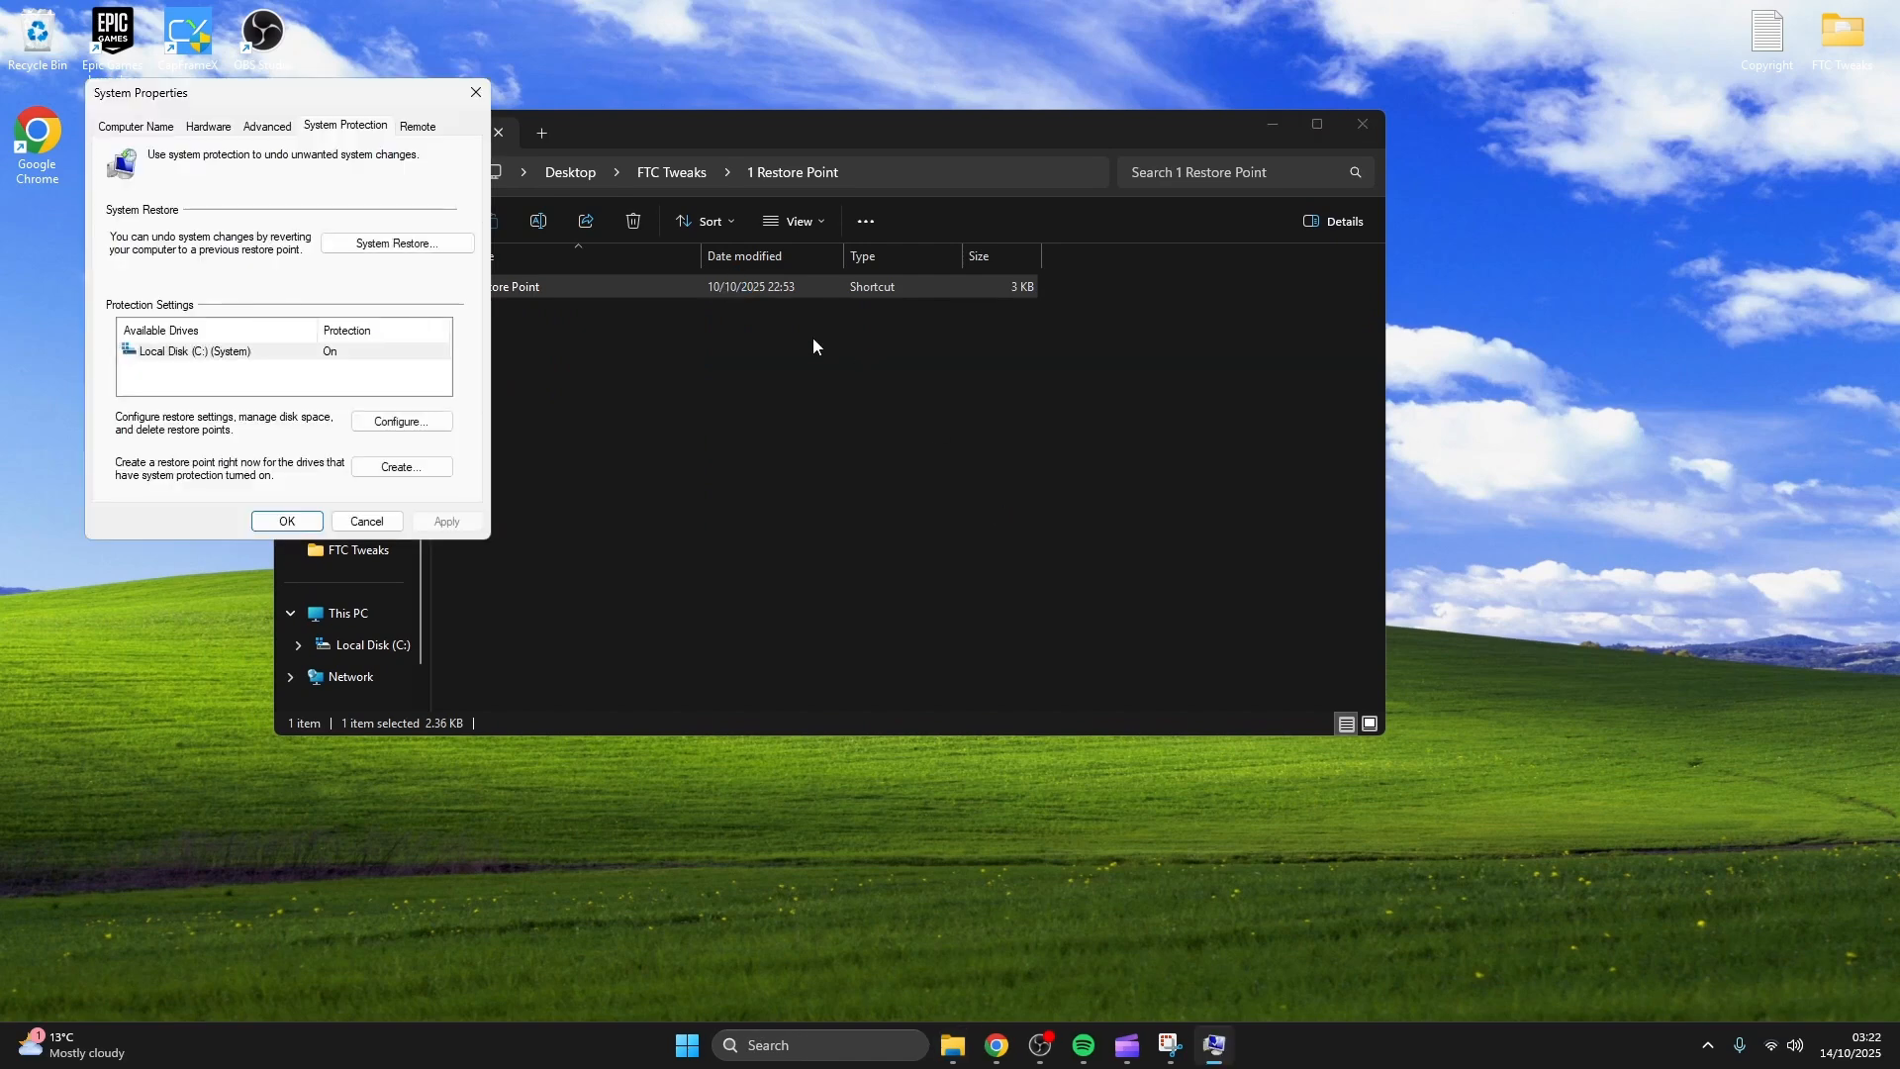
pyautogui.click(400, 420)
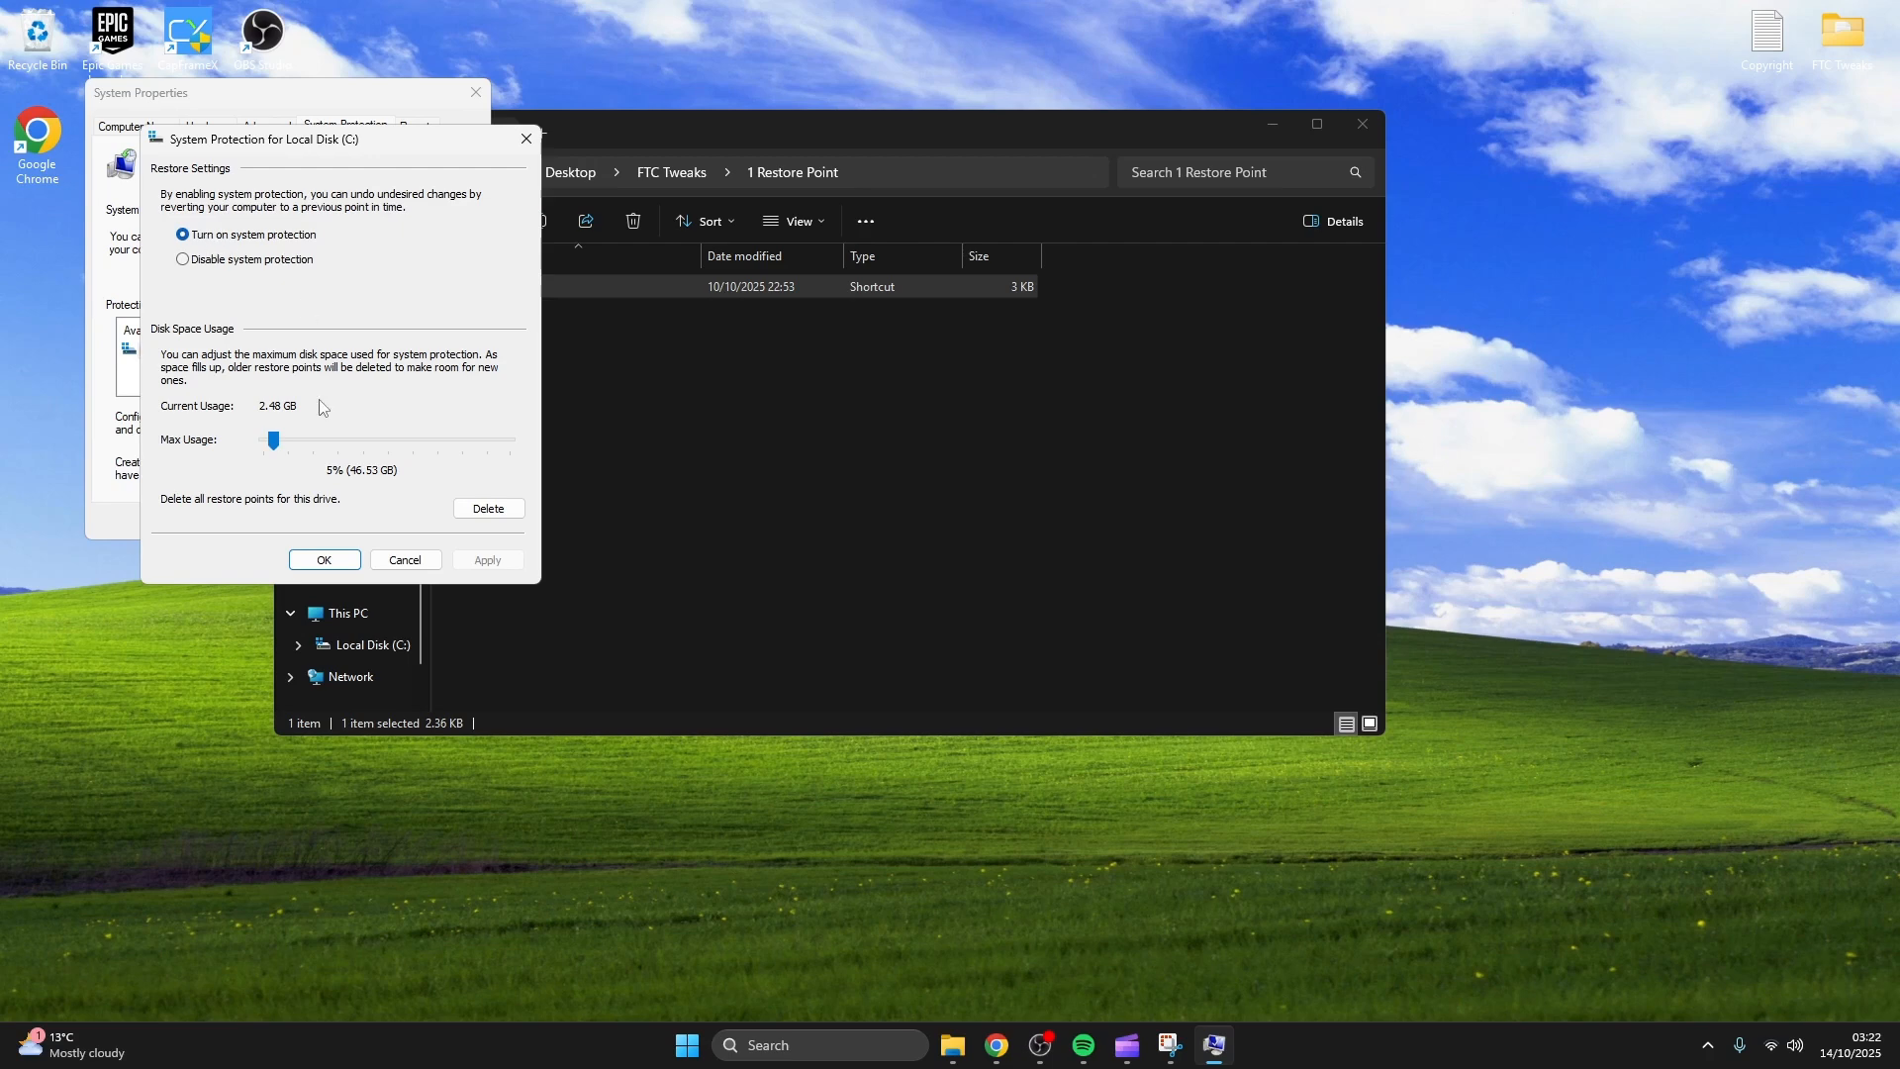
pyautogui.click(324, 558)
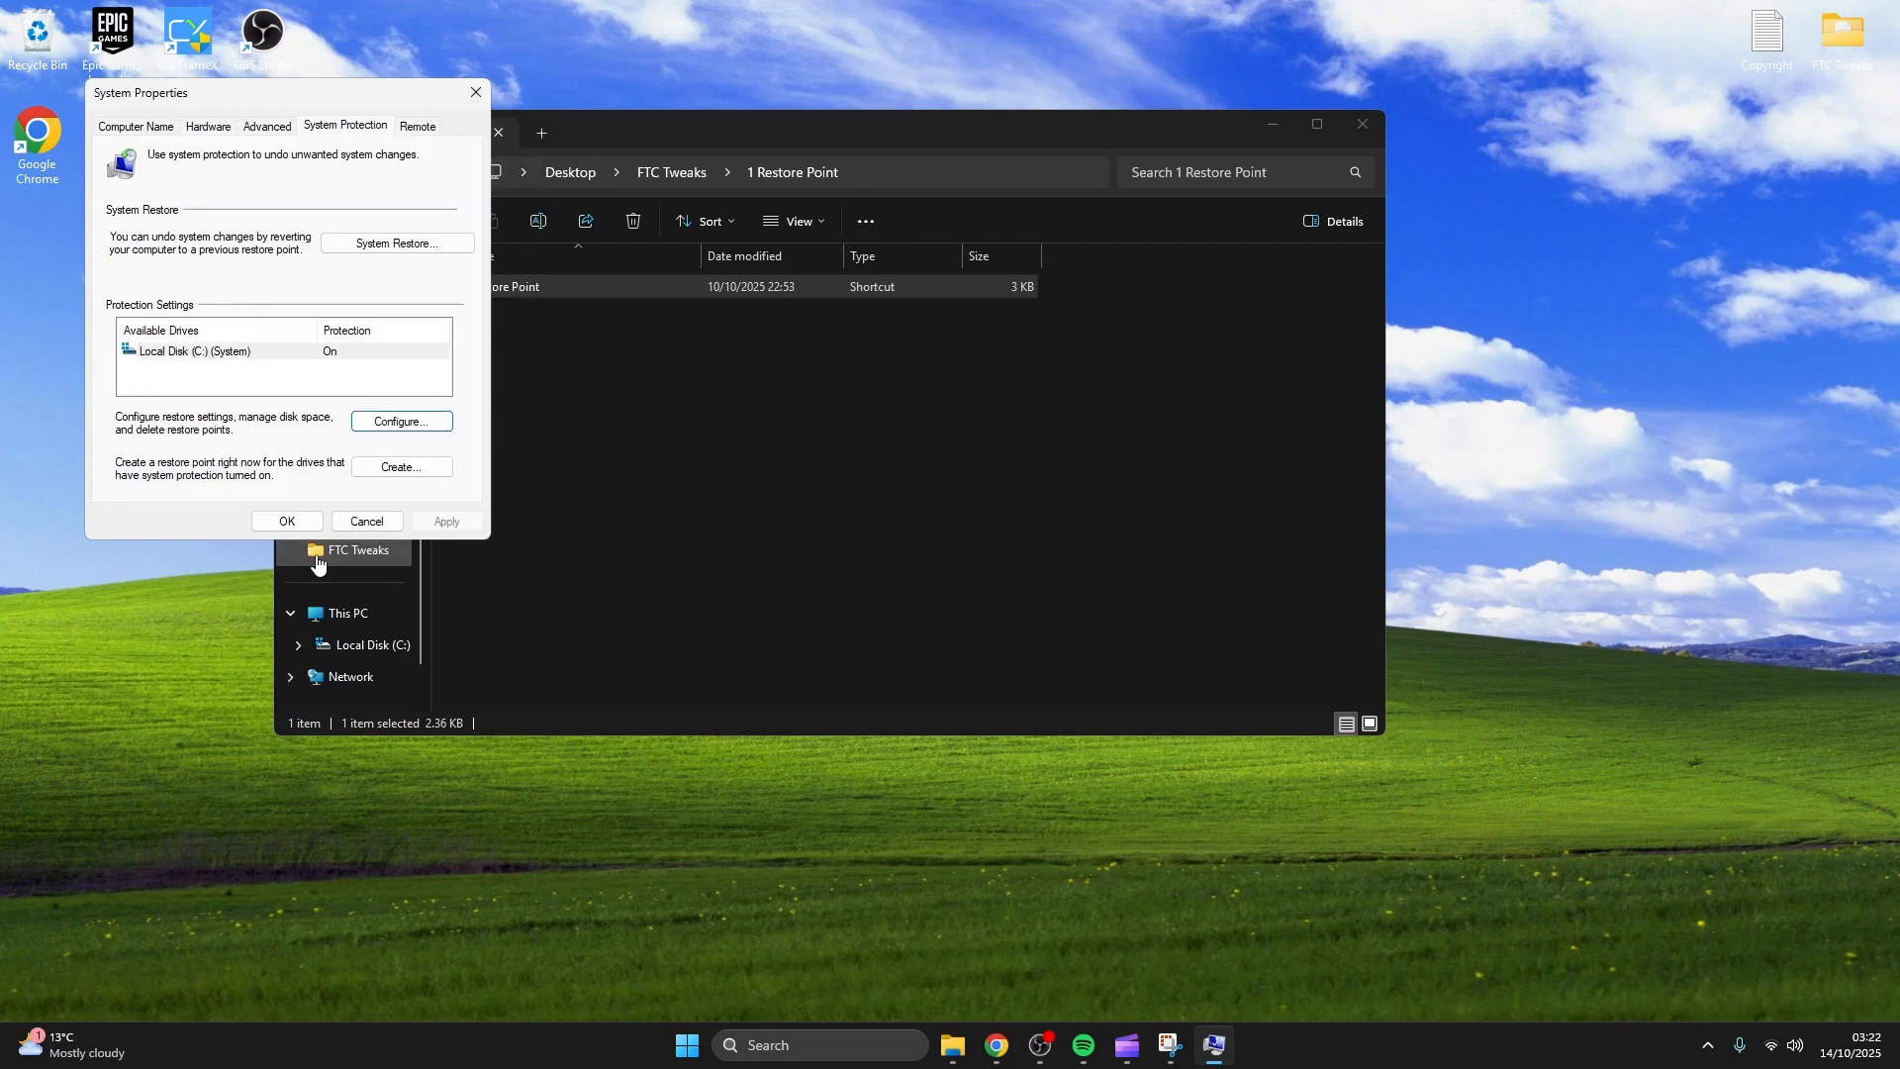
pyautogui.click(400, 465)
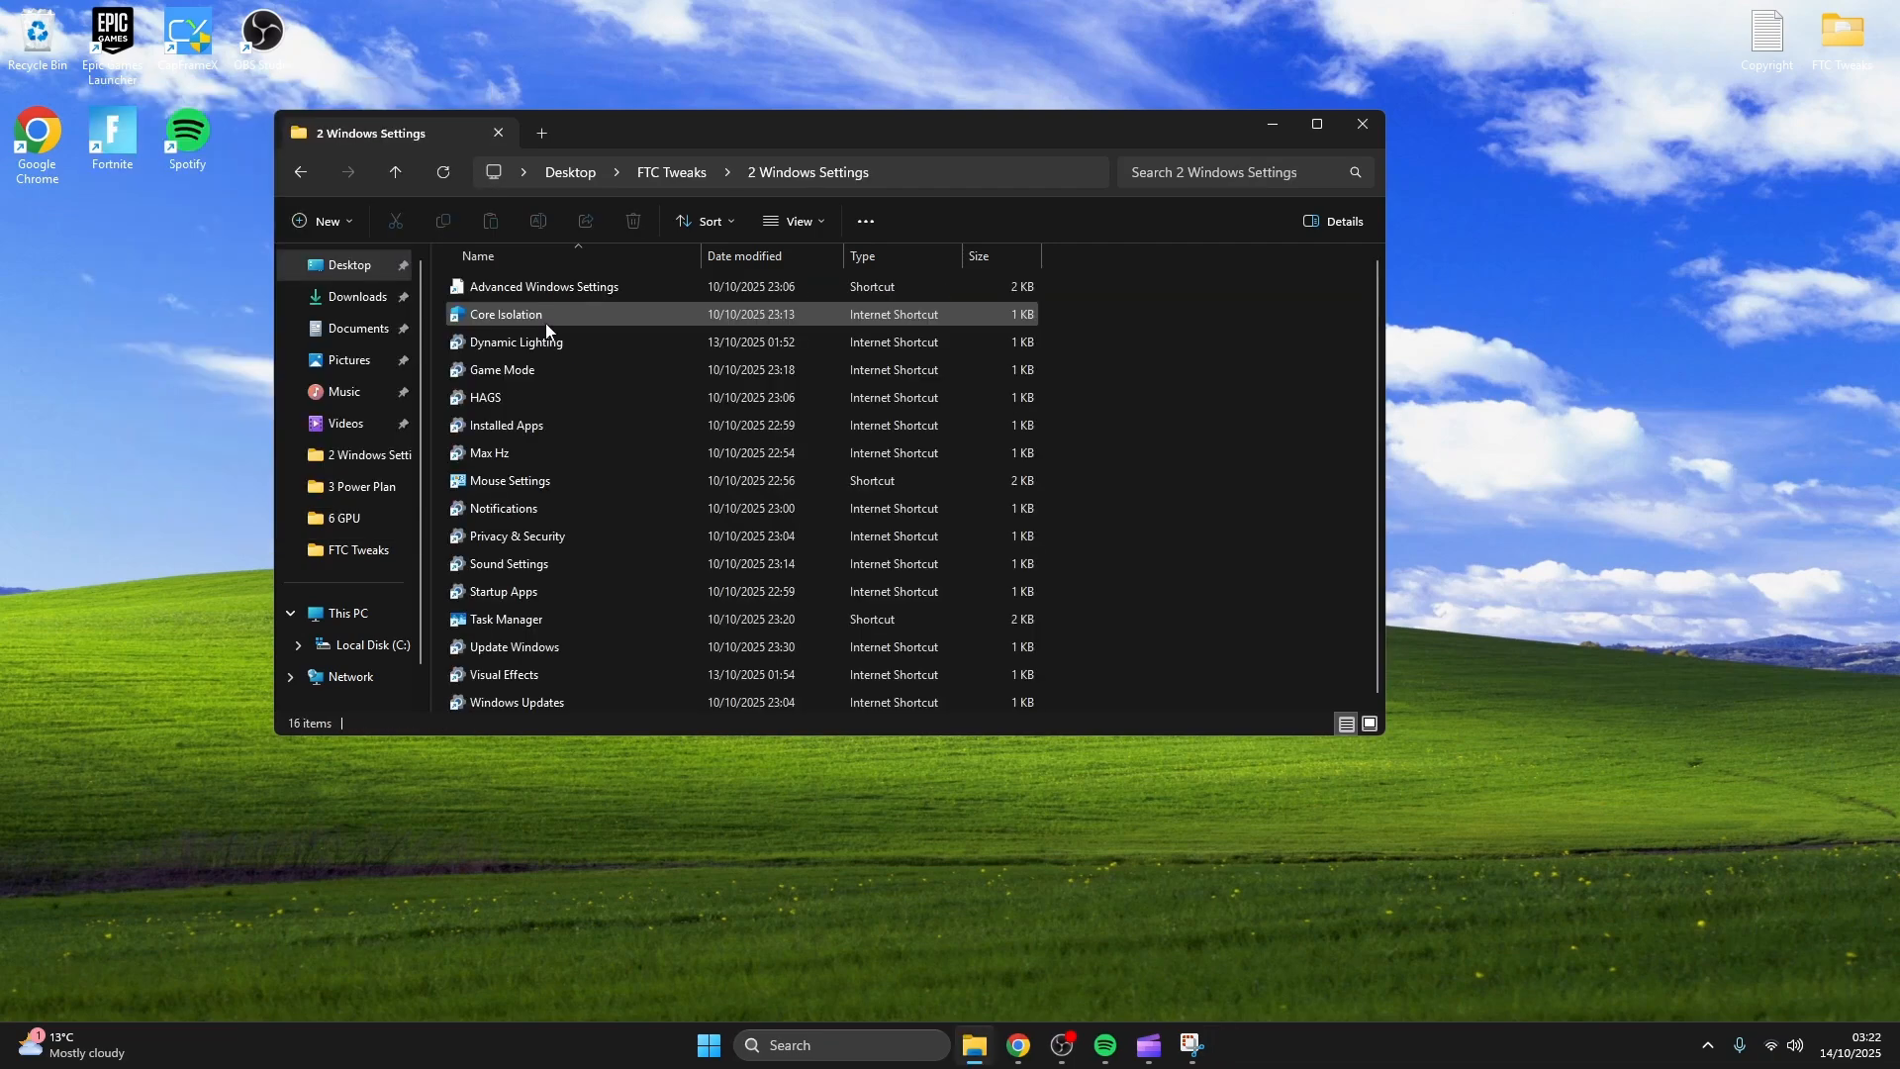
# Set visual effects to best performance, re-enabling thumbnails, drag contents and smooth fonts.
pyautogui.doubleClick(504, 673)
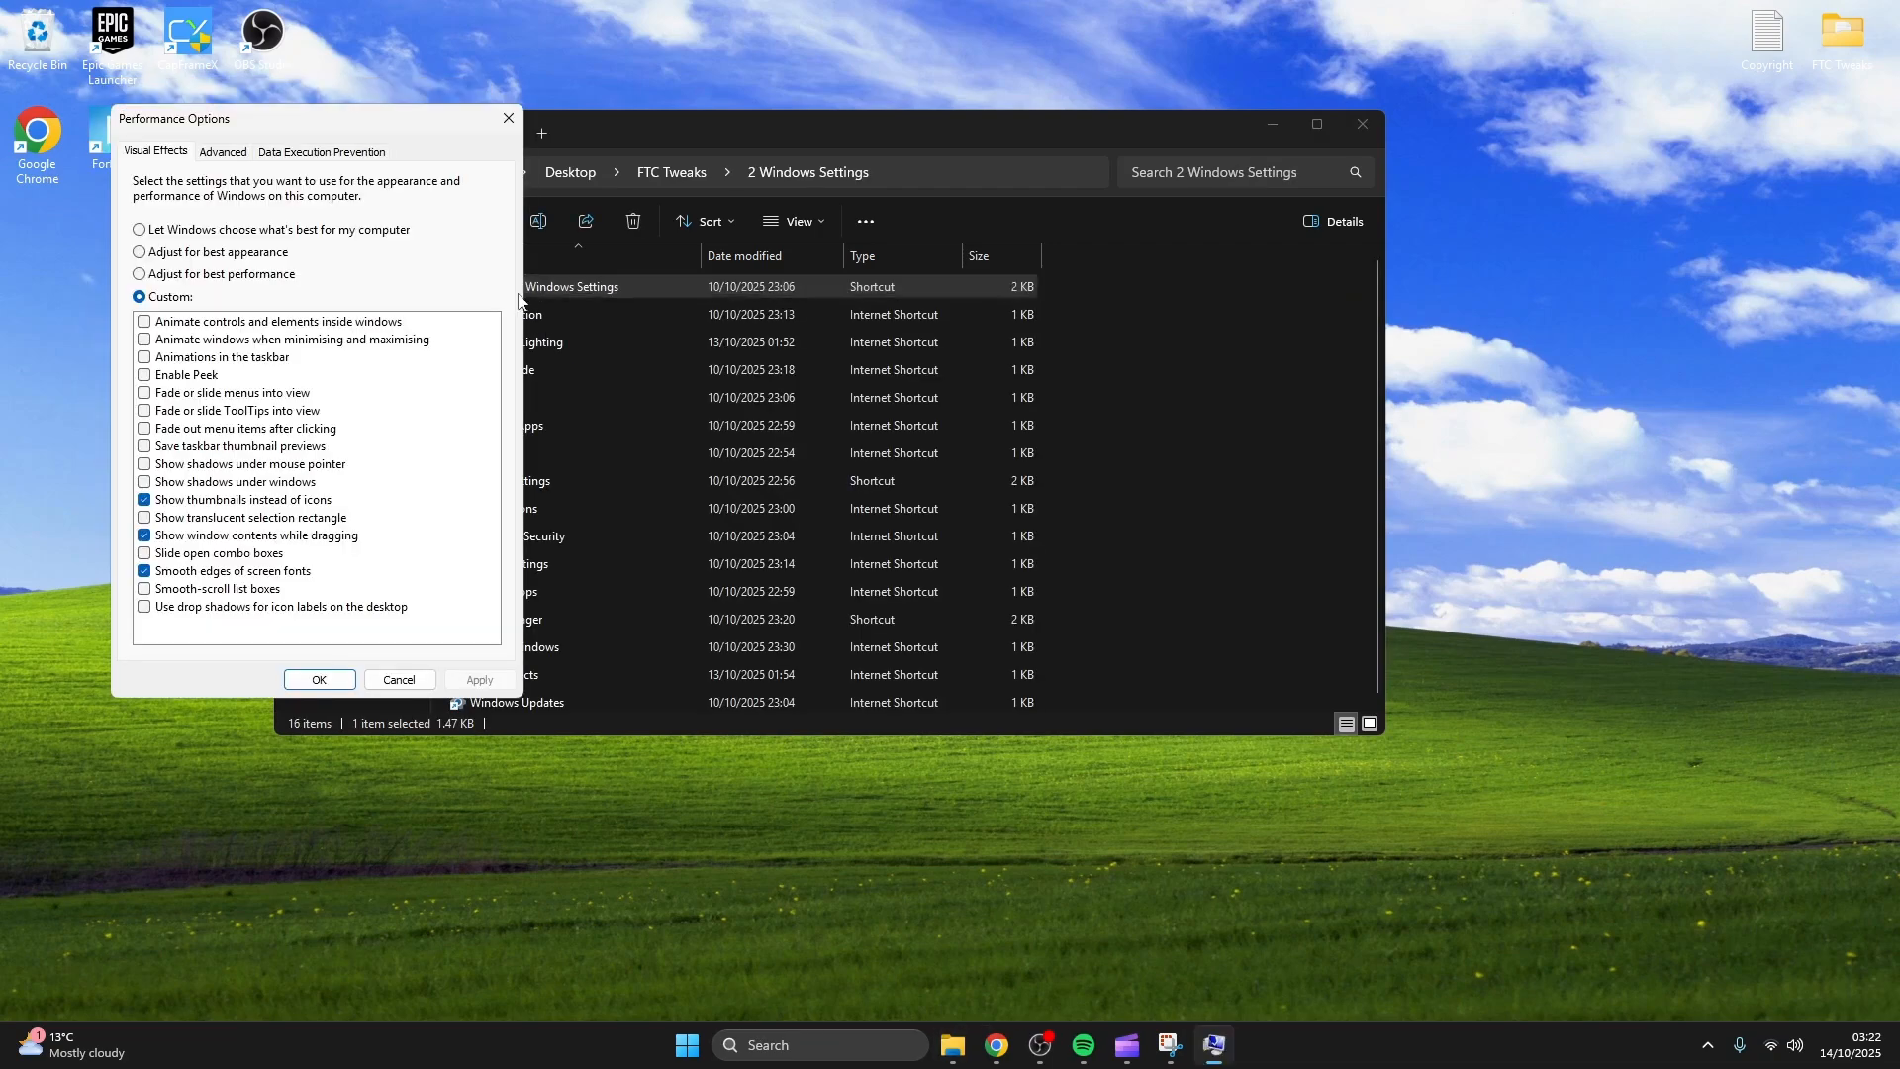
pyautogui.click(136, 273)
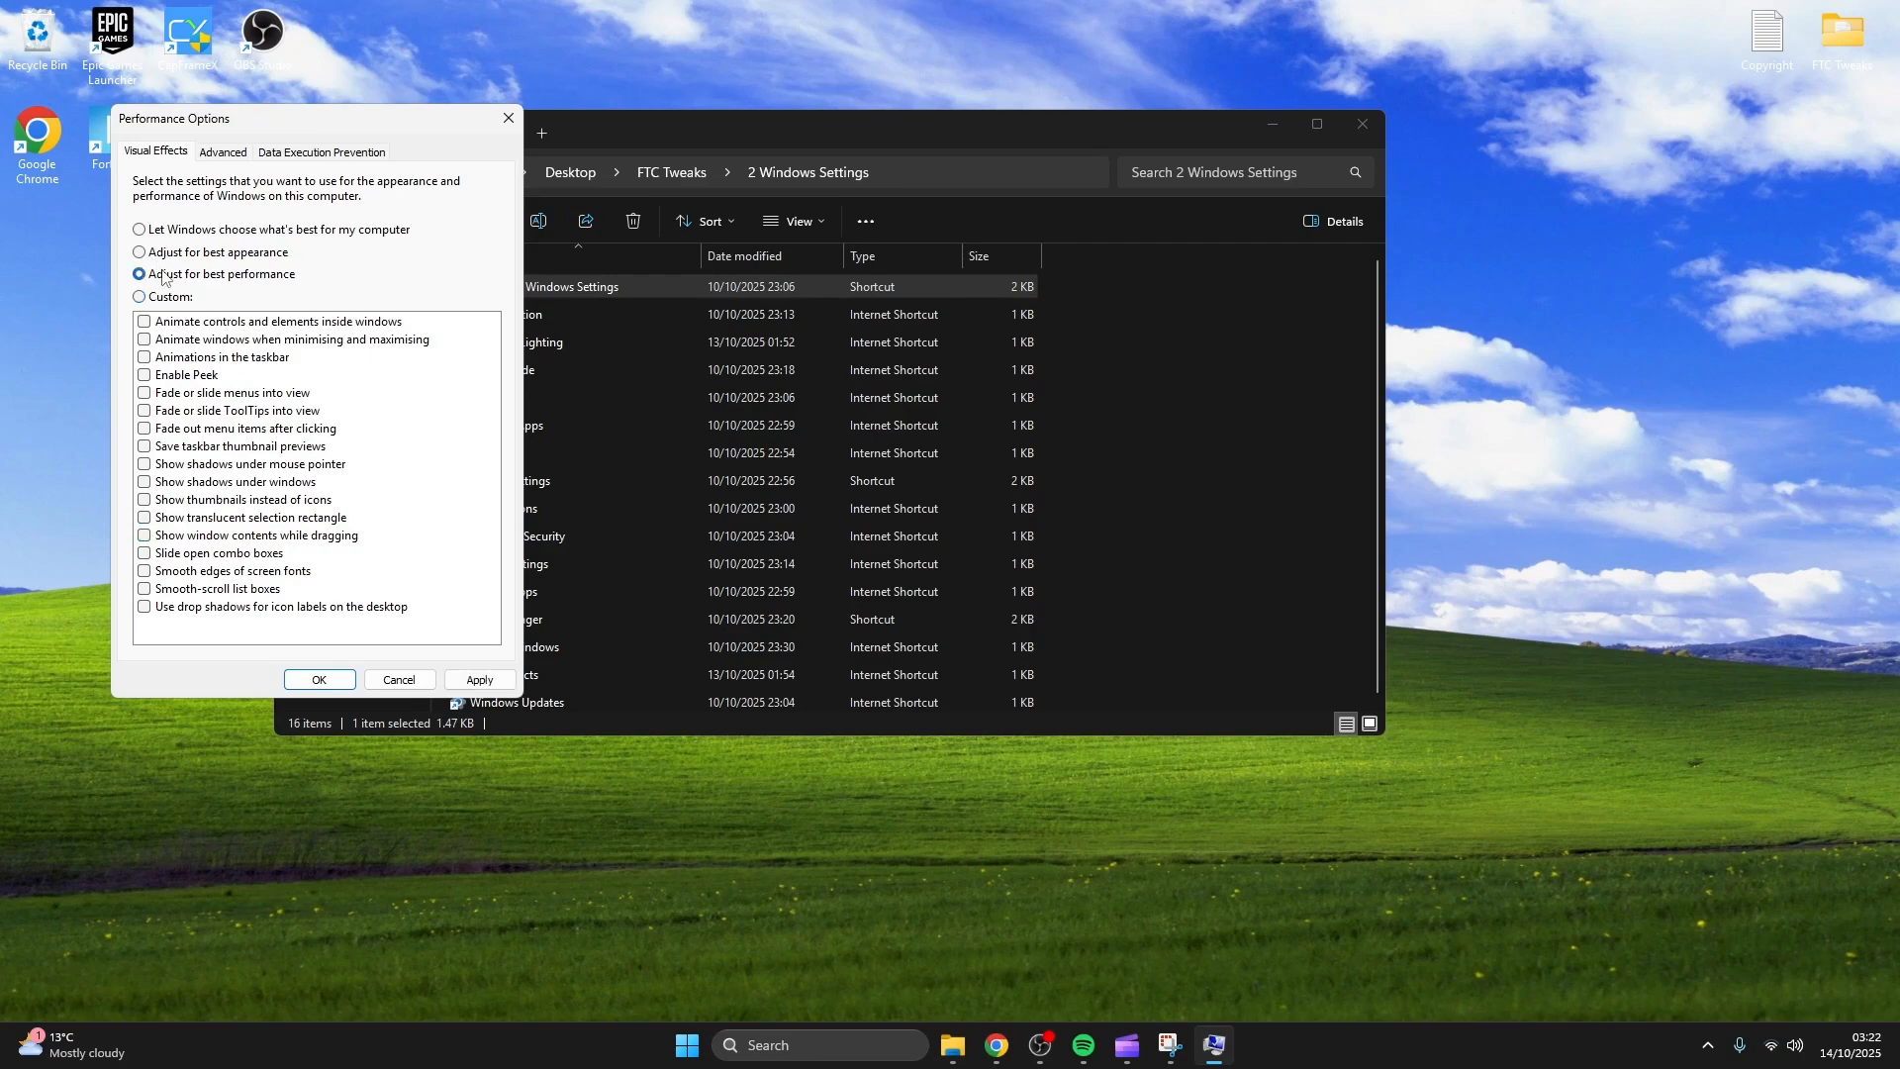
pyautogui.click(142, 570)
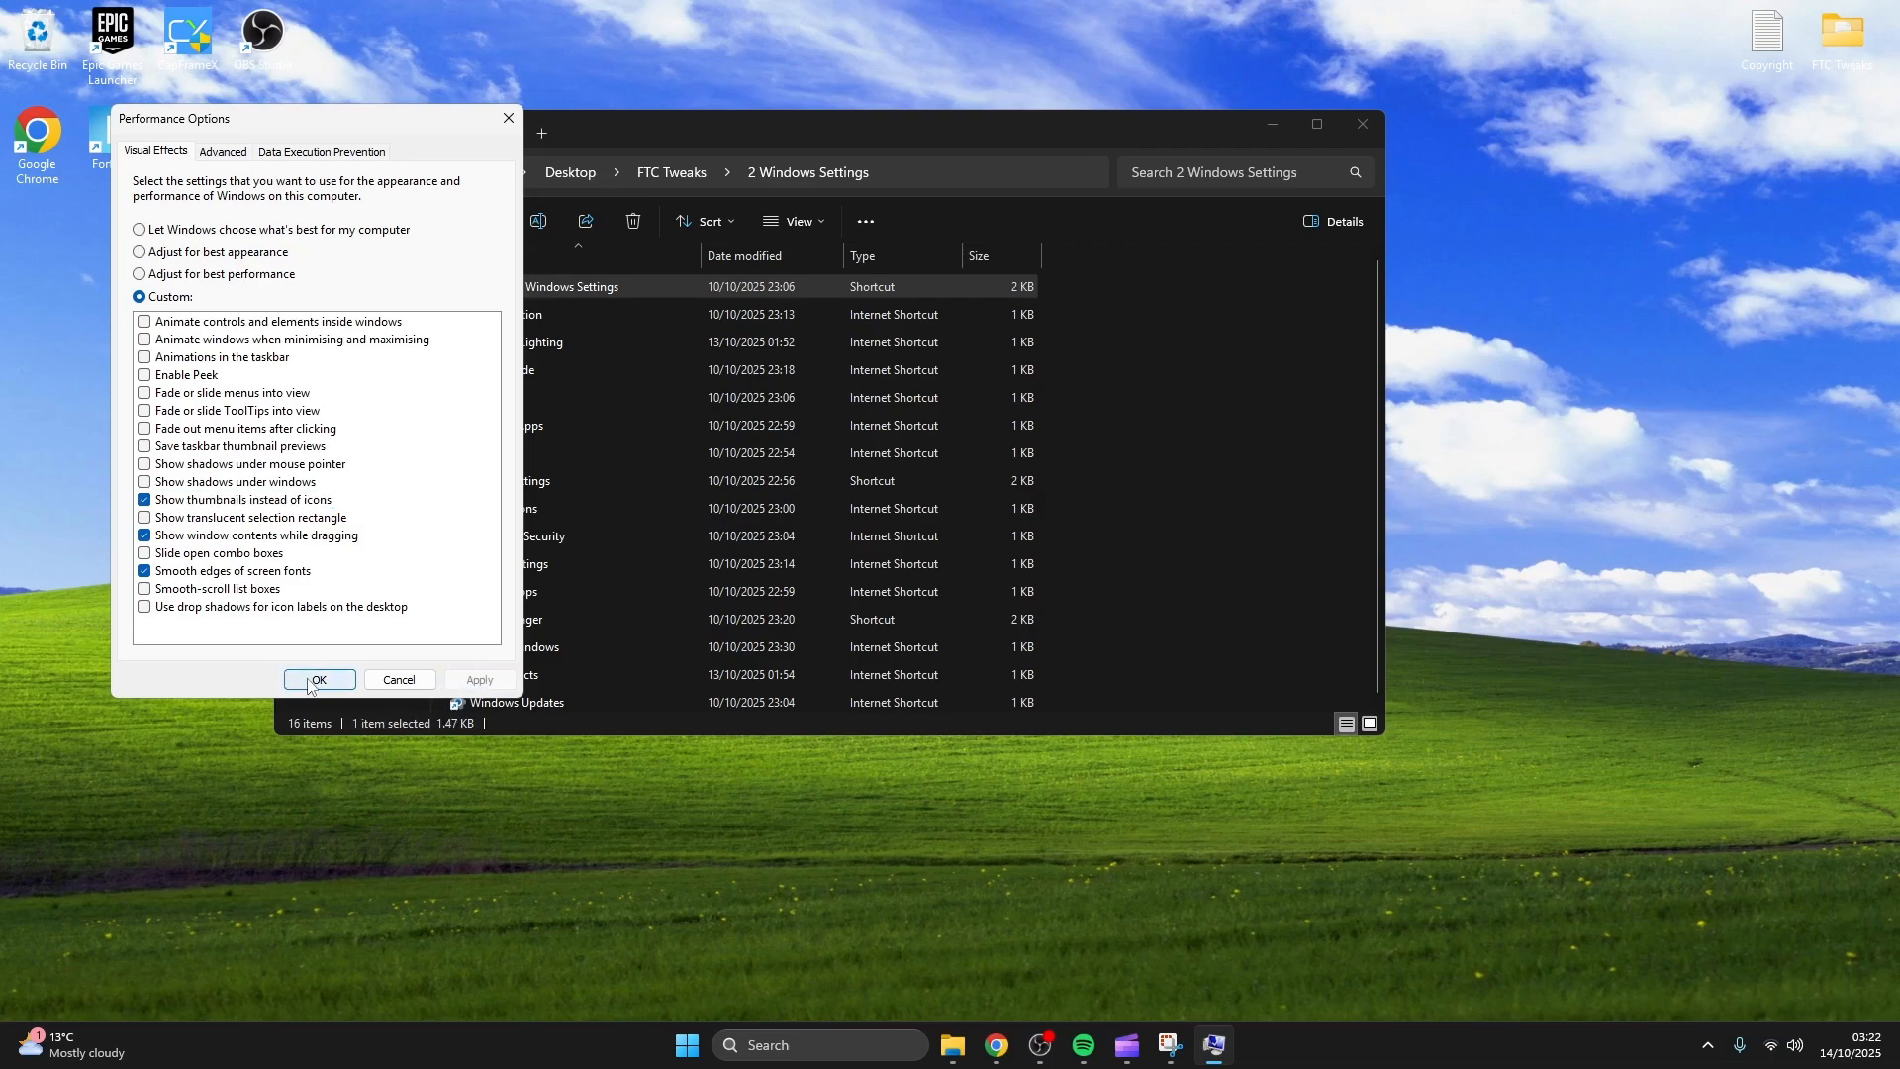
pyautogui.click(319, 679)
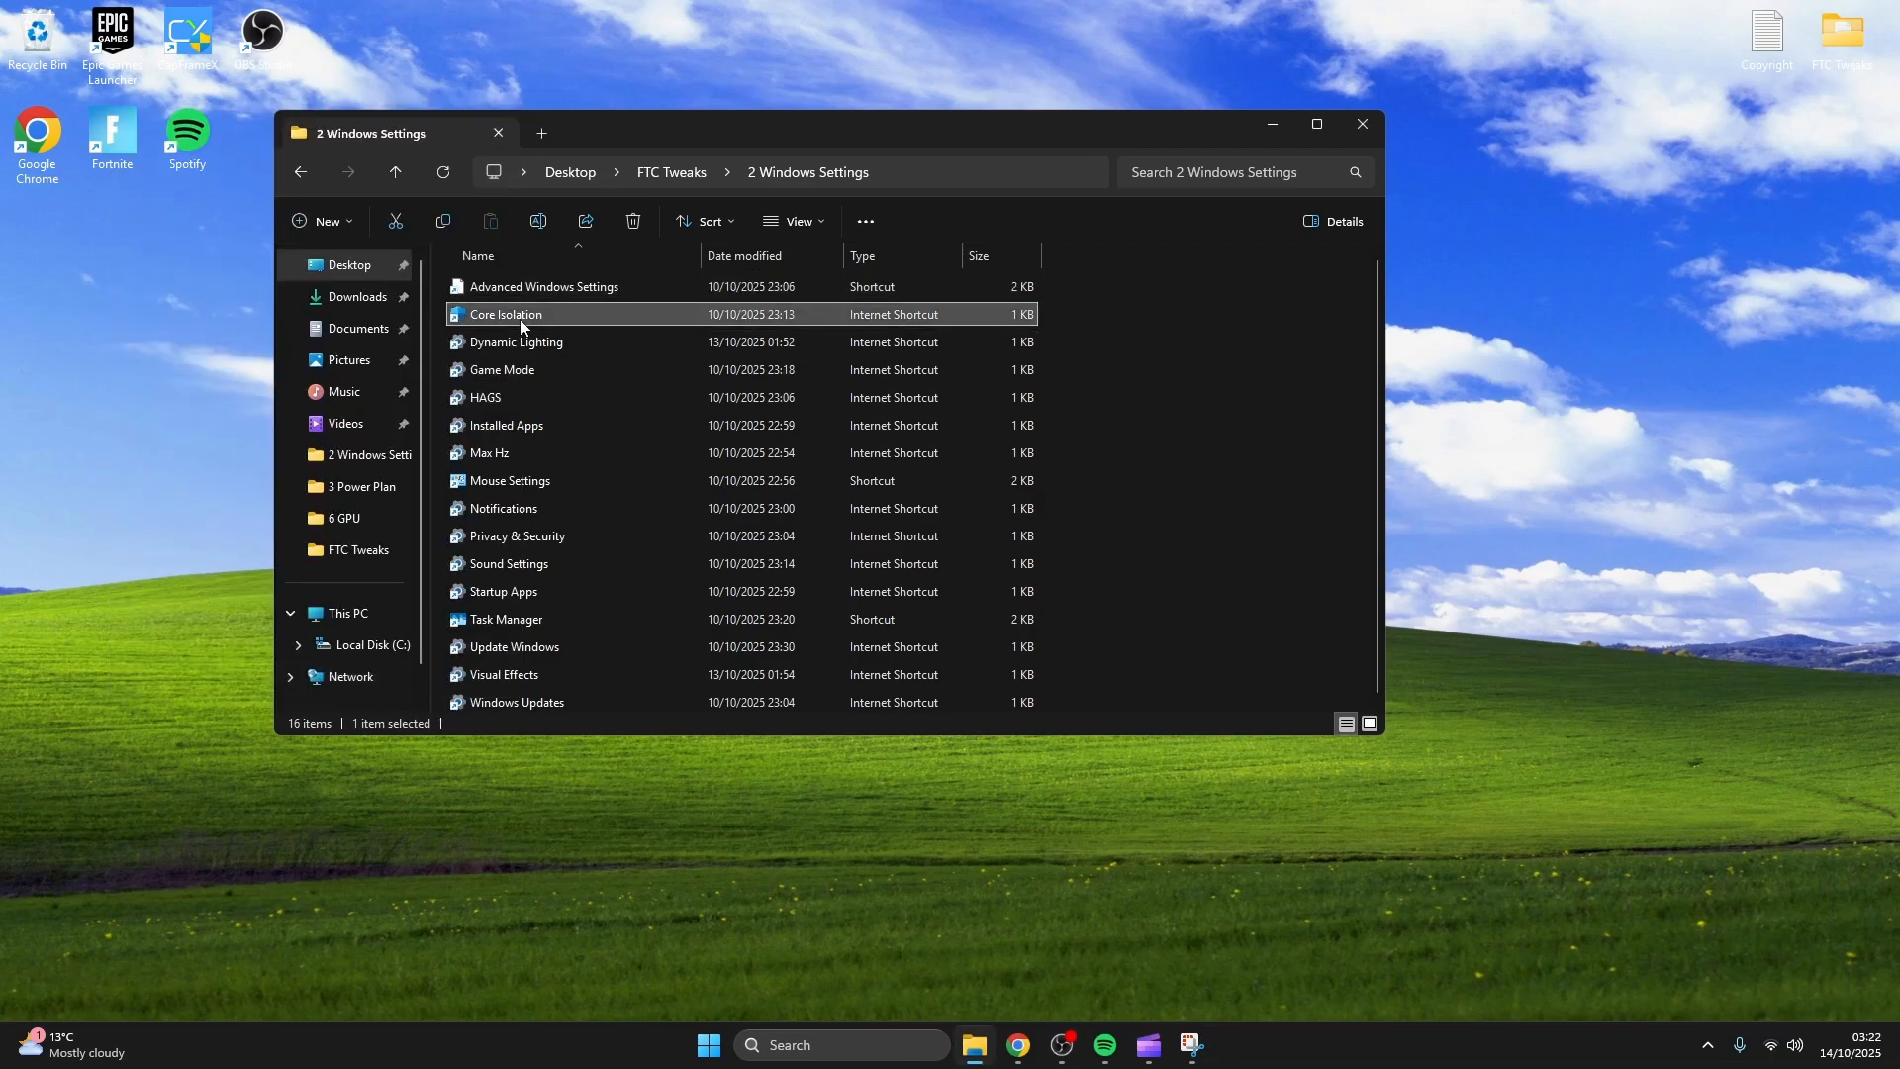
# Check Memory integrity is off under Core isolation, then move on to the Dynamic Lighting shortcut.
pyautogui.doubleClick(505, 313)
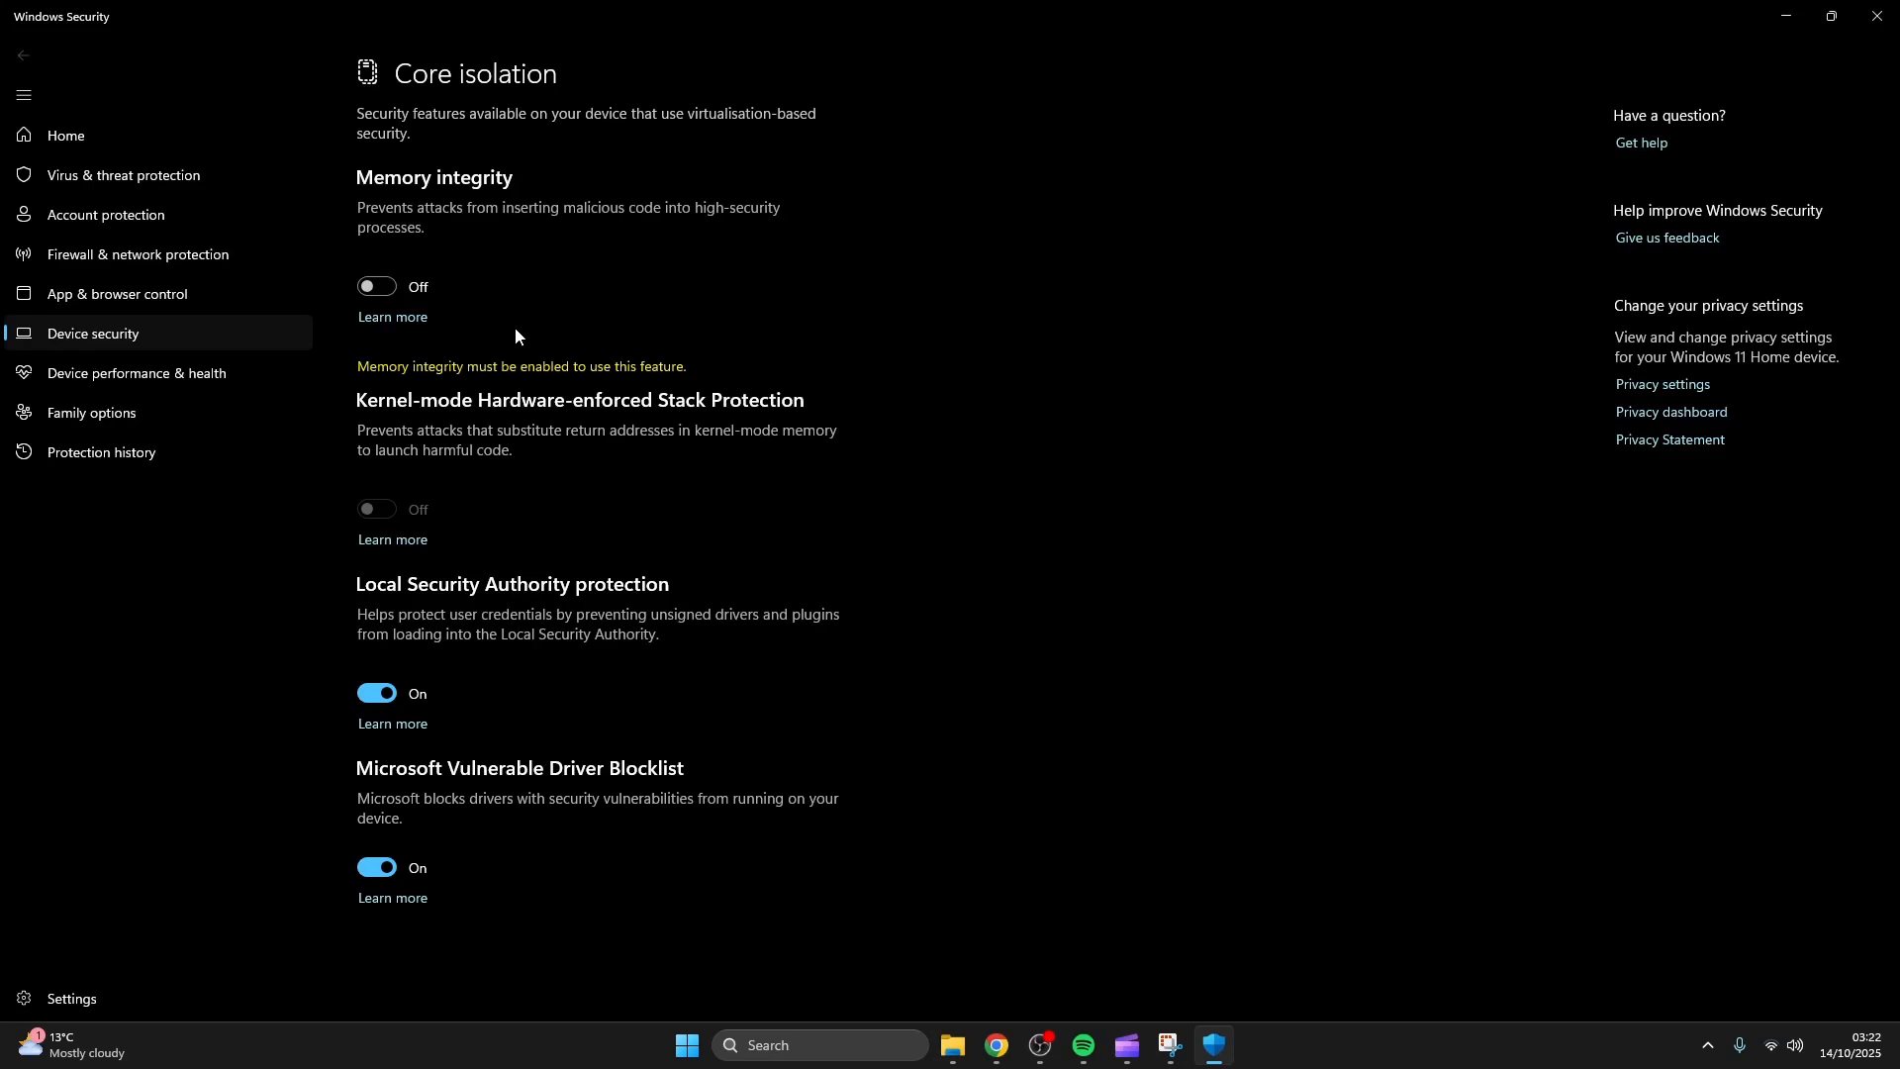
pyautogui.moveTo(1560, 158)
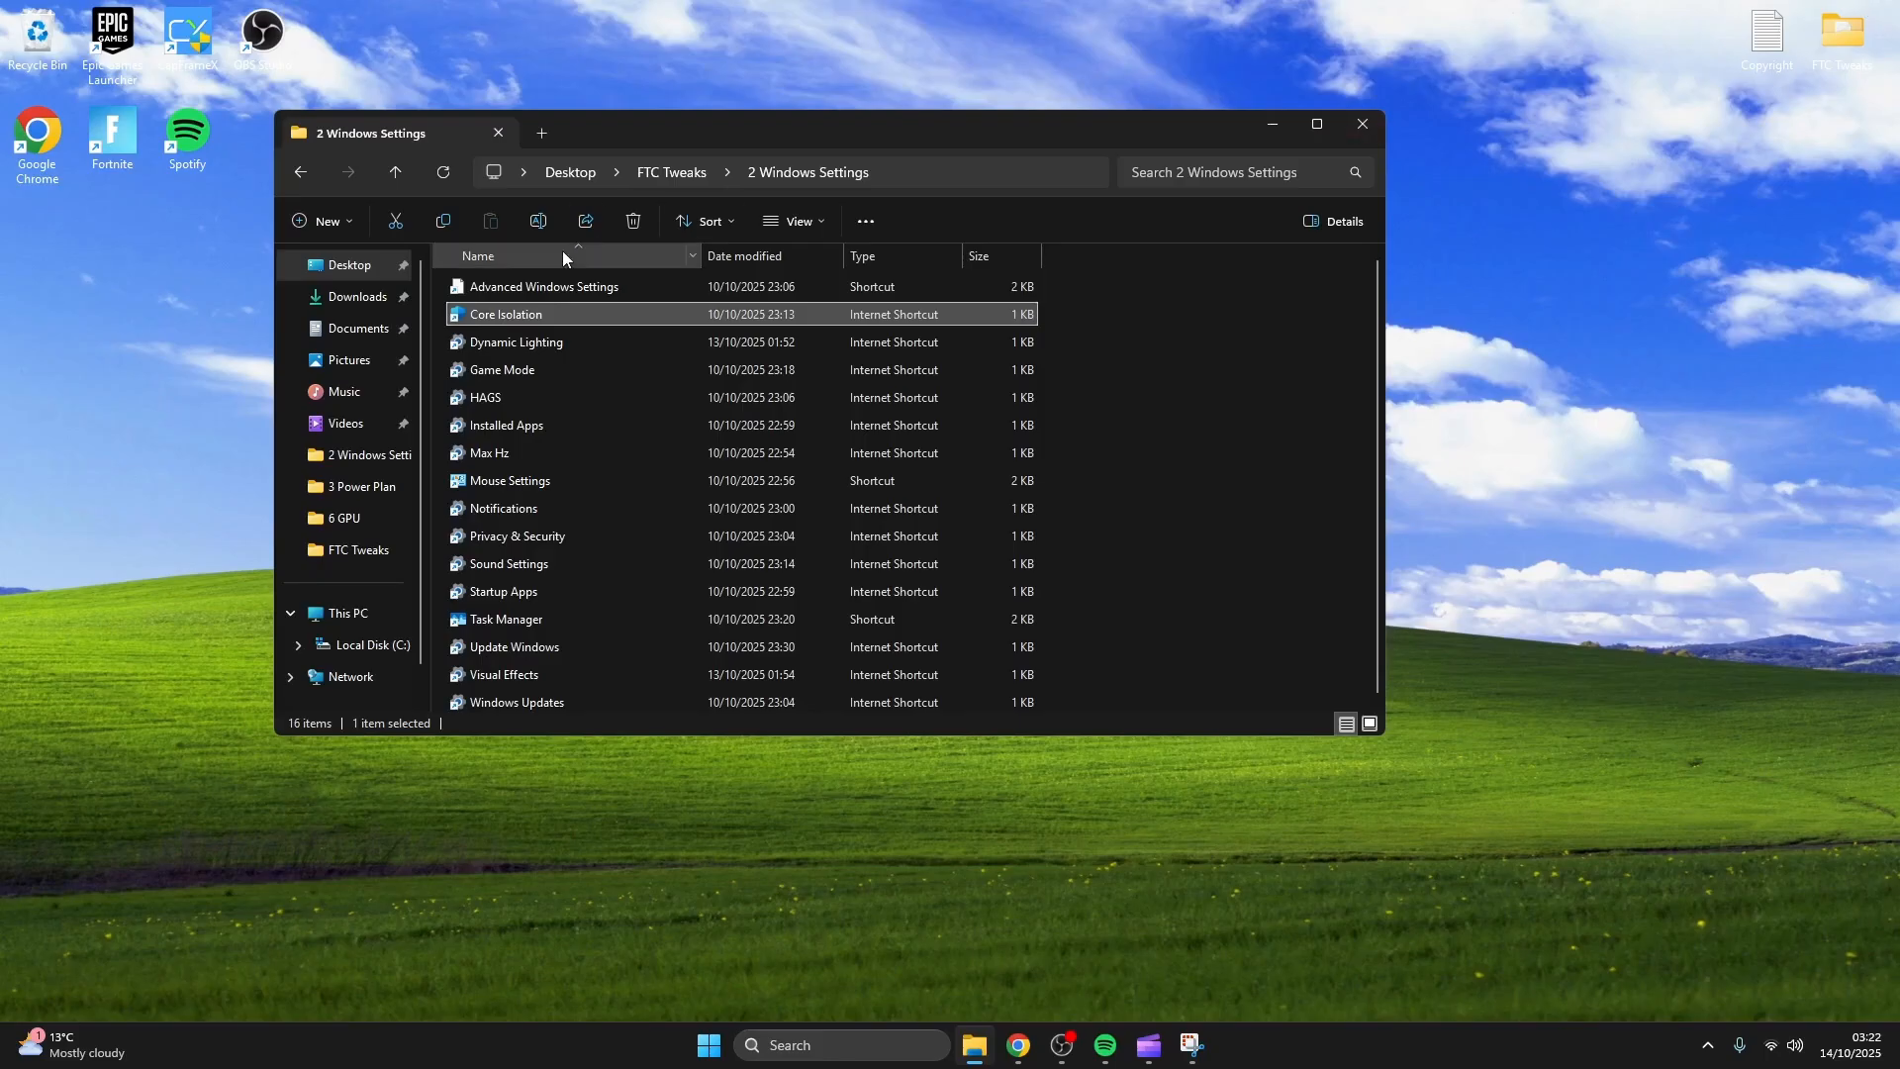
pyautogui.doubleClick(517, 341)
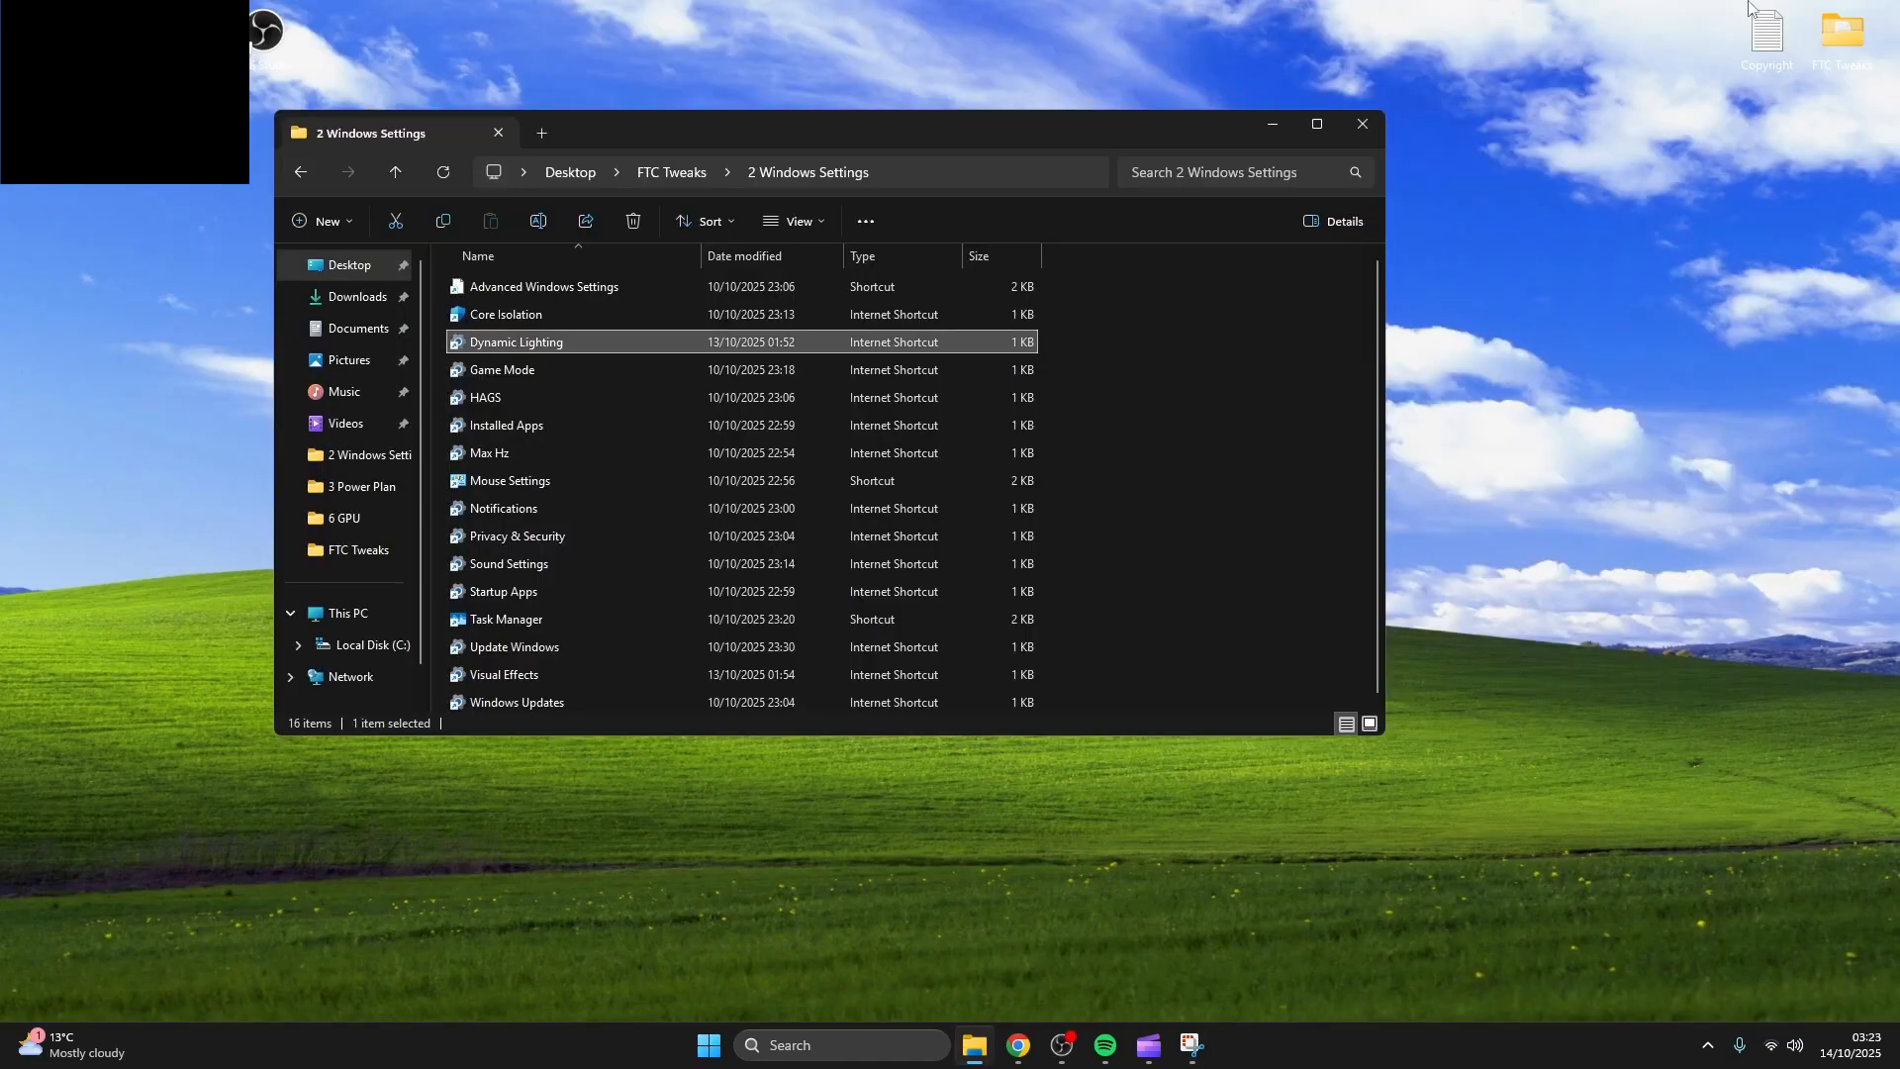
# From Game Mode, reach Graphics settings showing GPU scheduling and windowed-game optimisations on.
pyautogui.doubleClick(503, 369)
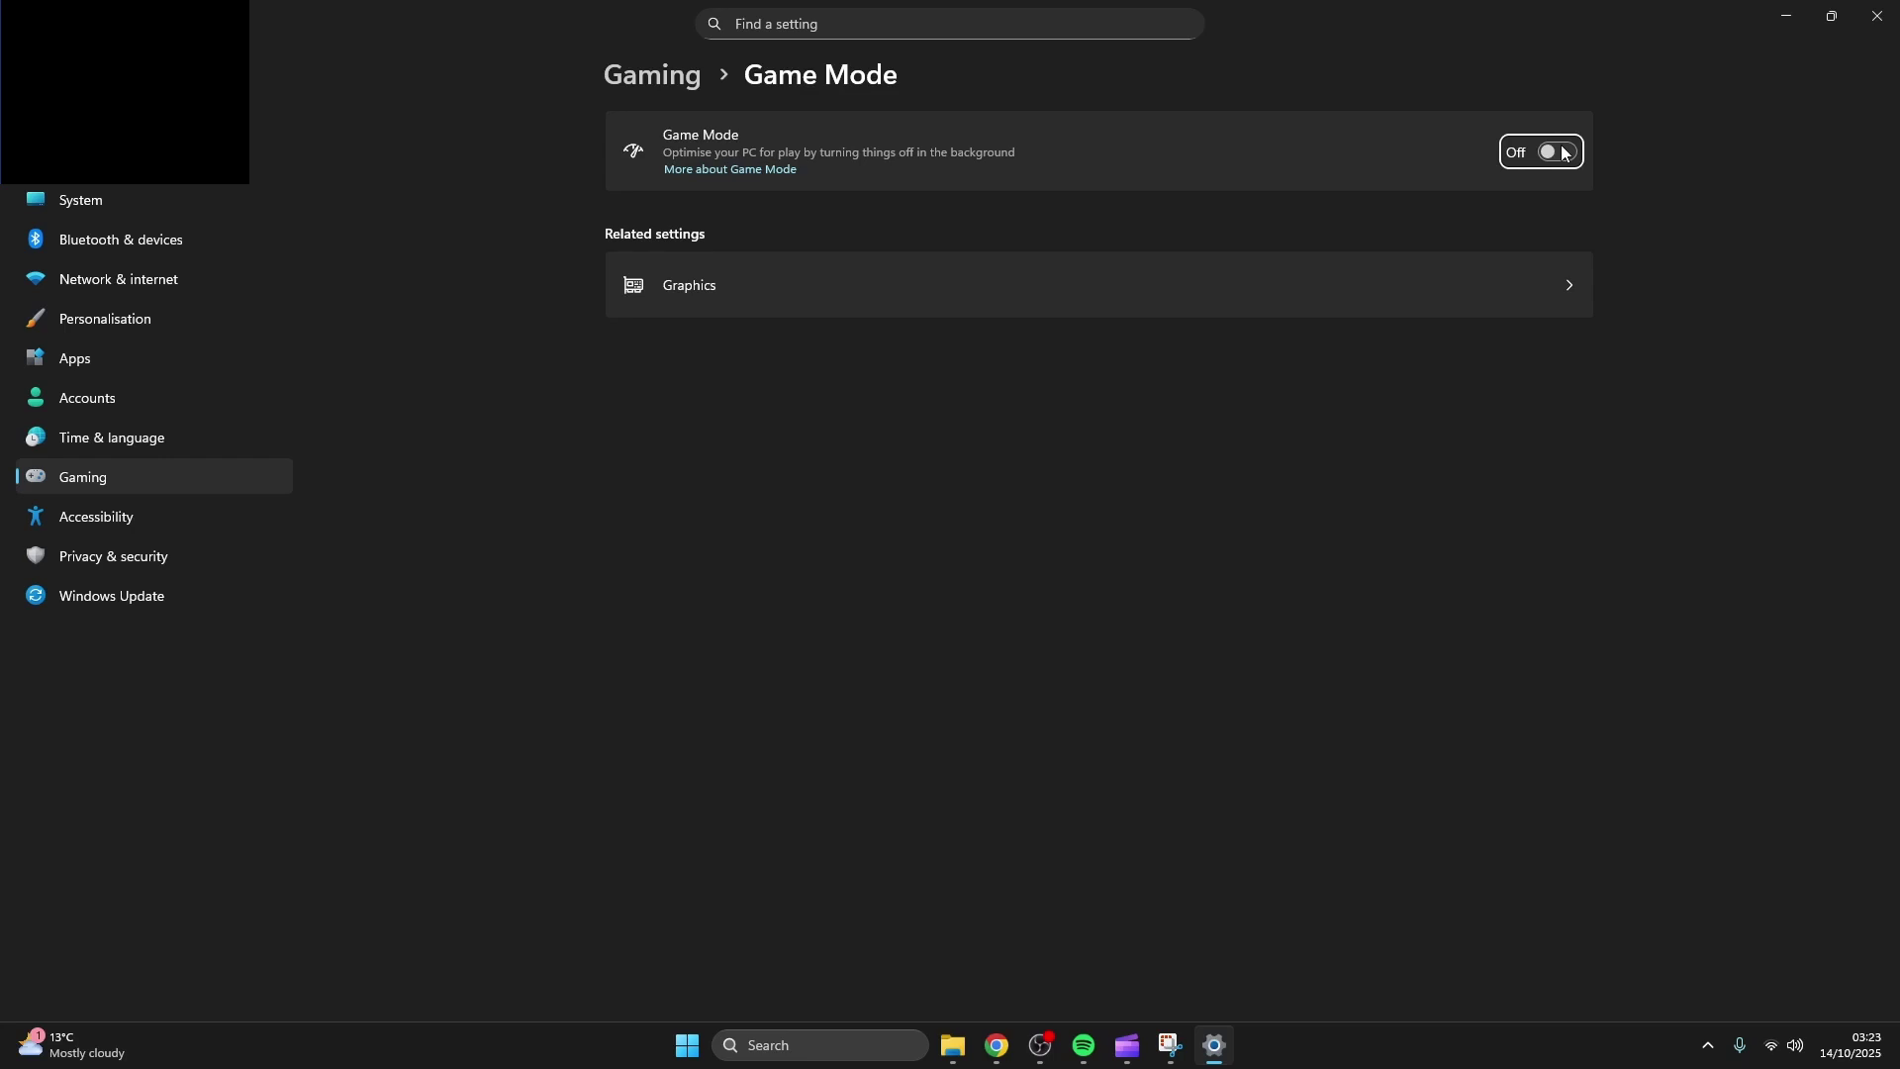
pyautogui.click(688, 285)
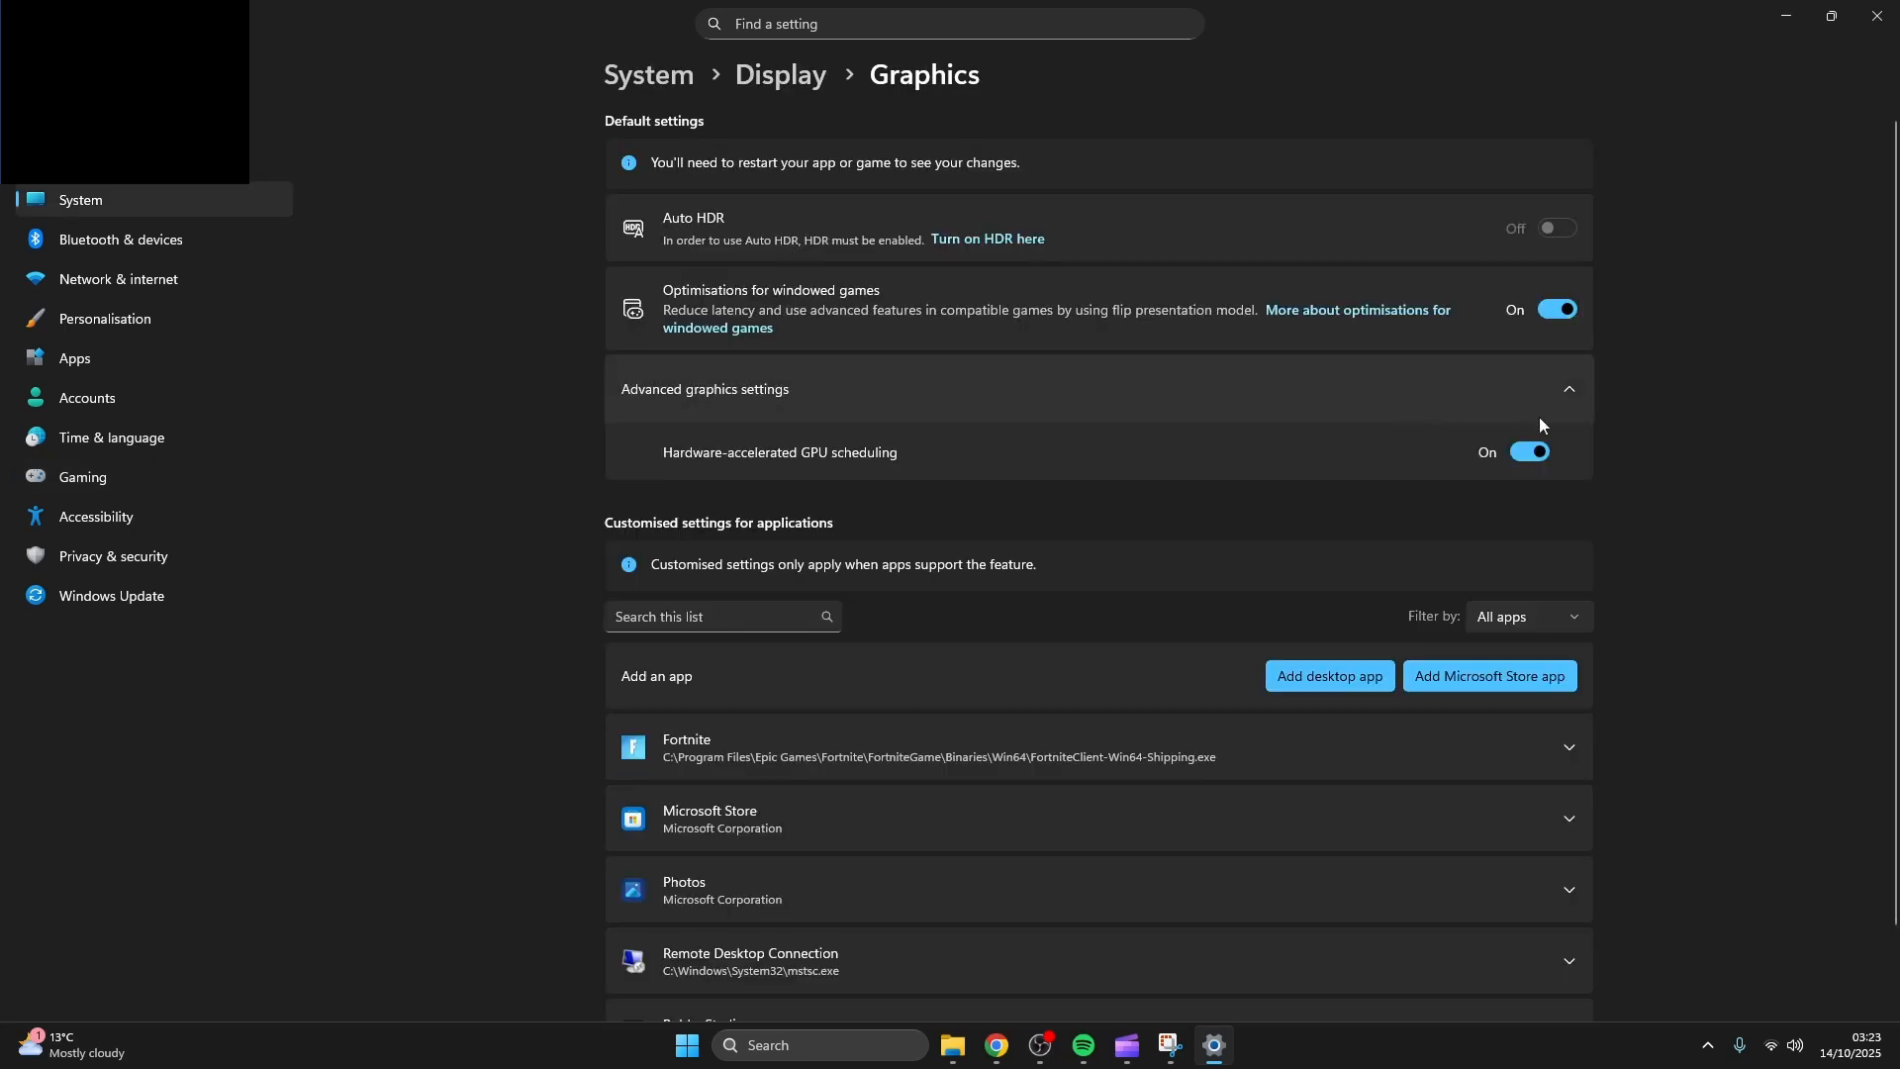
pyautogui.scroll(-3)
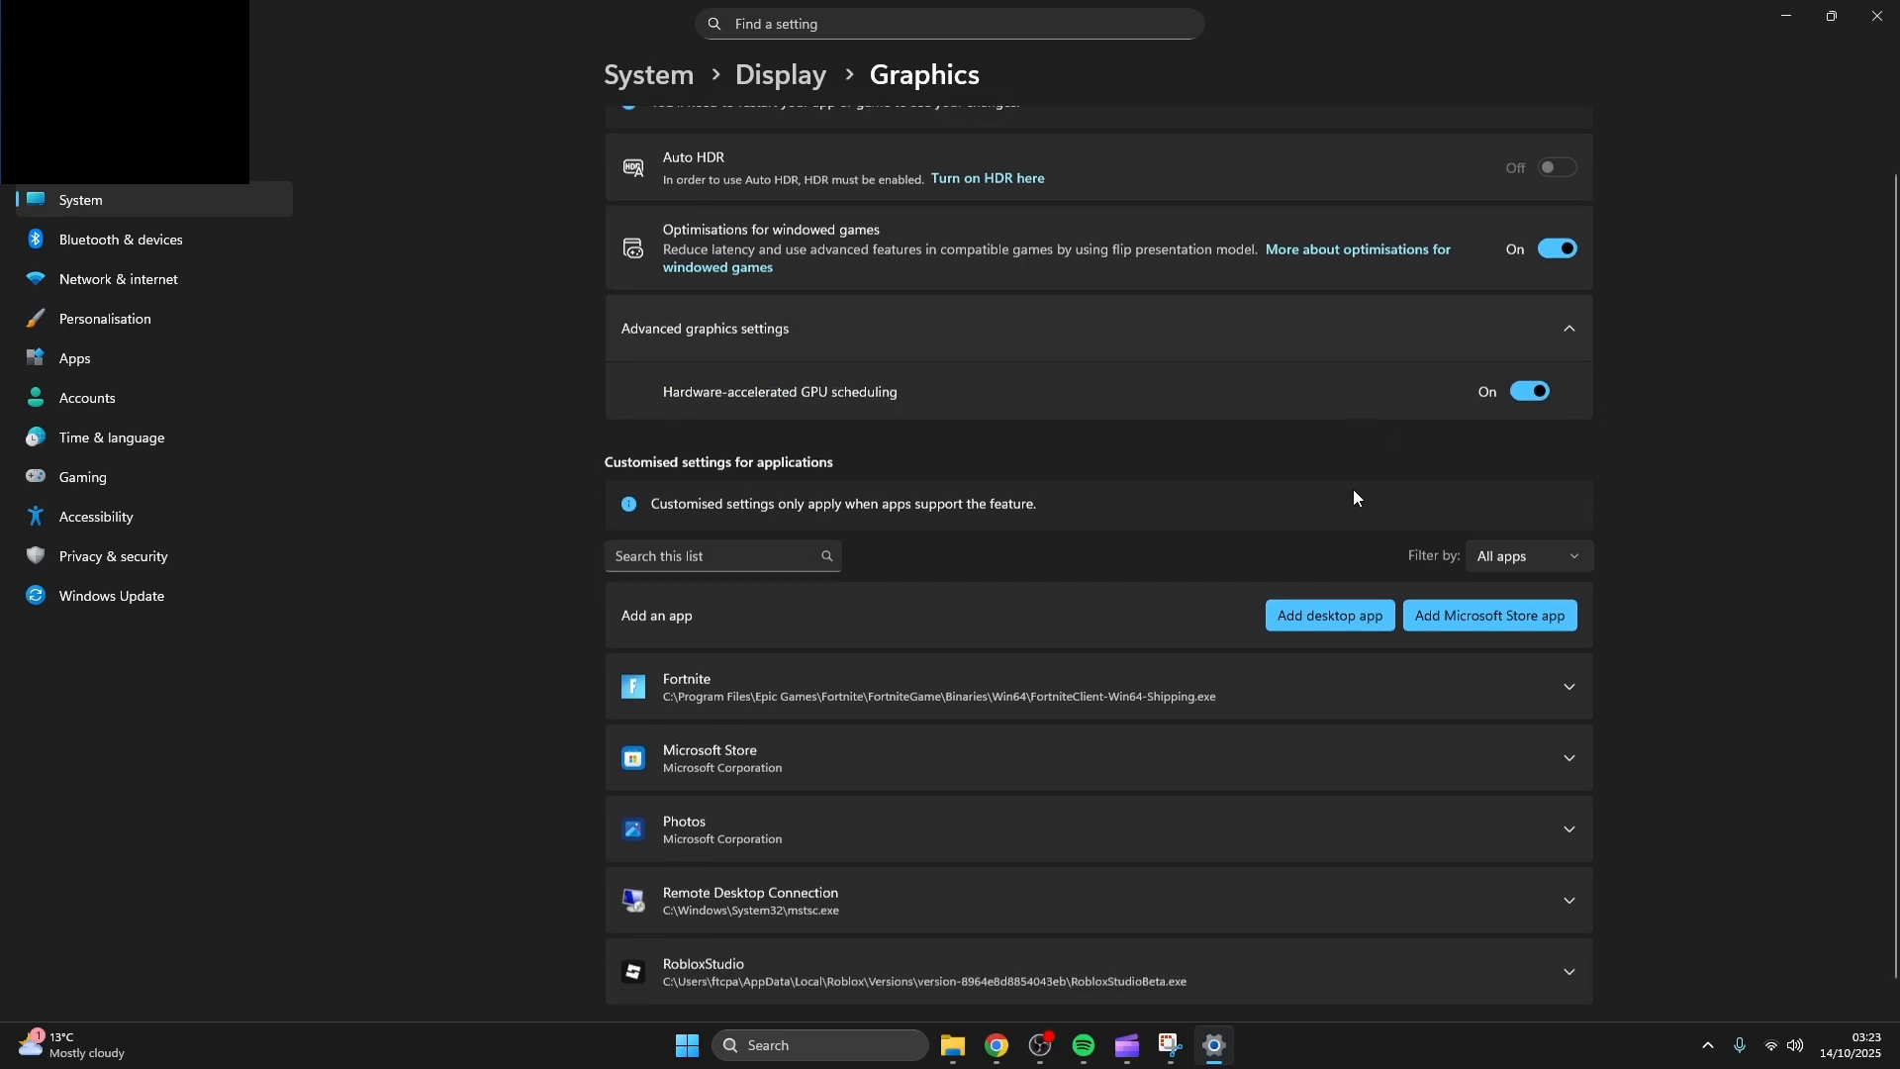
# Add FortniteClient-Win64-Shipping from the Epic Games Win64 folder for a High Performance GPU preference.
pyautogui.click(1329, 613)
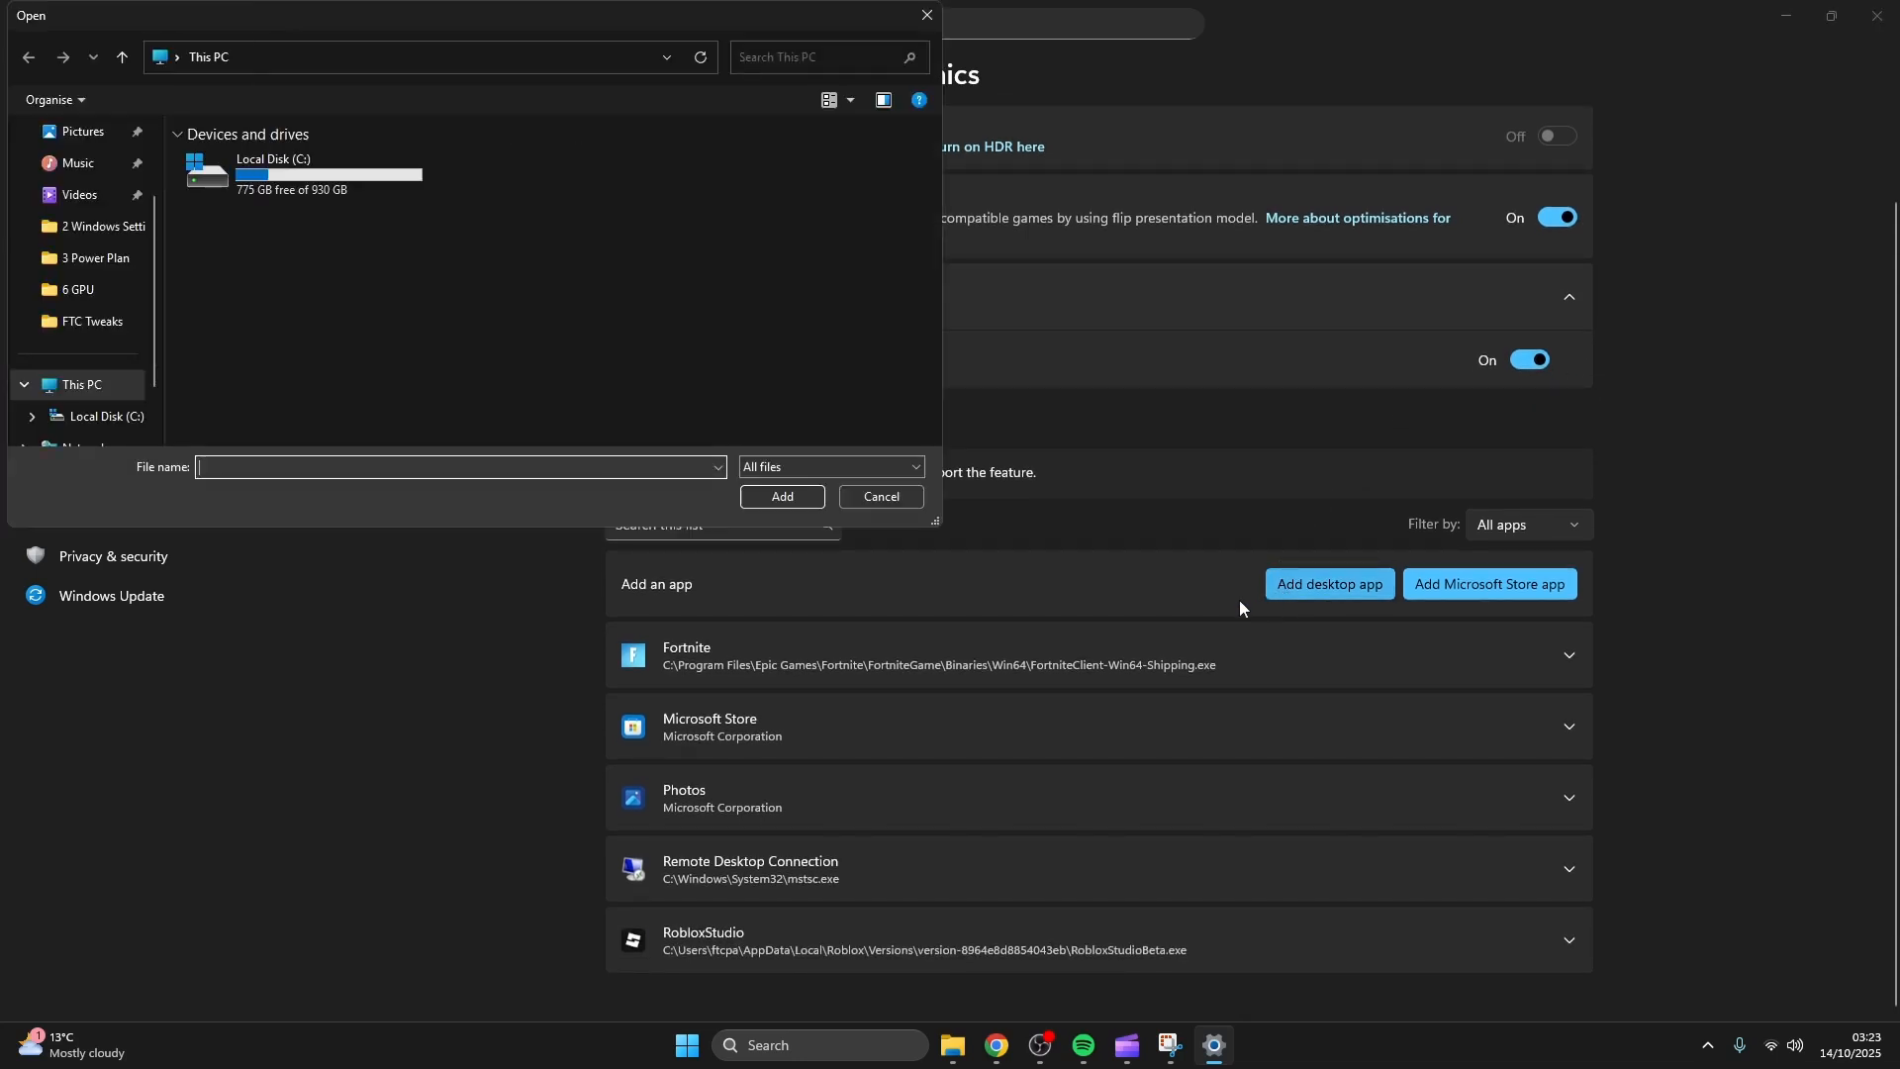
pyautogui.doubleClick(273, 168)
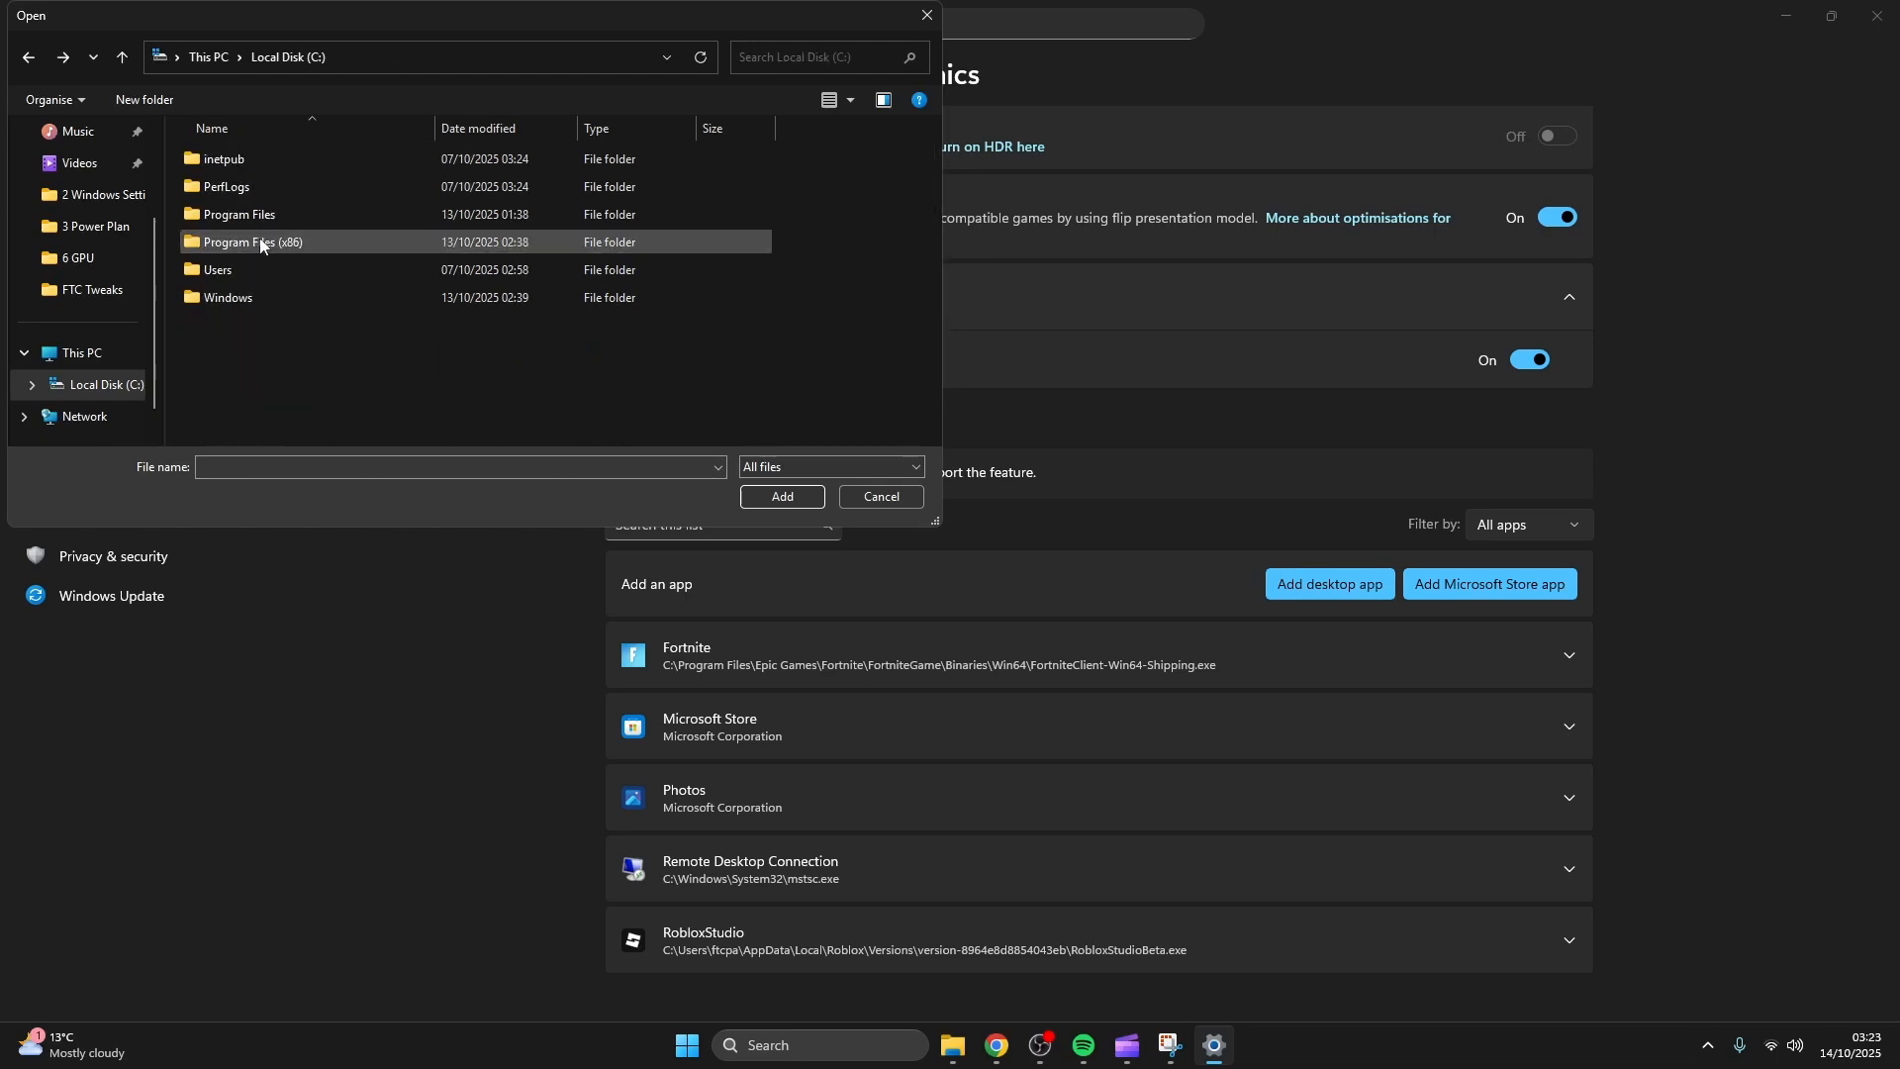
pyautogui.doubleClick(242, 214)
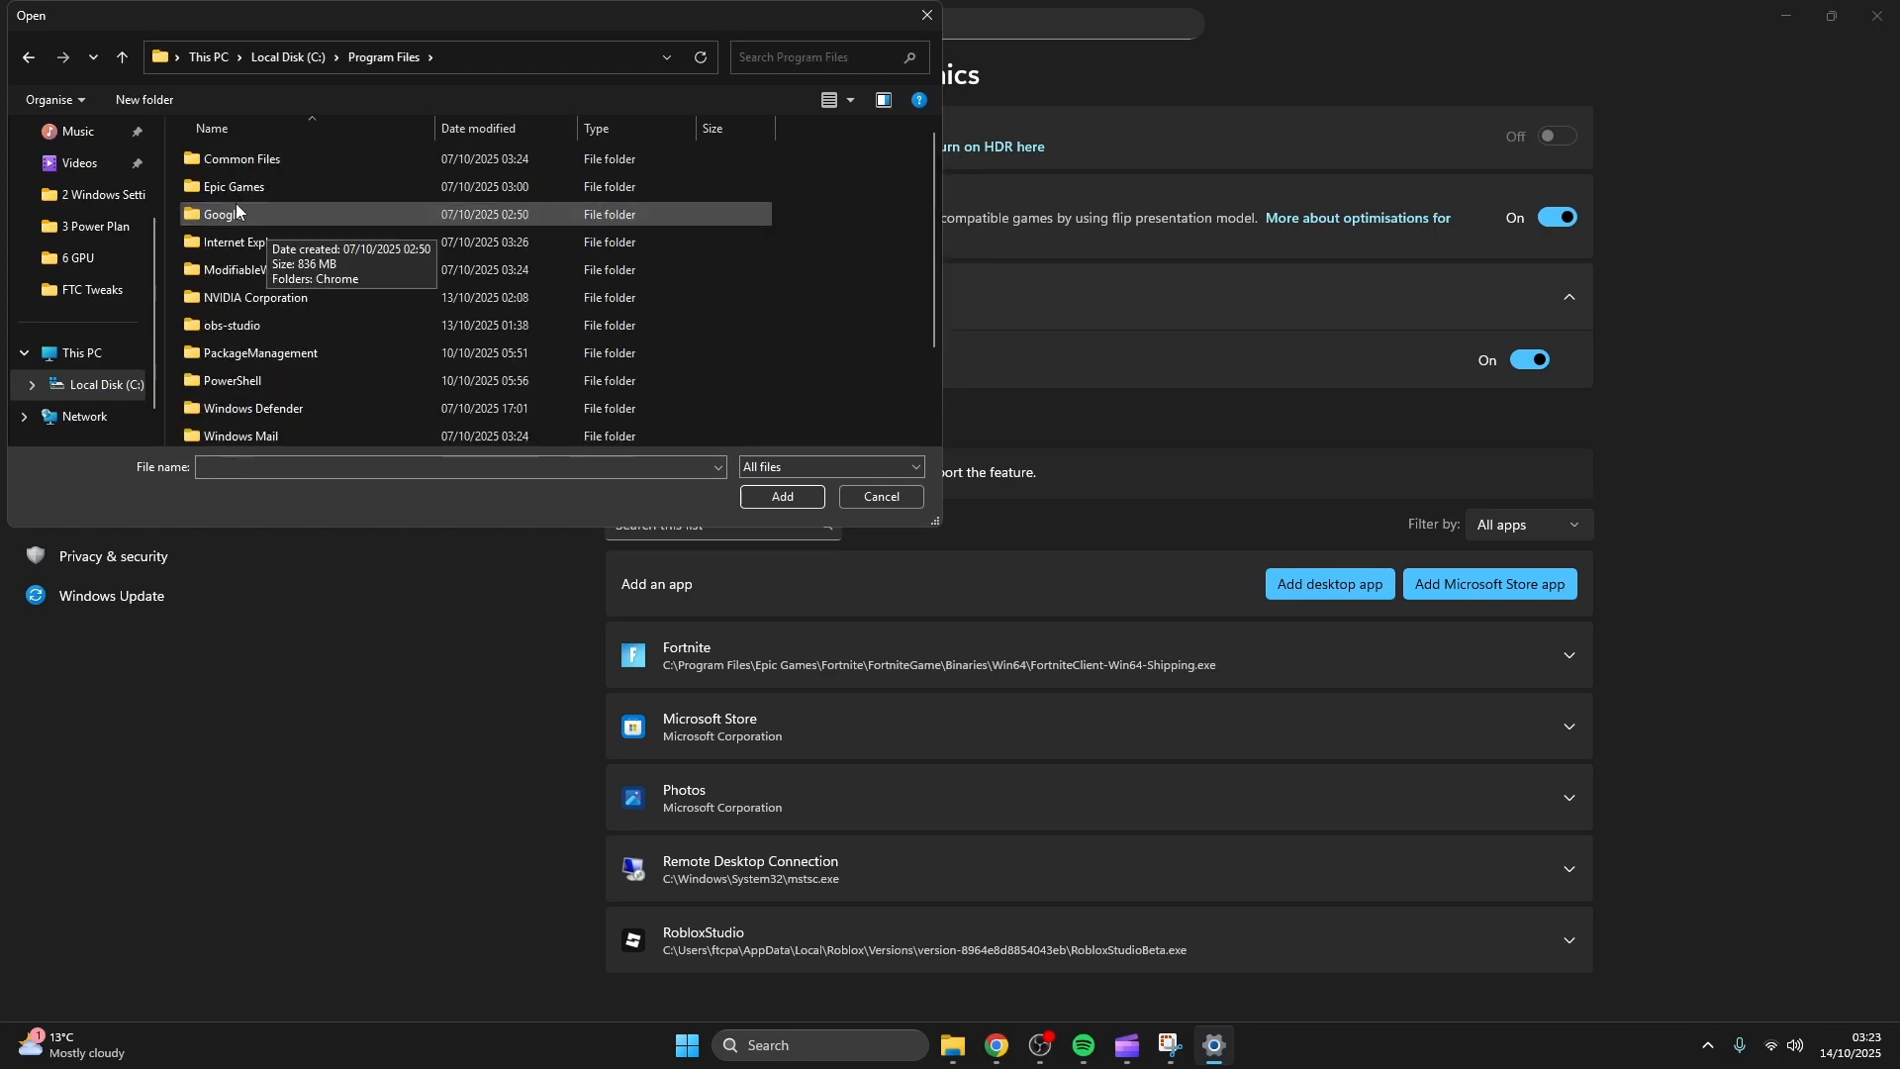
pyautogui.doubleClick(229, 186)
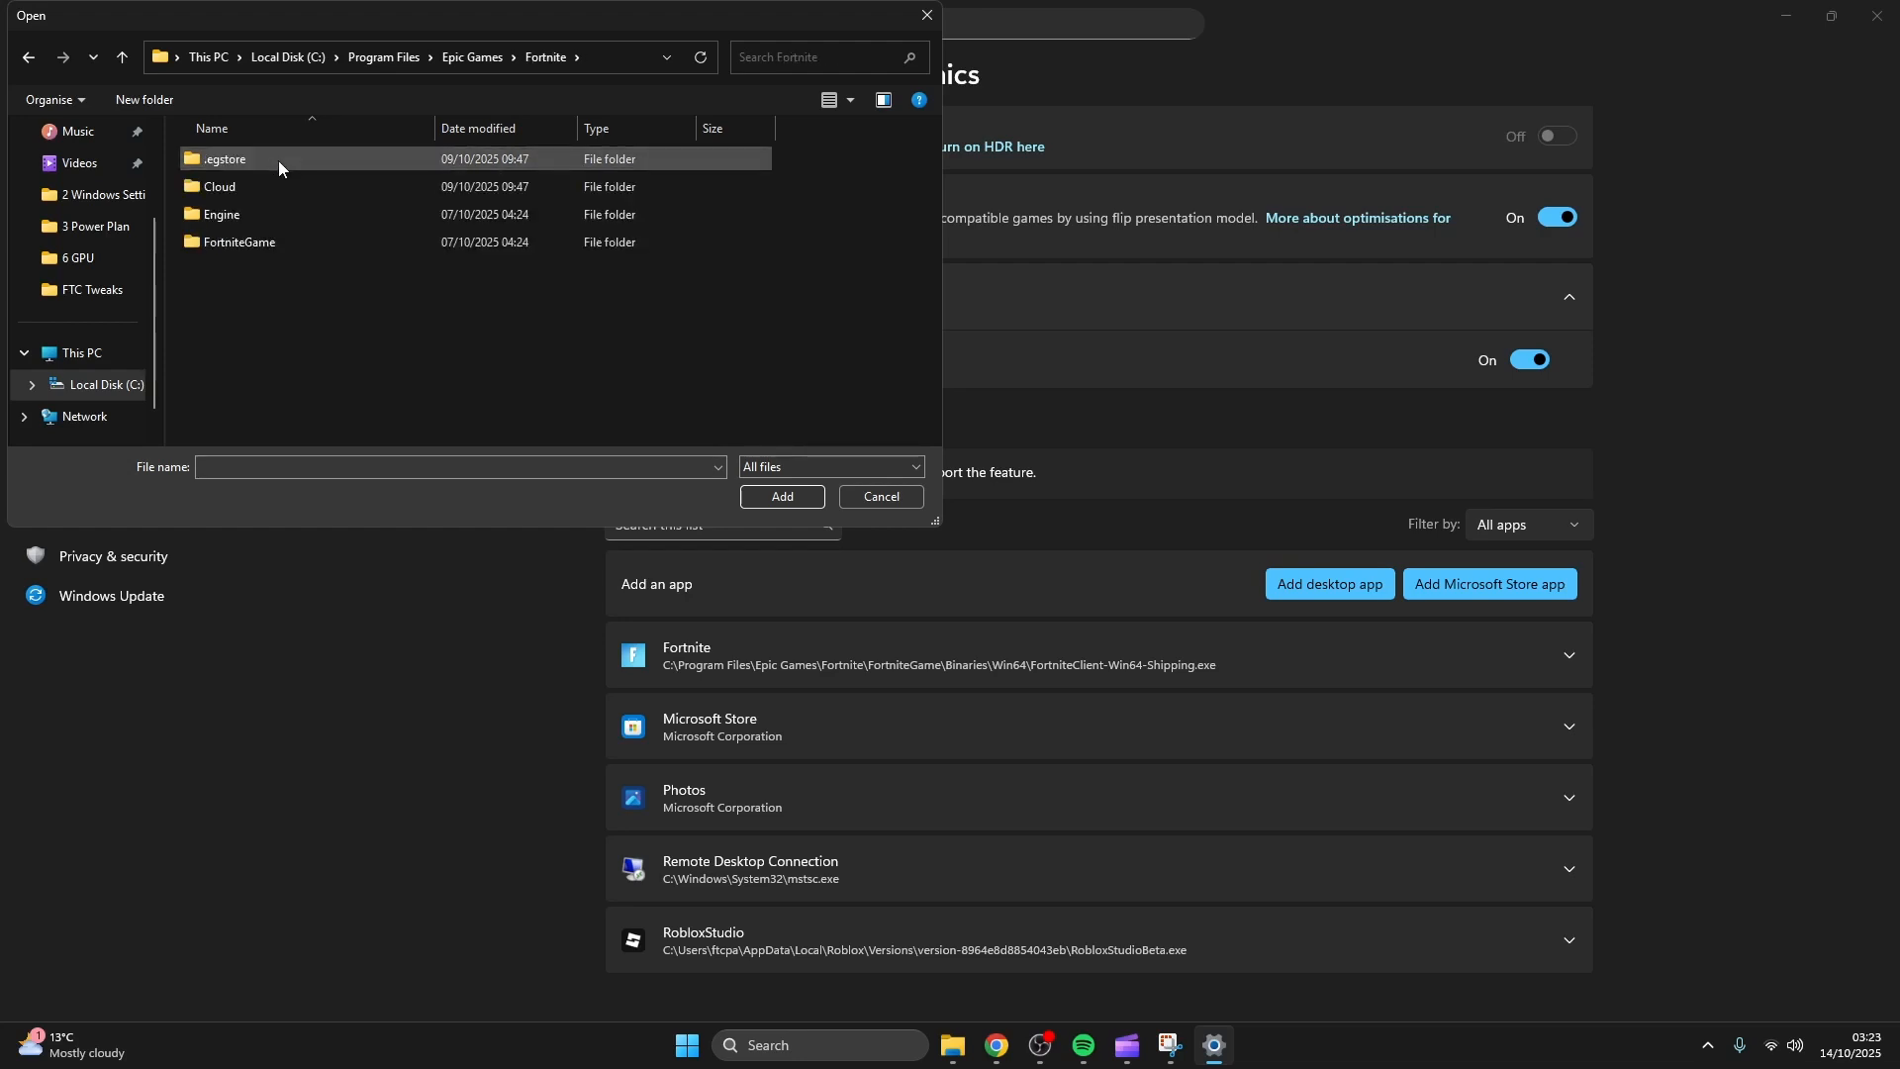
pyautogui.doubleClick(238, 241)
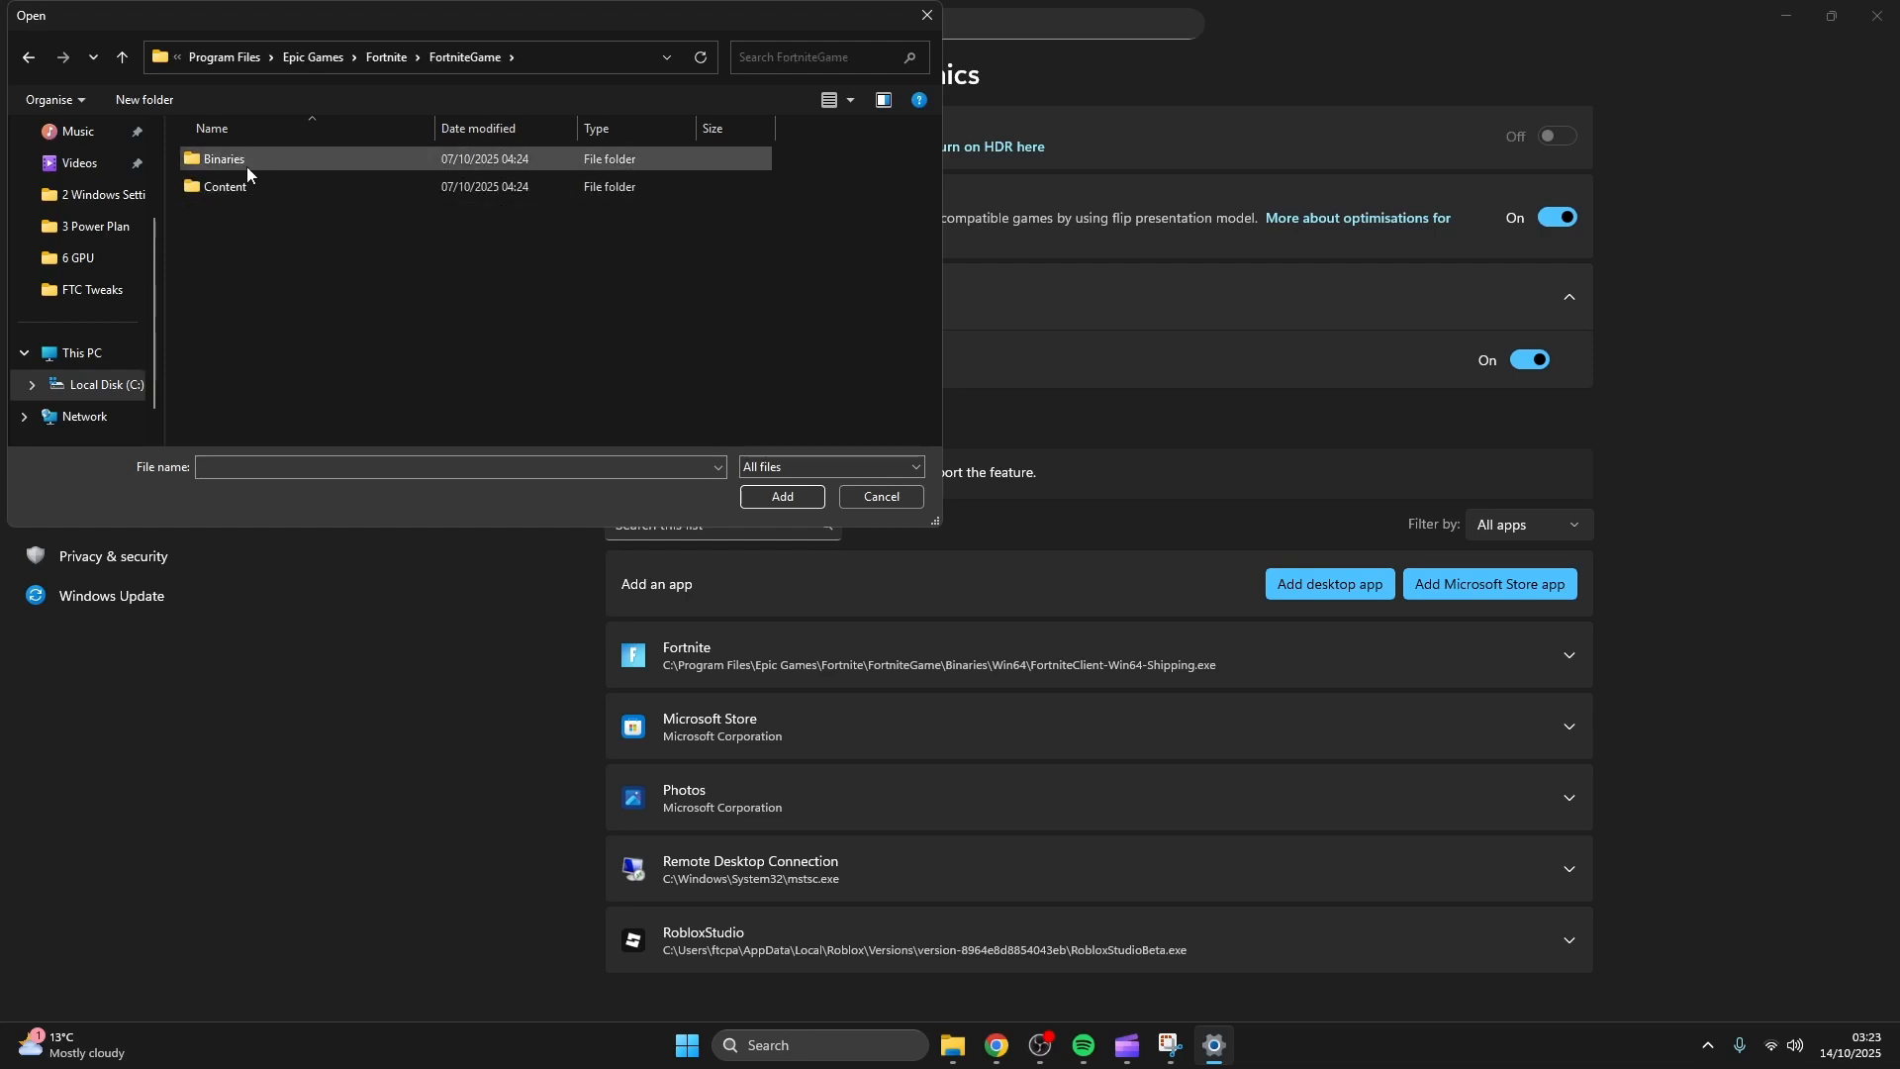
pyautogui.doubleClick(222, 158)
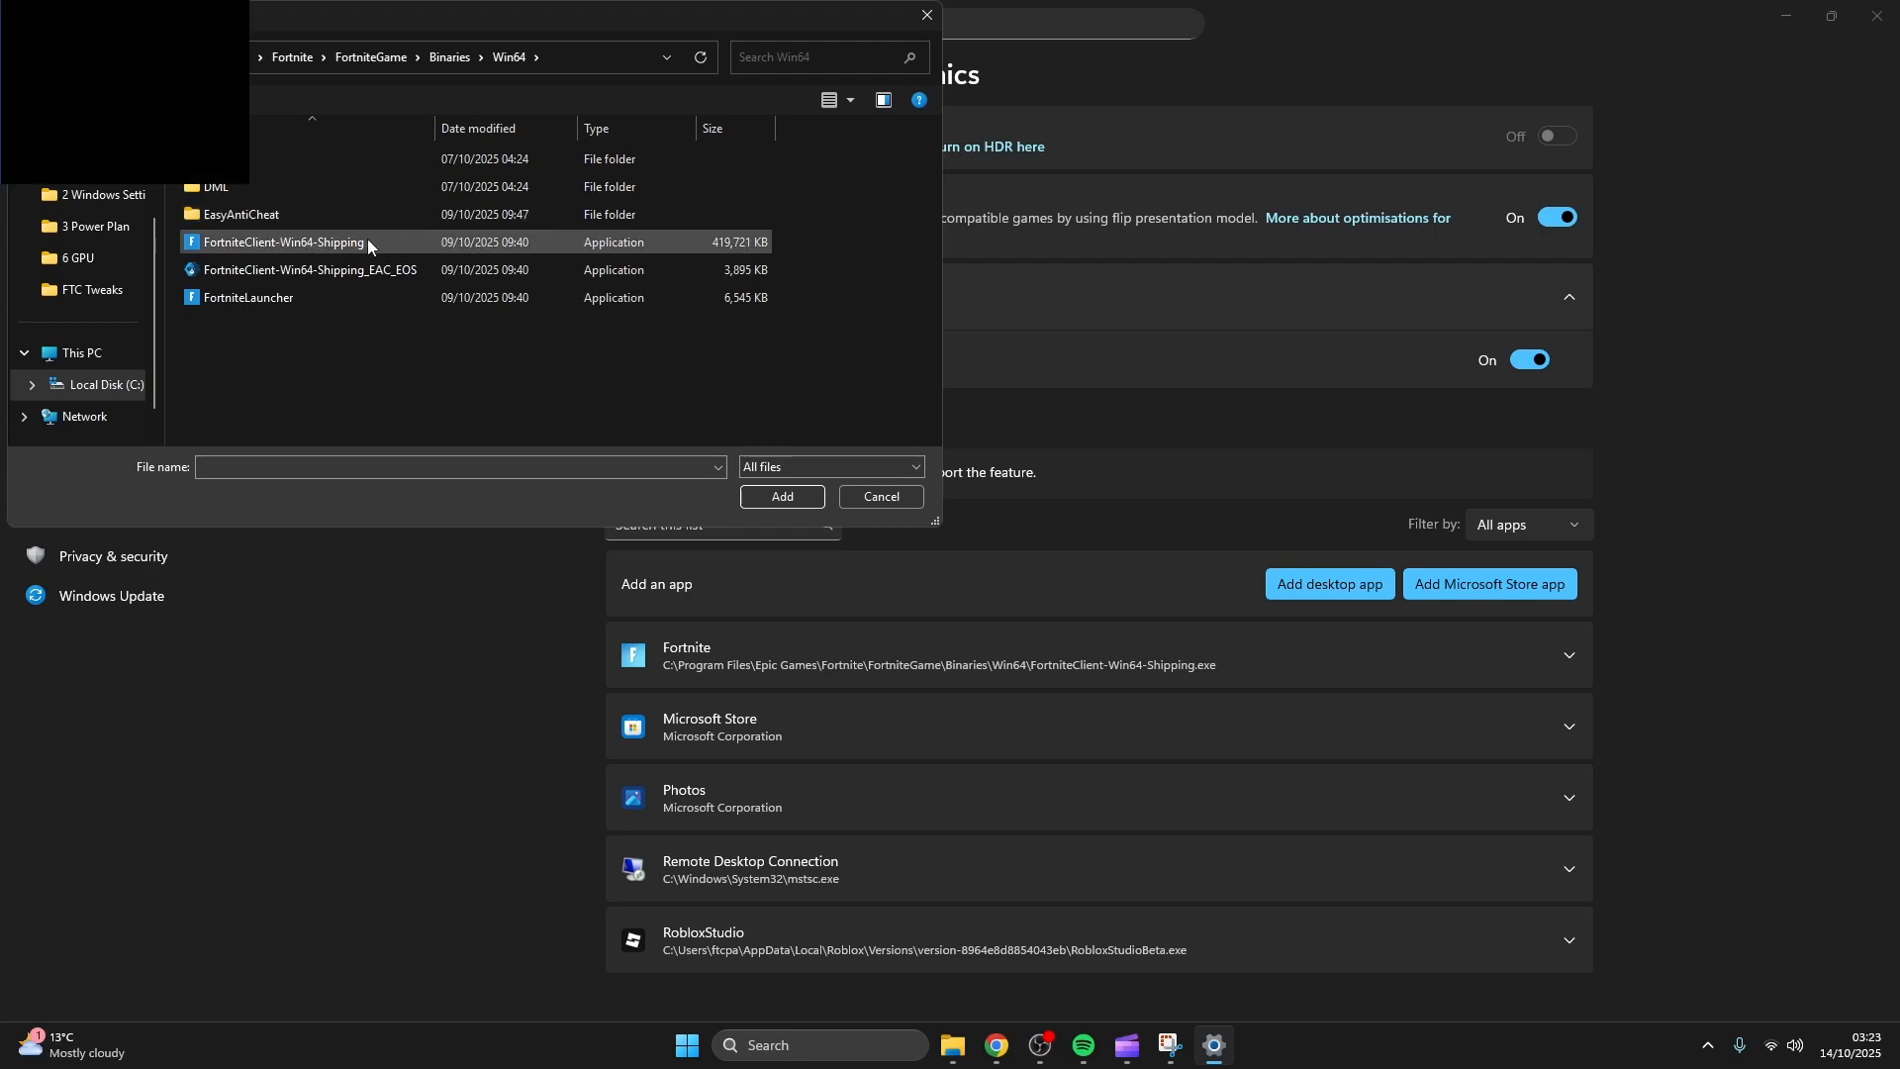
pyautogui.click(881, 496)
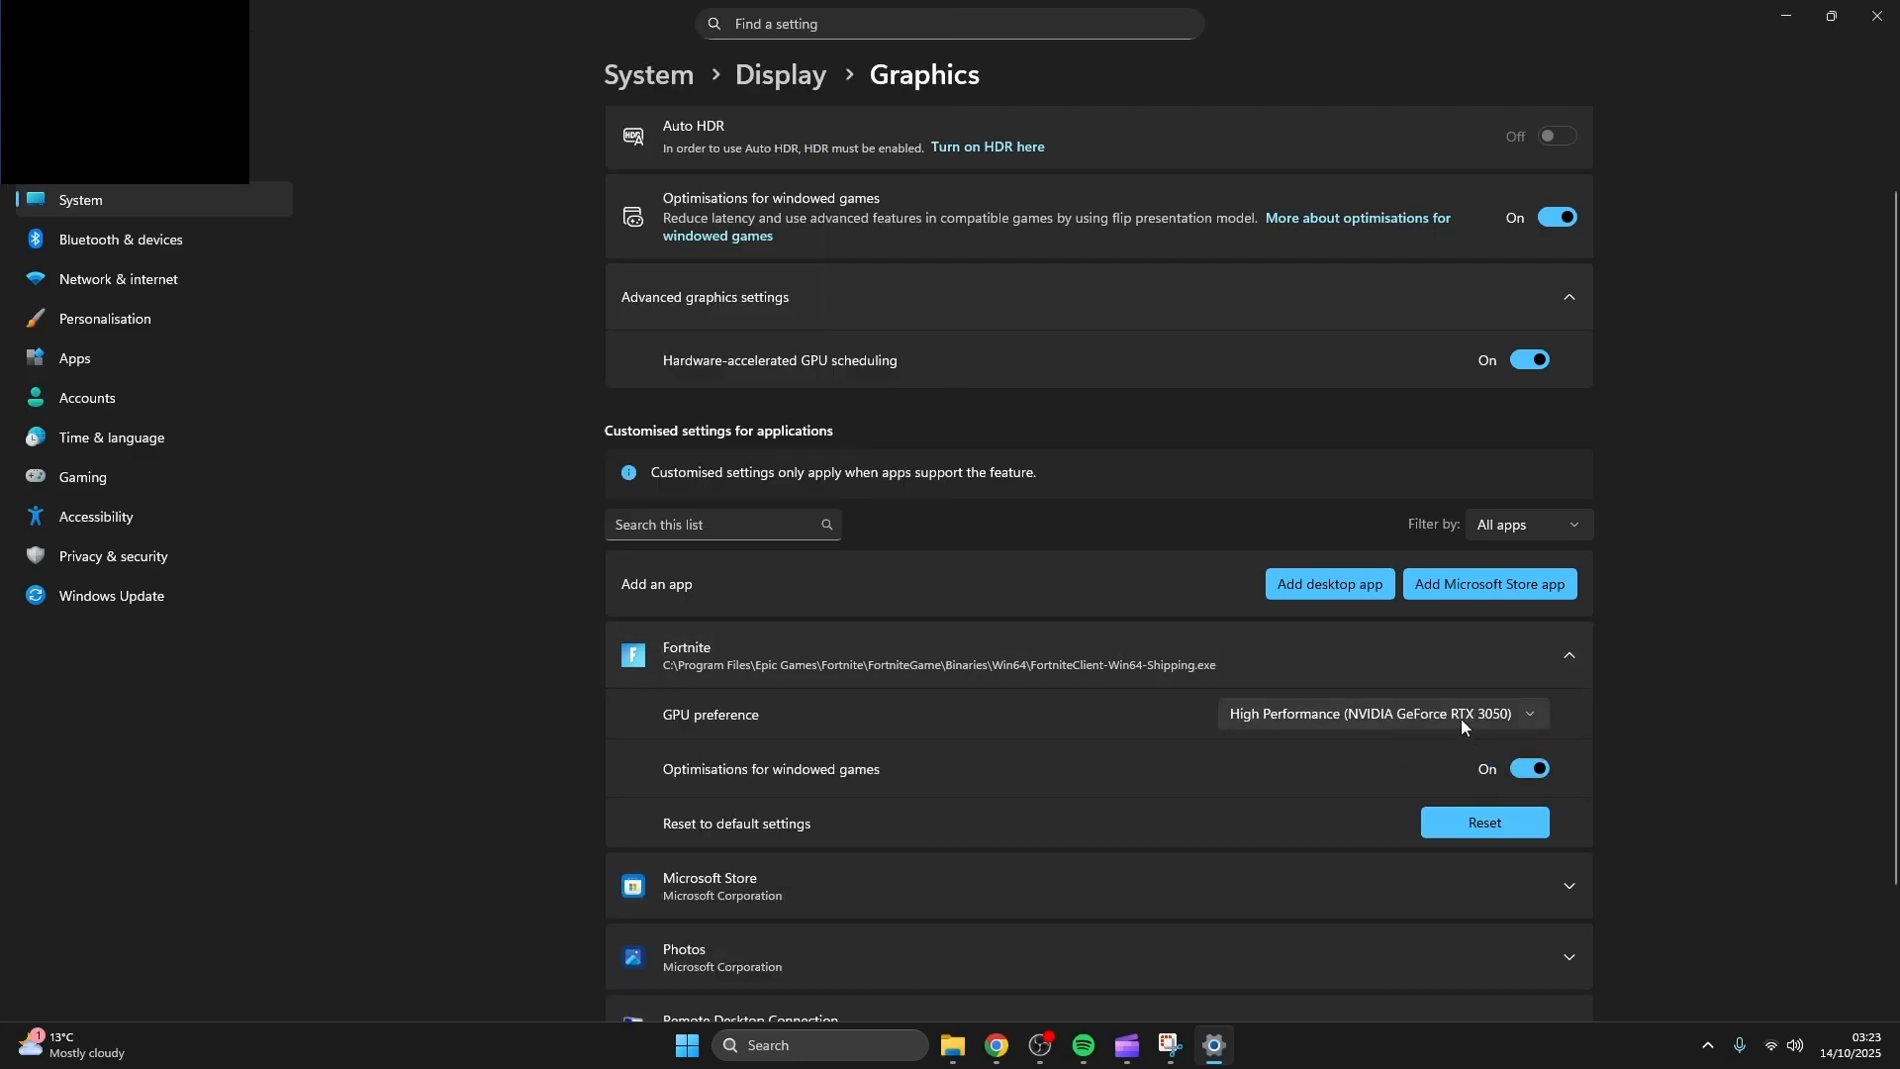
pyautogui.moveTo(1632, 417)
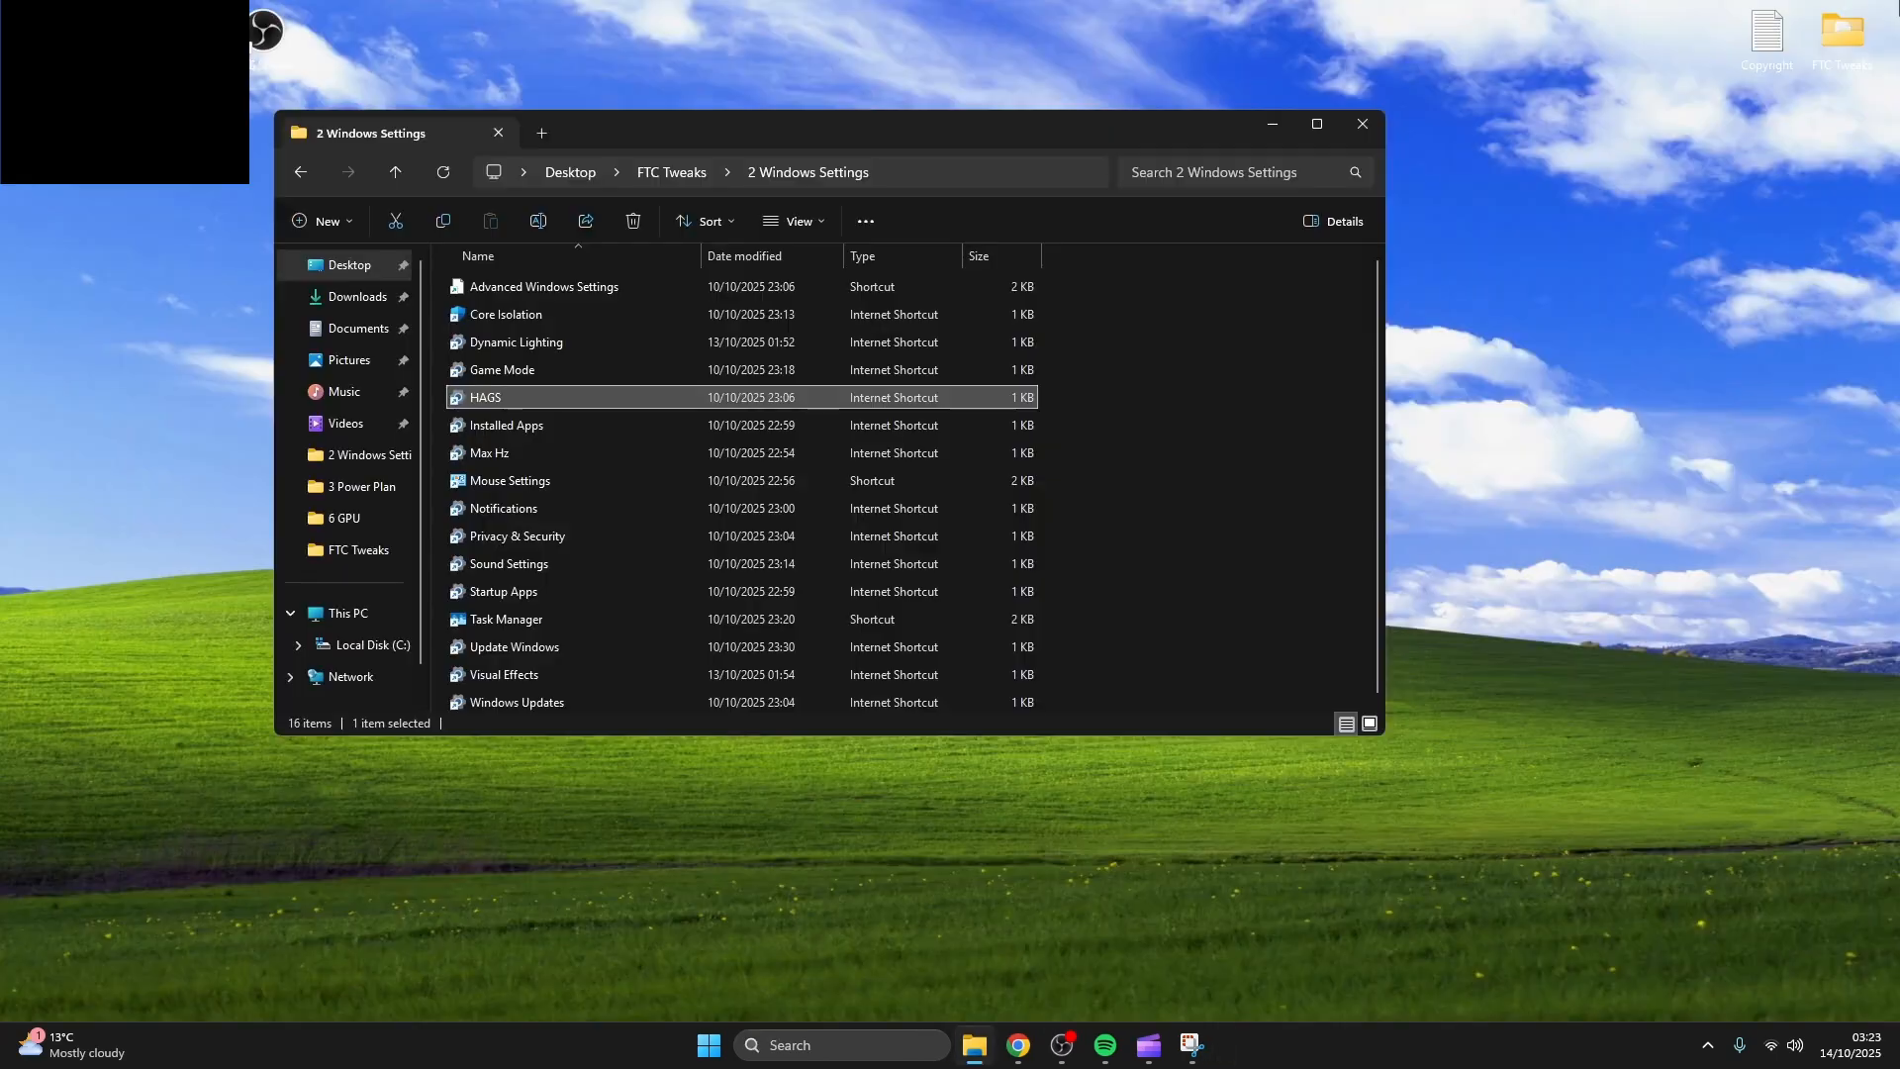
pyautogui.doubleClick(507, 423)
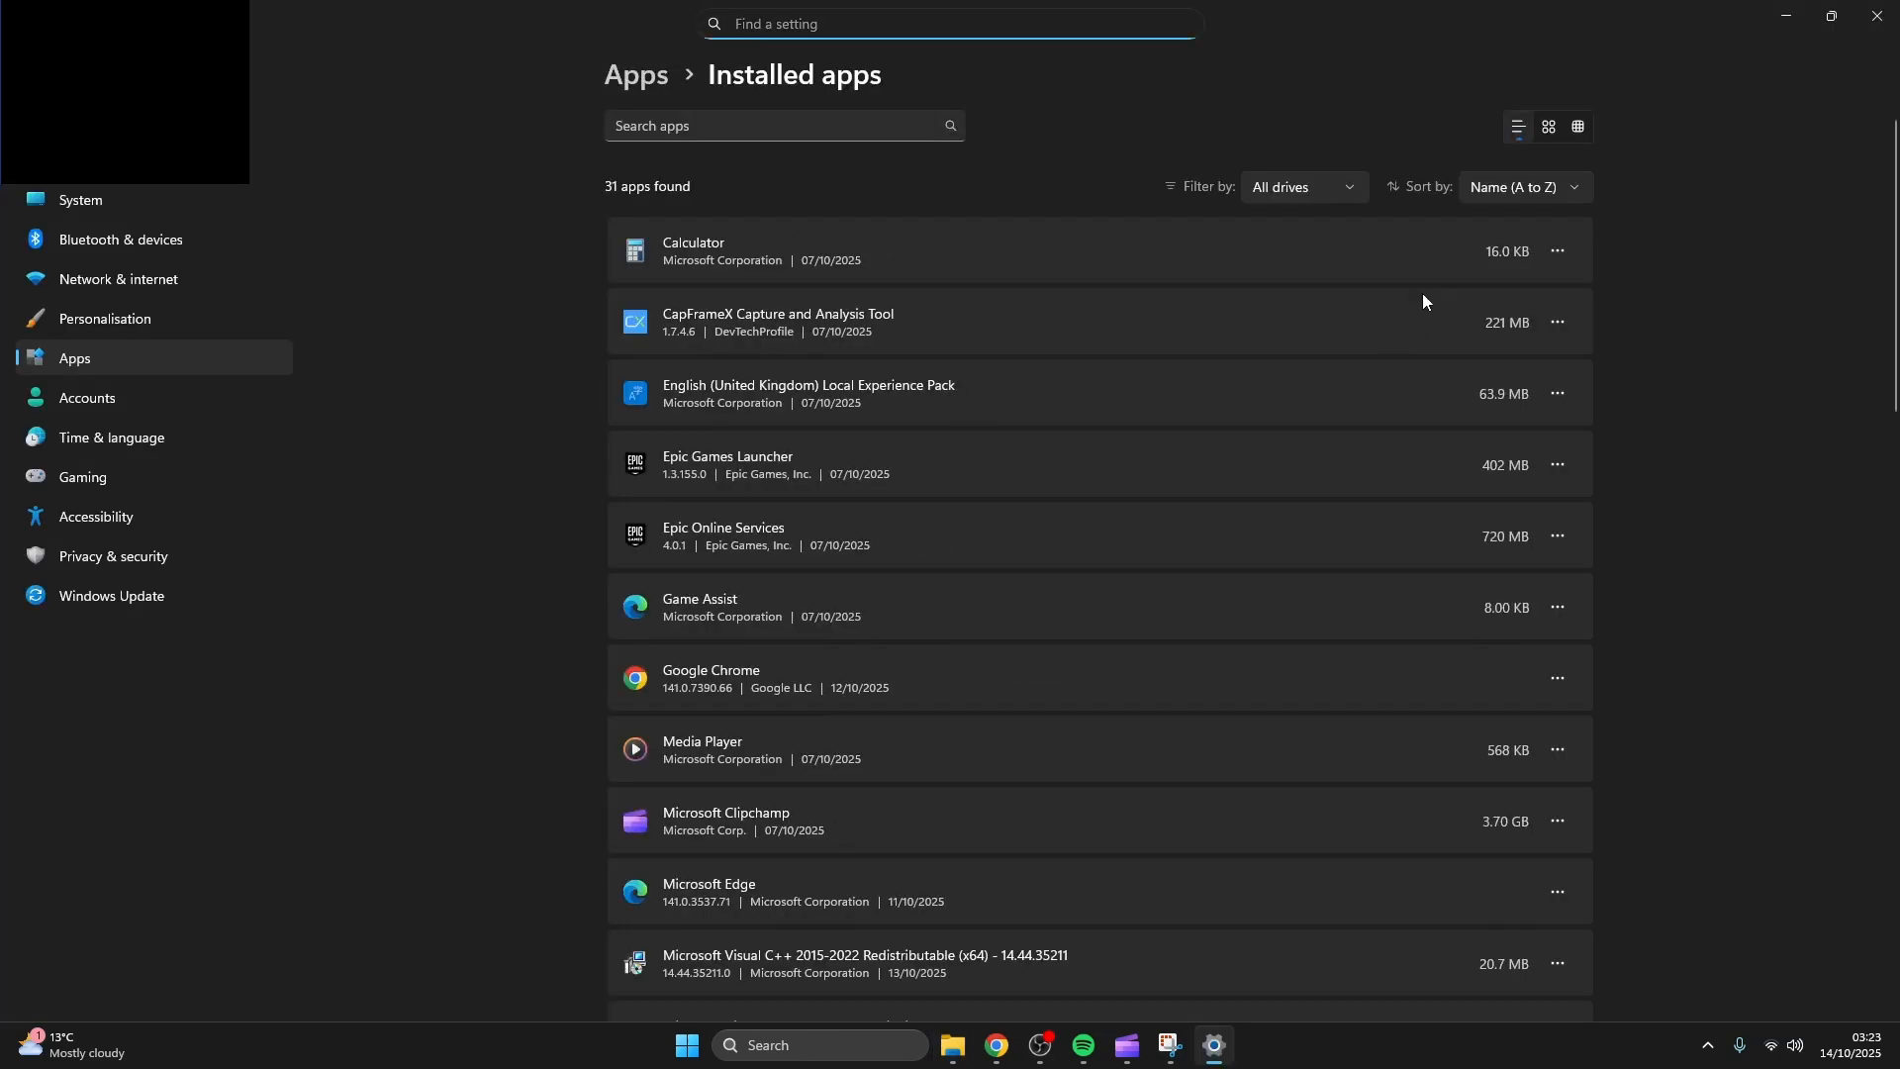
pyautogui.scroll(-3)
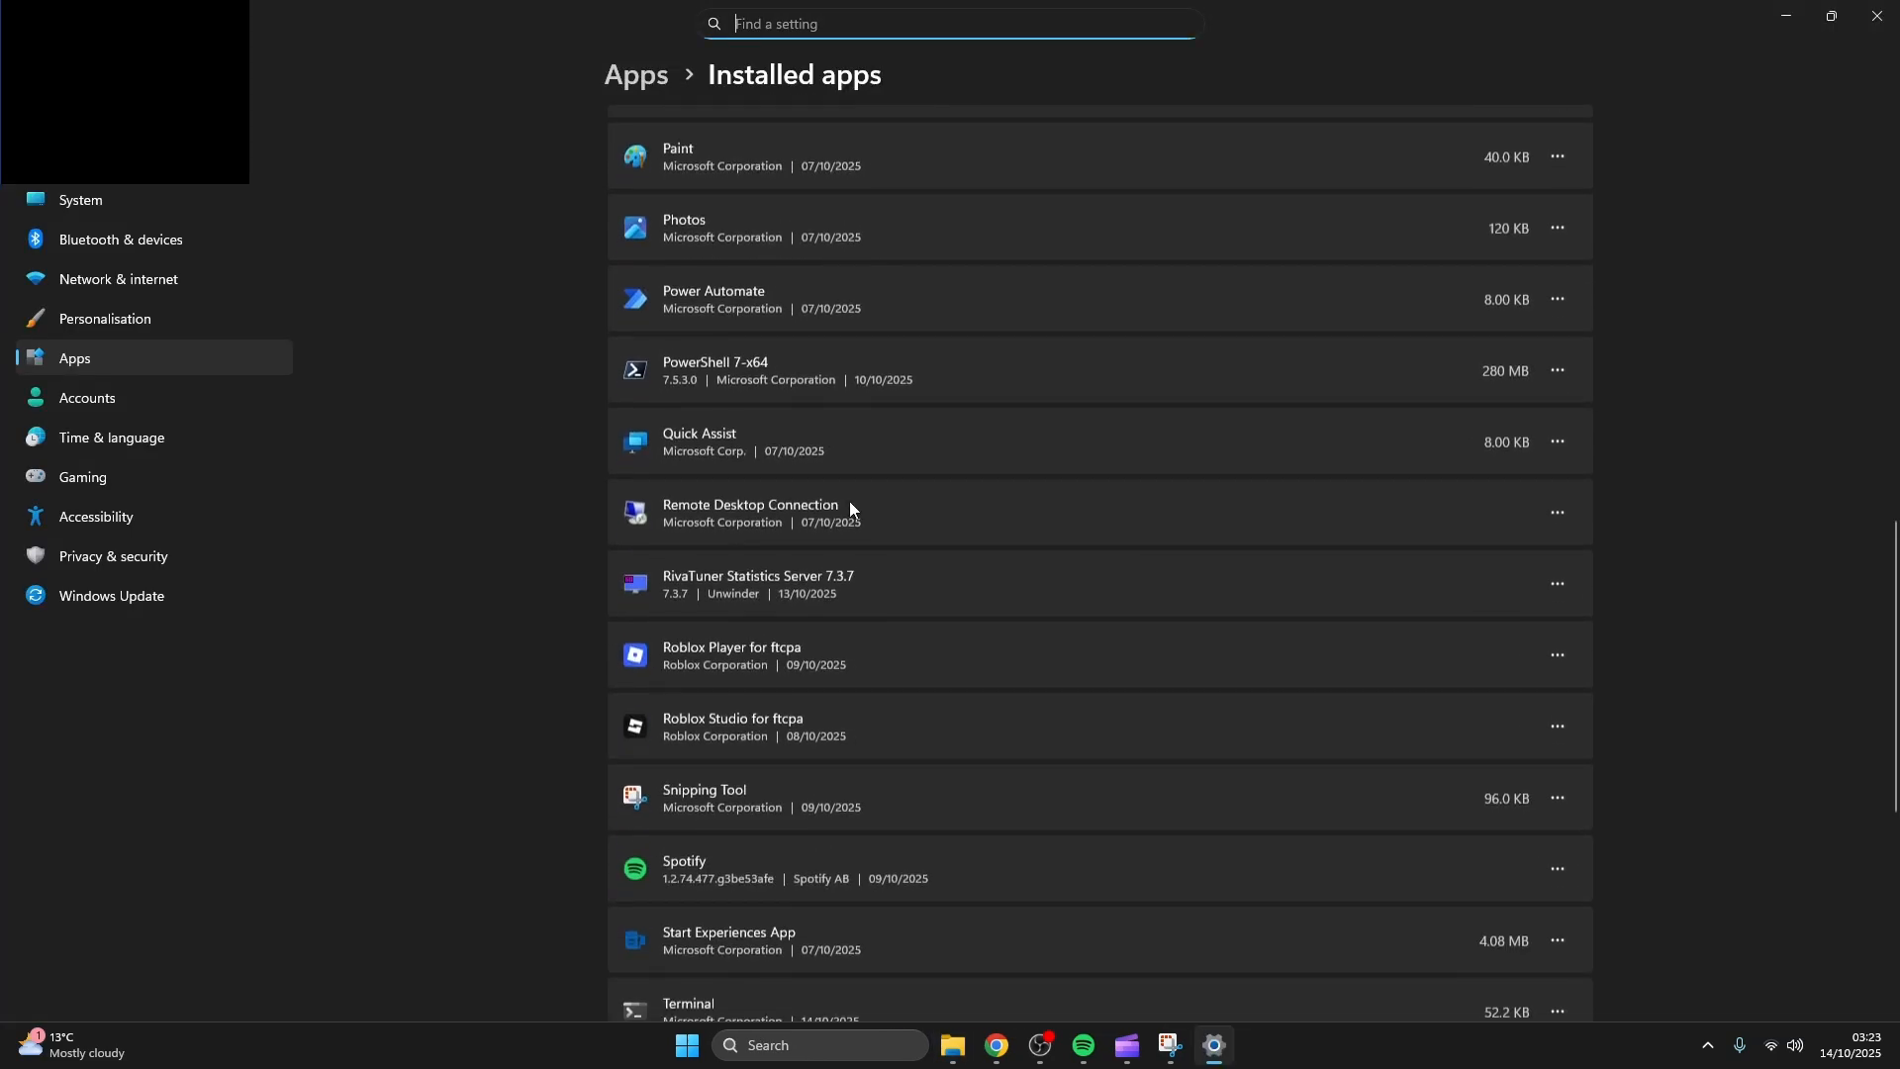
pyautogui.scroll(-3)
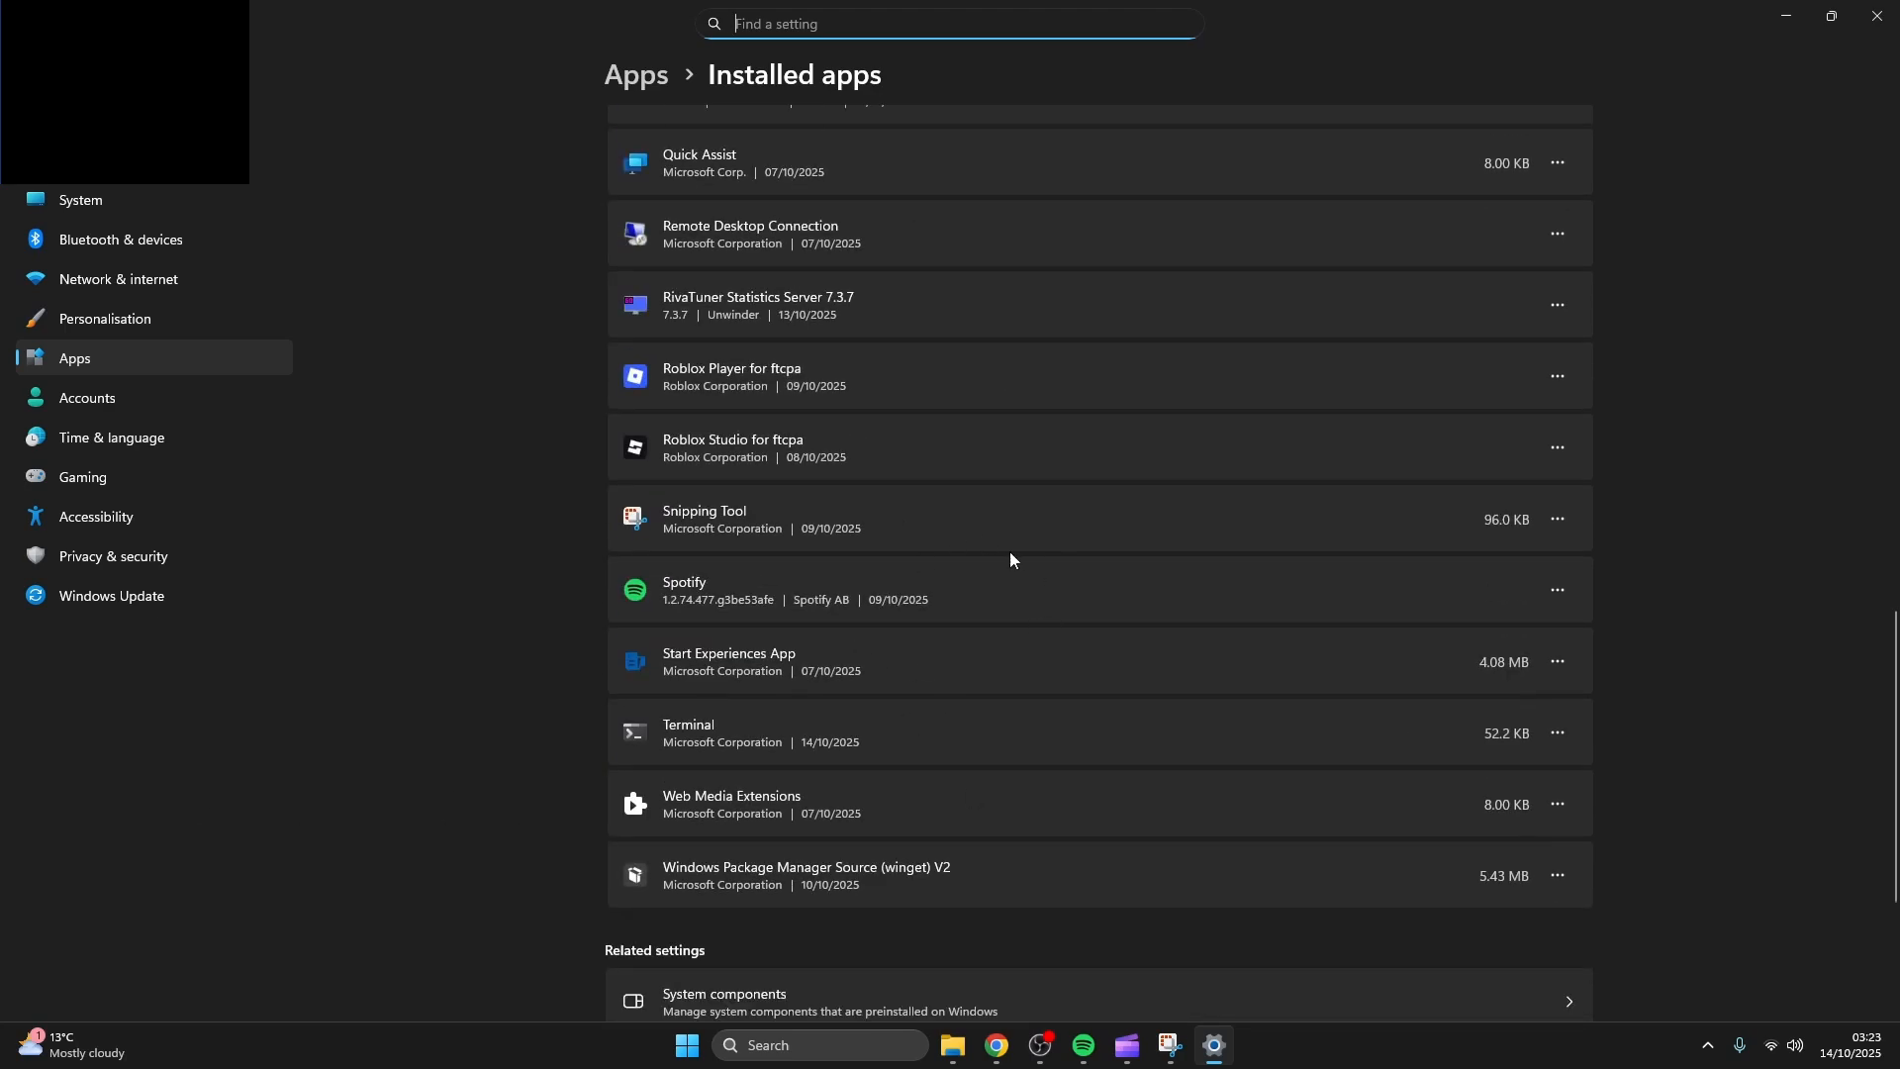
pyautogui.click(1555, 661)
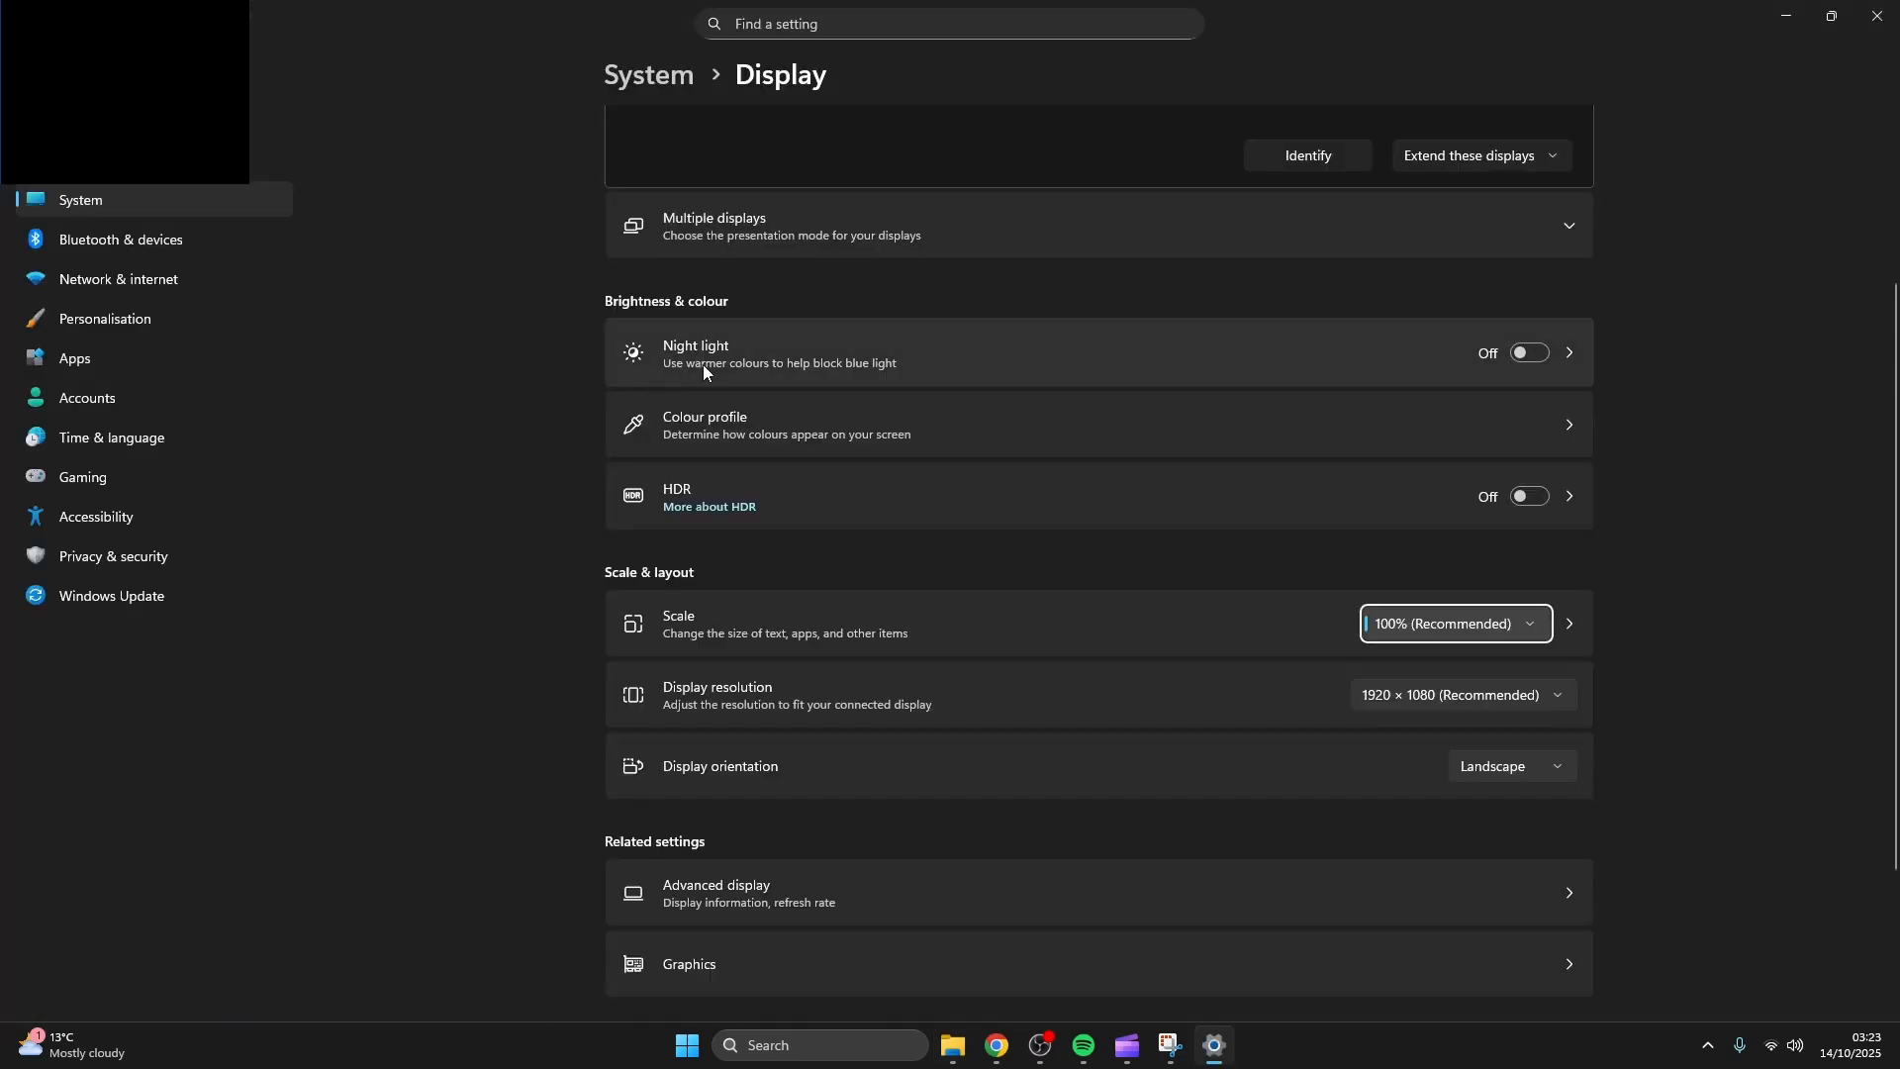
pyautogui.moveTo(1299, 590)
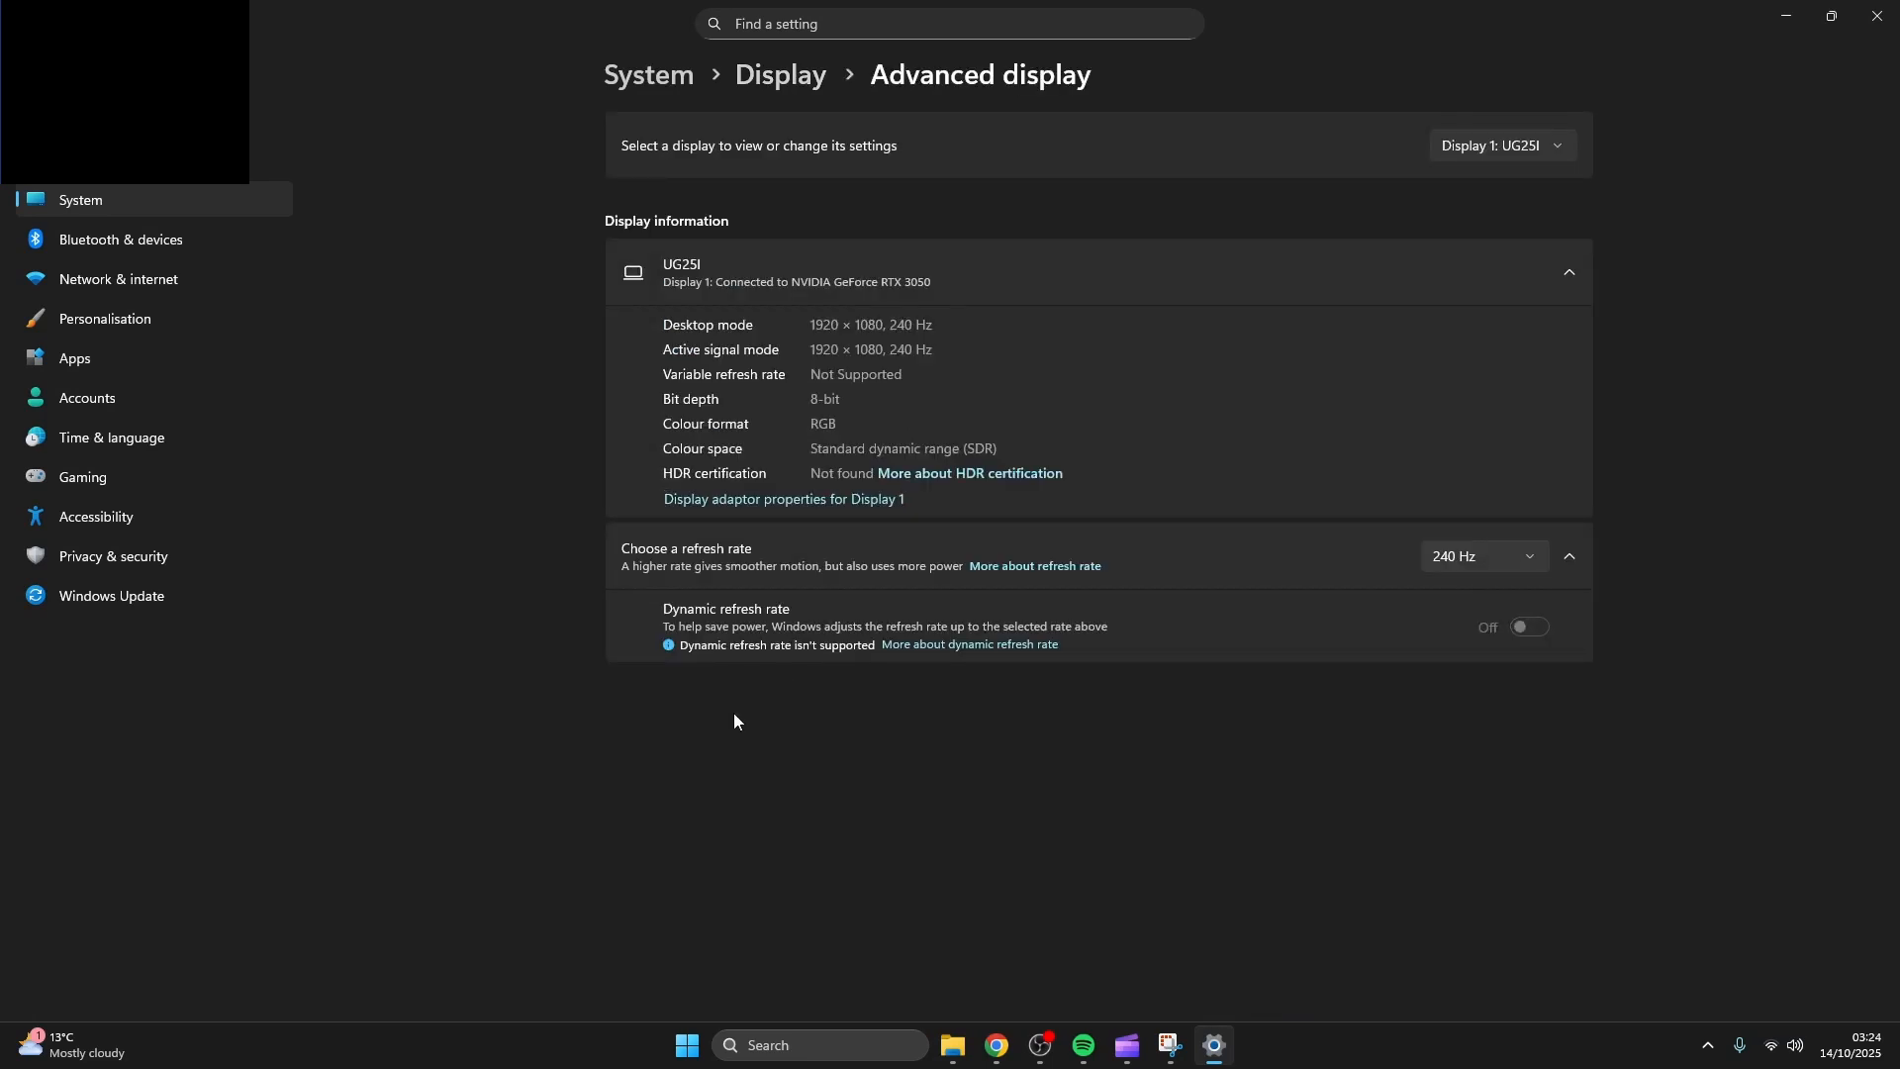
# Select 240 Hz as the UG25I monitor's refresh rate.
pyautogui.click(1485, 557)
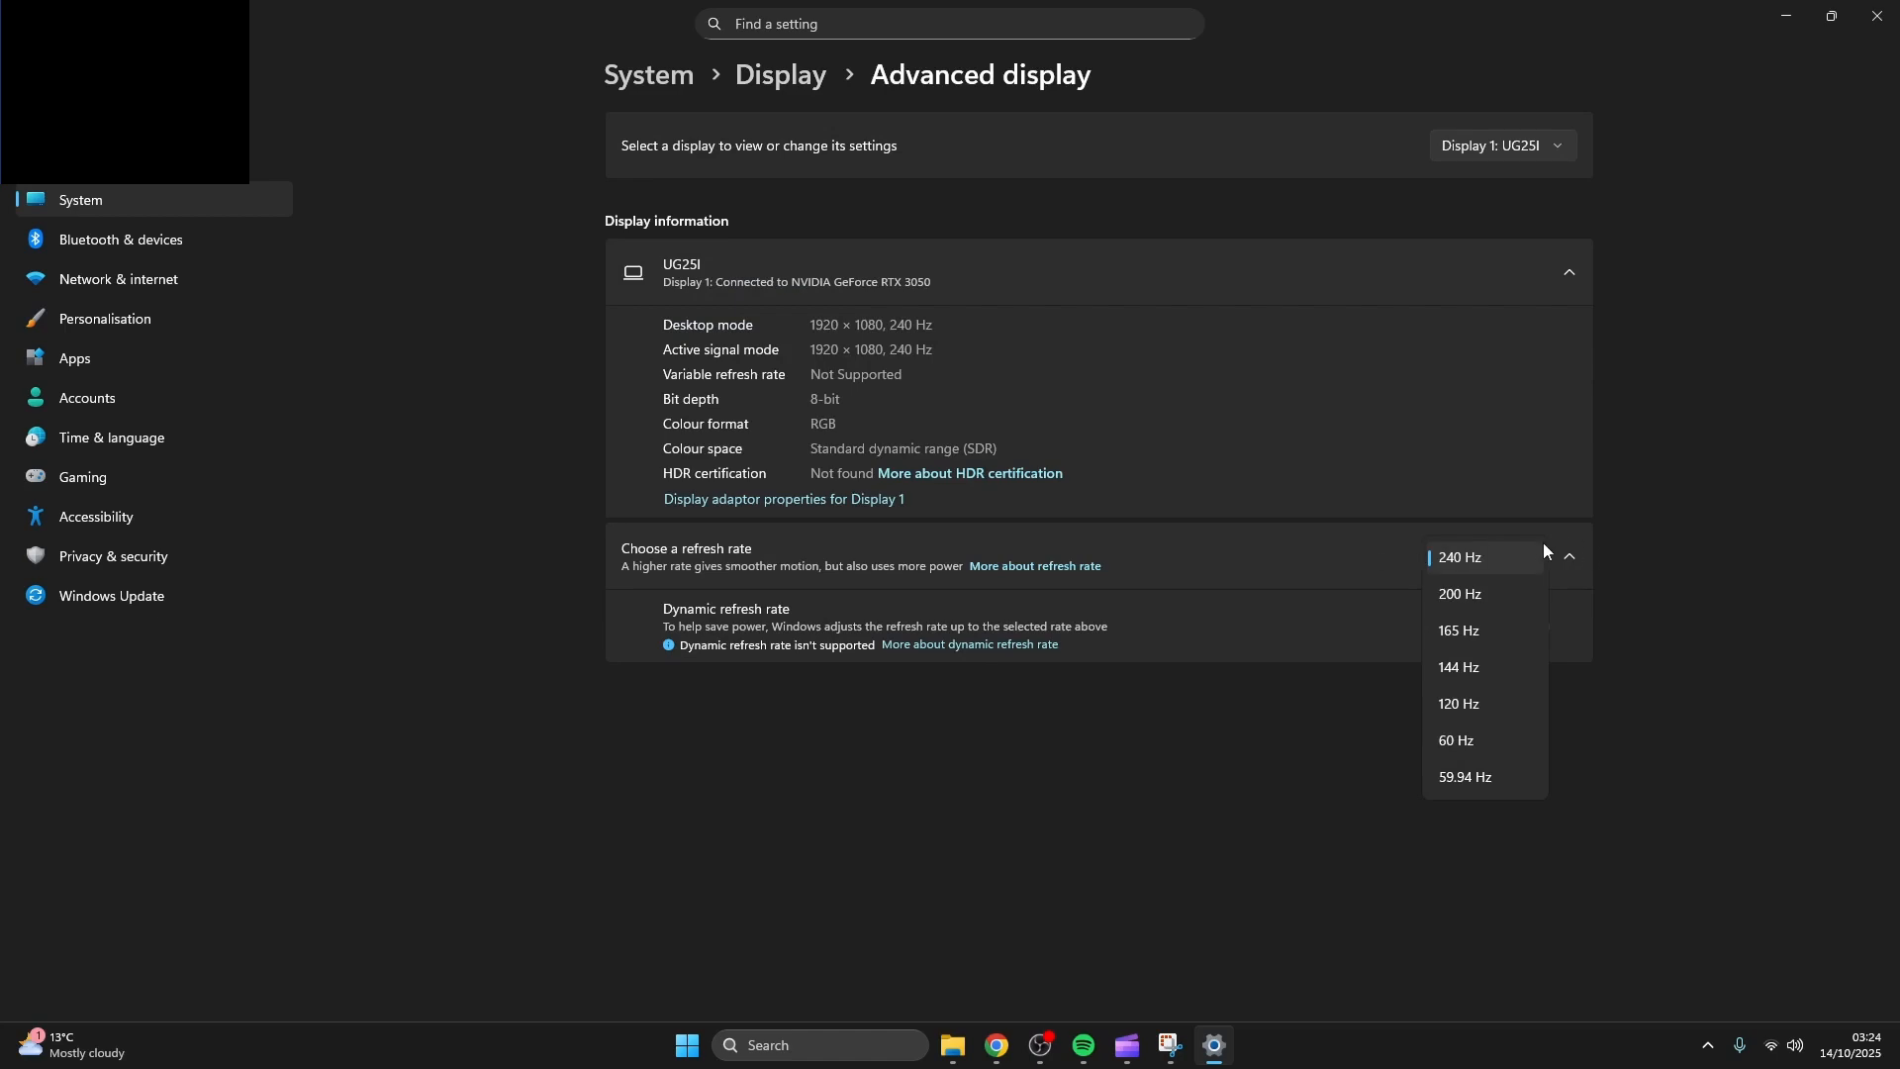
pyautogui.click(1460, 558)
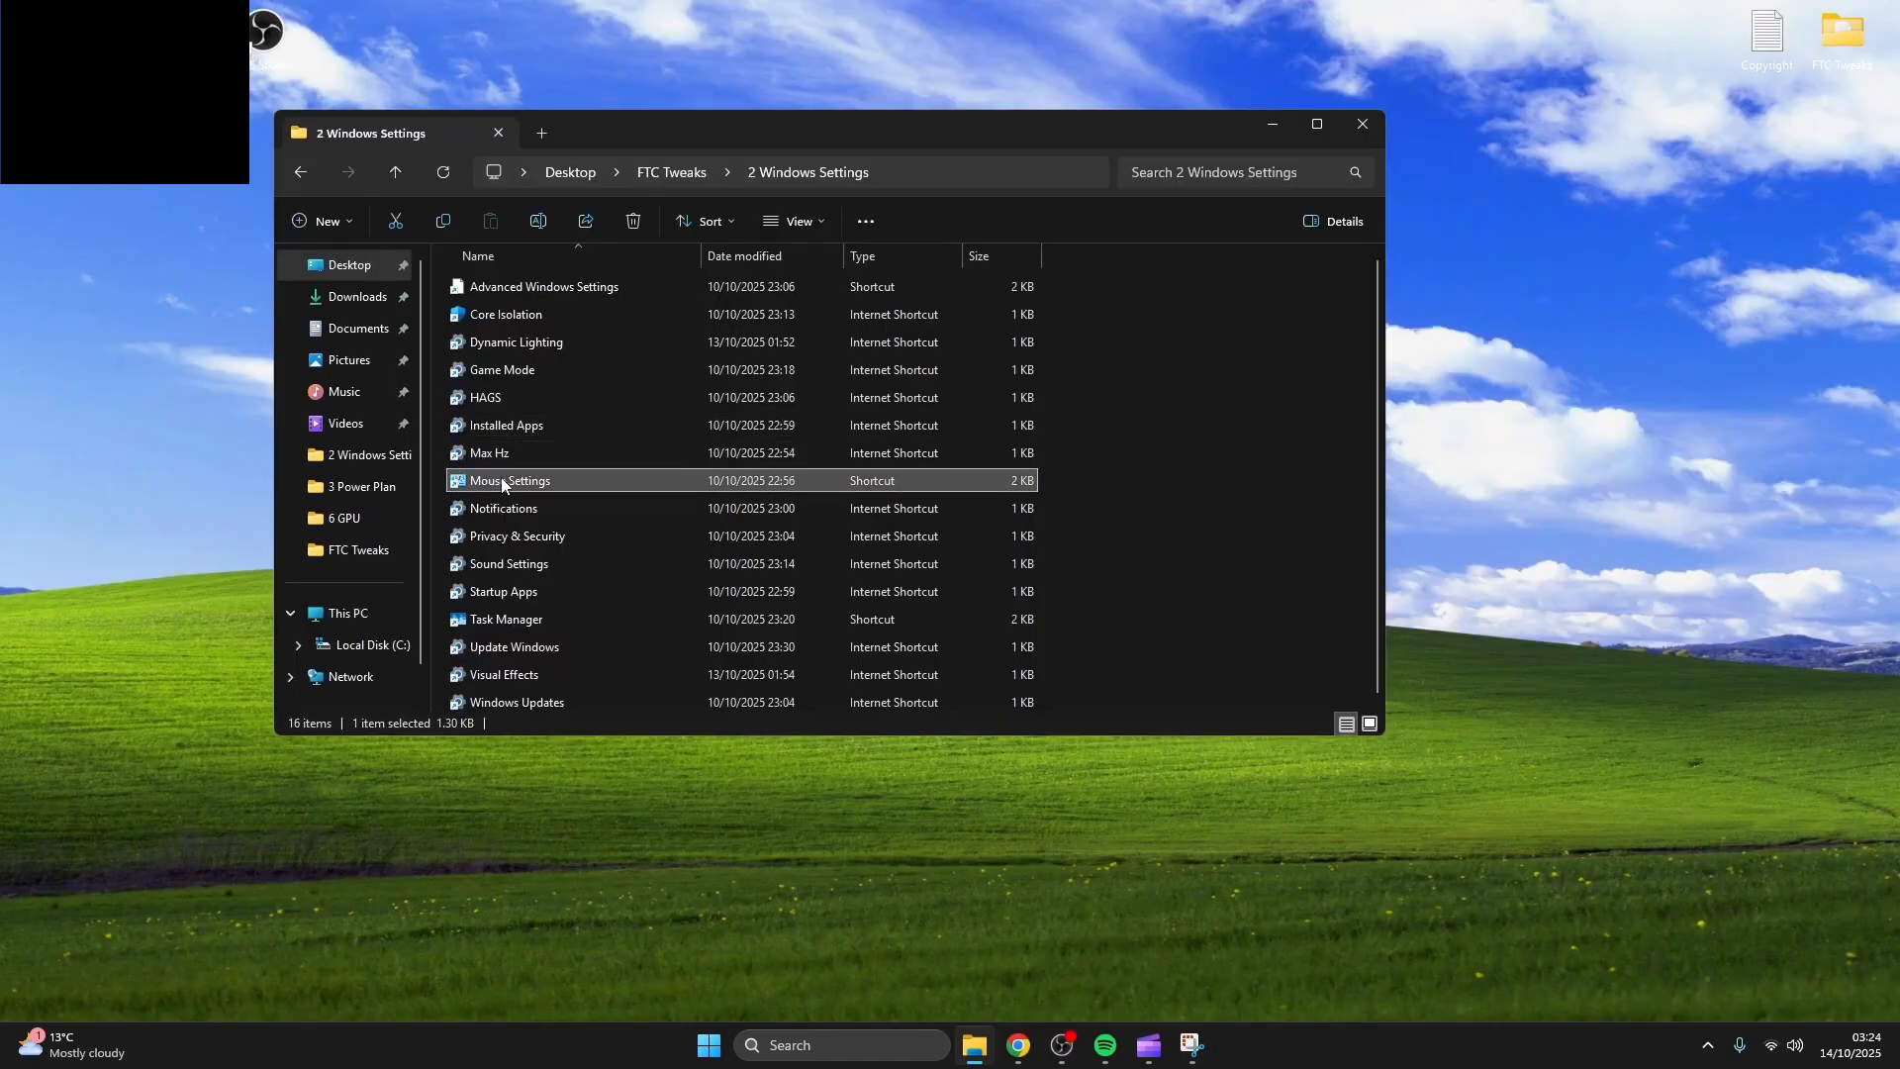
# Confirm Enhance pointer precision is unticked in Mouse Properties, then reach Privacy & Security settings.
pyautogui.doubleClick(506, 479)
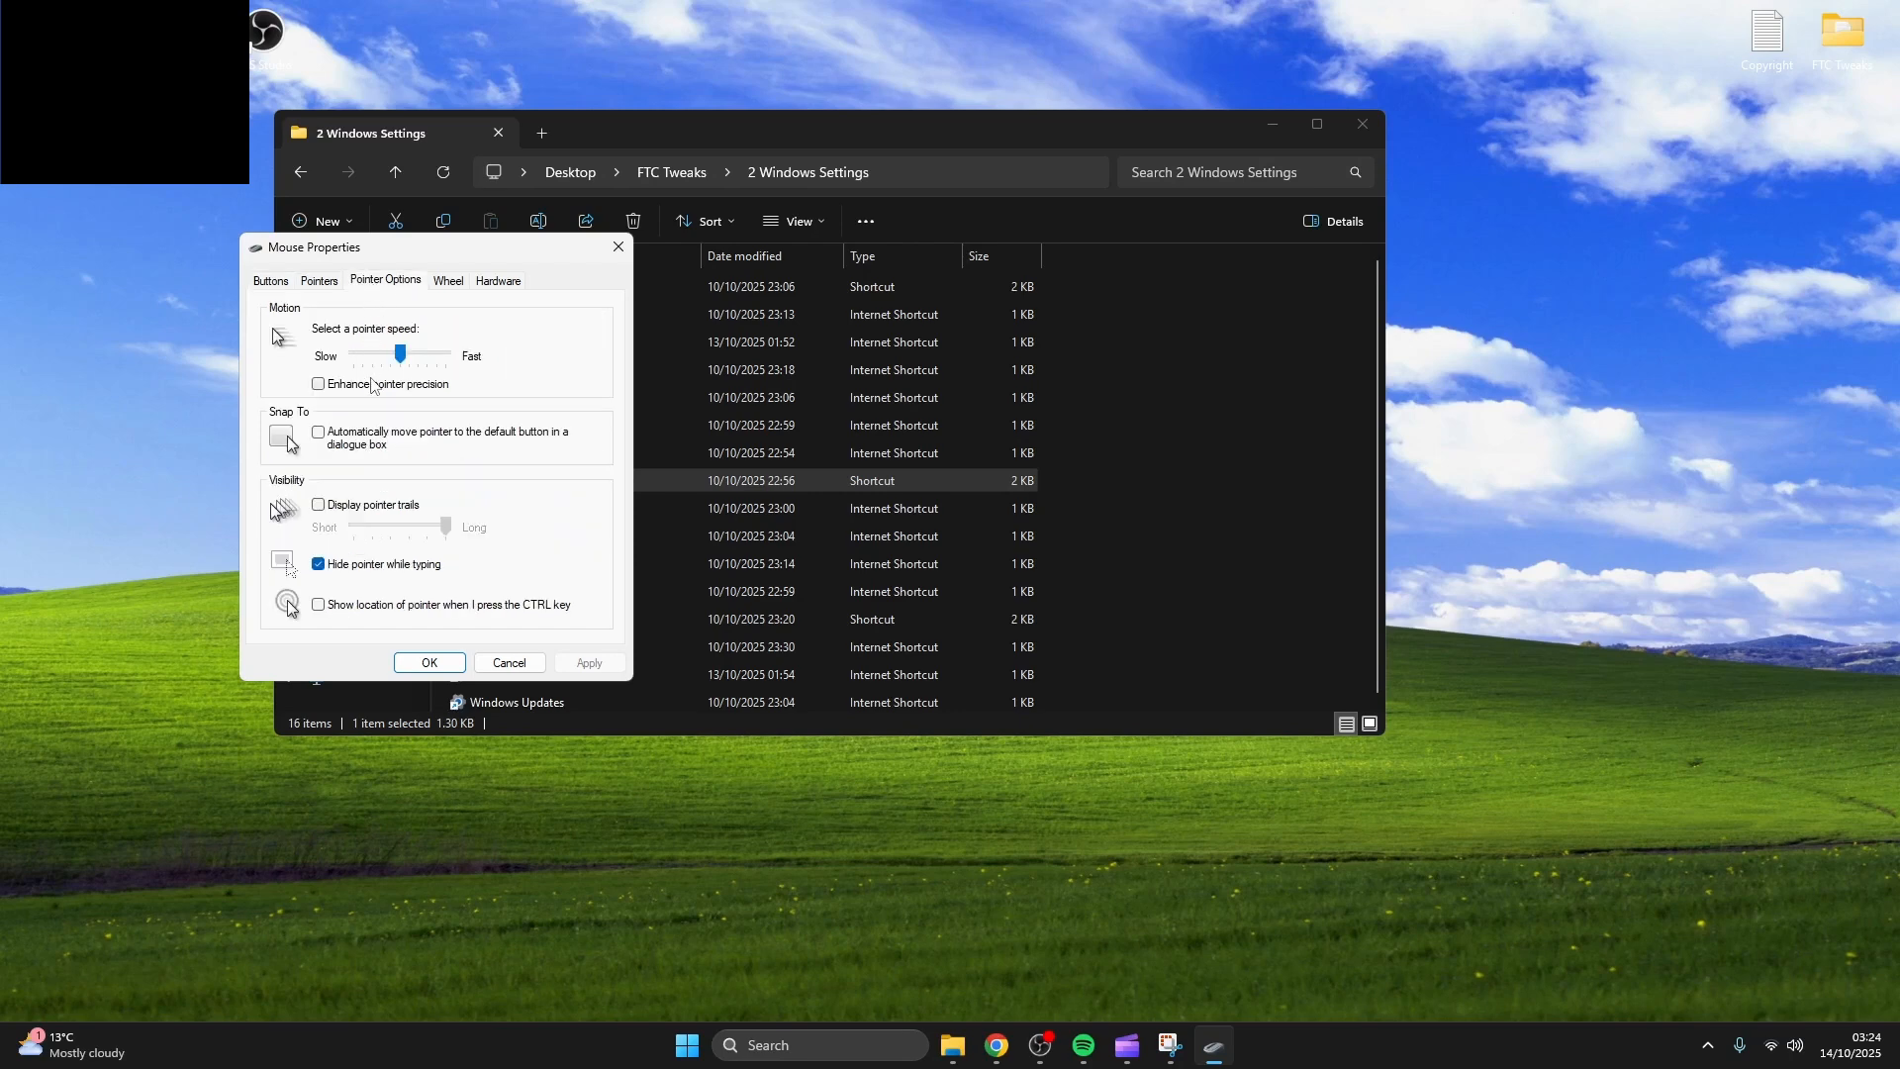
pyautogui.moveTo(349, 400)
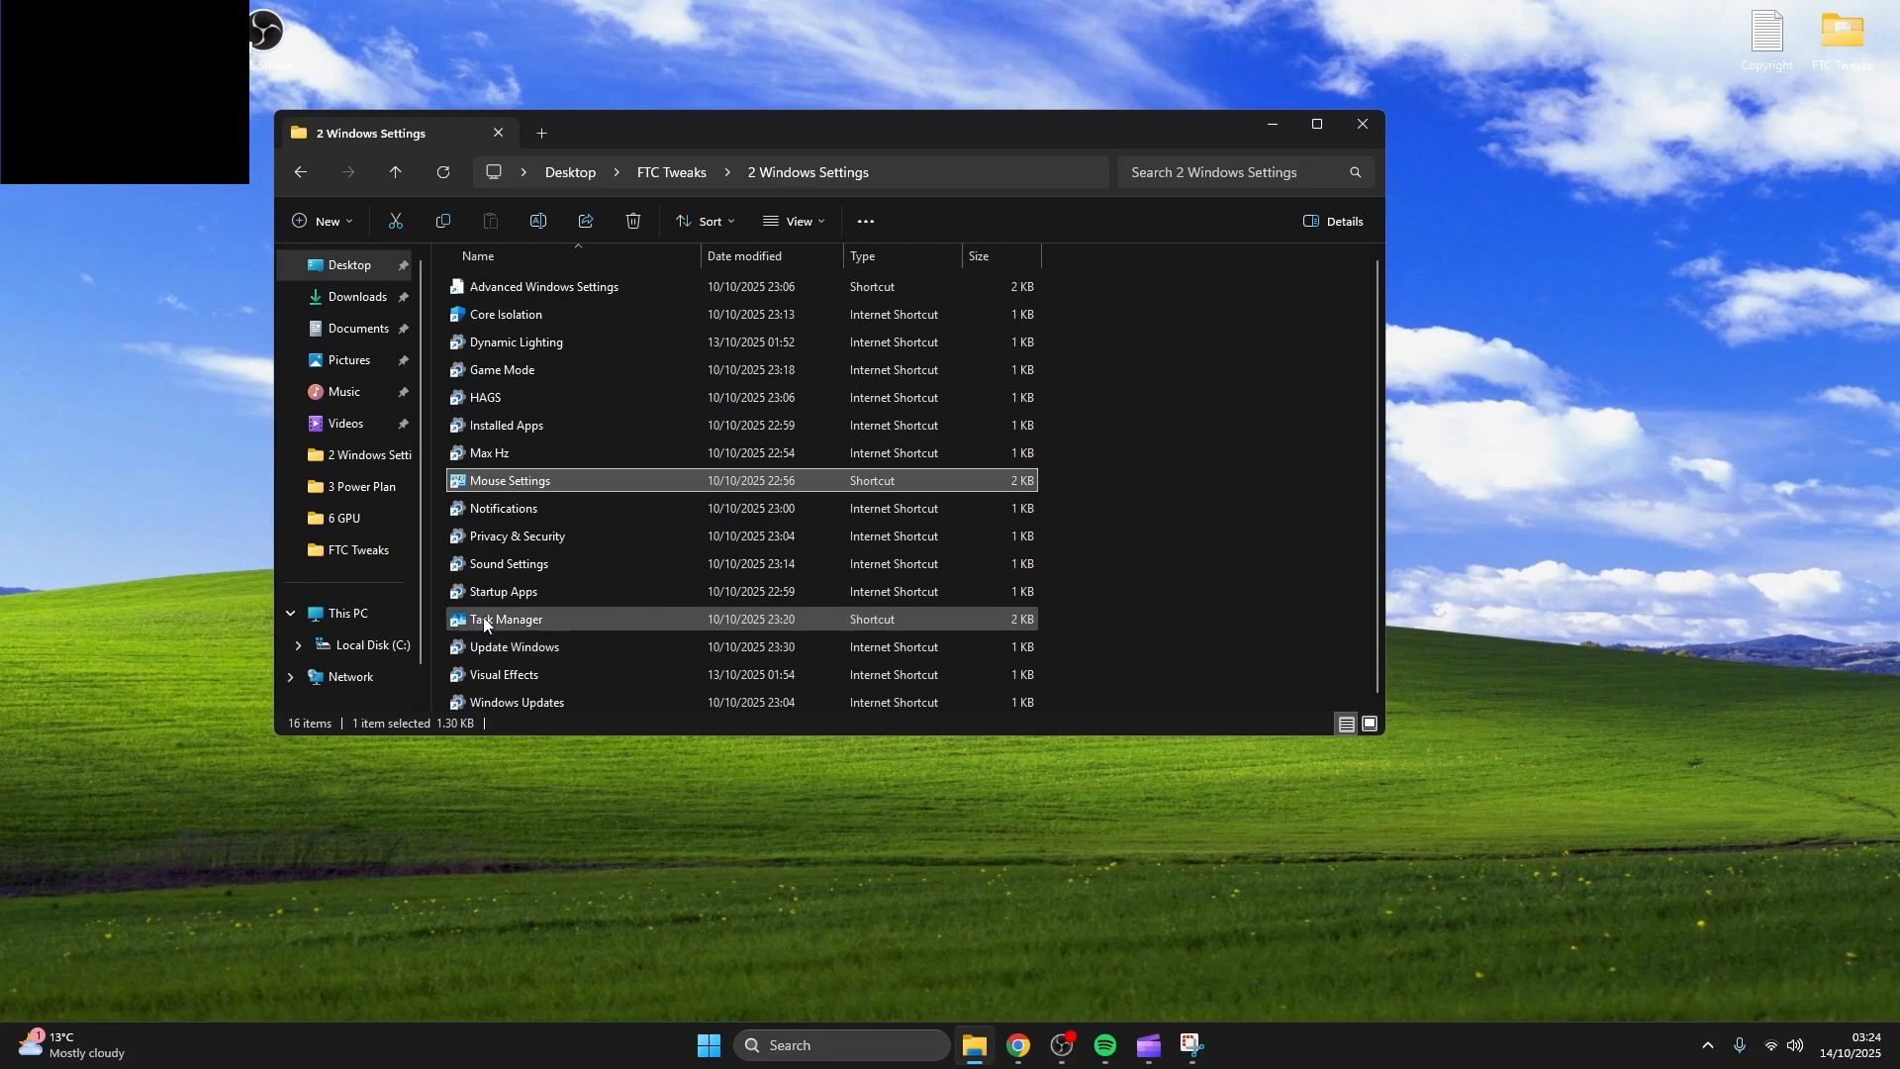
pyautogui.doubleClick(505, 507)
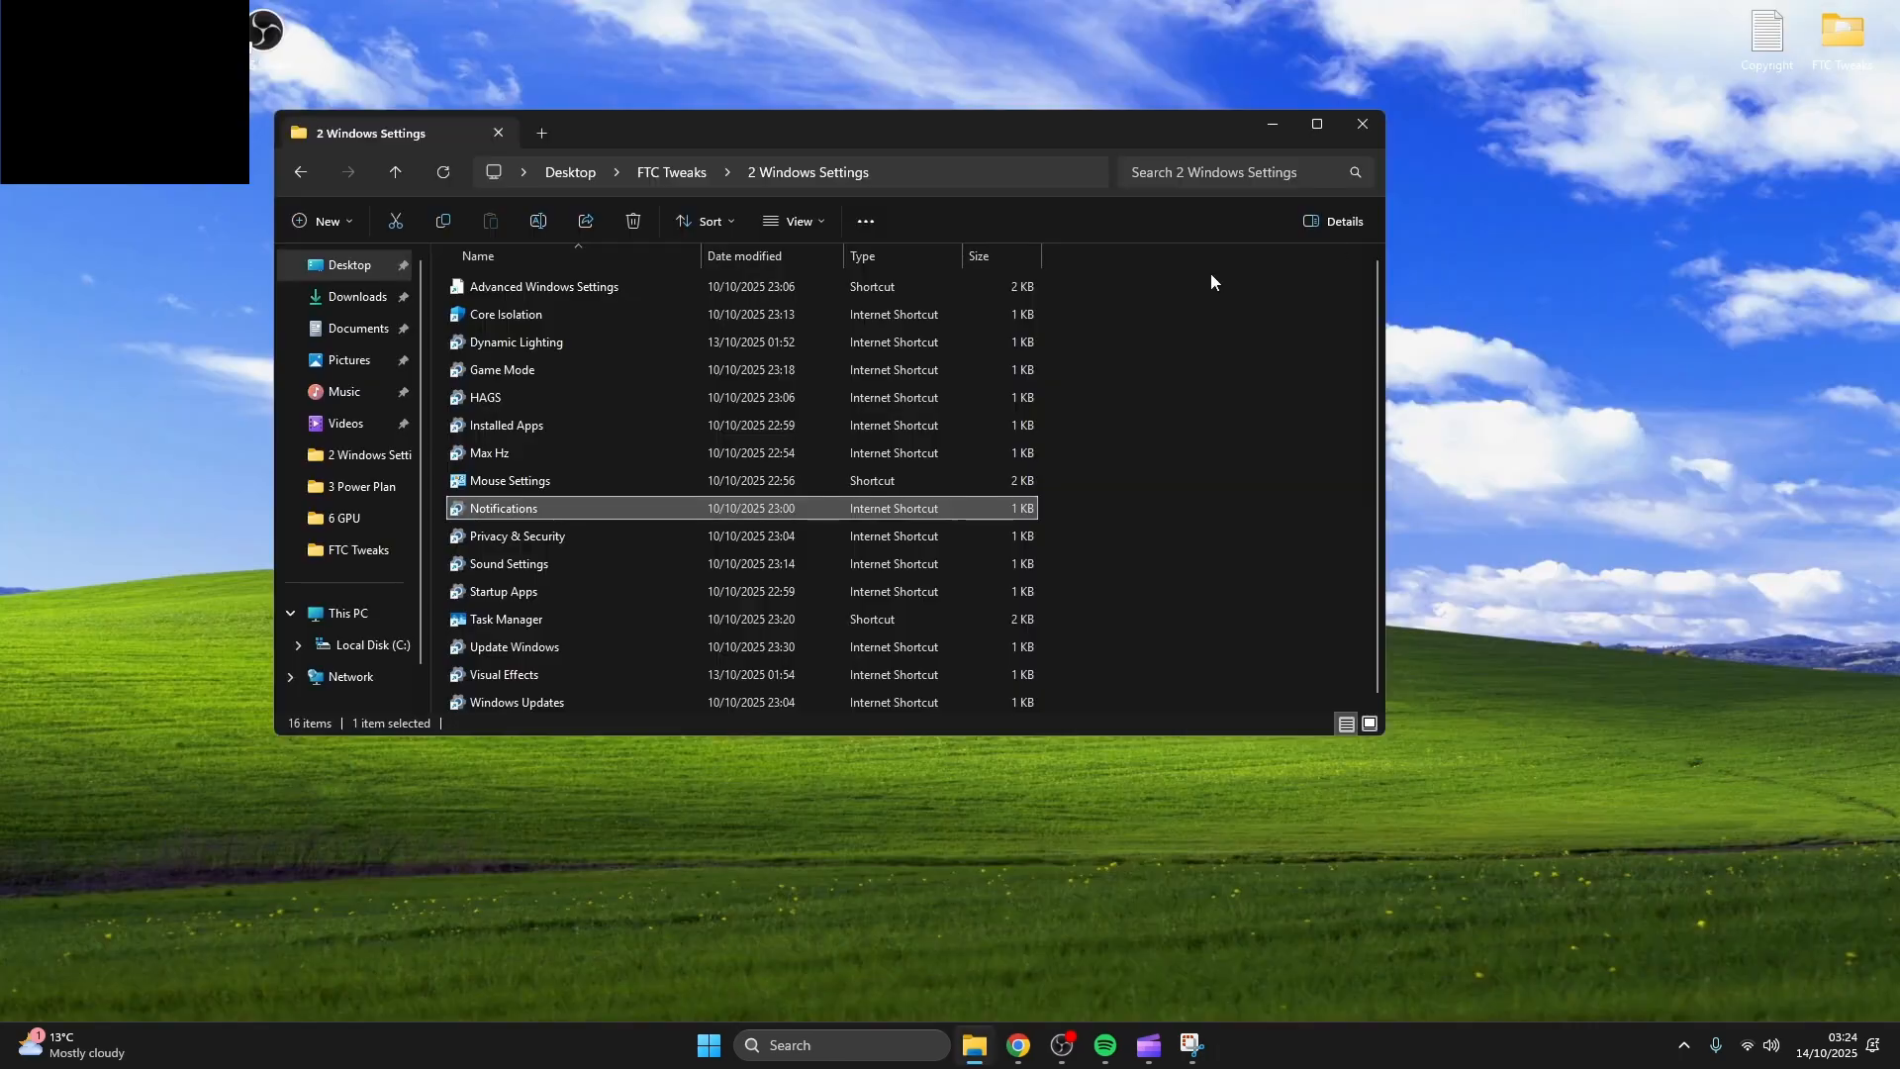
pyautogui.doubleClick(518, 536)
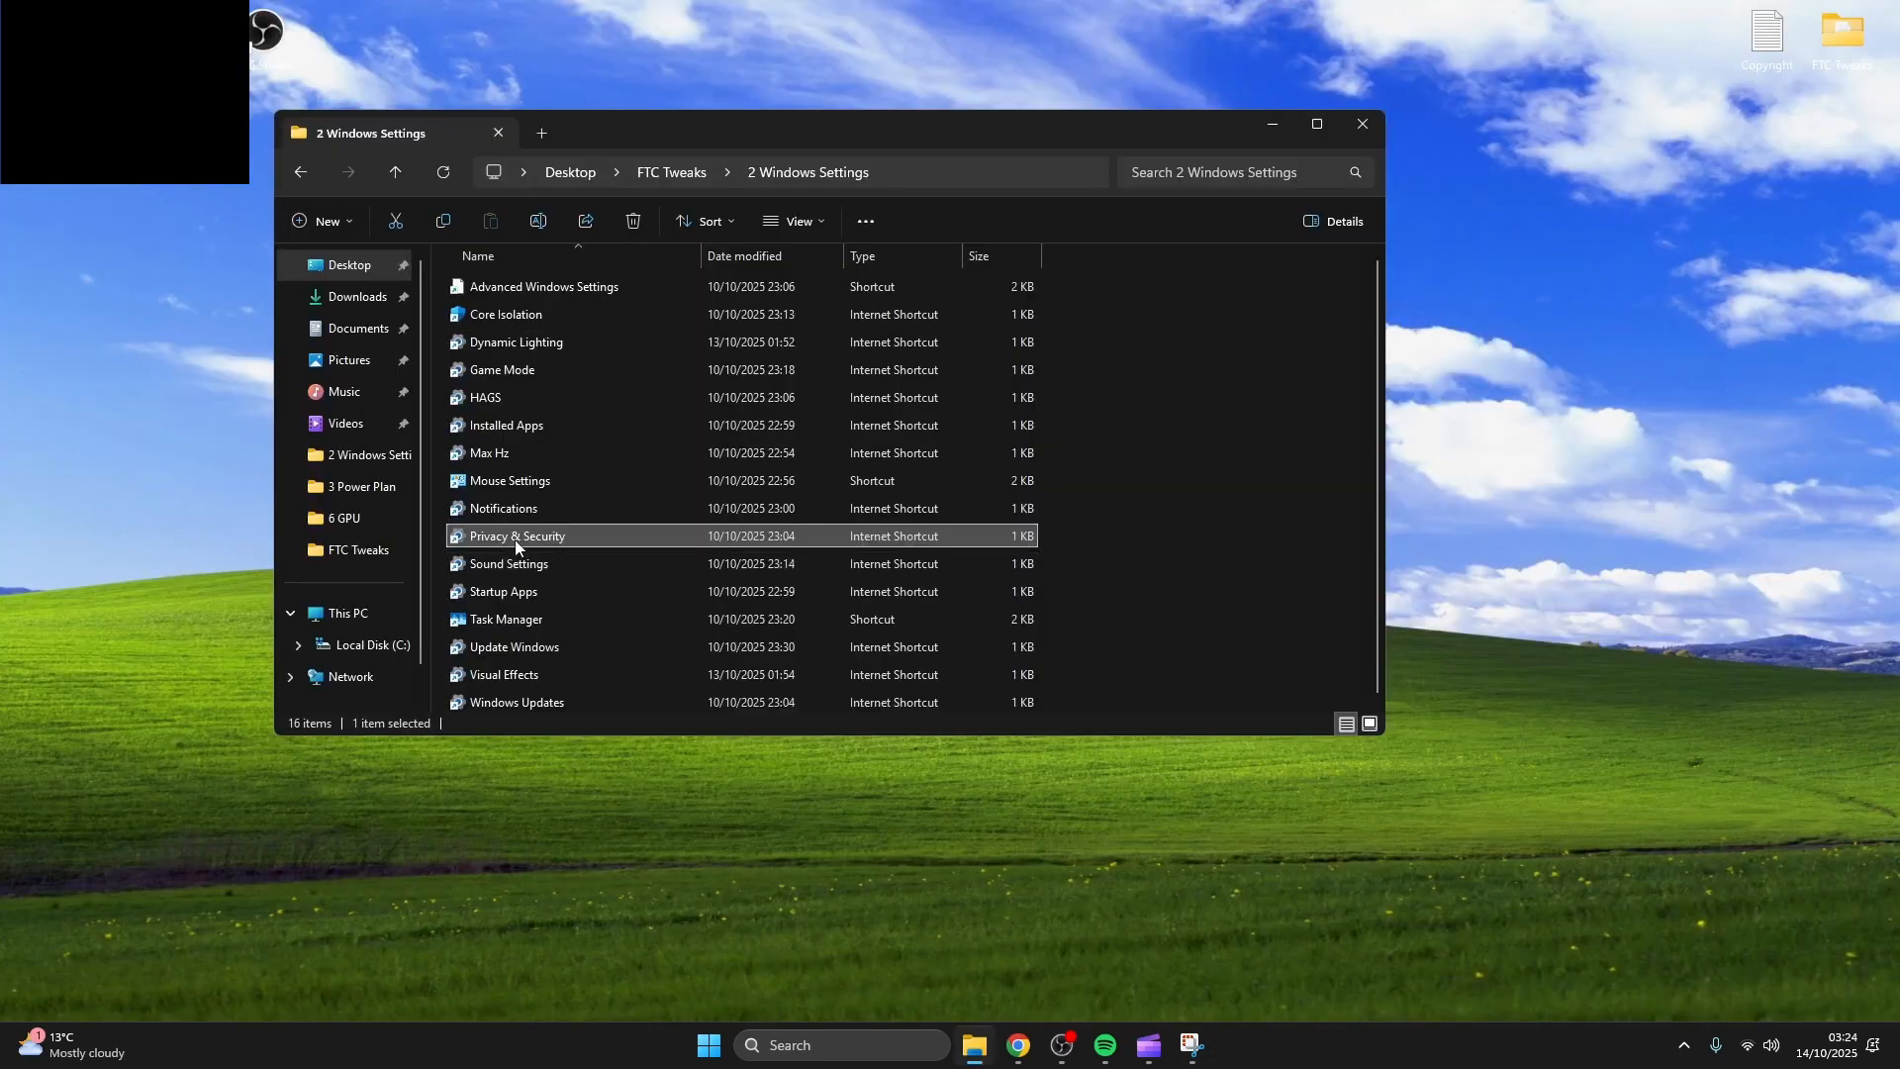
pyautogui.doubleClick(516, 534)
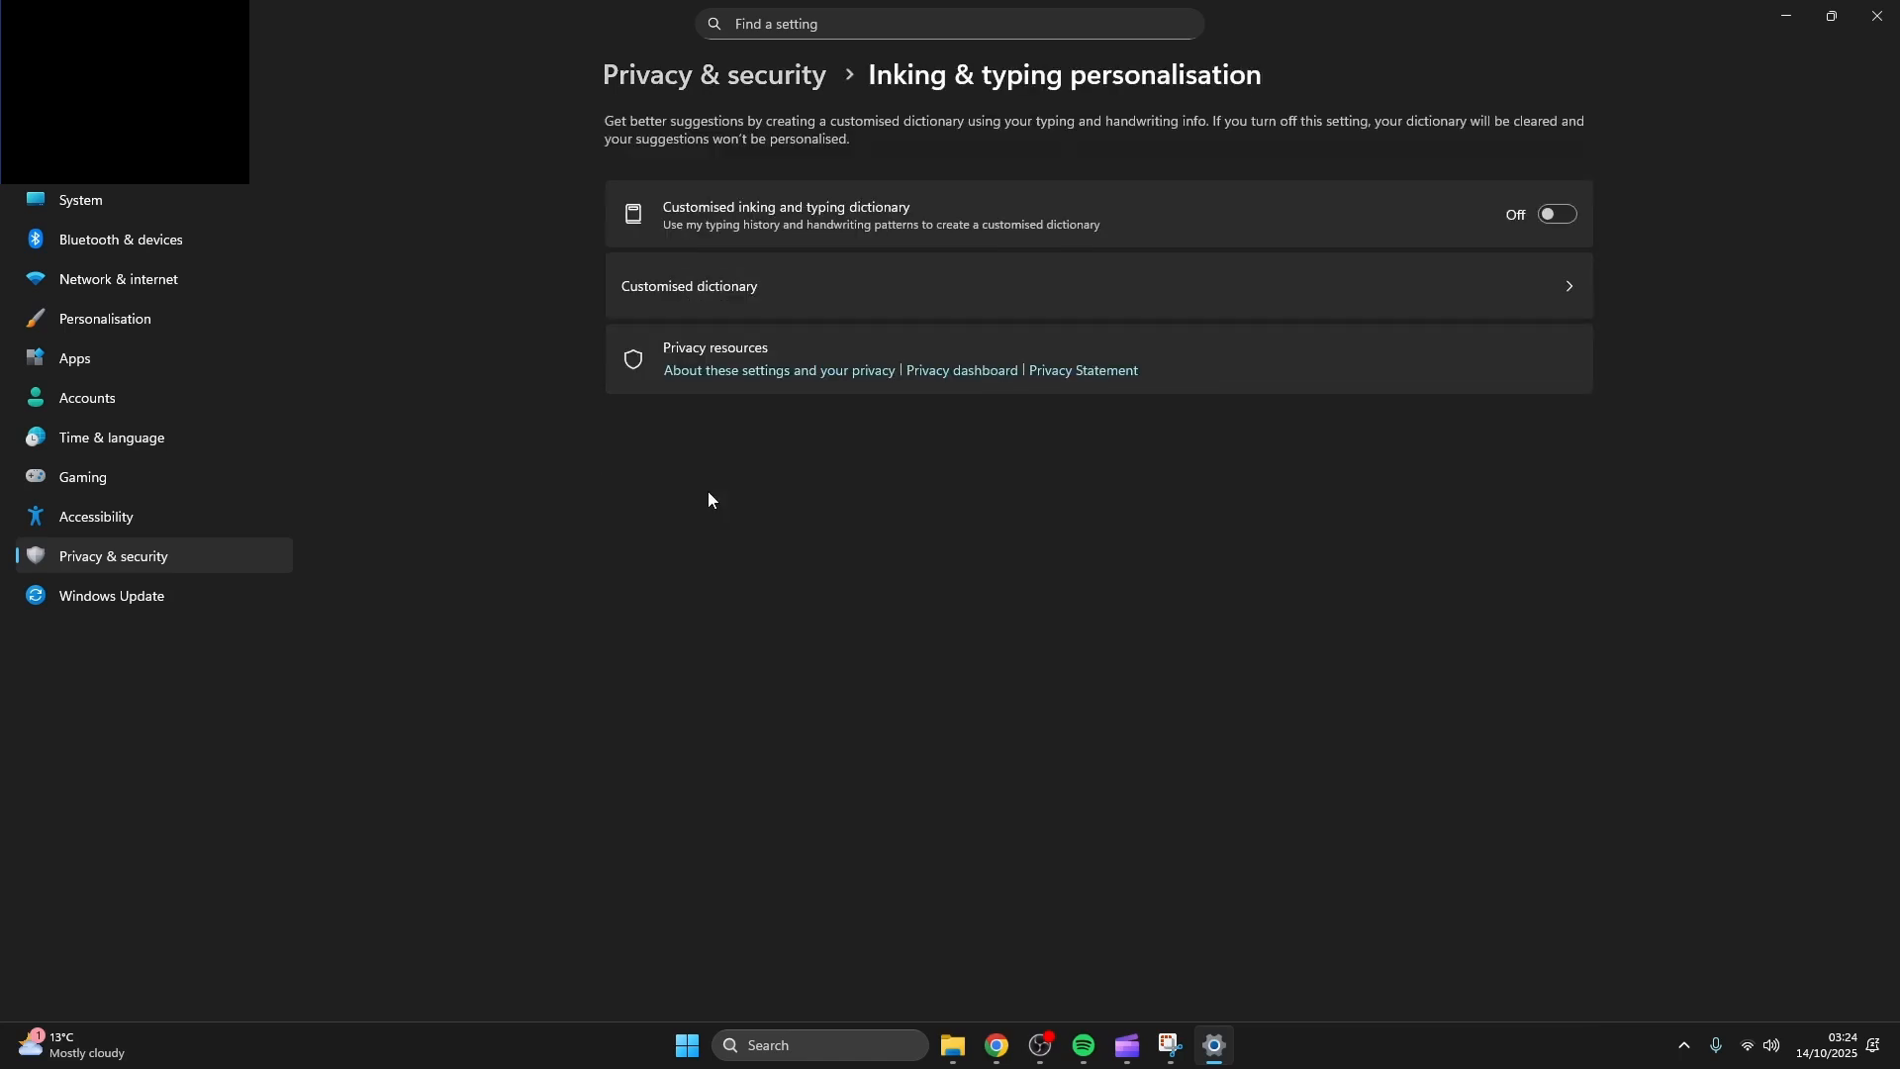
# Verify diagnostics and typing data are off, then review the sound devices dialog.
pyautogui.click(712, 75)
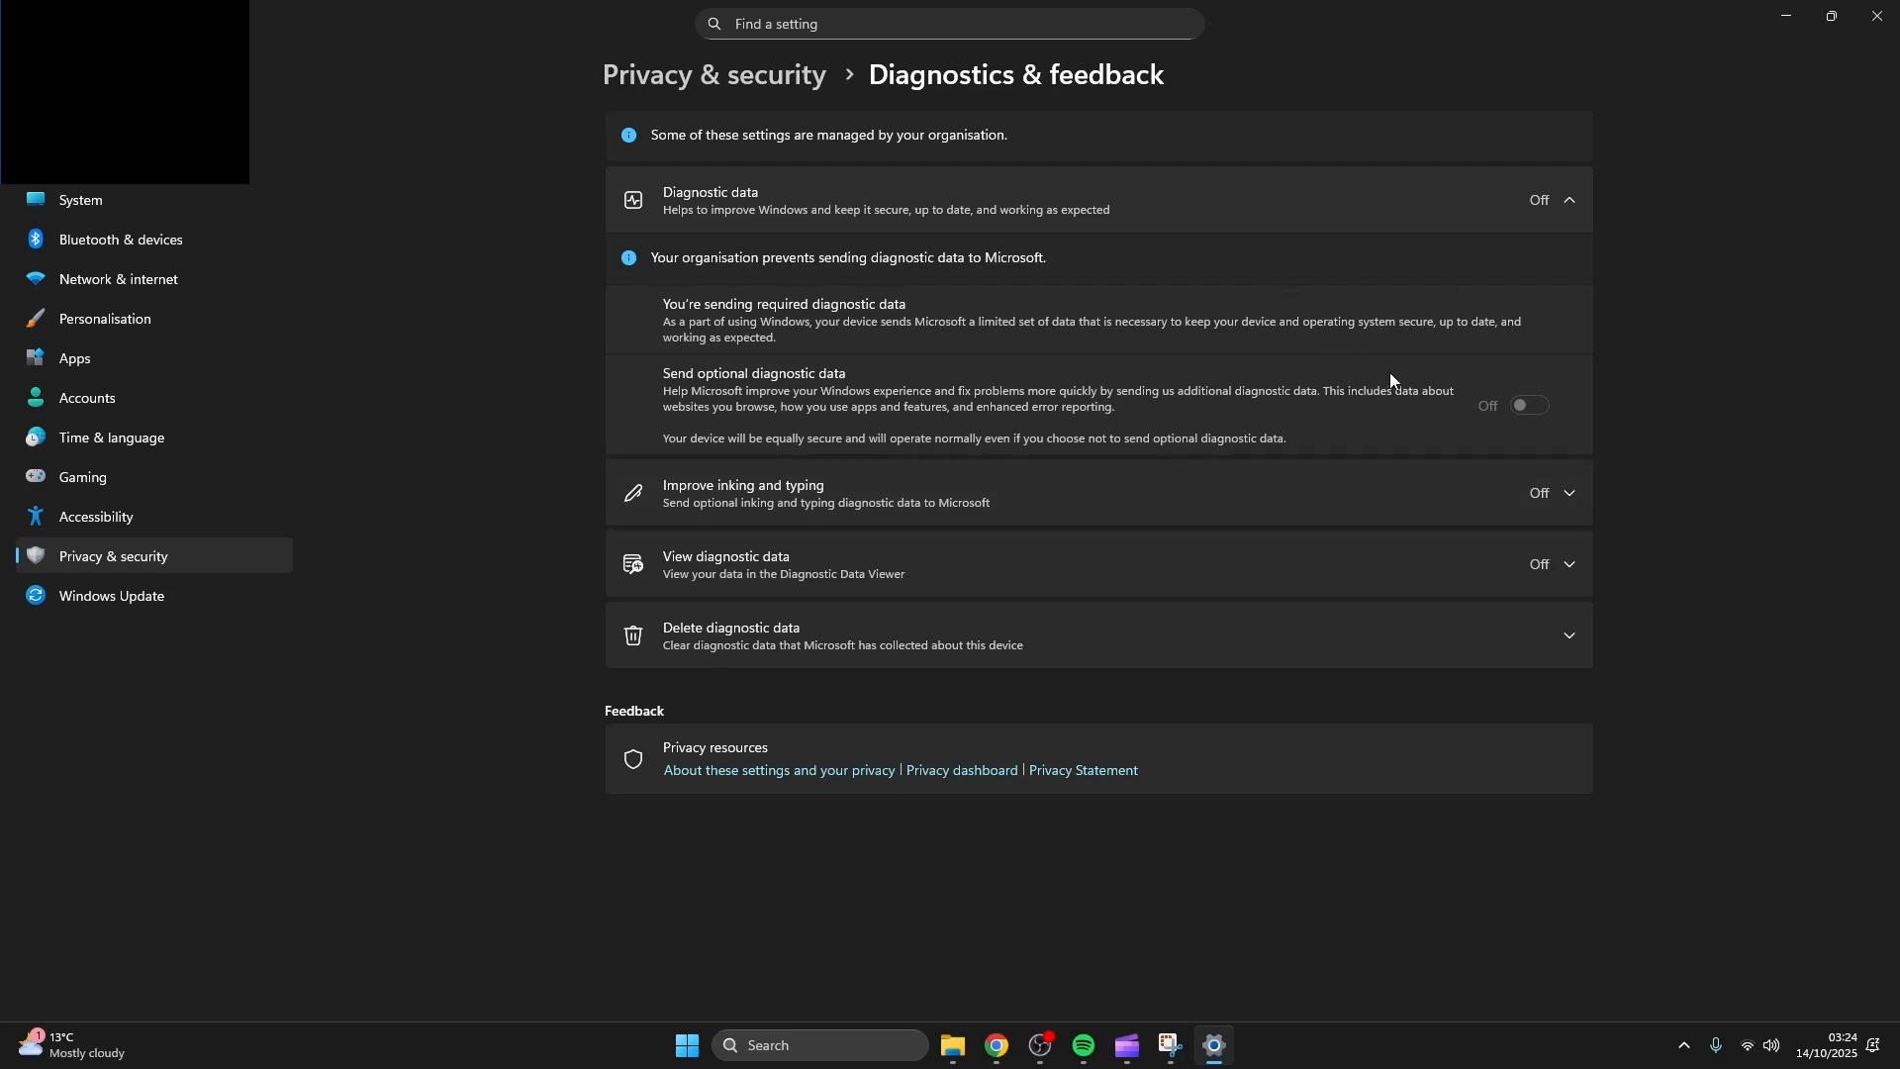
pyautogui.click(712, 75)
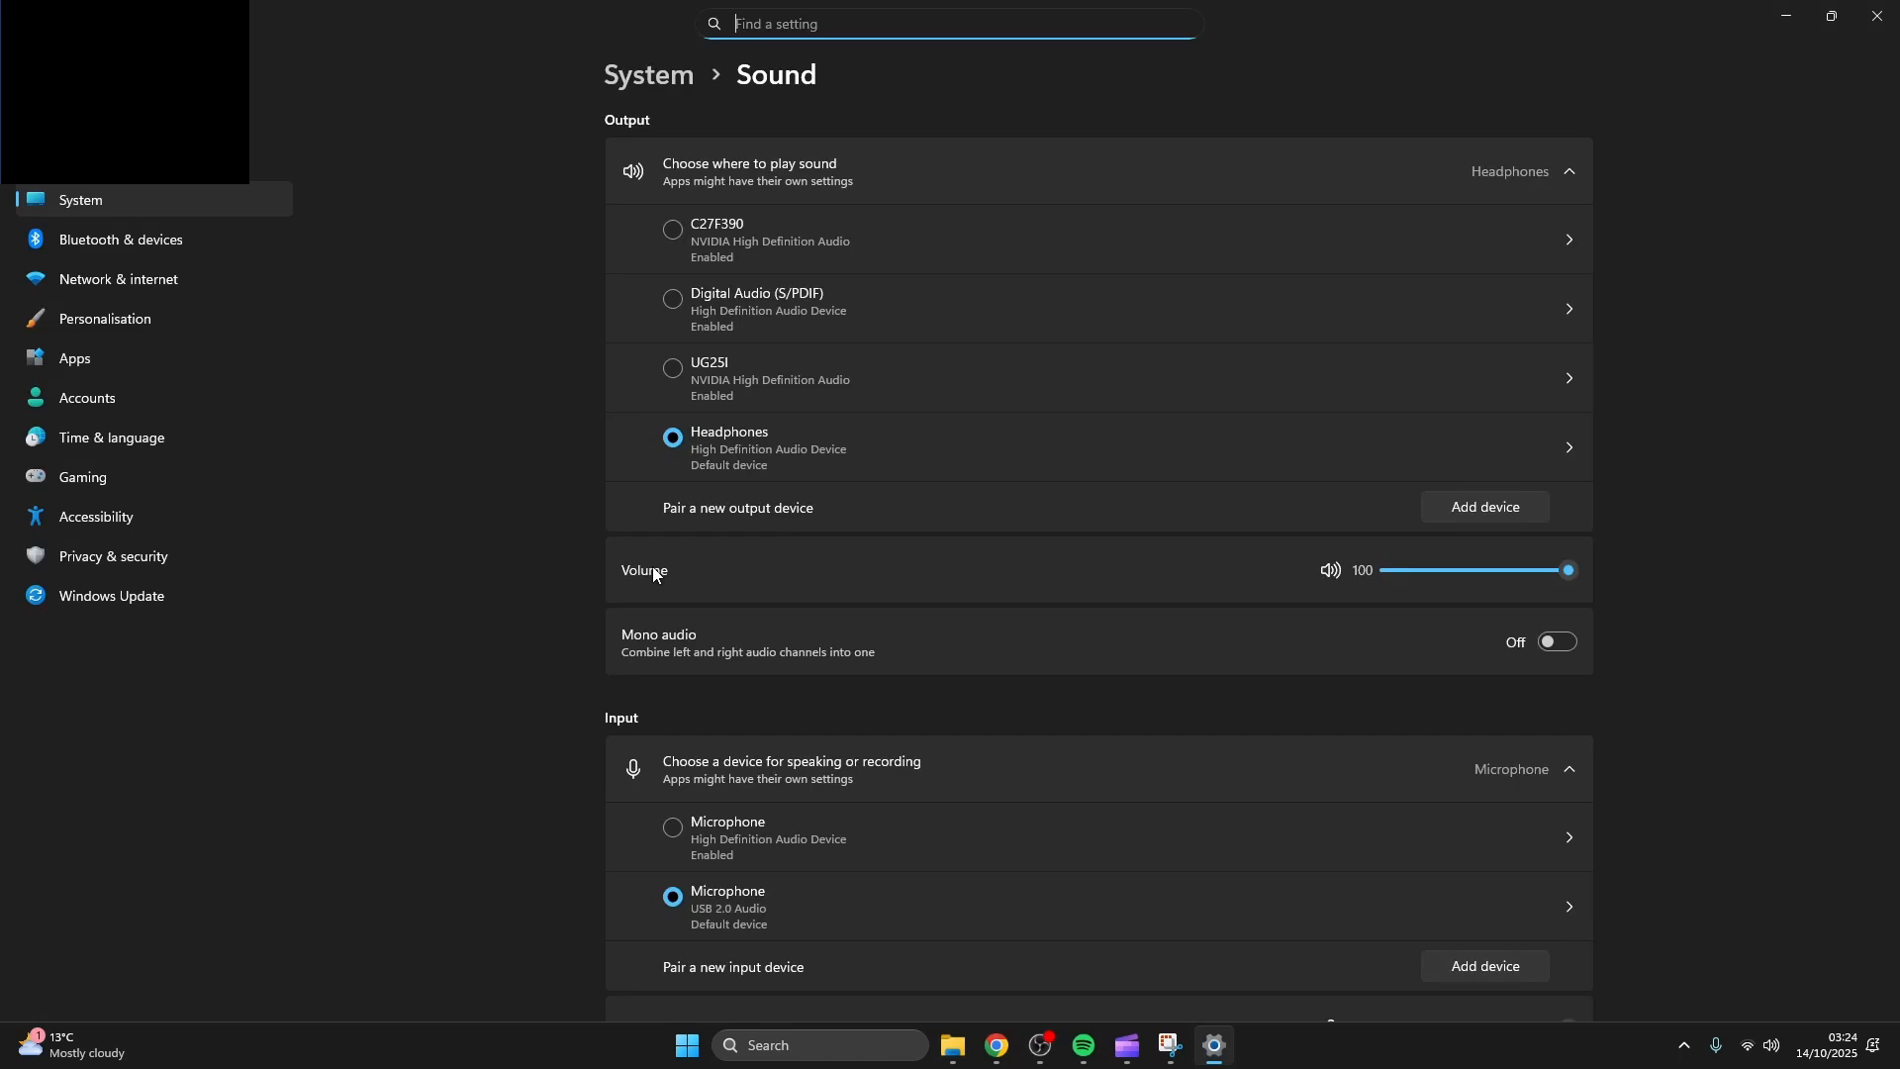
pyautogui.scroll(-3)
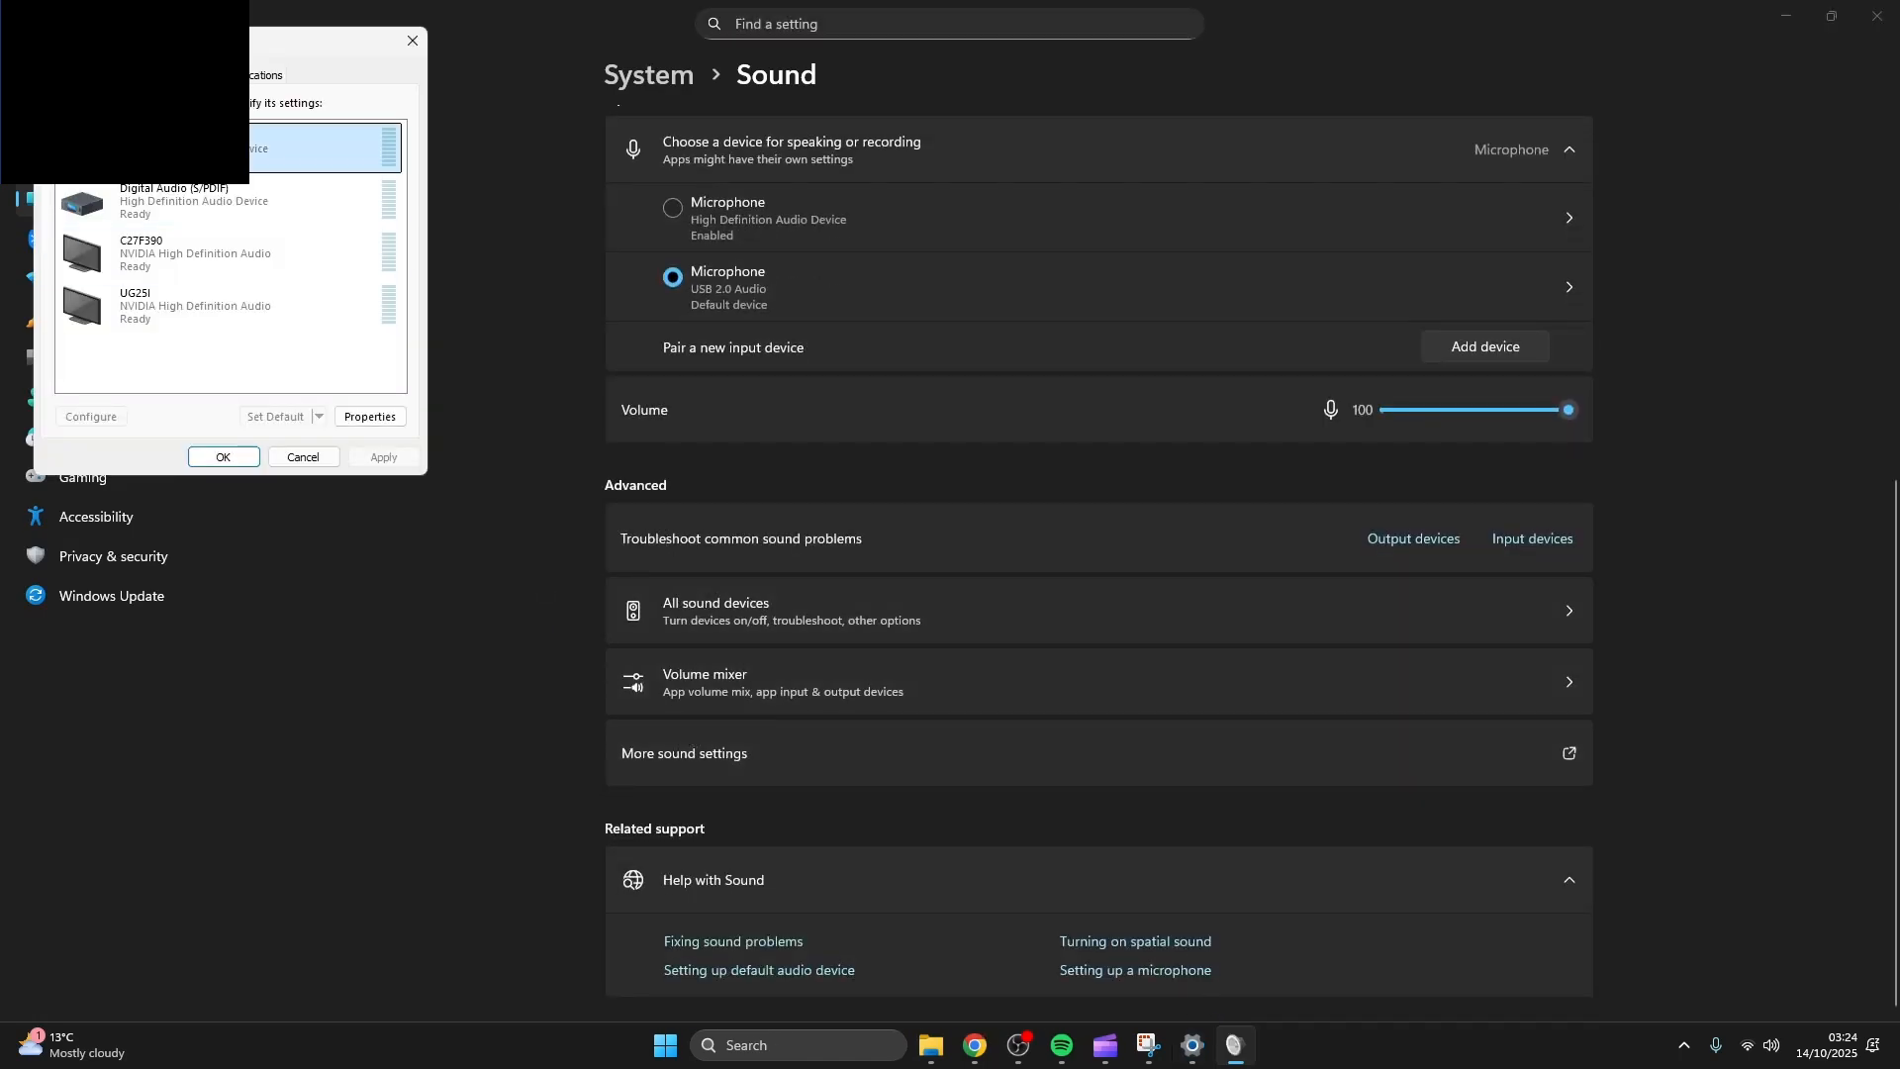
pyautogui.click(368, 416)
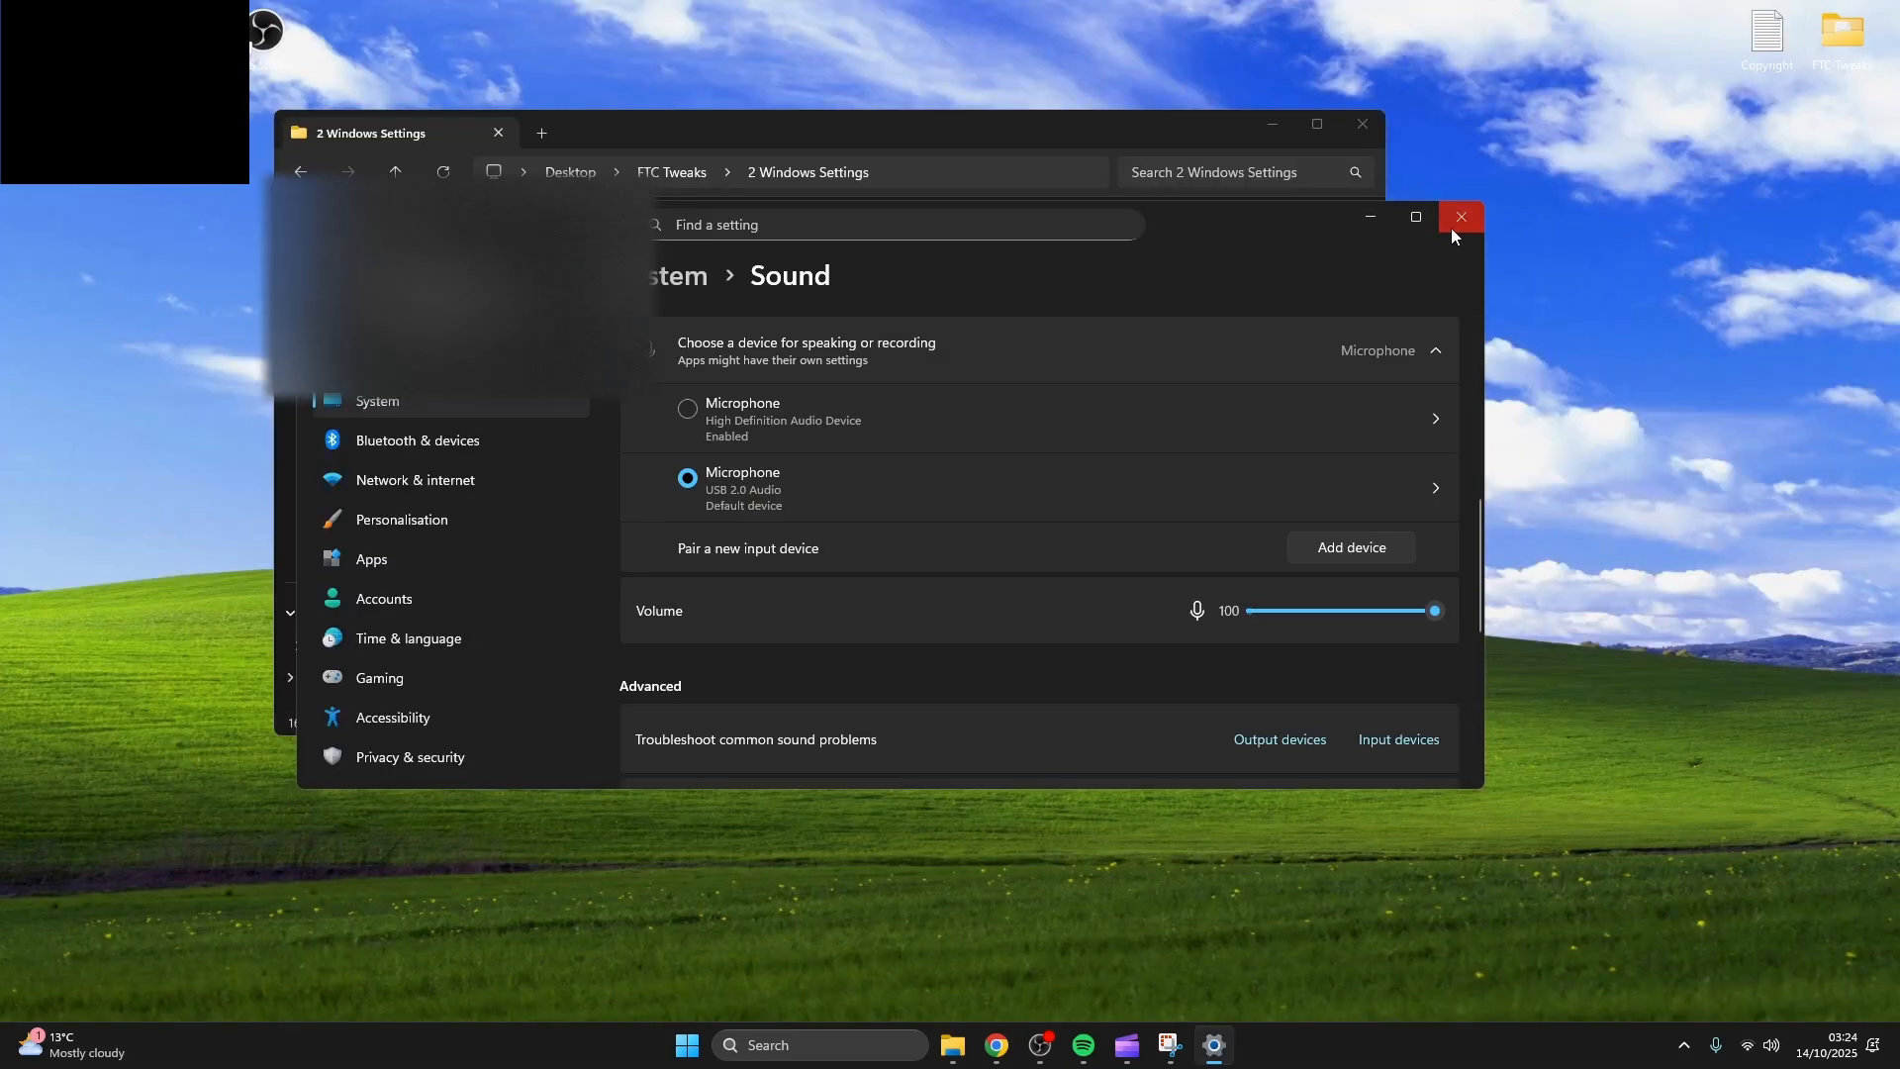
# Leave sound settings and bring up the Startup apps page with only Google Chrome enabled.
pyautogui.click(1460, 216)
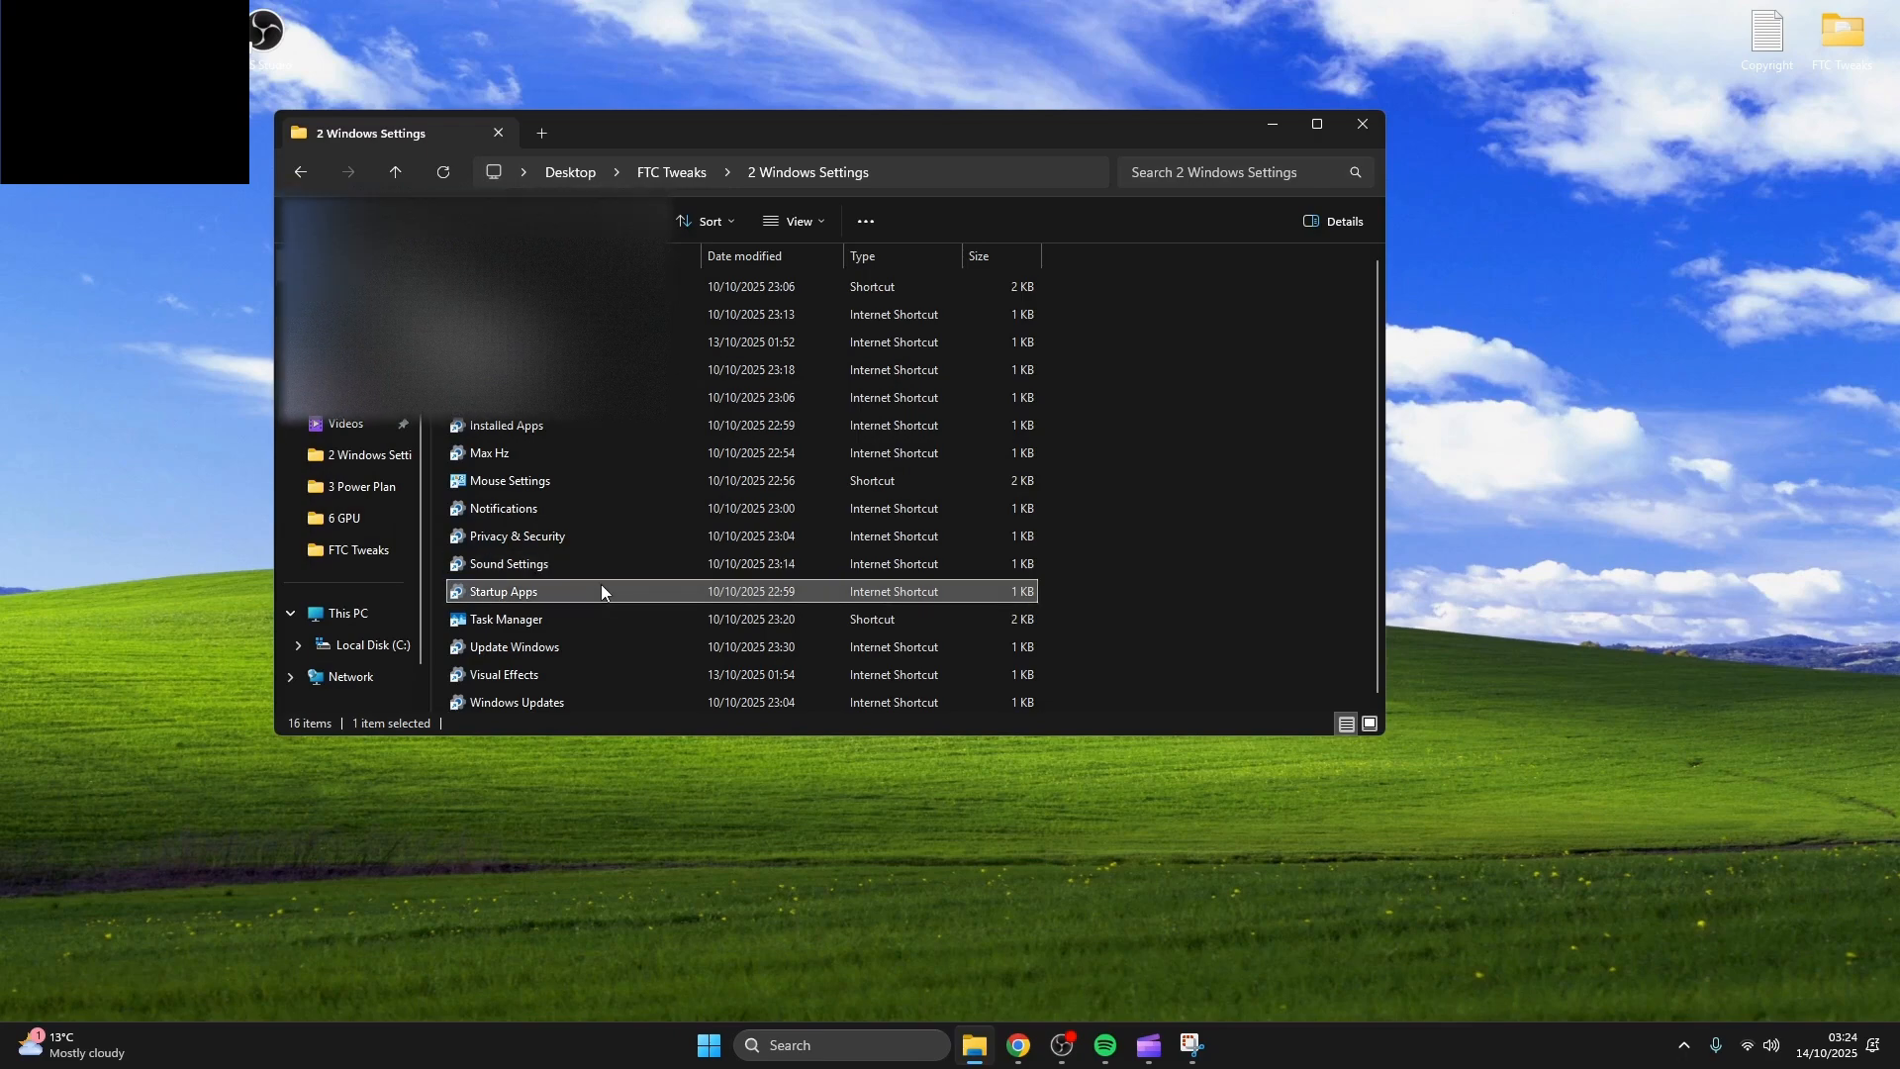
pyautogui.doubleClick(503, 589)
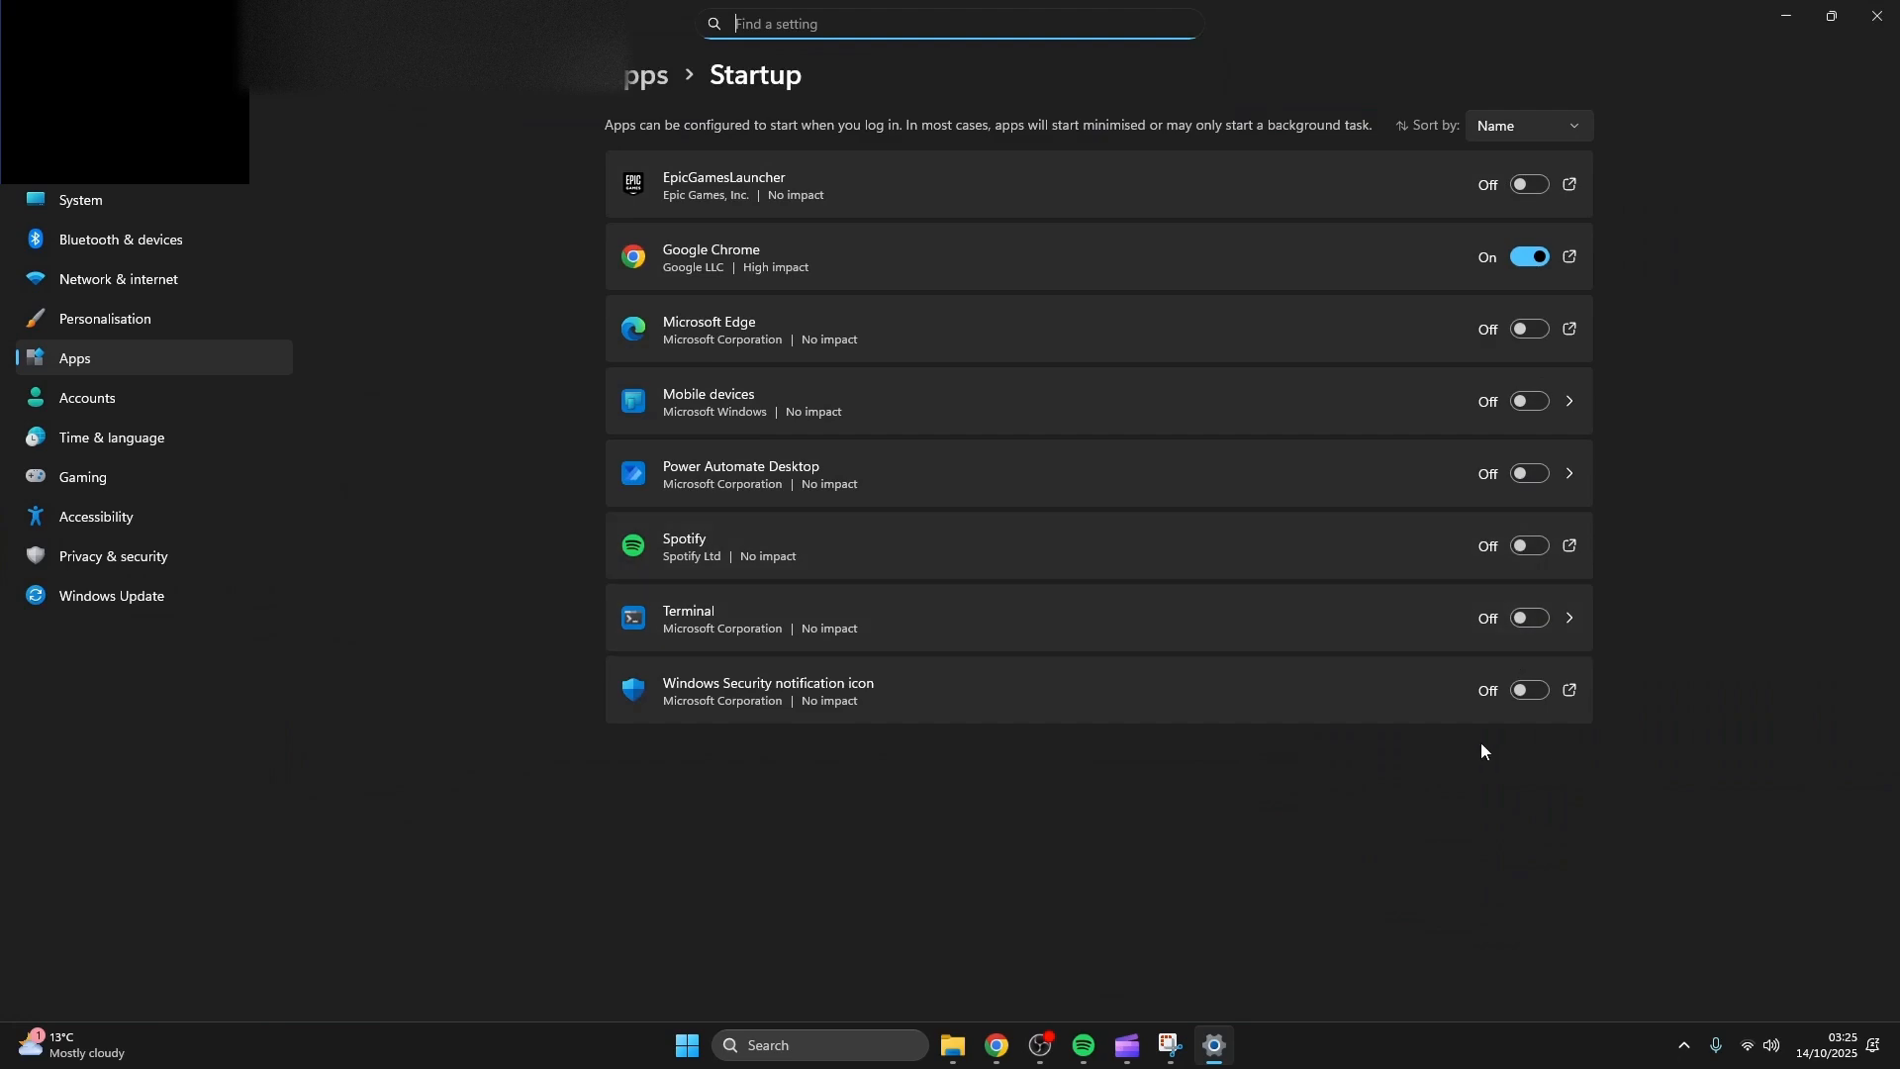
pyautogui.moveTo(1876, 16)
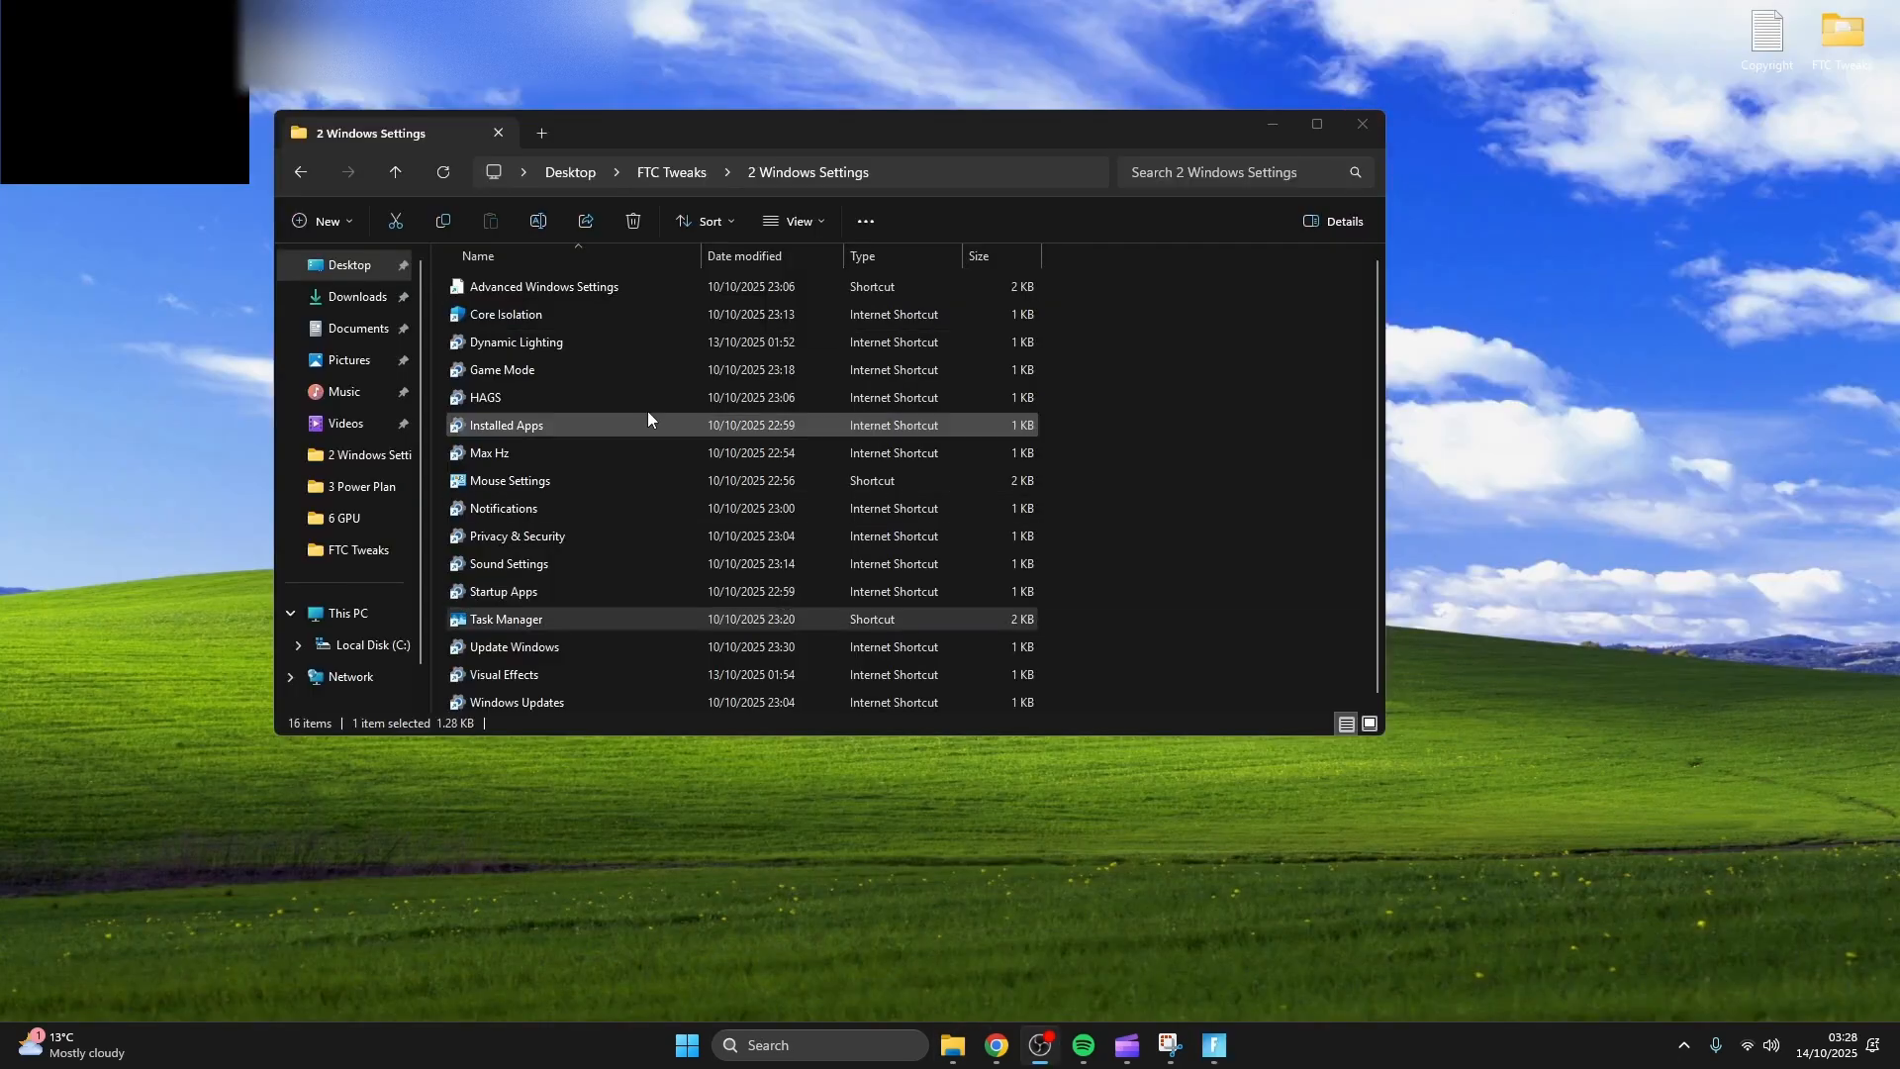
# Disable full-screen optimisations in Fortnite's compatibility properties via Task Manager.
pyautogui.doubleClick(504, 617)
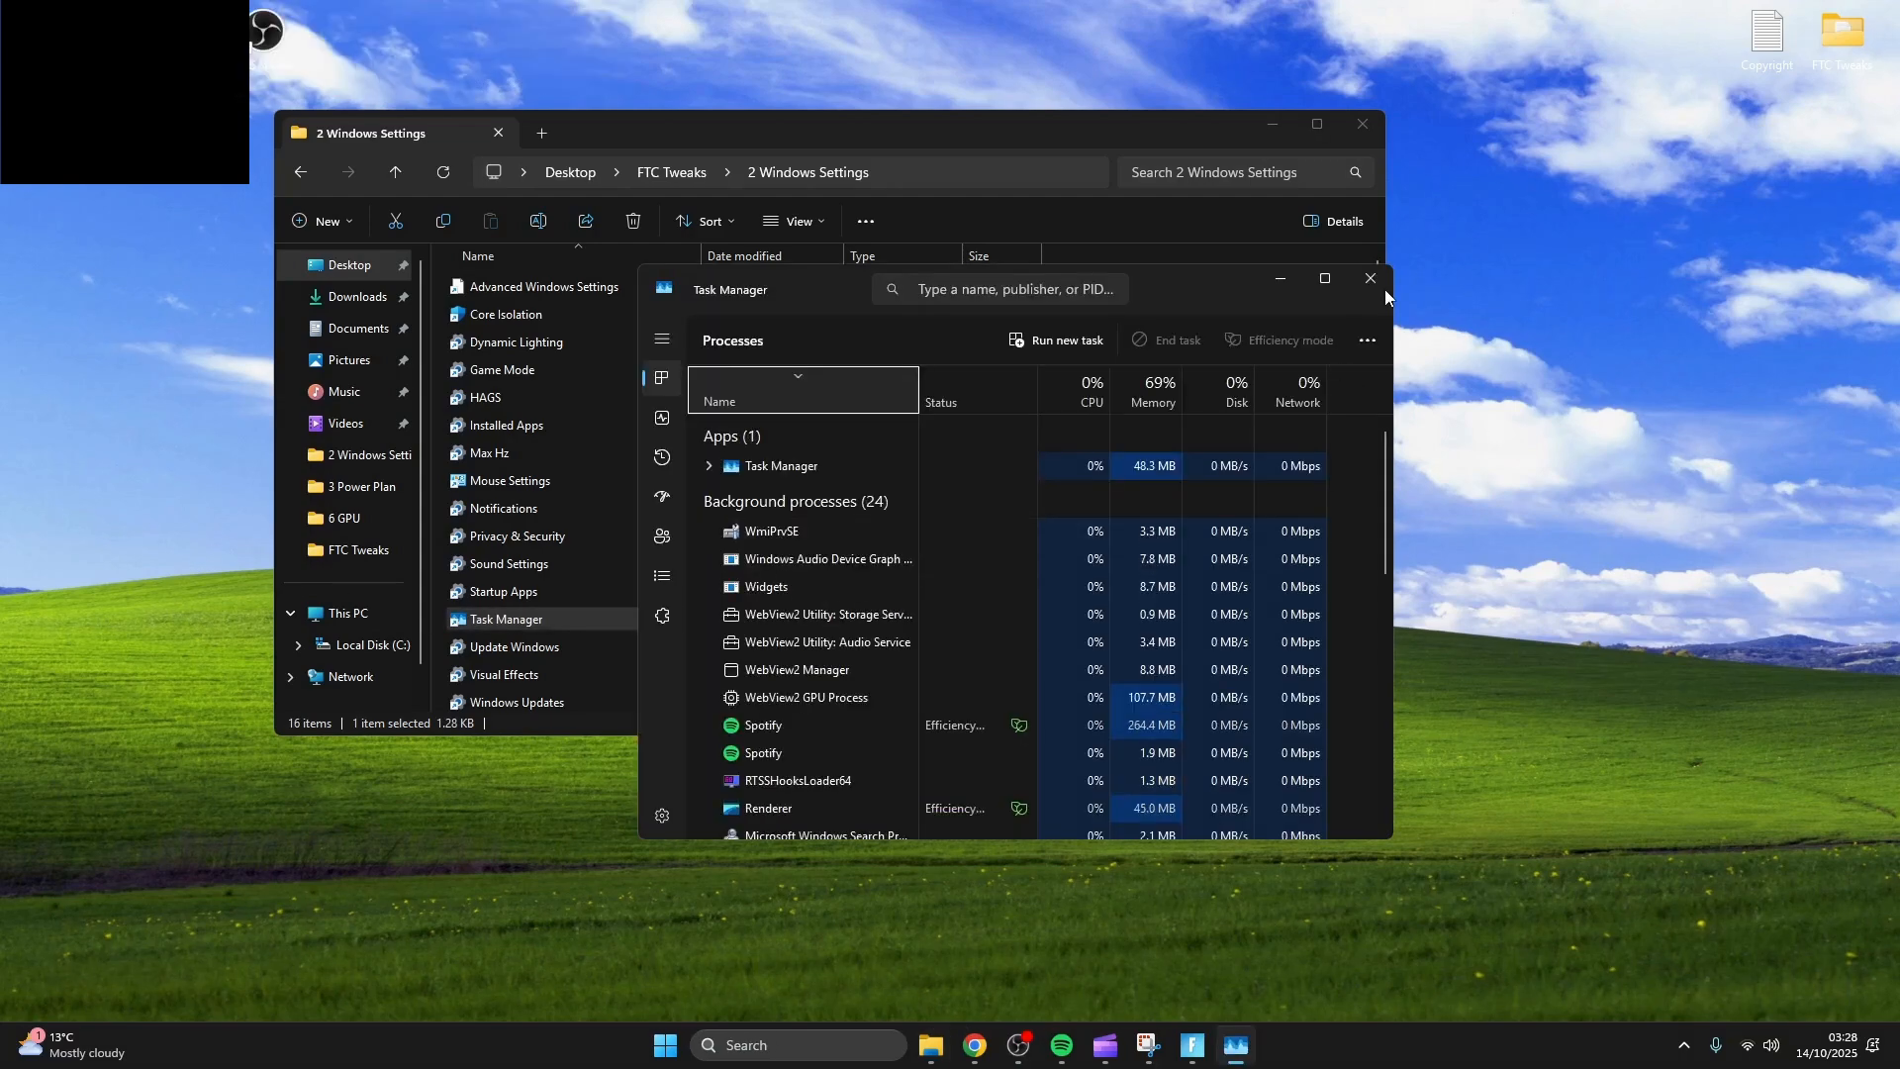
pyautogui.click(1324, 277)
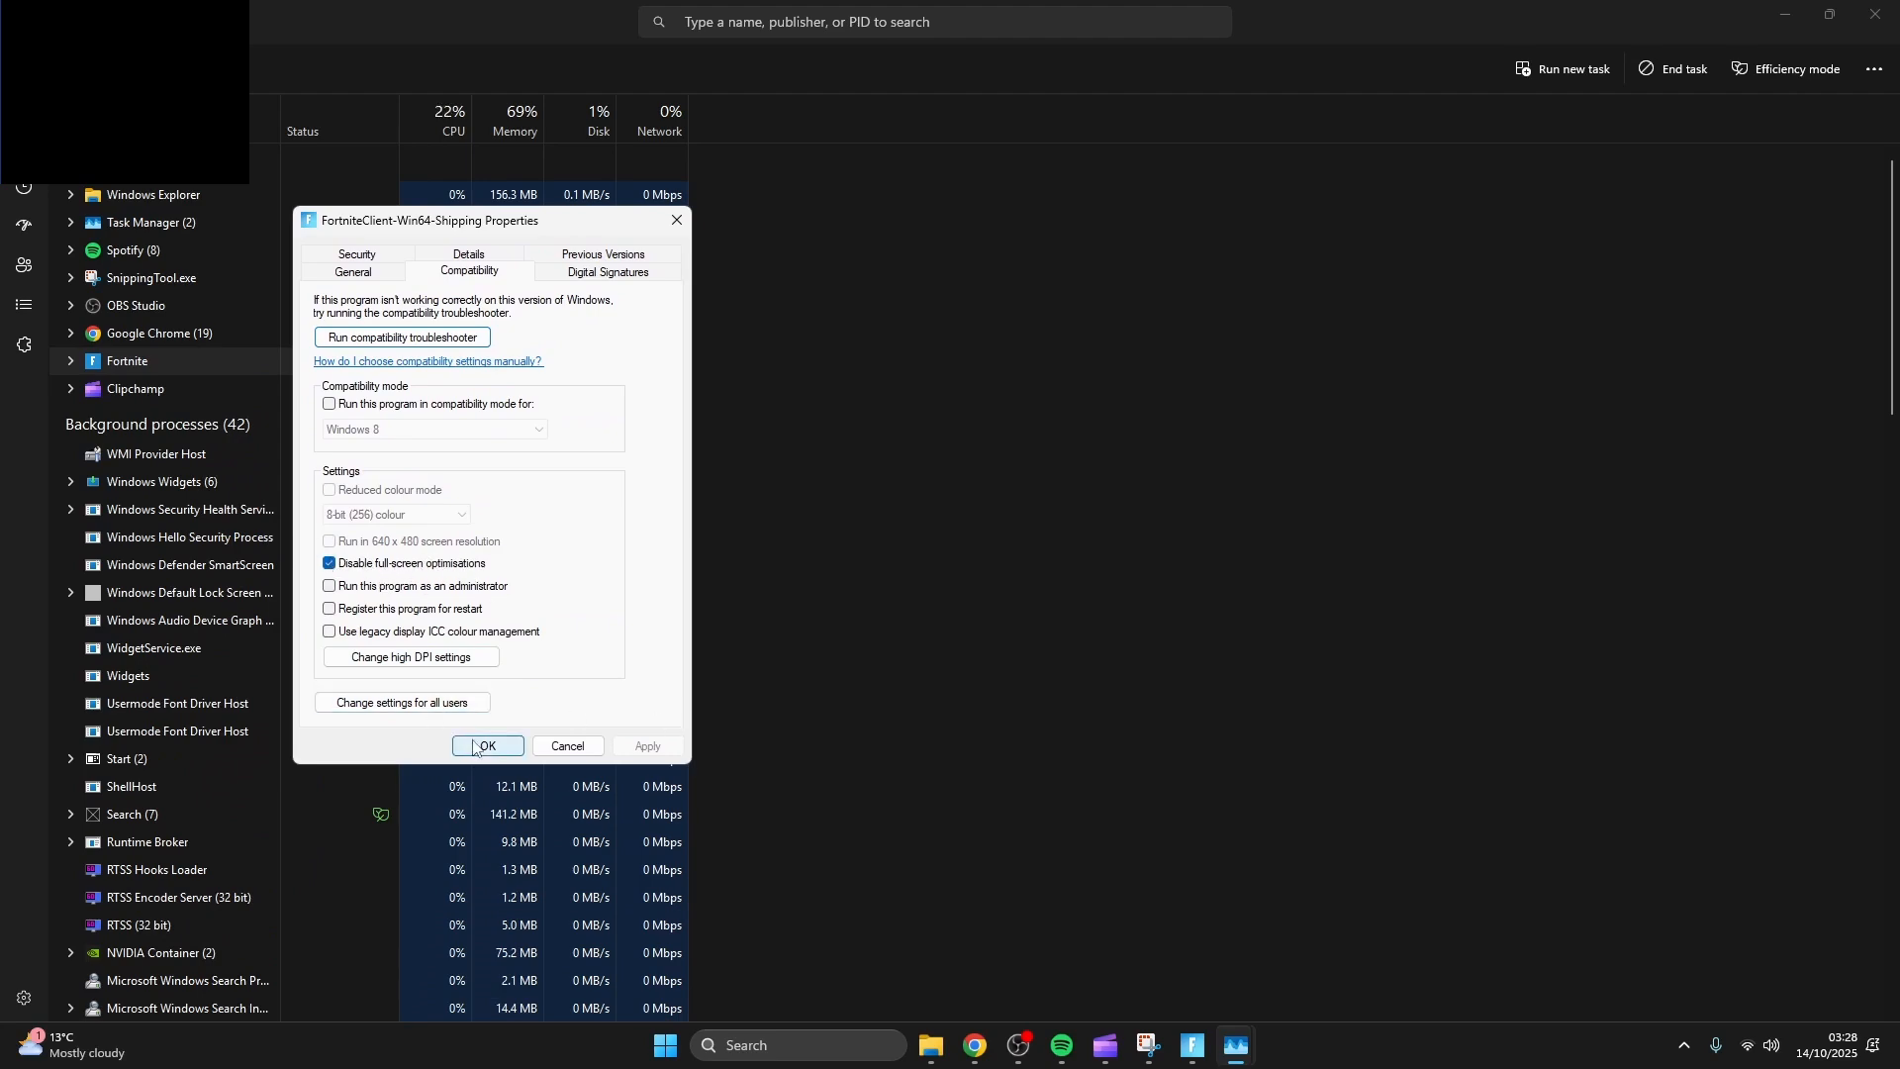
pyautogui.click(487, 744)
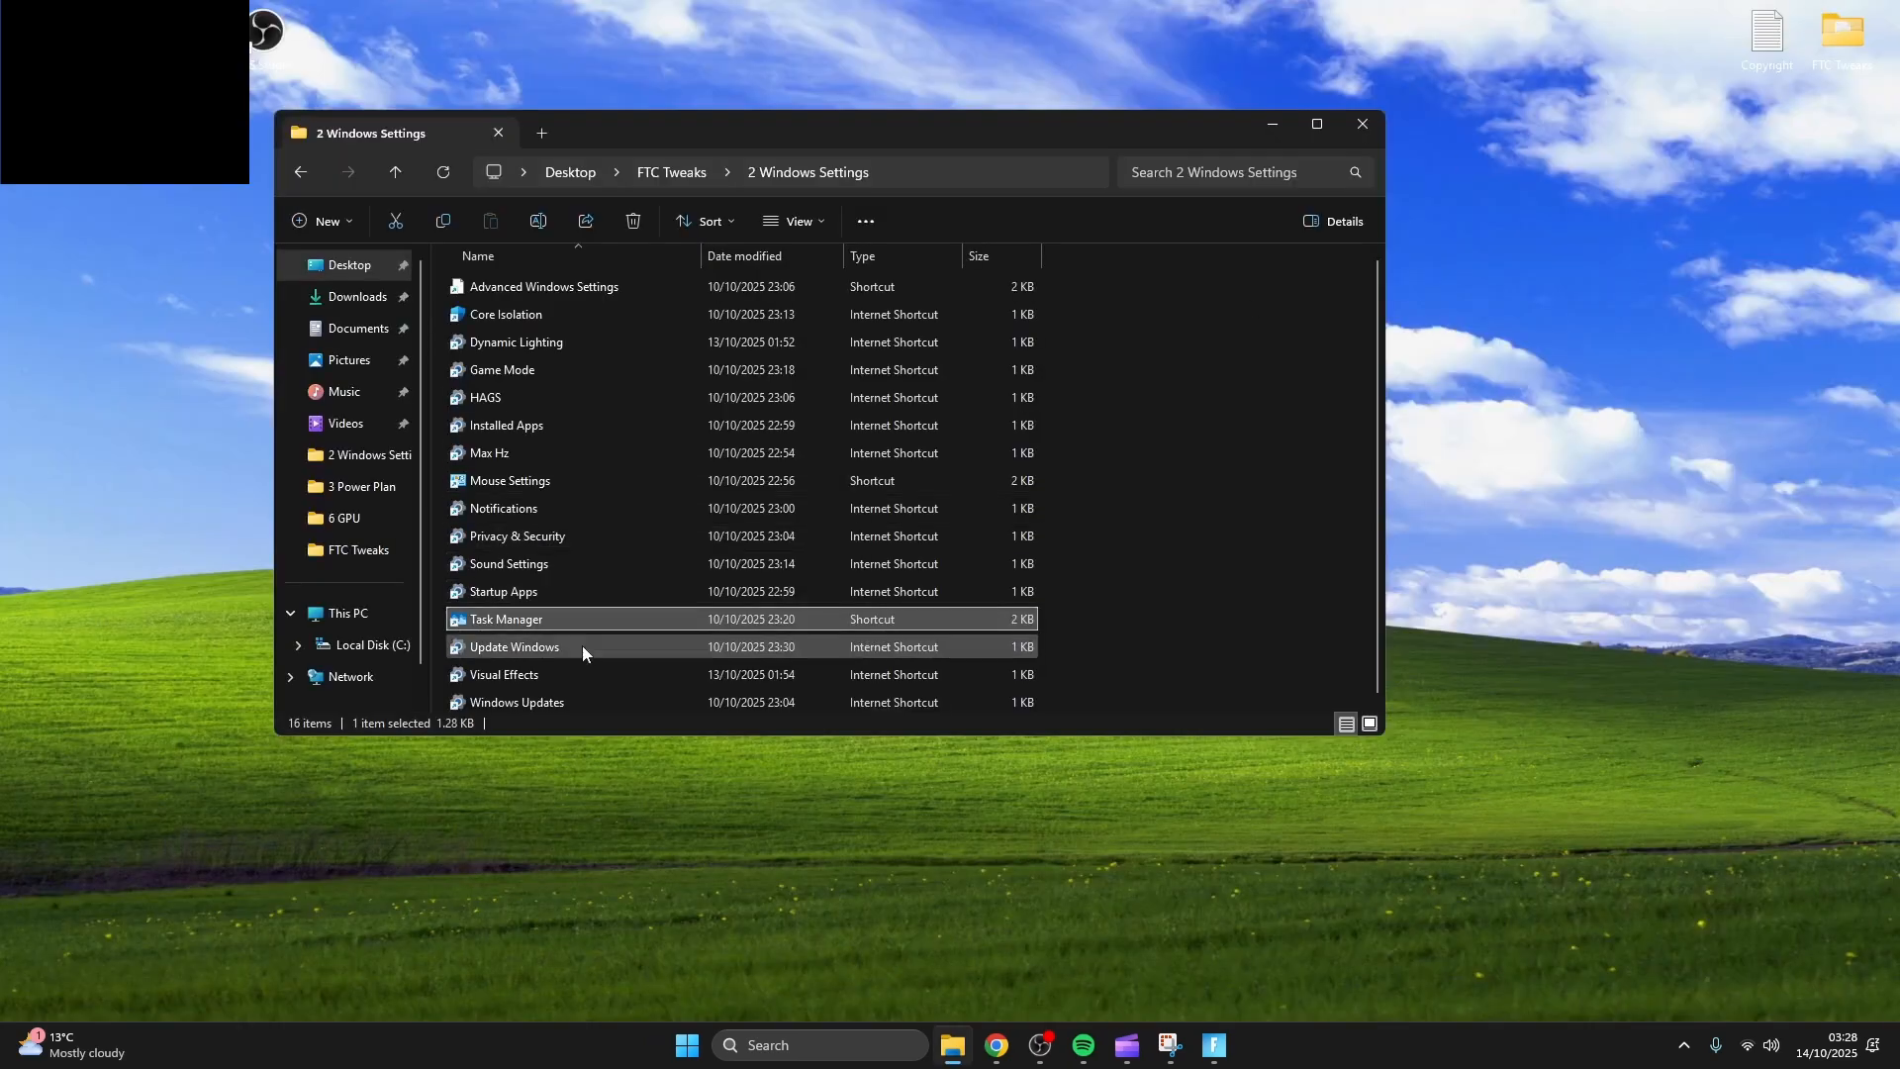
# Check for Windows updates, then review visual effects with transparency and animation off.
pyautogui.doubleClick(512, 645)
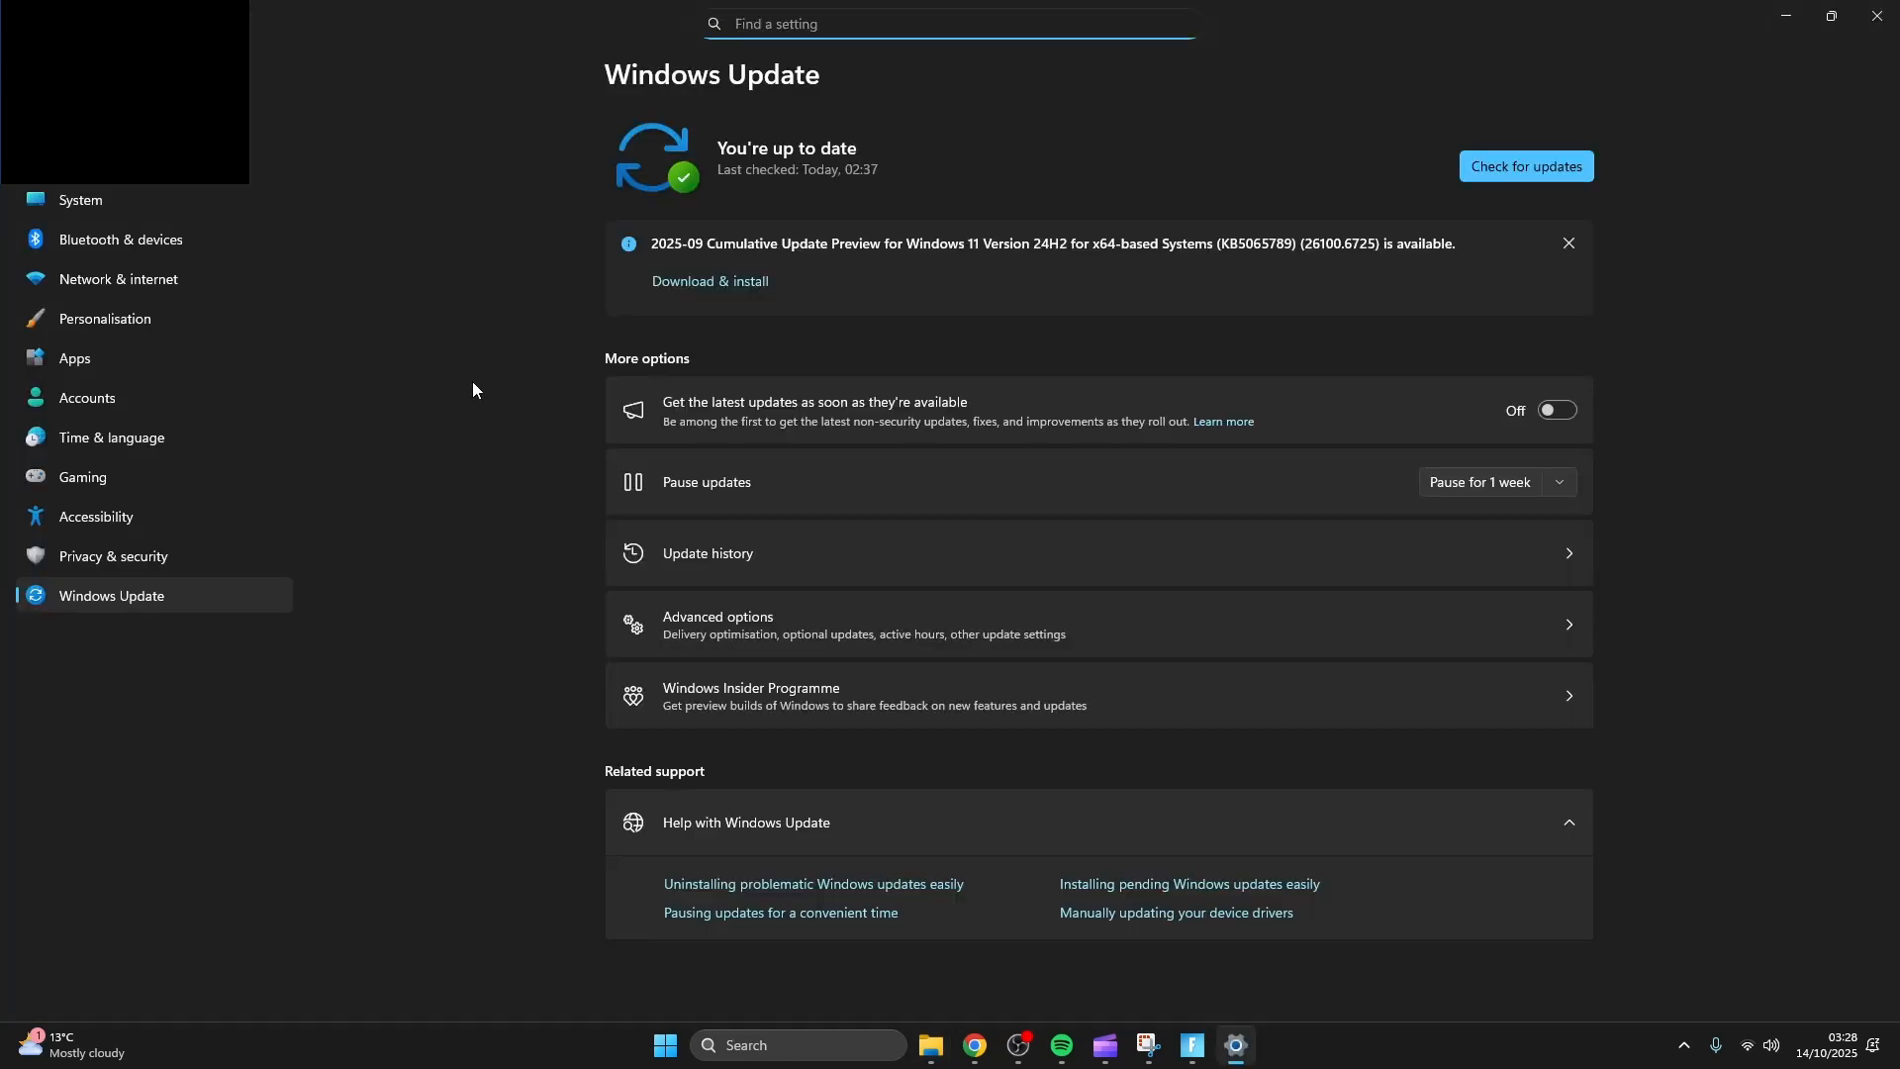
pyautogui.moveTo(1489, 186)
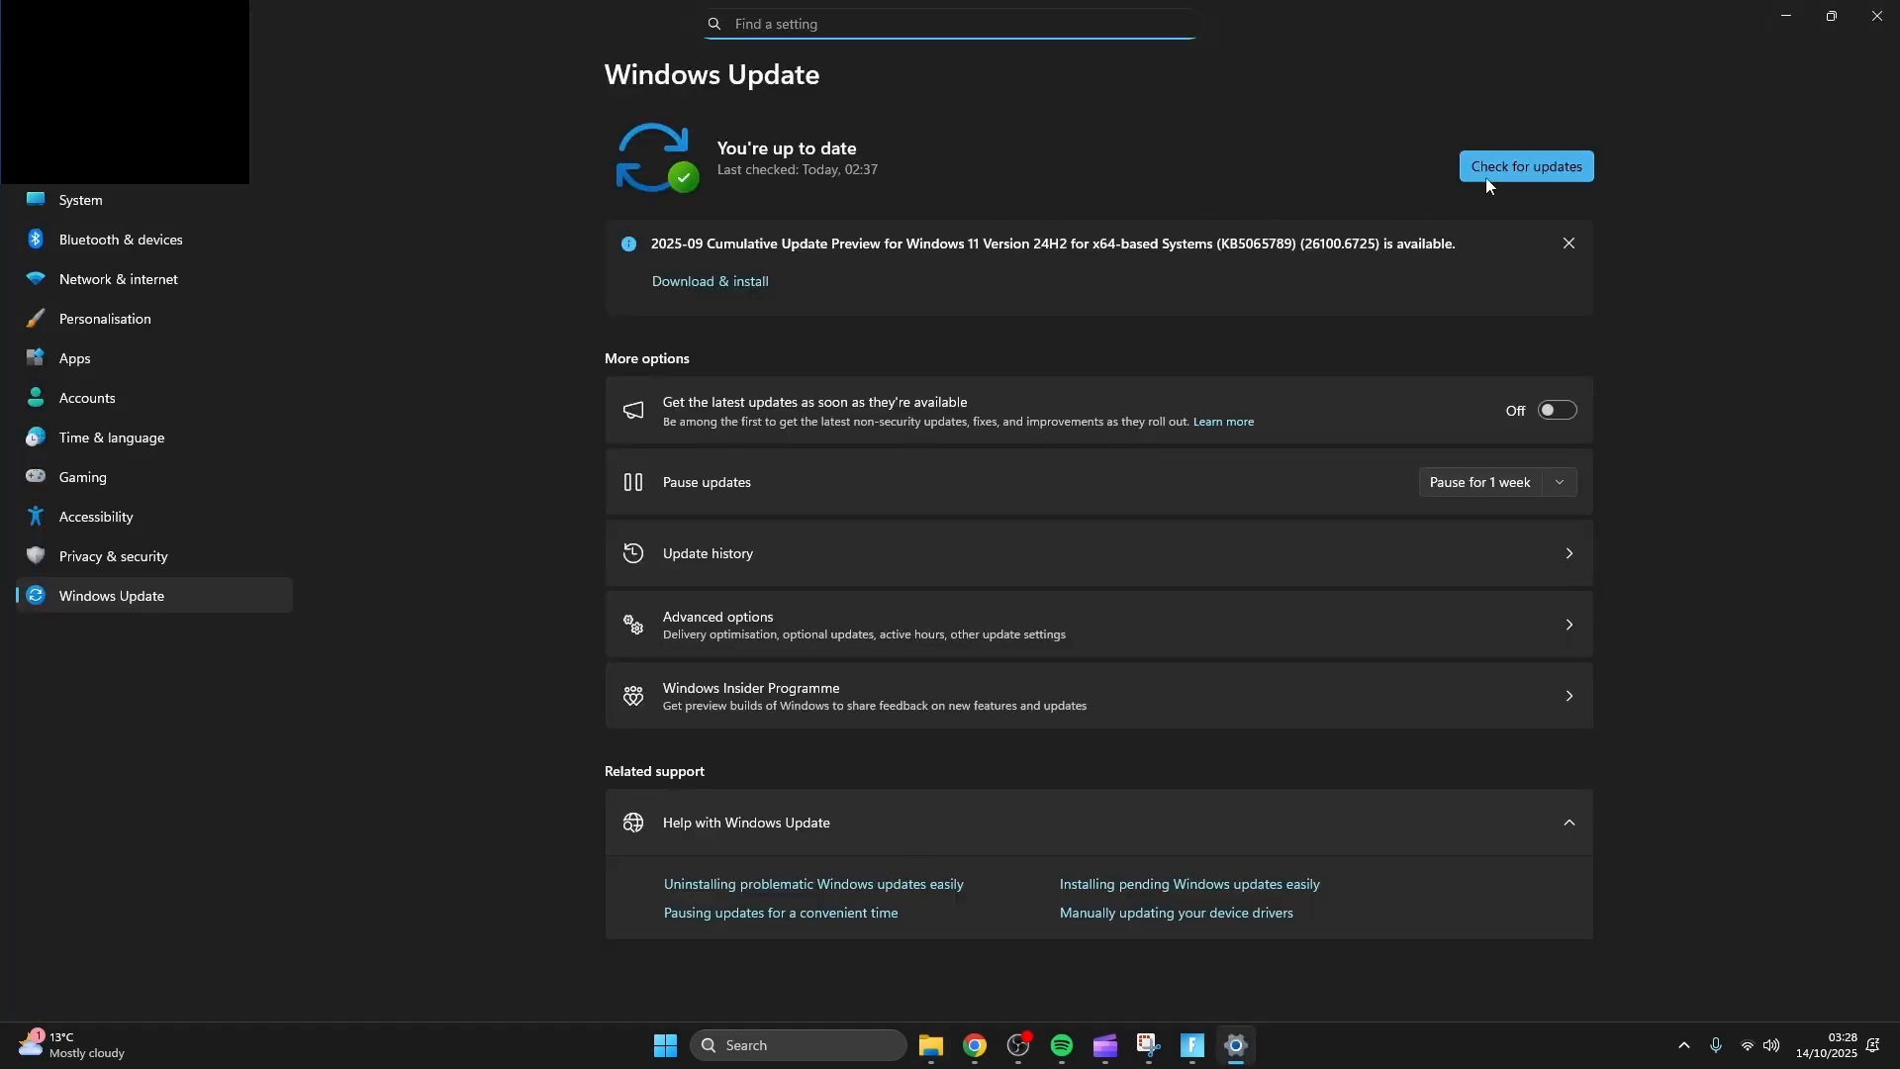
pyautogui.click(1526, 166)
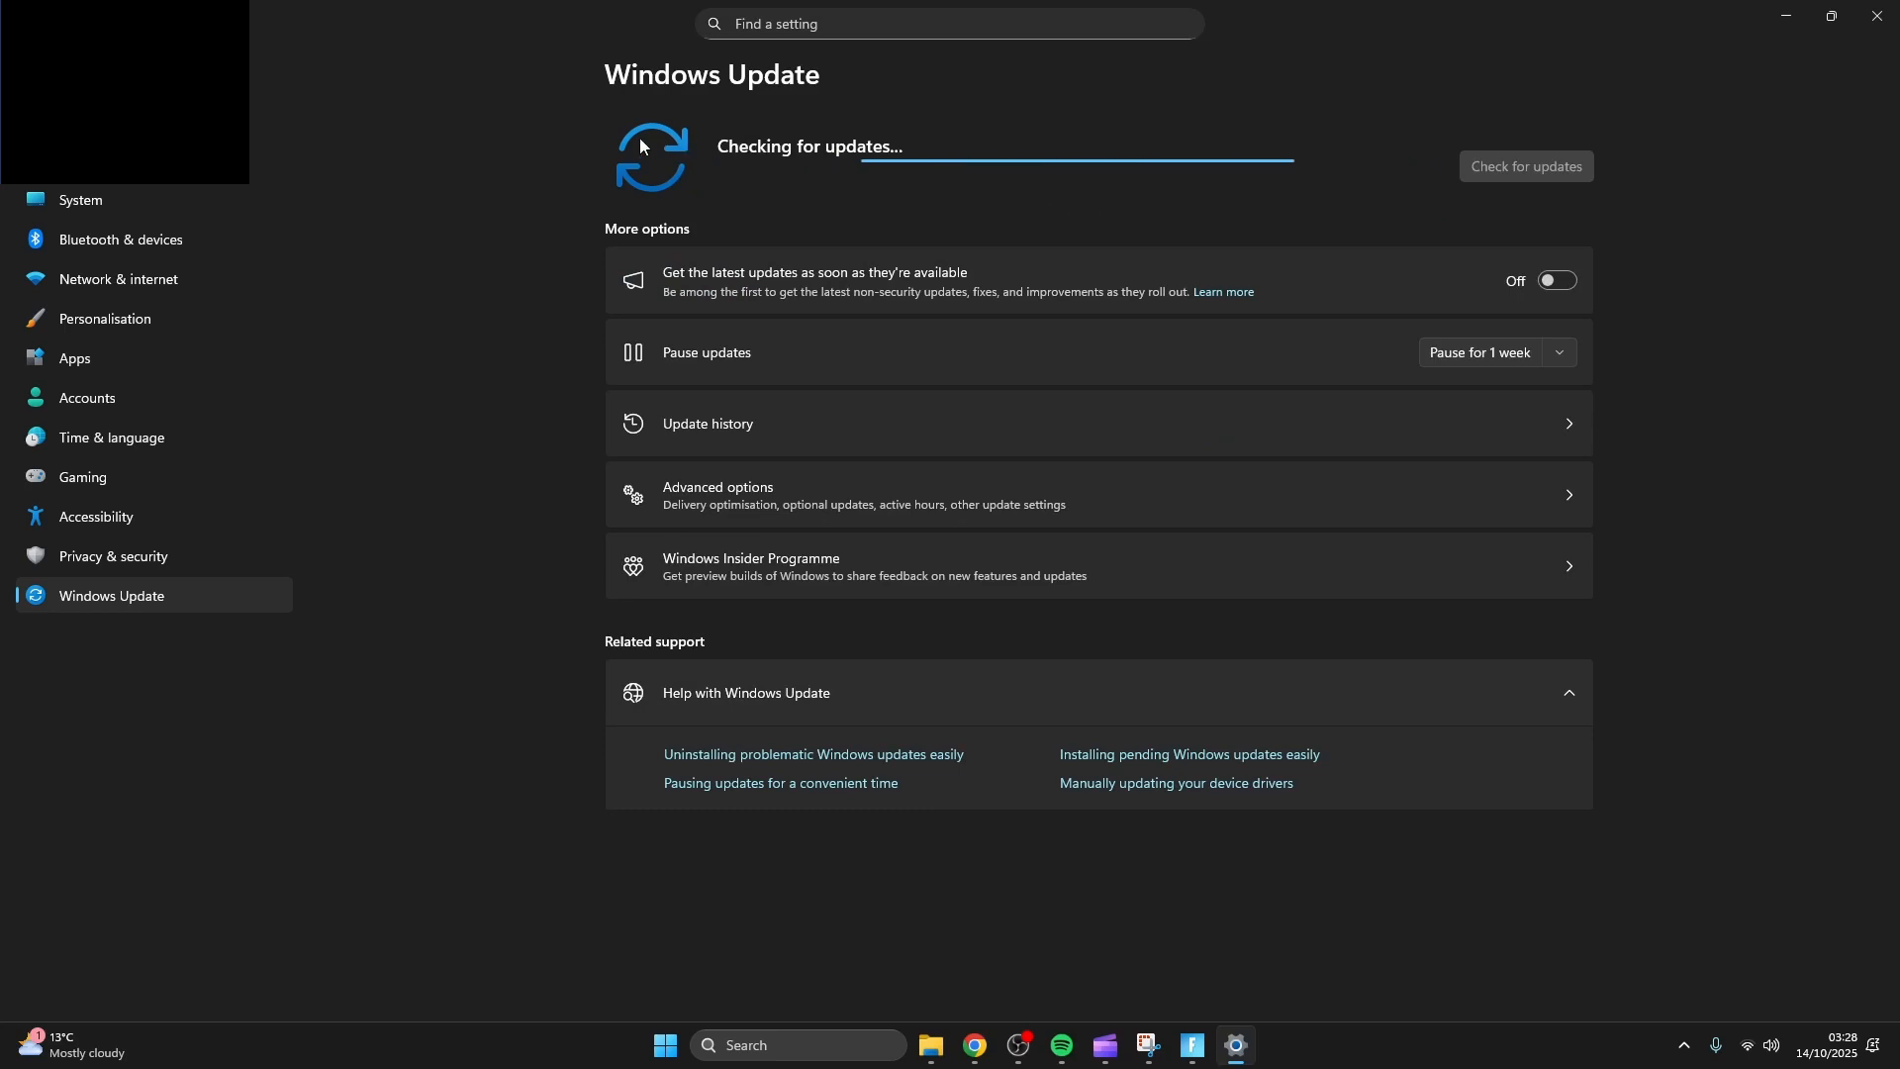
pyautogui.moveTo(621, 142)
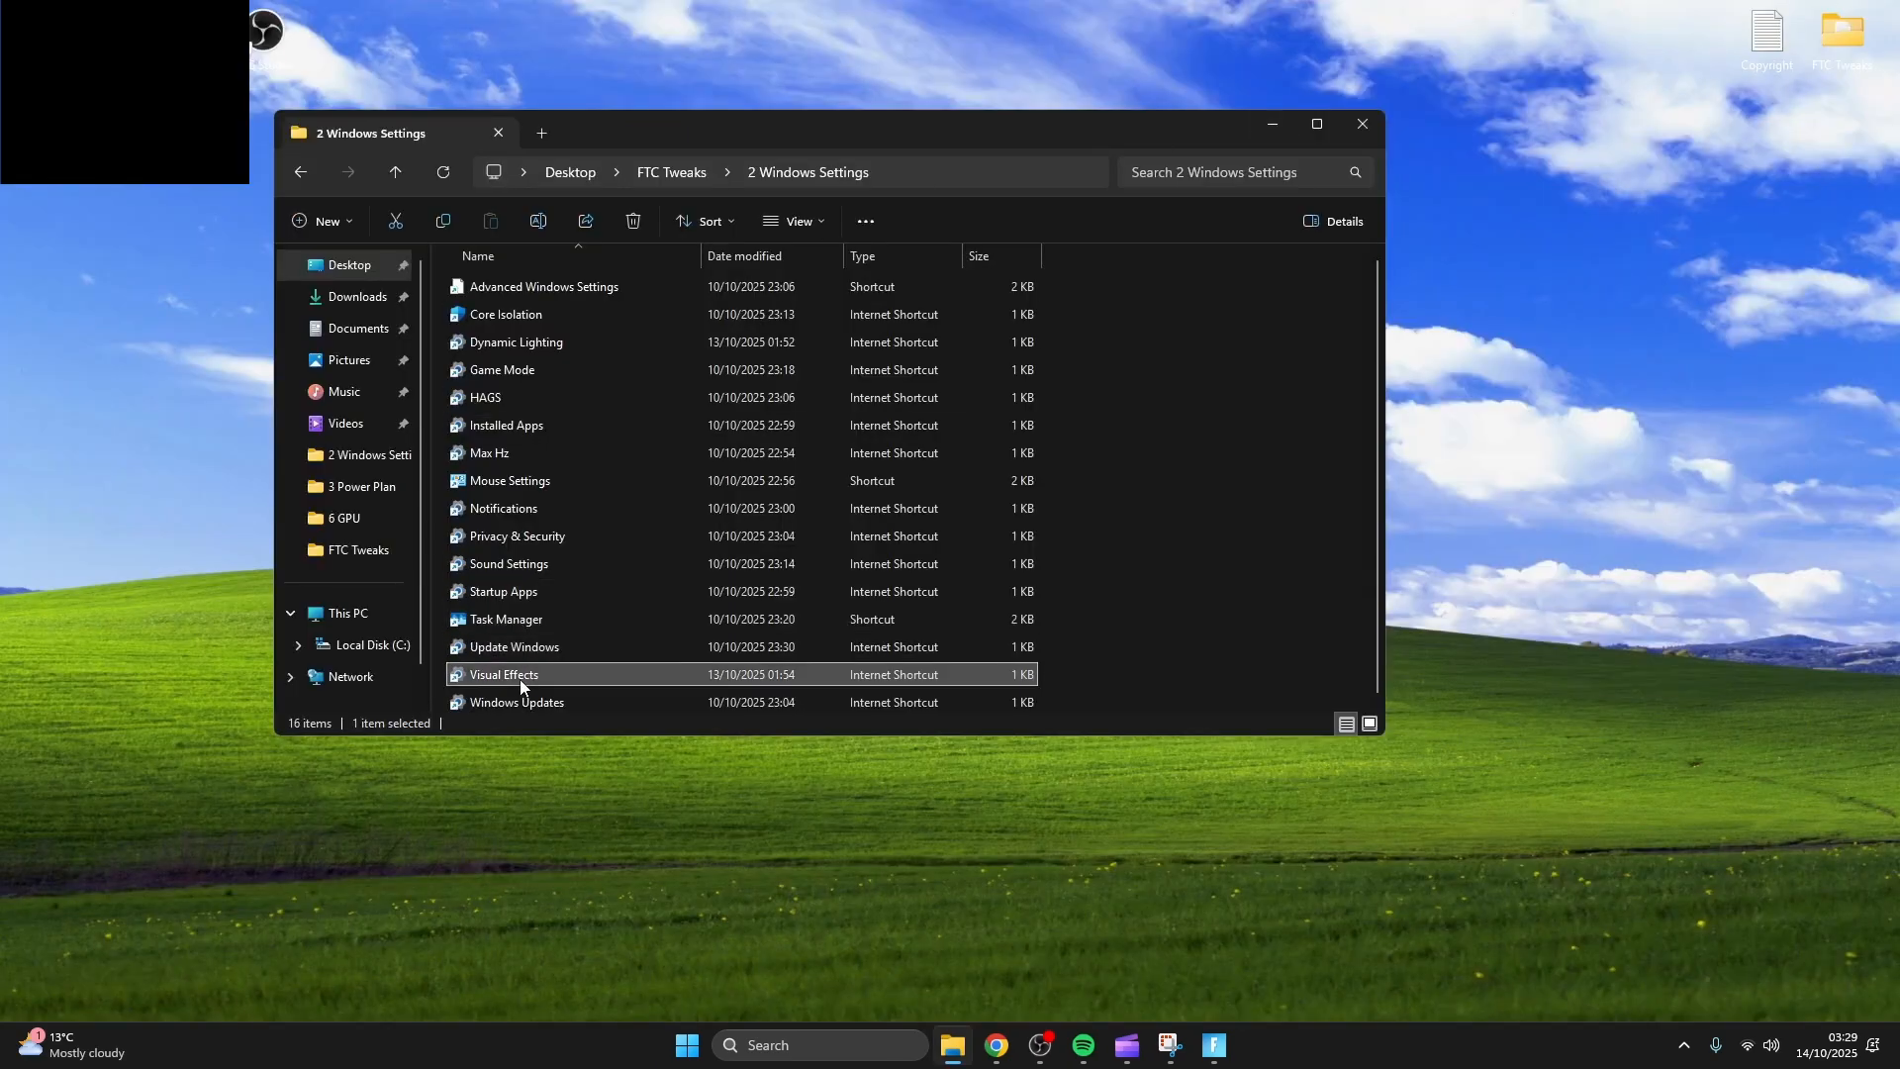
pyautogui.doubleClick(502, 672)
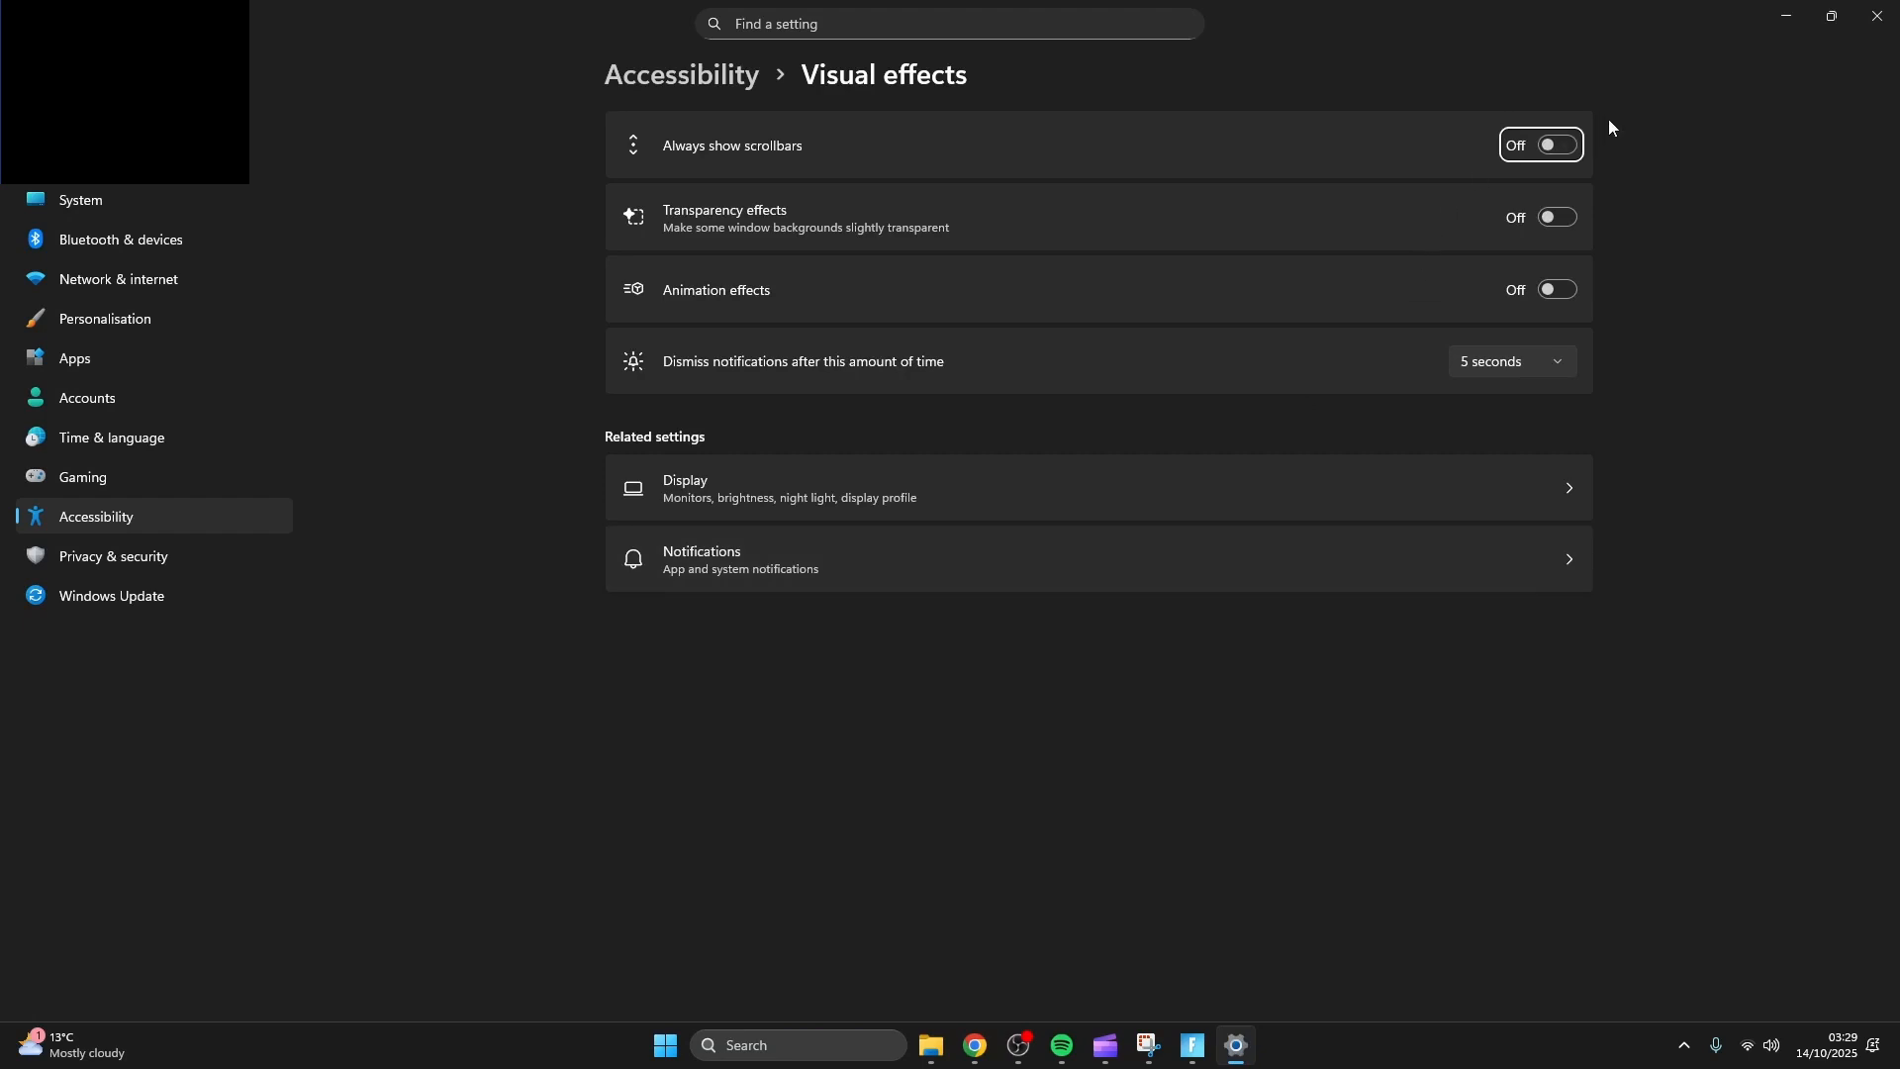
pyautogui.moveTo(1547, 287)
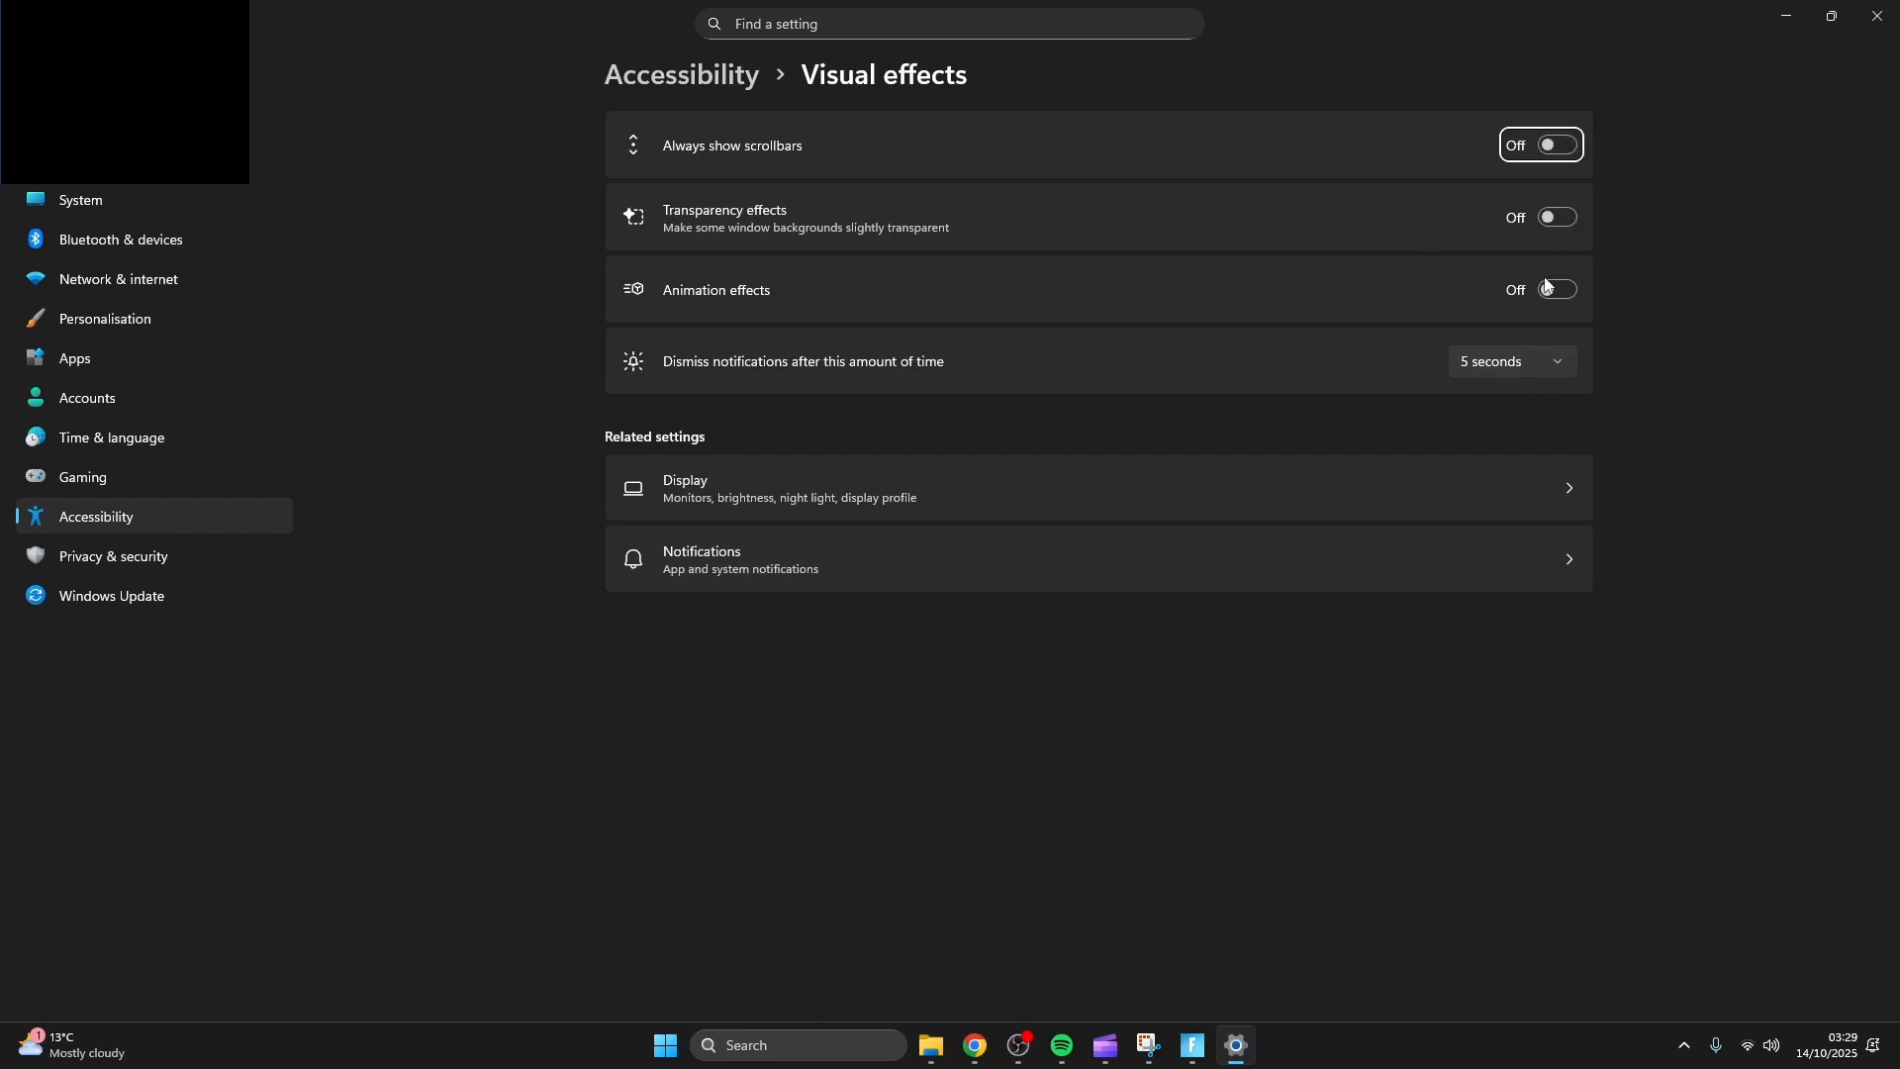
pyautogui.moveTo(1829, 56)
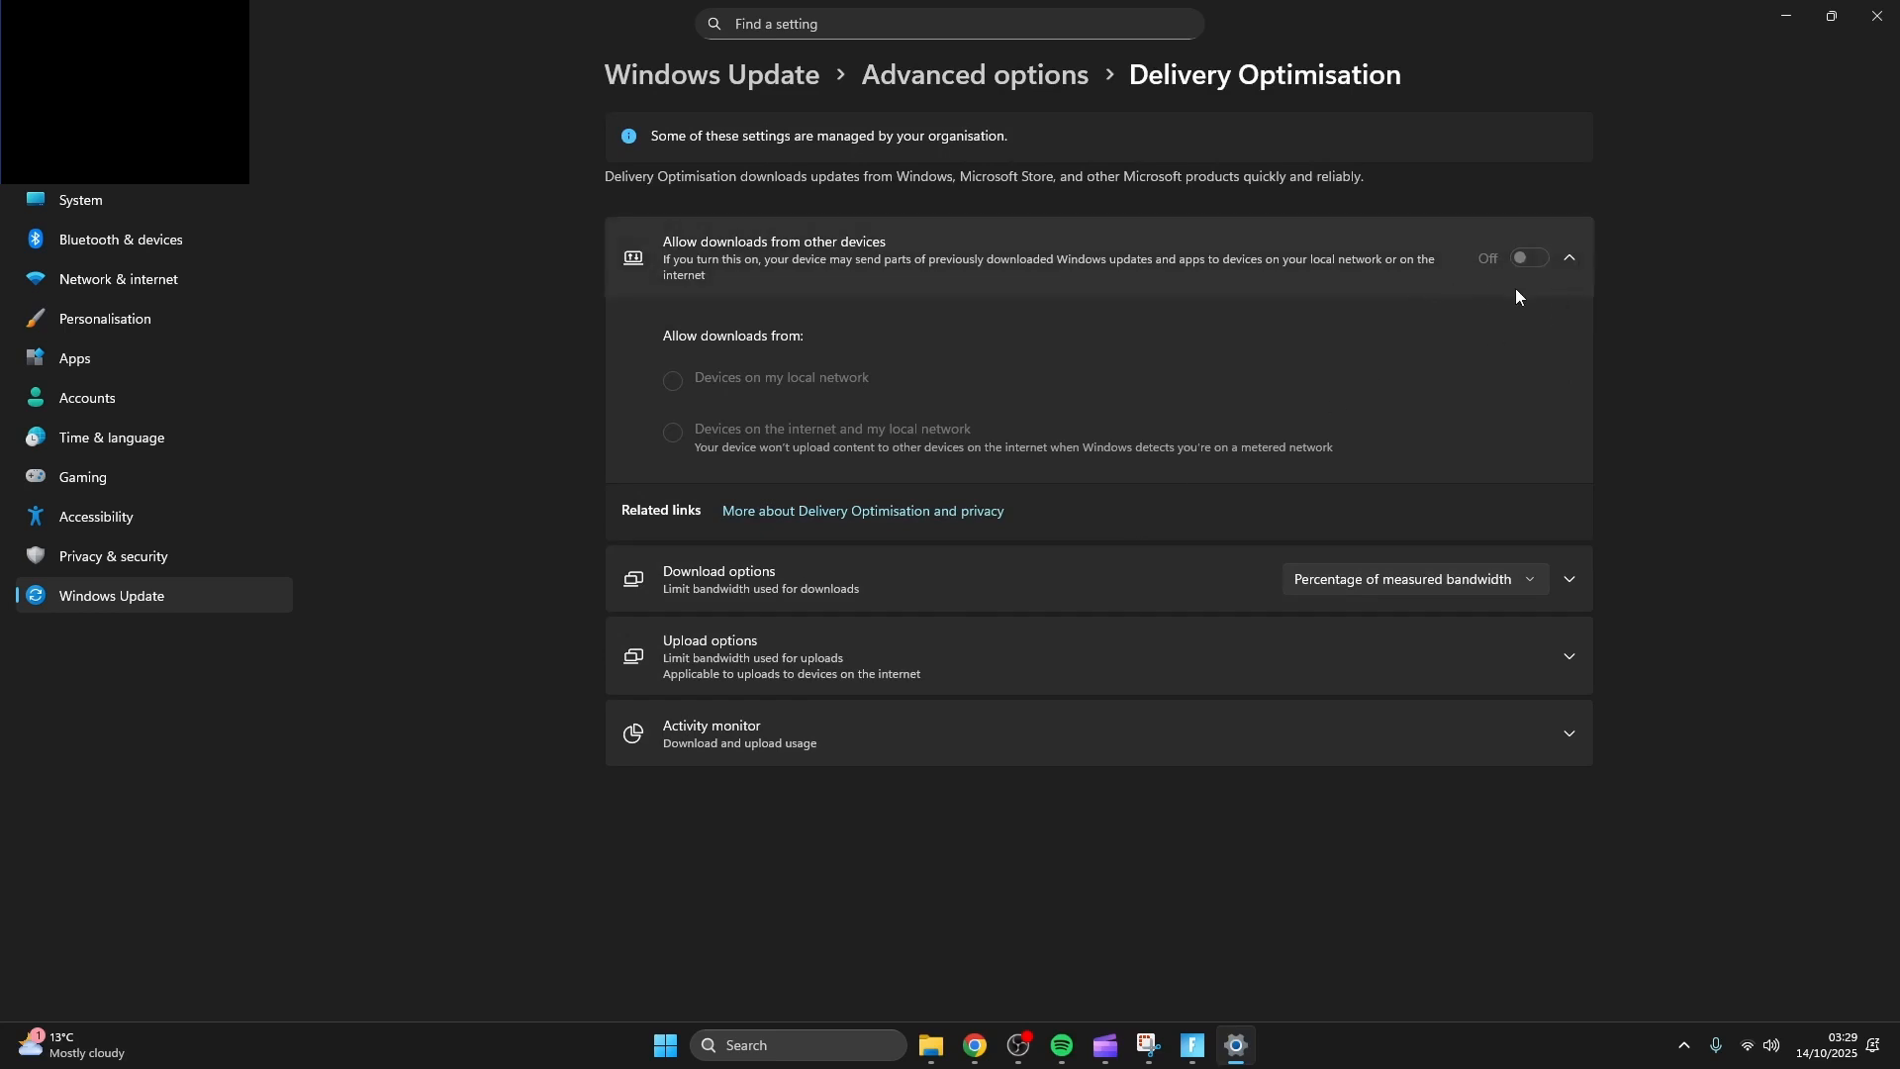
pyautogui.click(973, 75)
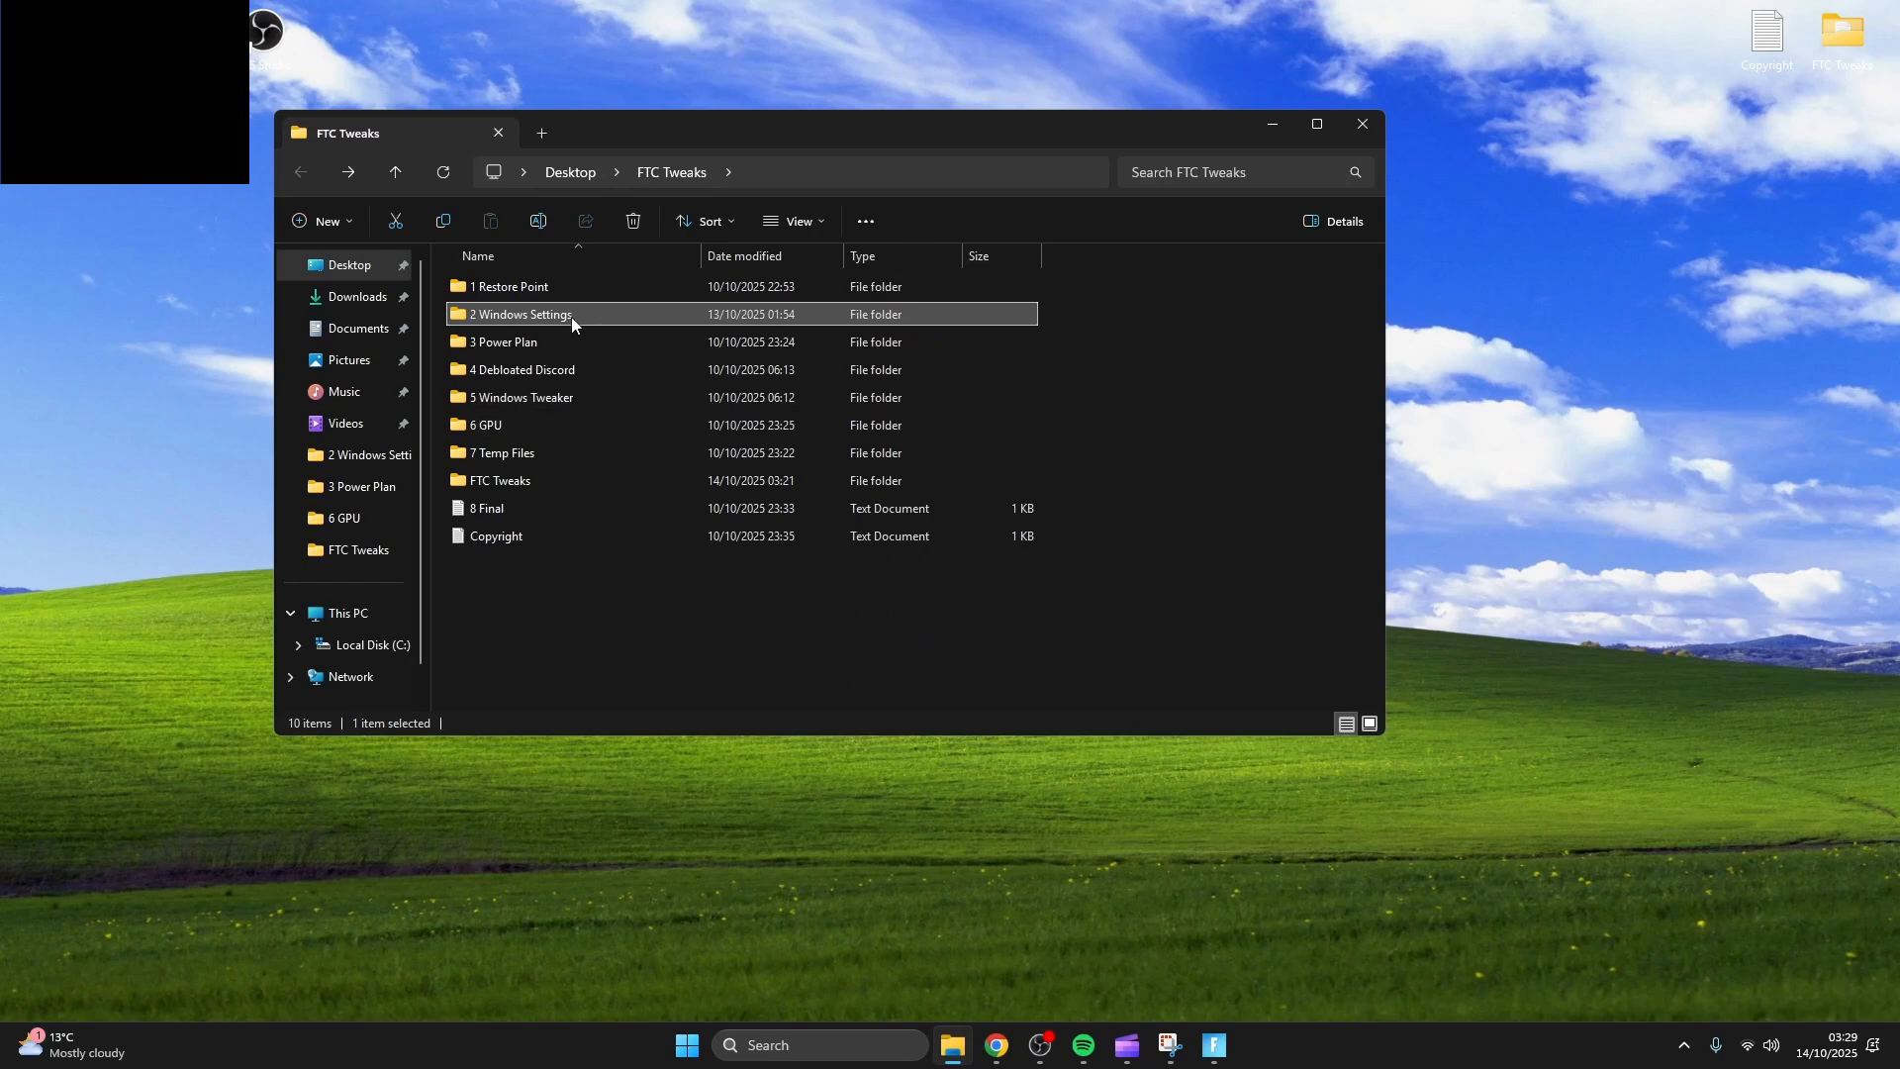
# Add Ultimate Performance plan via admin Command Prompt and search 'choose a power plan'.
pyautogui.doubleClick(501, 340)
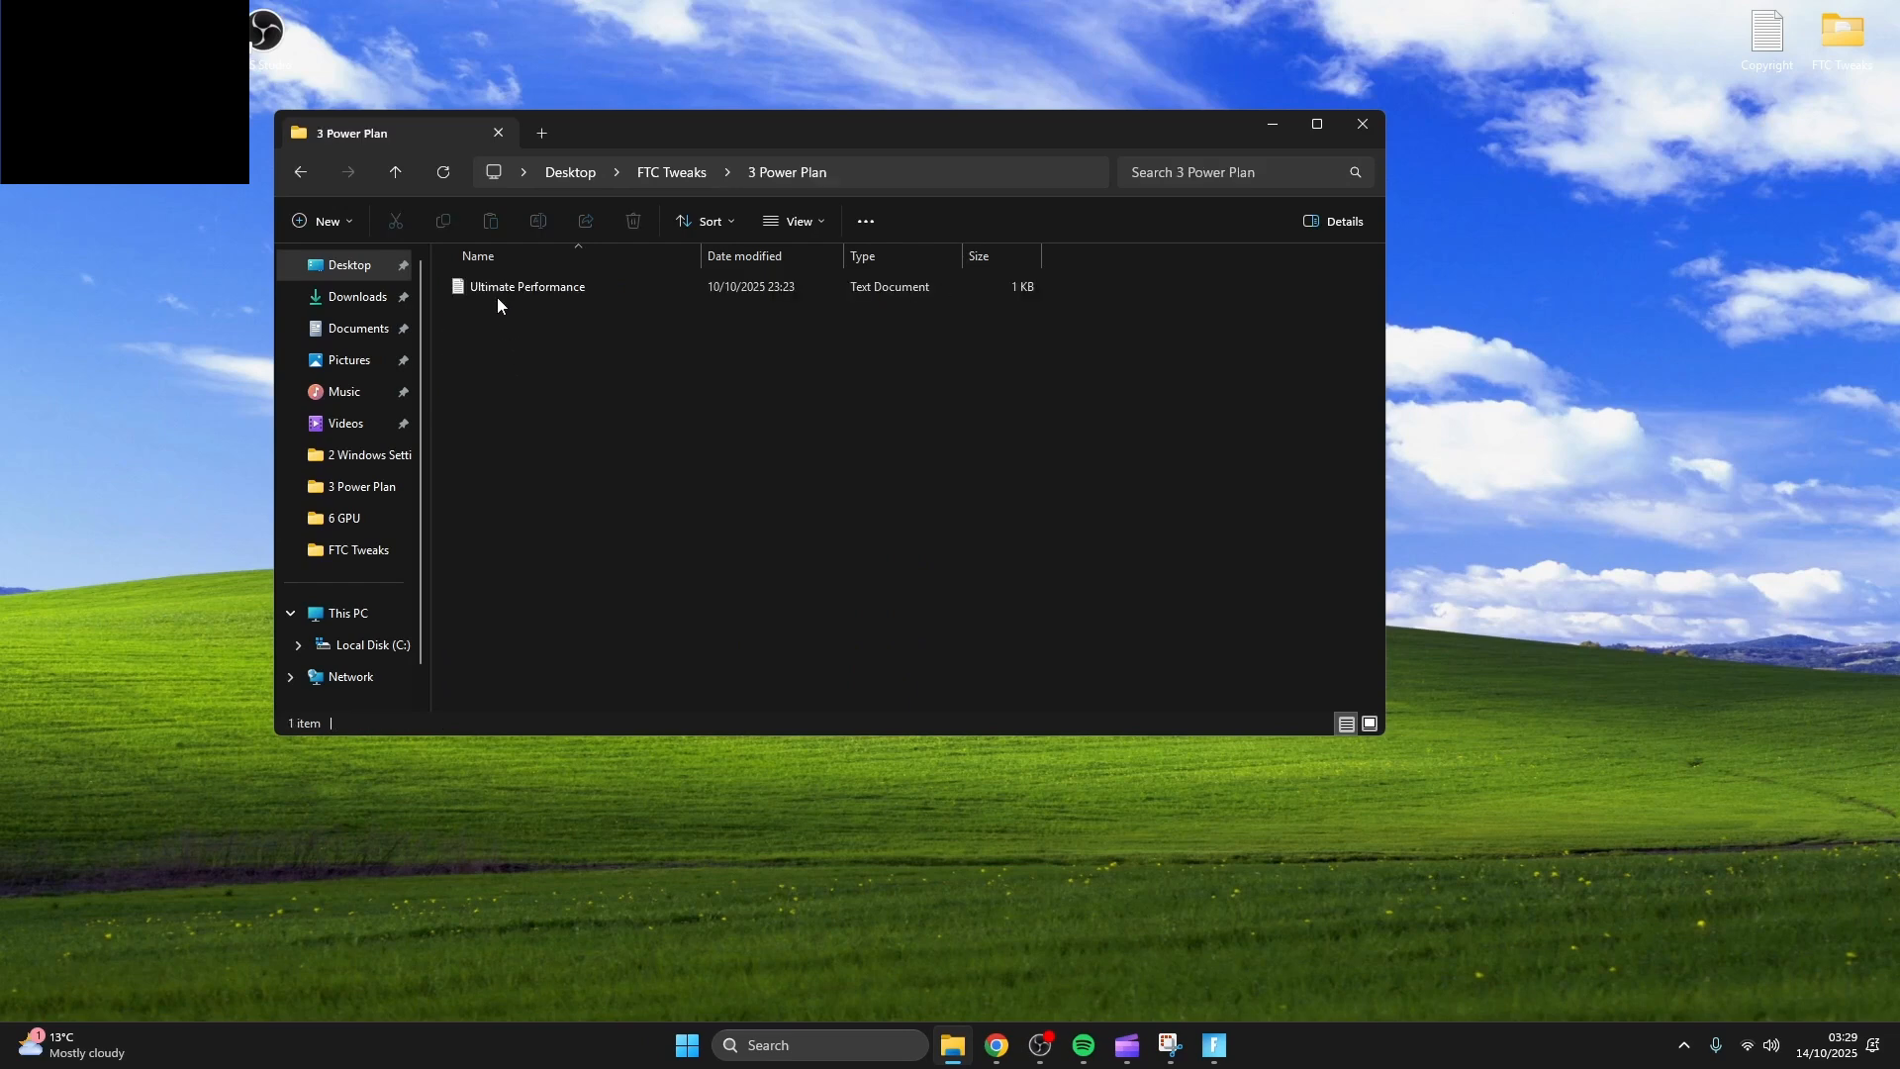
pyautogui.doubleClick(527, 285)
pyautogui.write('cmd')
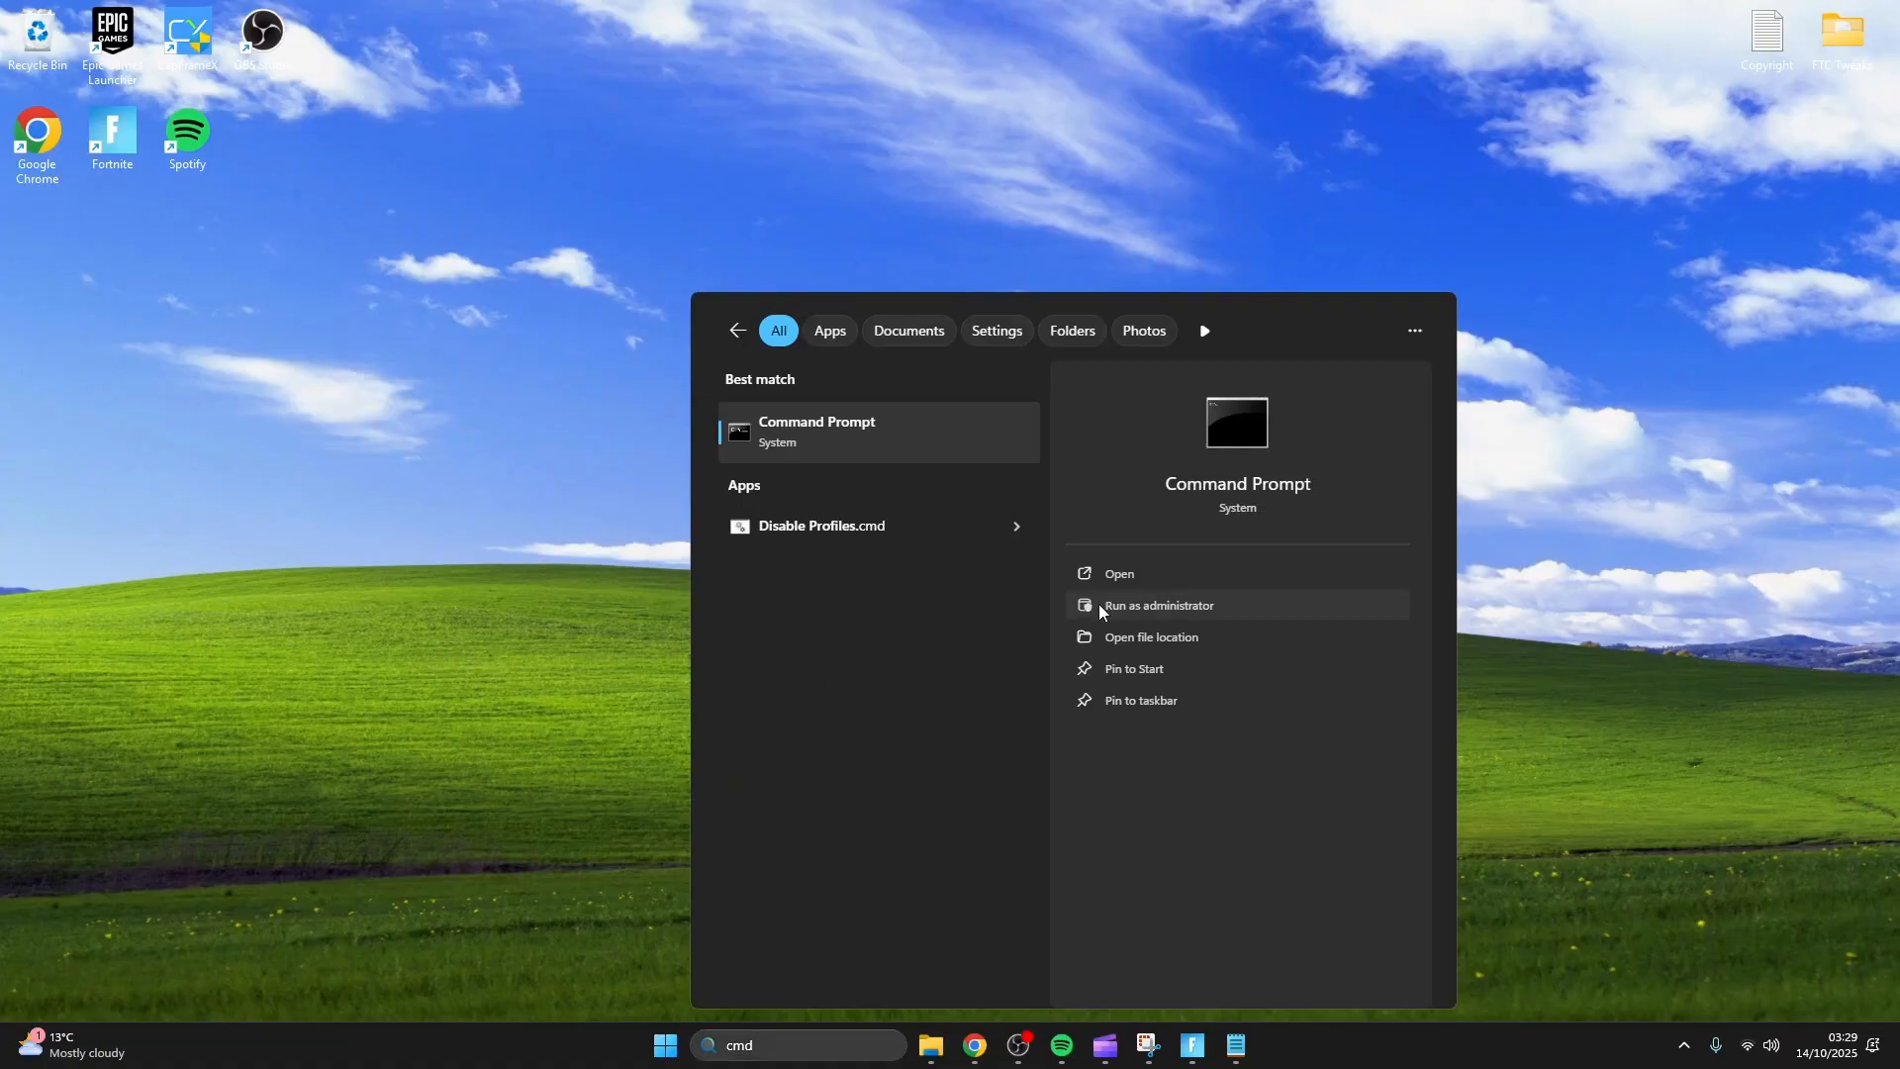
pyautogui.click(1160, 605)
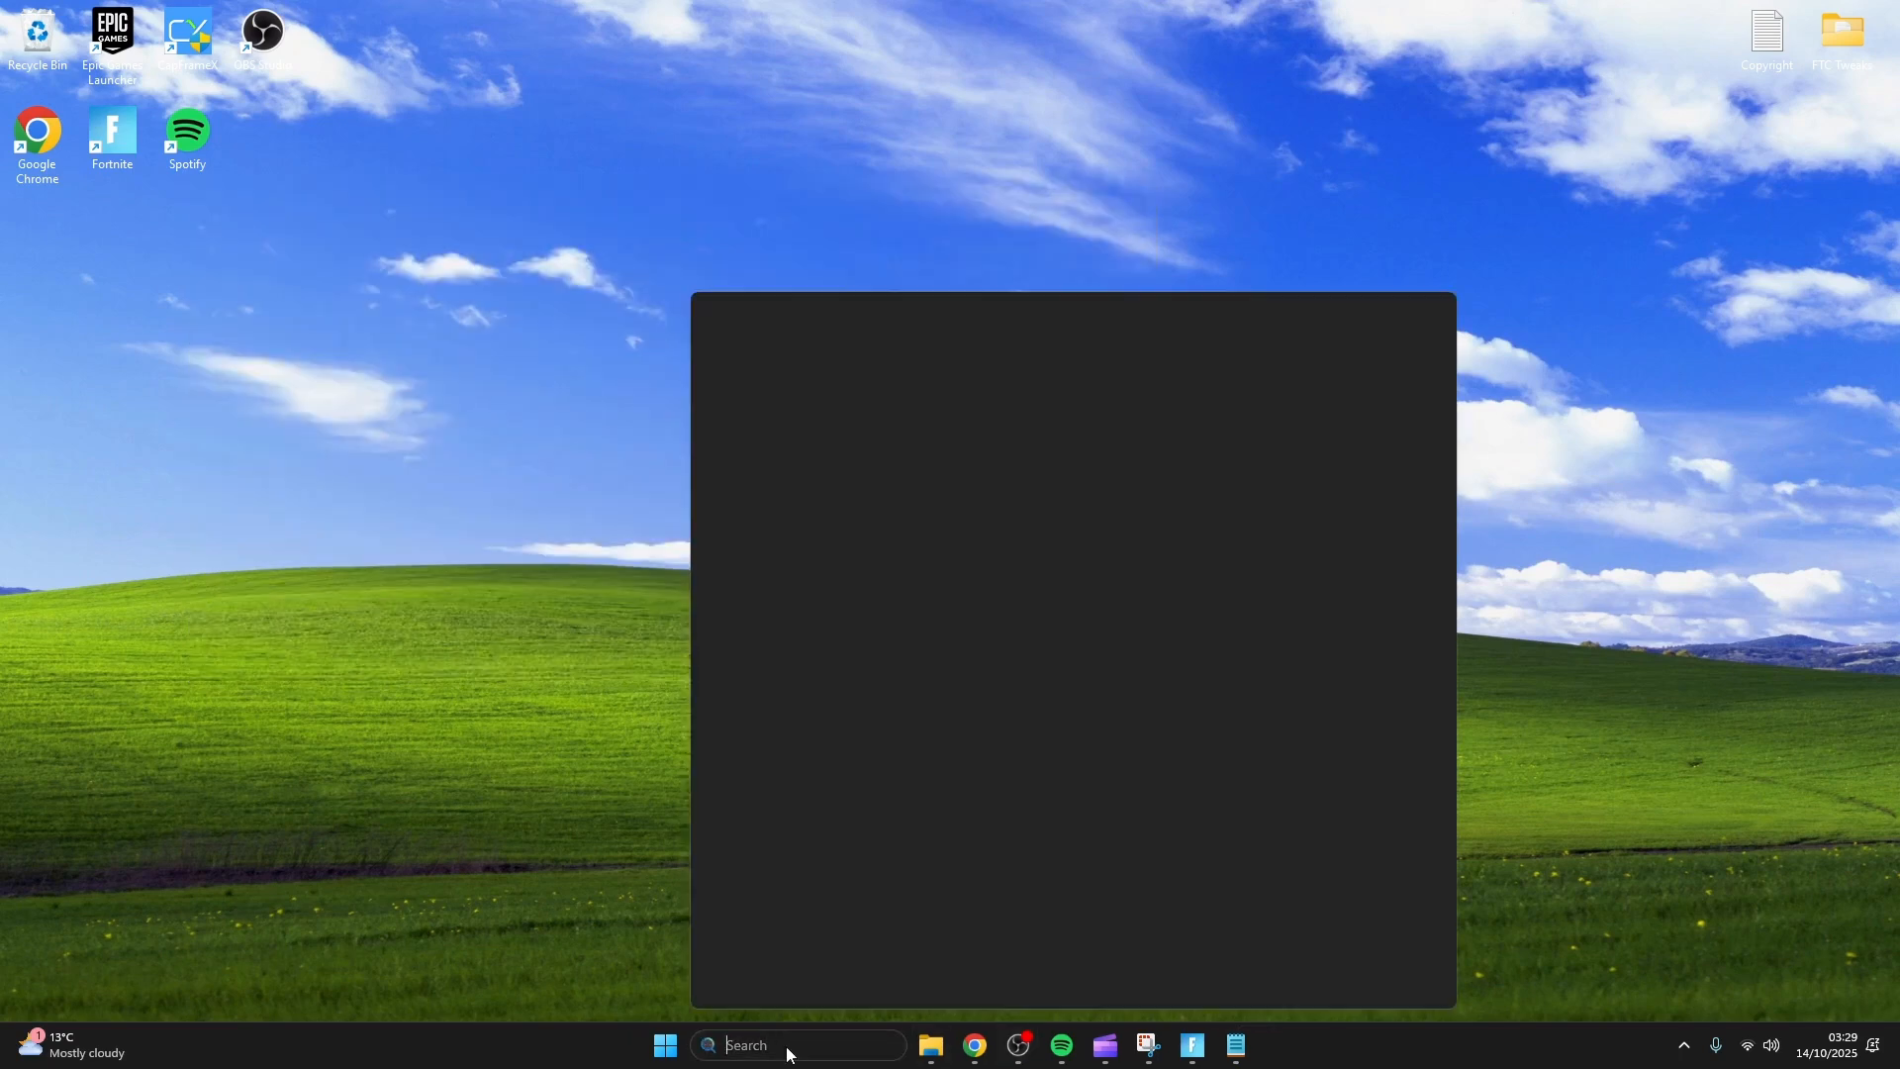
pyautogui.write('choose a power plan')
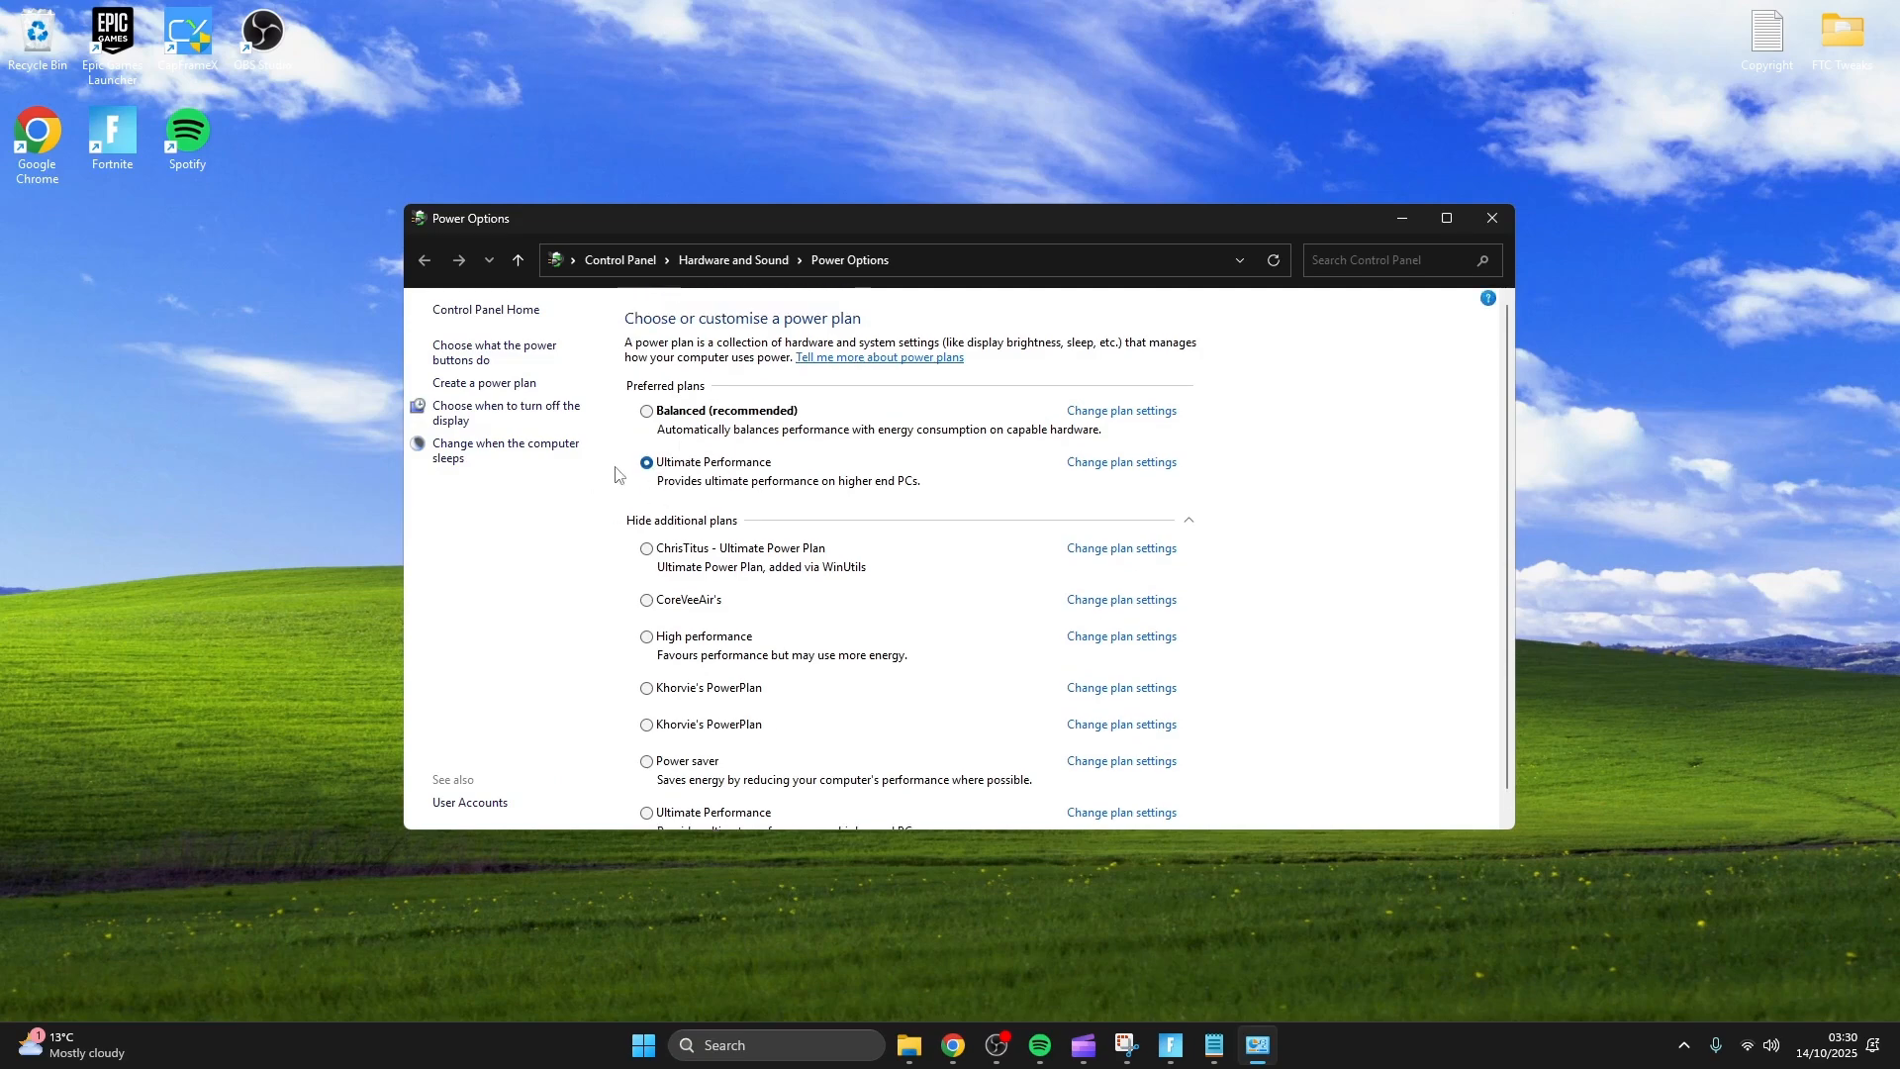
# Browse the 4 Debloated Discord folder, then move to 5 Windows Tweaker.
pyautogui.click(1493, 217)
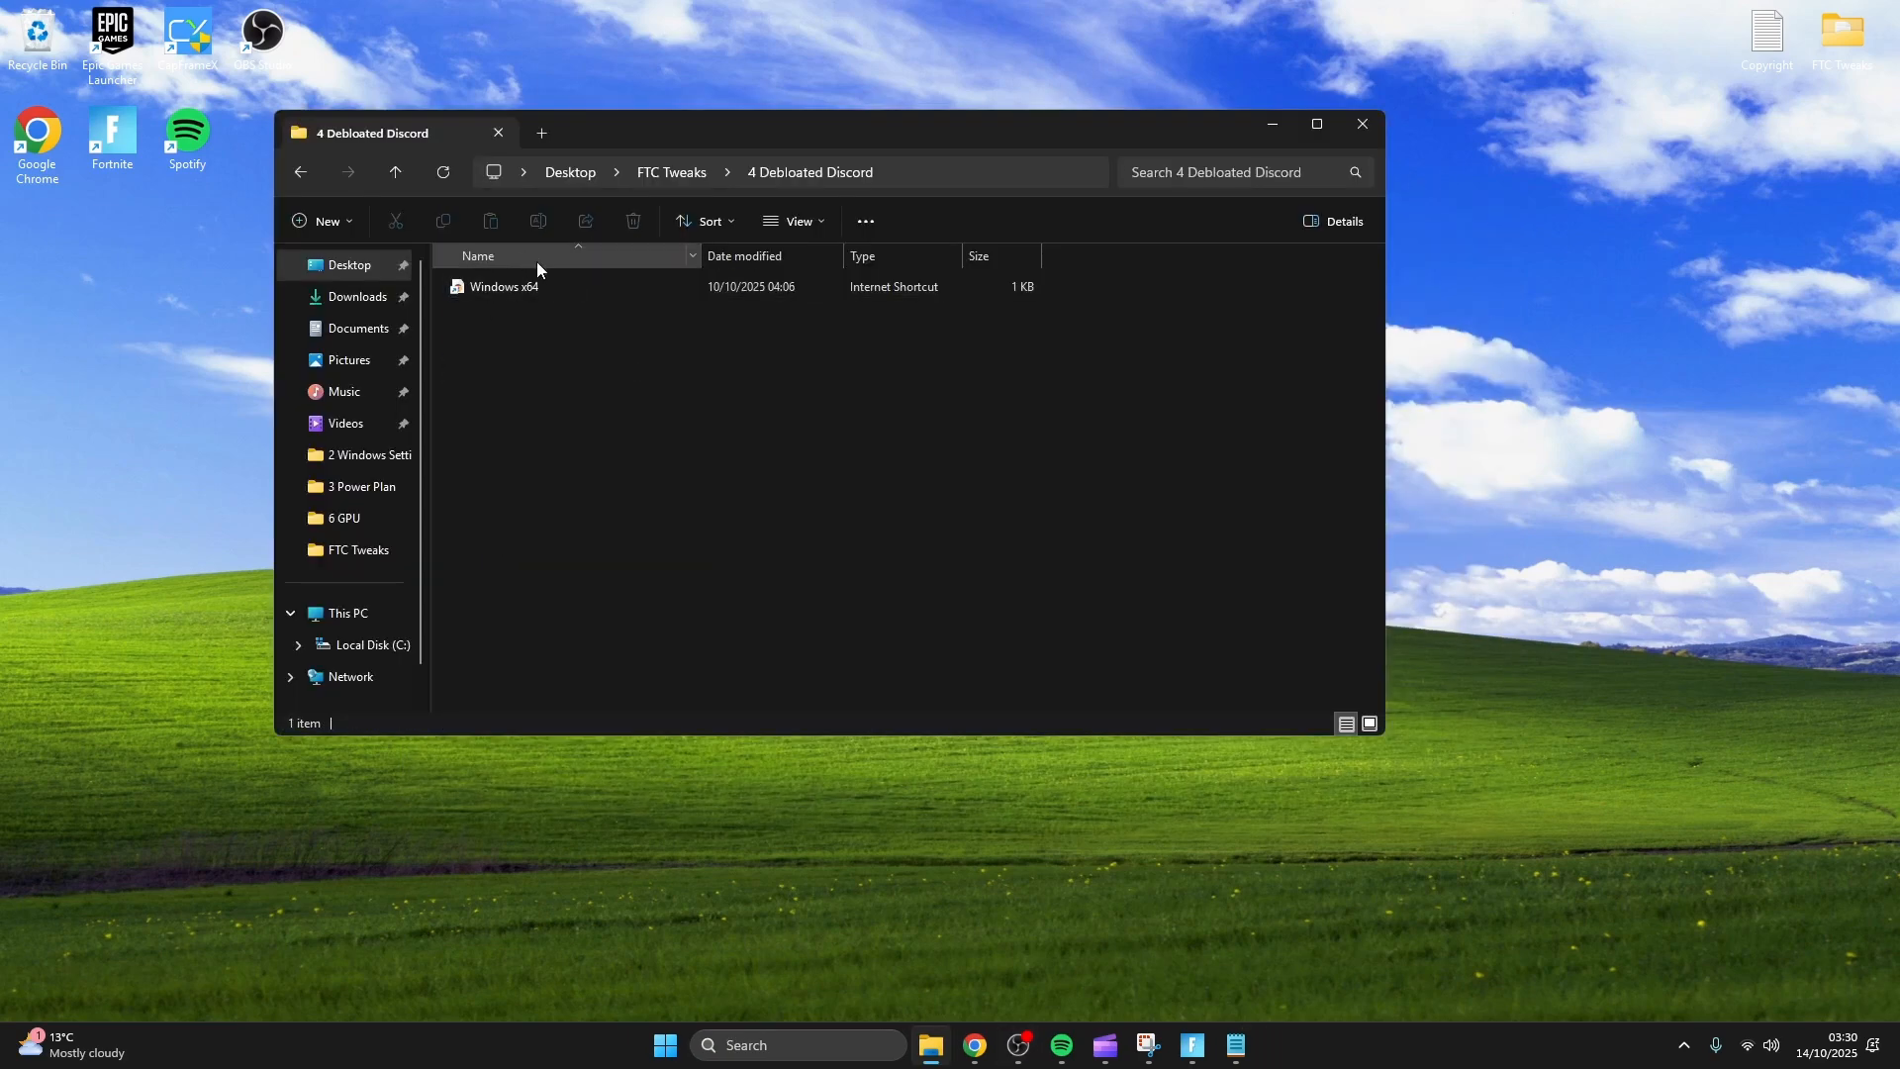
pyautogui.click(505, 285)
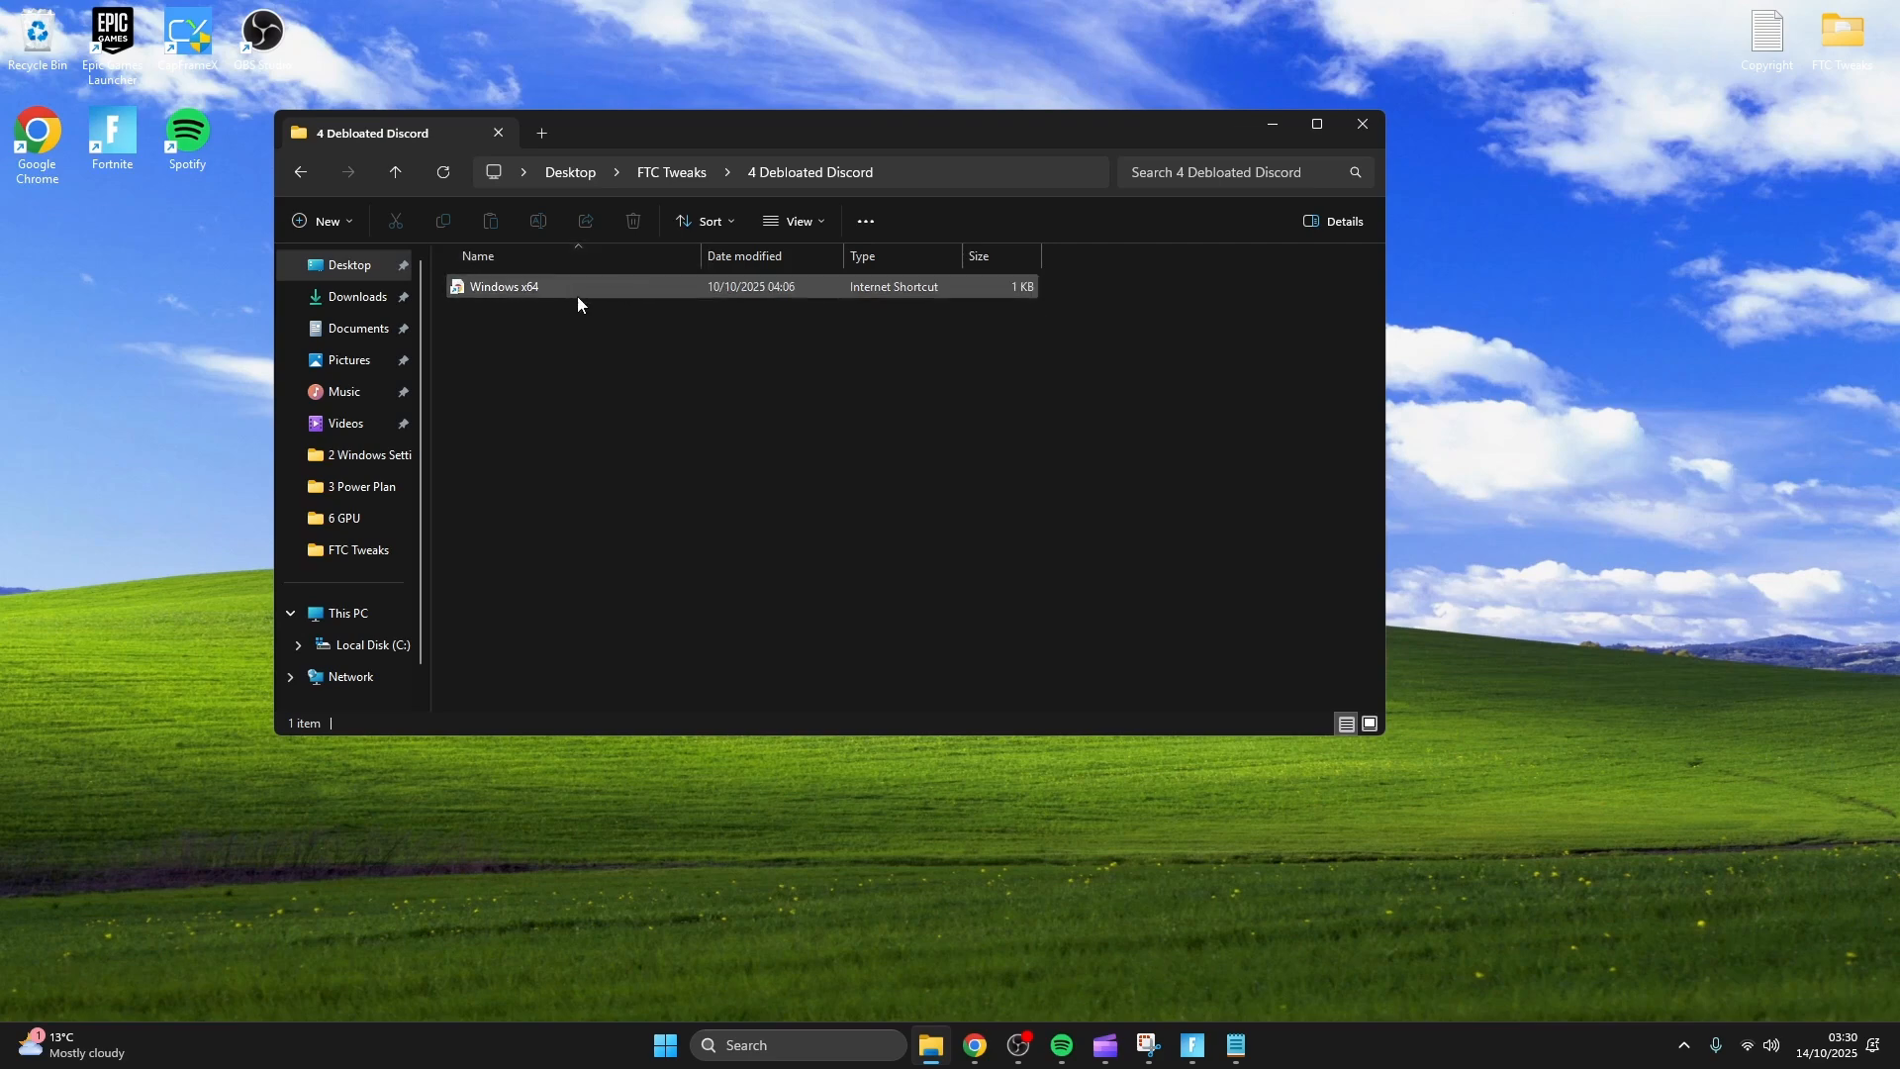
pyautogui.write('wevb')
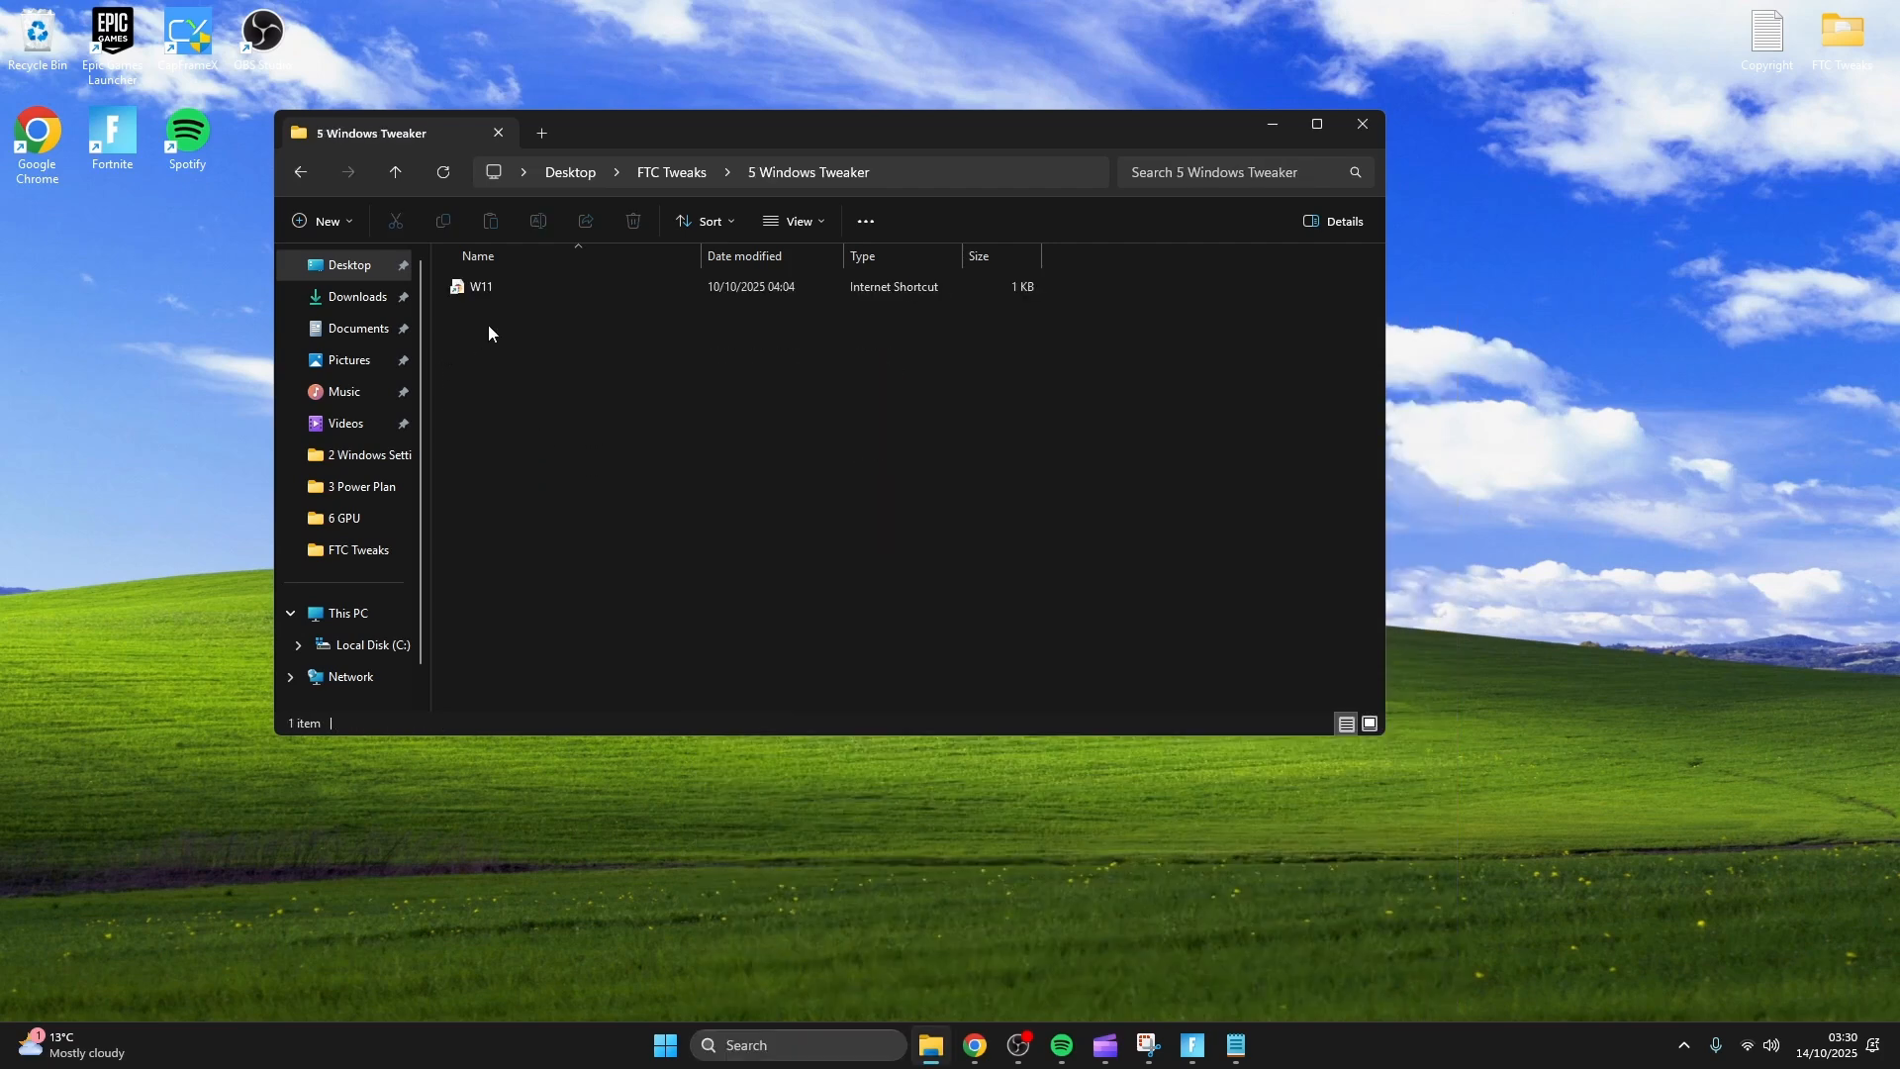
# Download the UWT5 archive from the W11 shortcut, extract it and launch Ultimate Windows Tweaker 5.2.
pyautogui.doubleClick(481, 285)
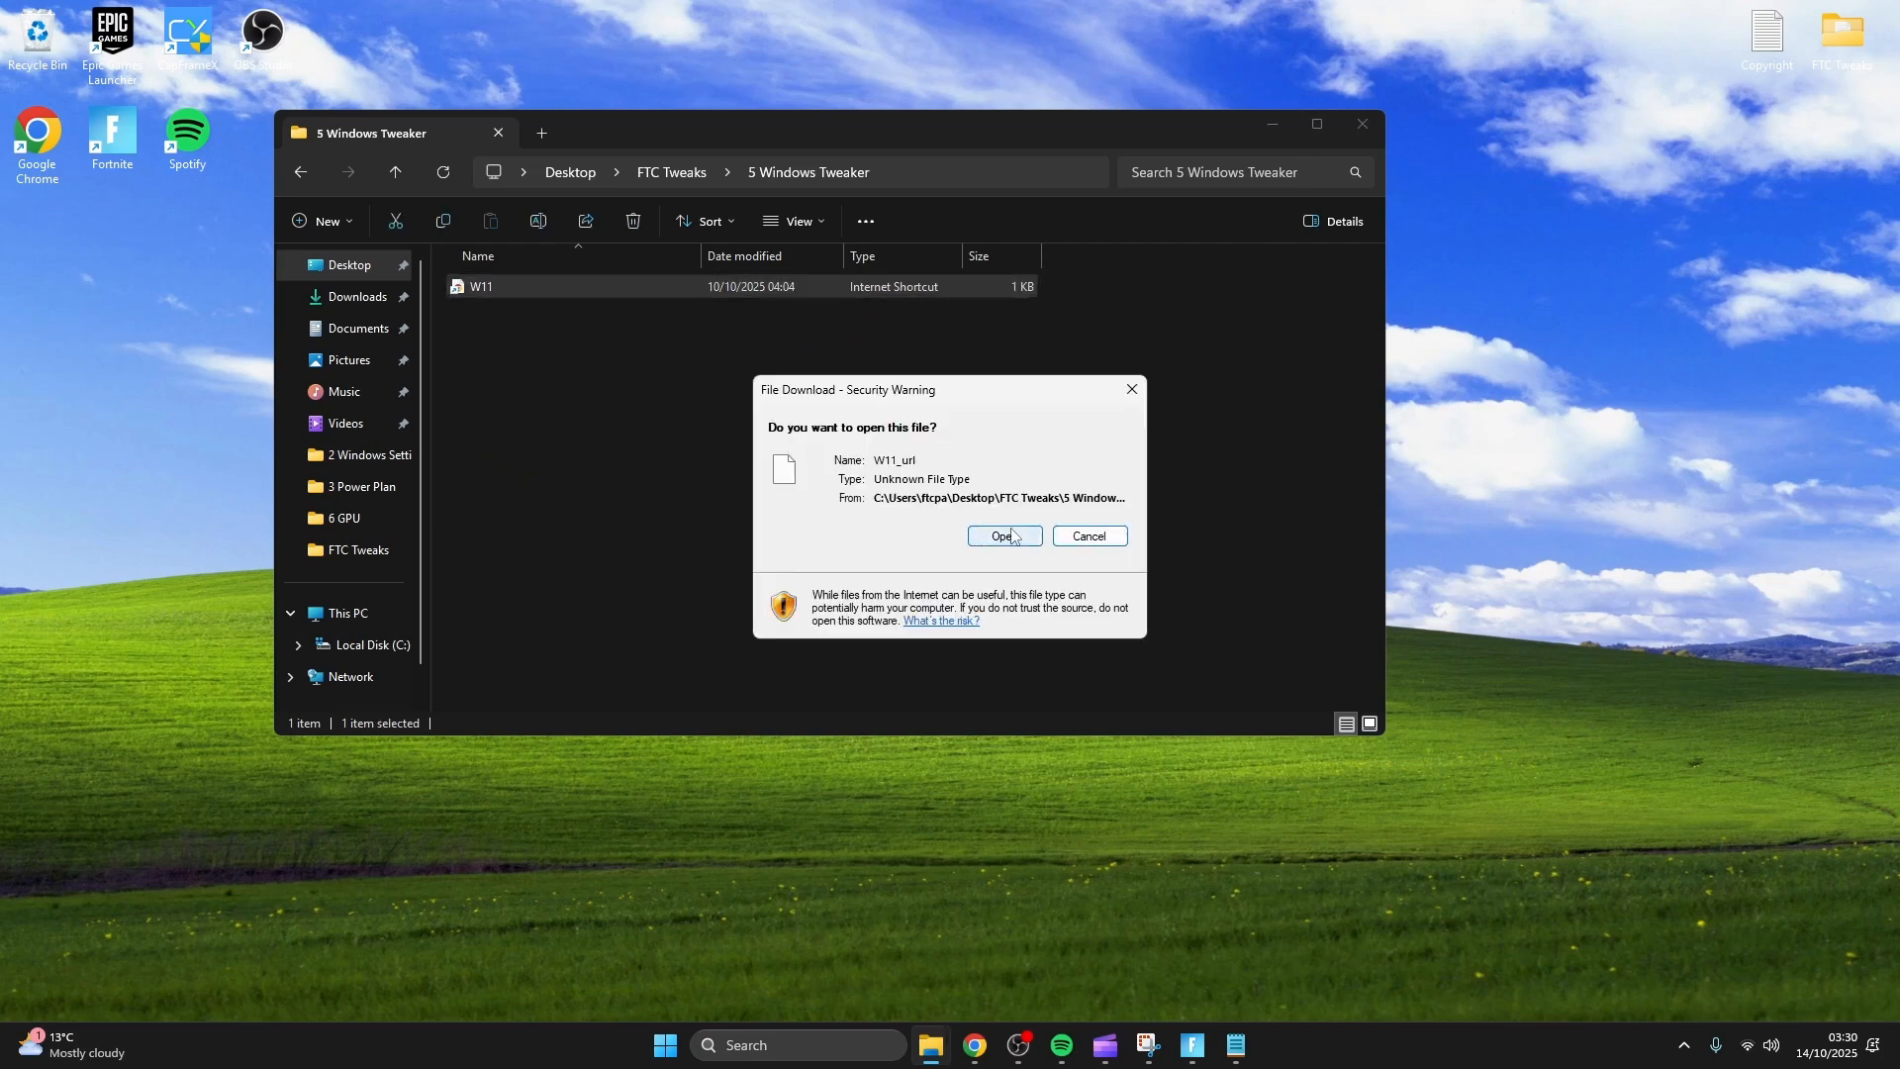
pyautogui.click(1003, 536)
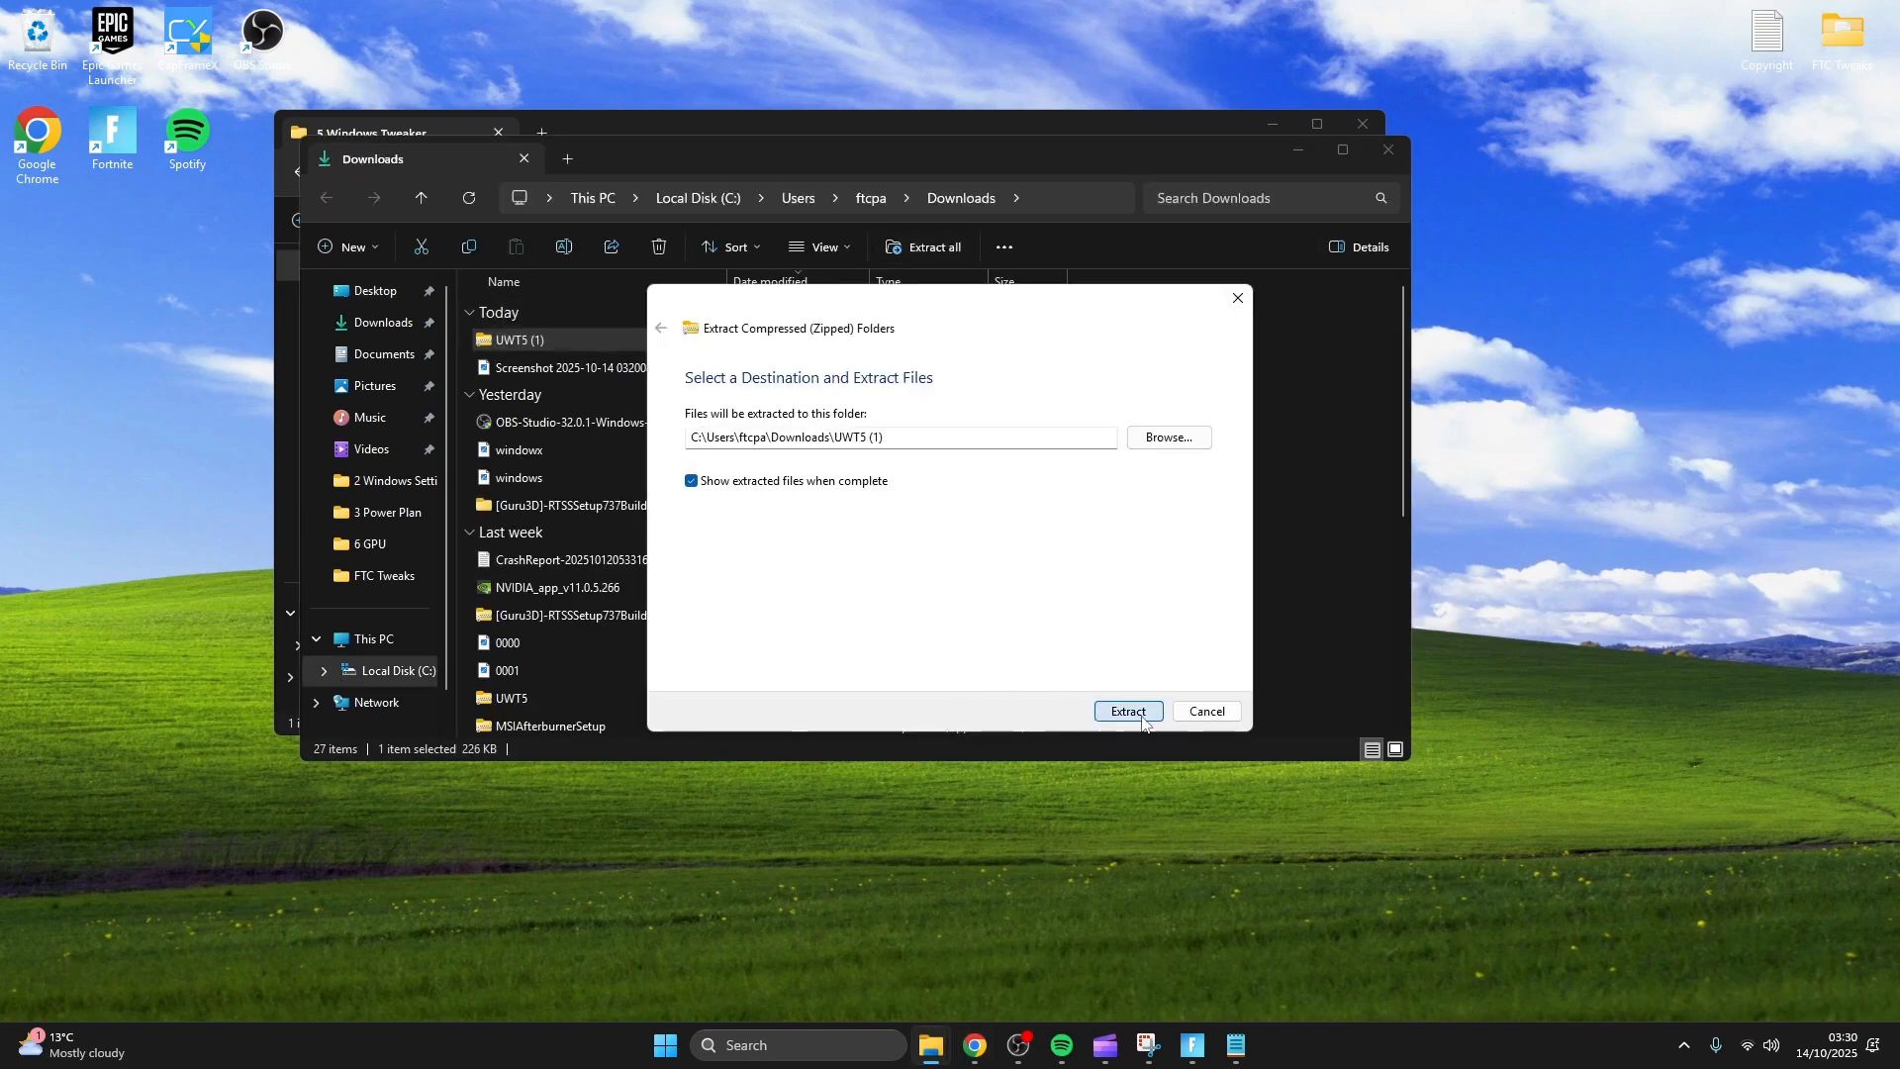
pyautogui.click(1128, 710)
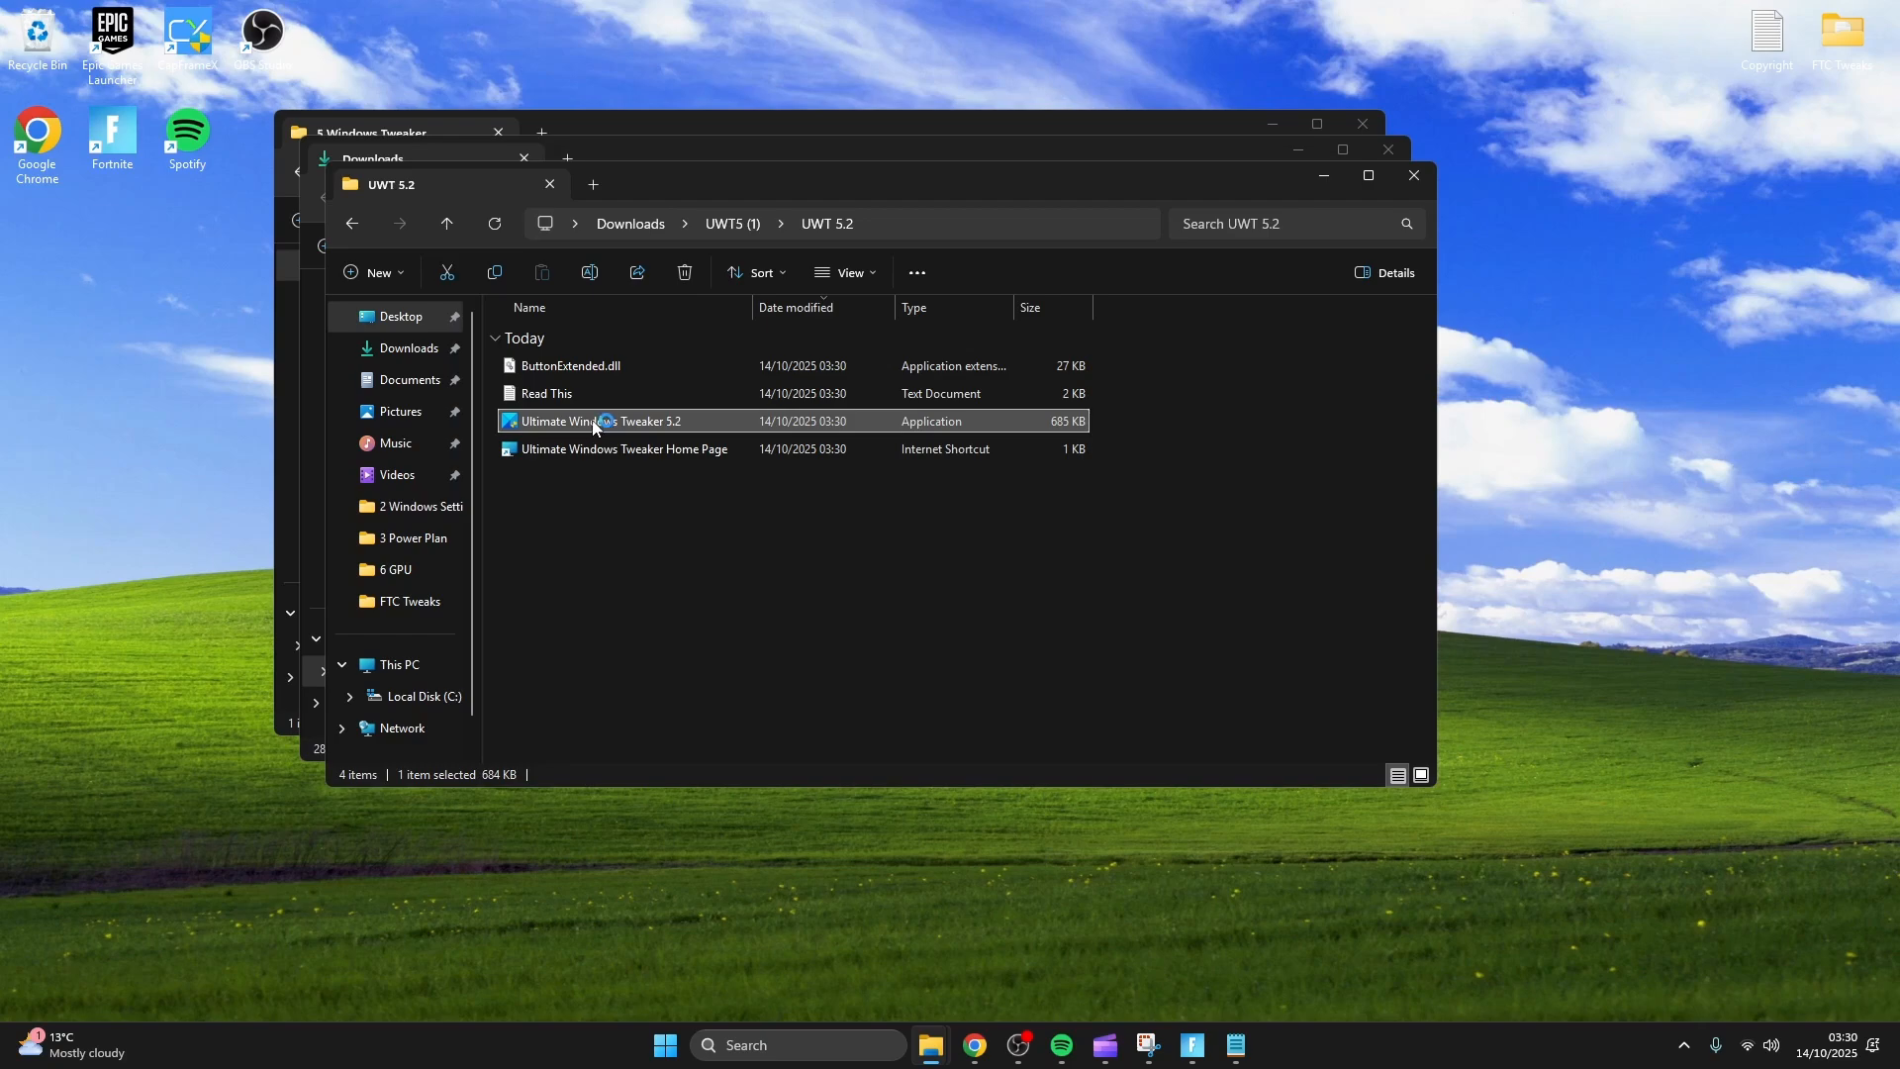
pyautogui.doubleClick(598, 420)
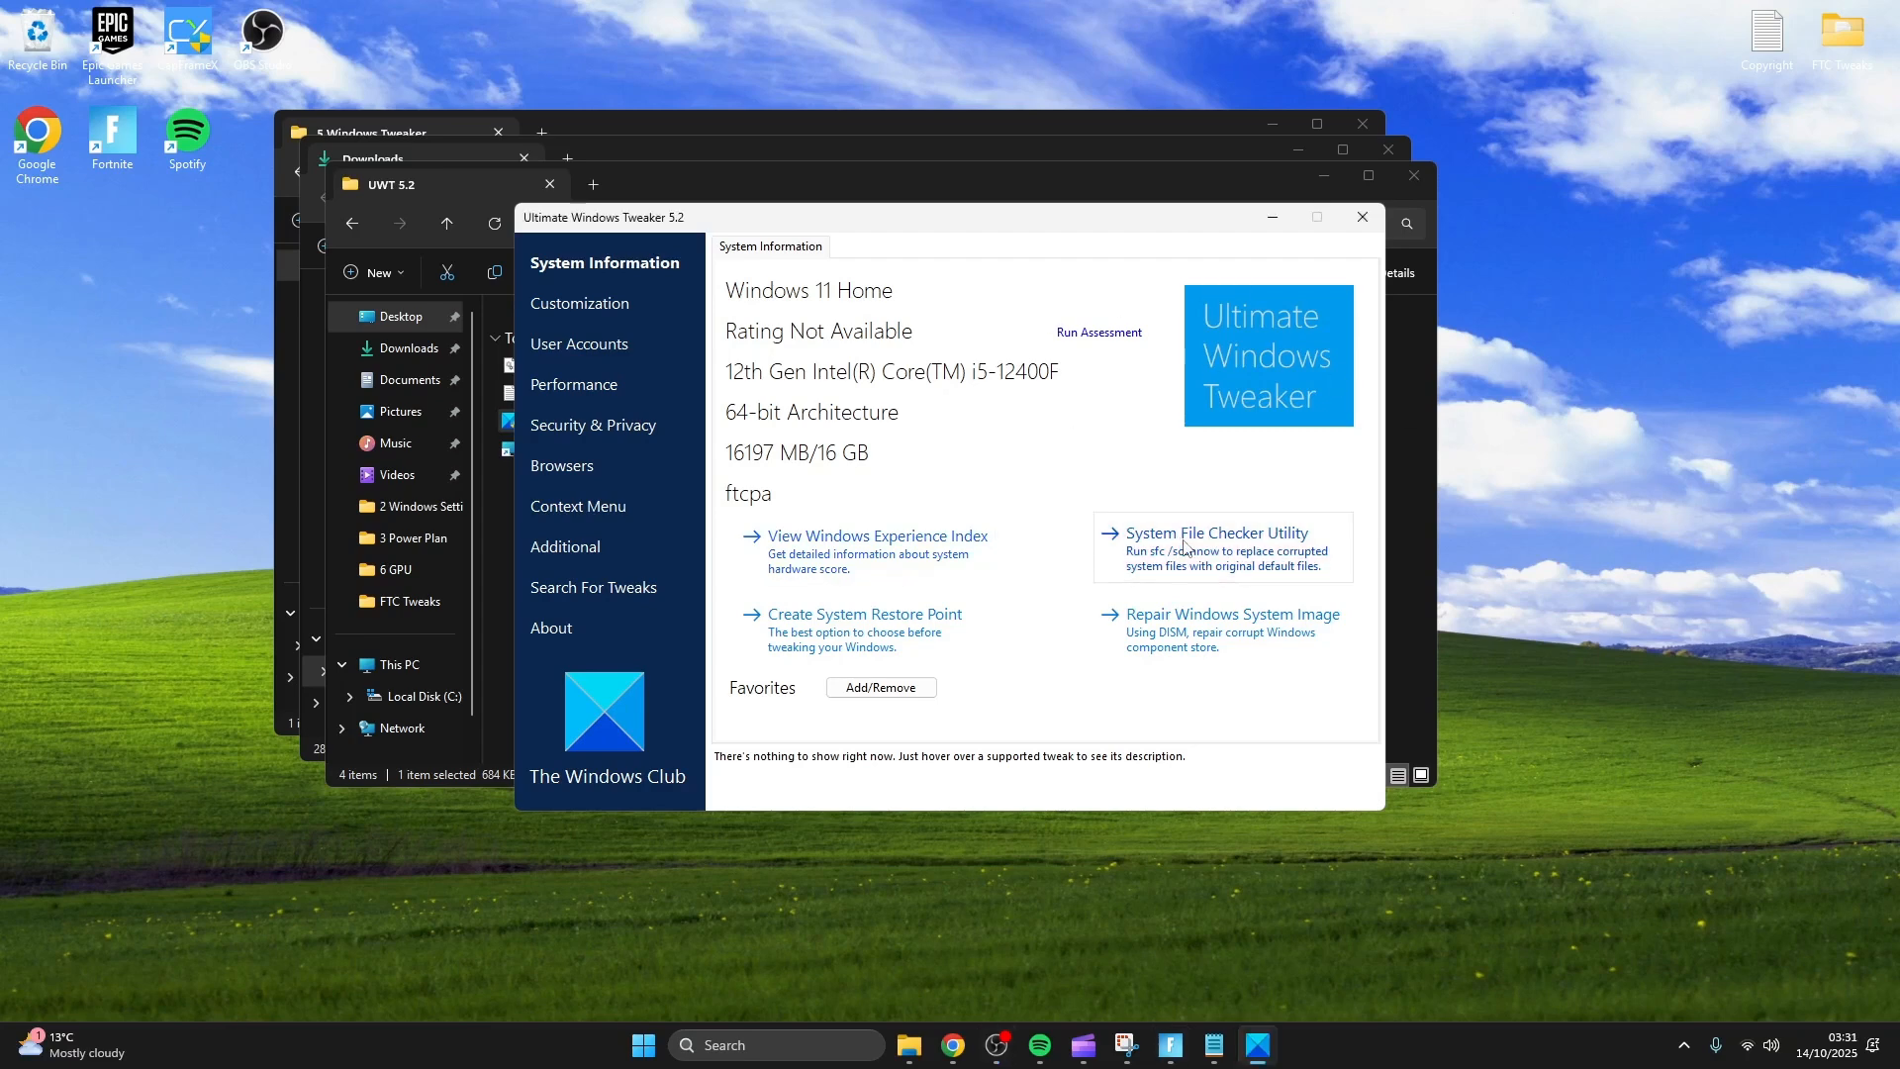
# Keep all Performance service tweaks ticked, including Printer Spooling and Superfetch.
pyautogui.click(1219, 532)
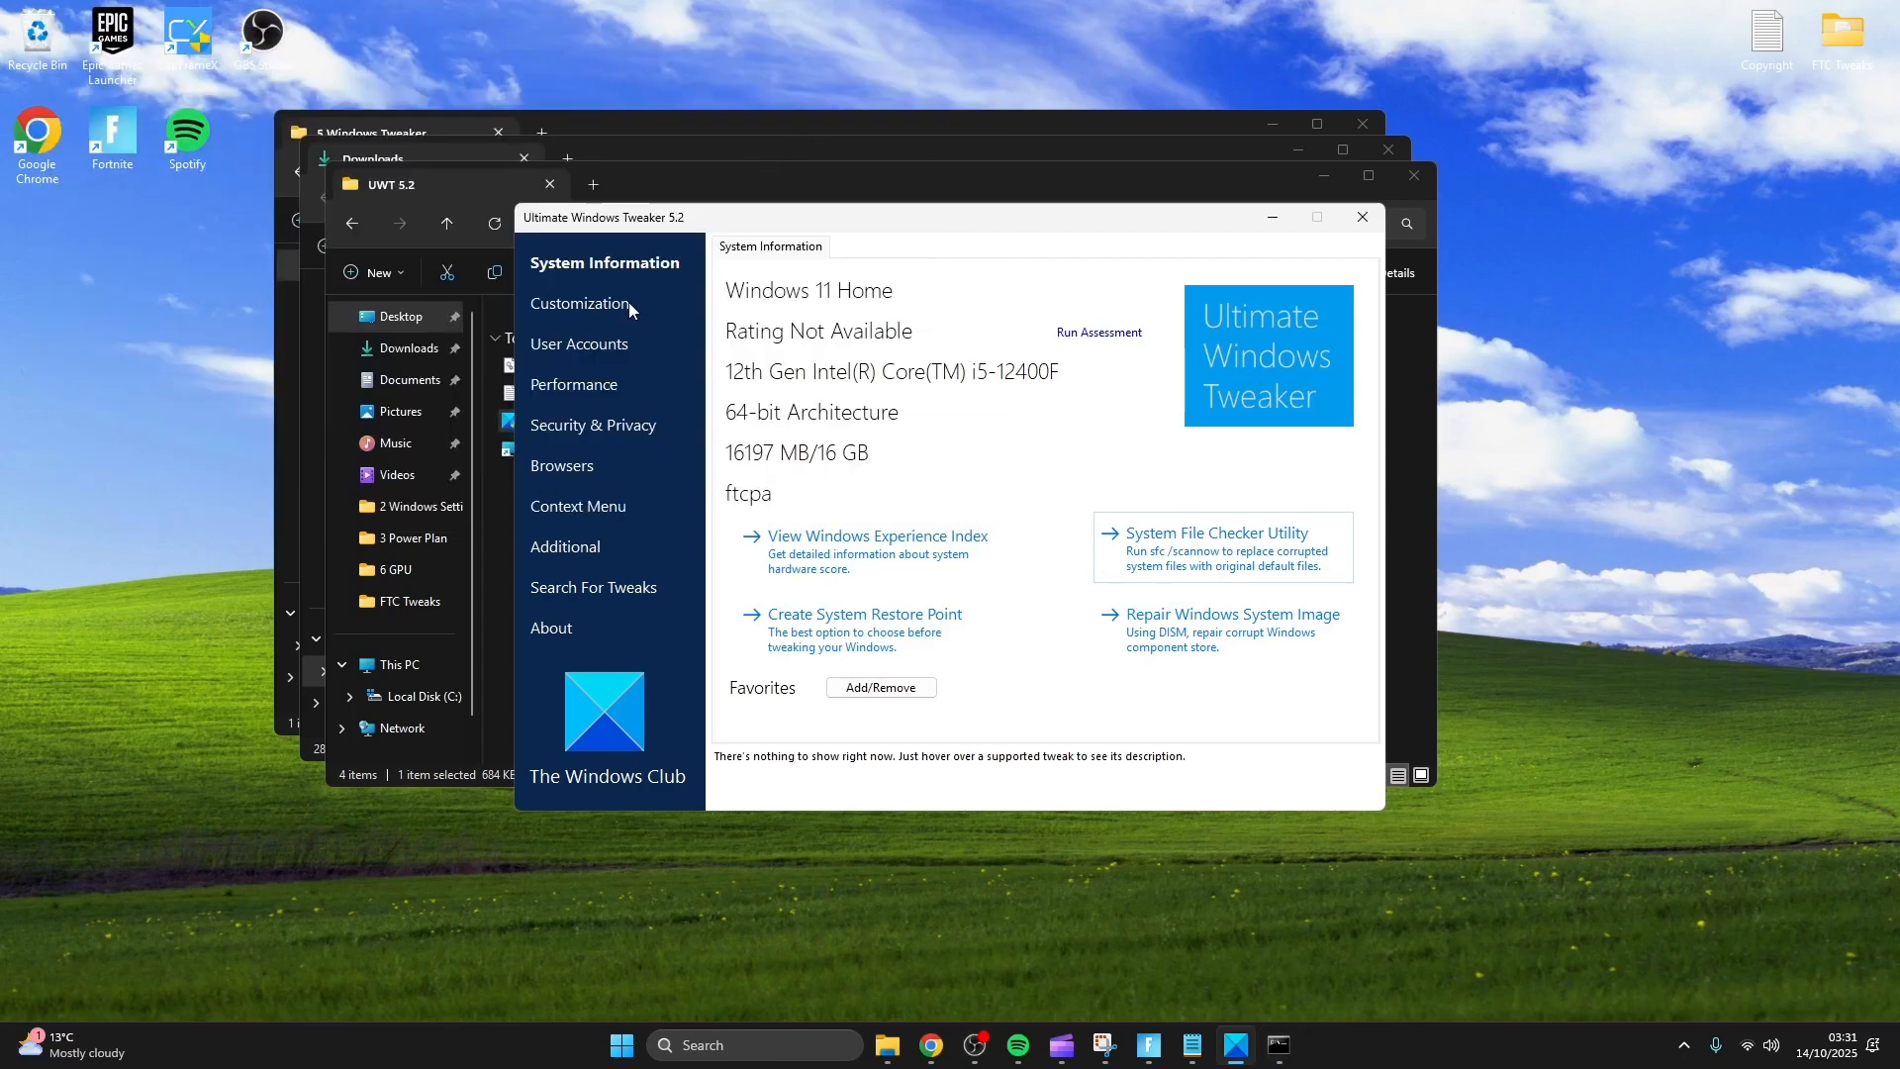
pyautogui.click(578, 302)
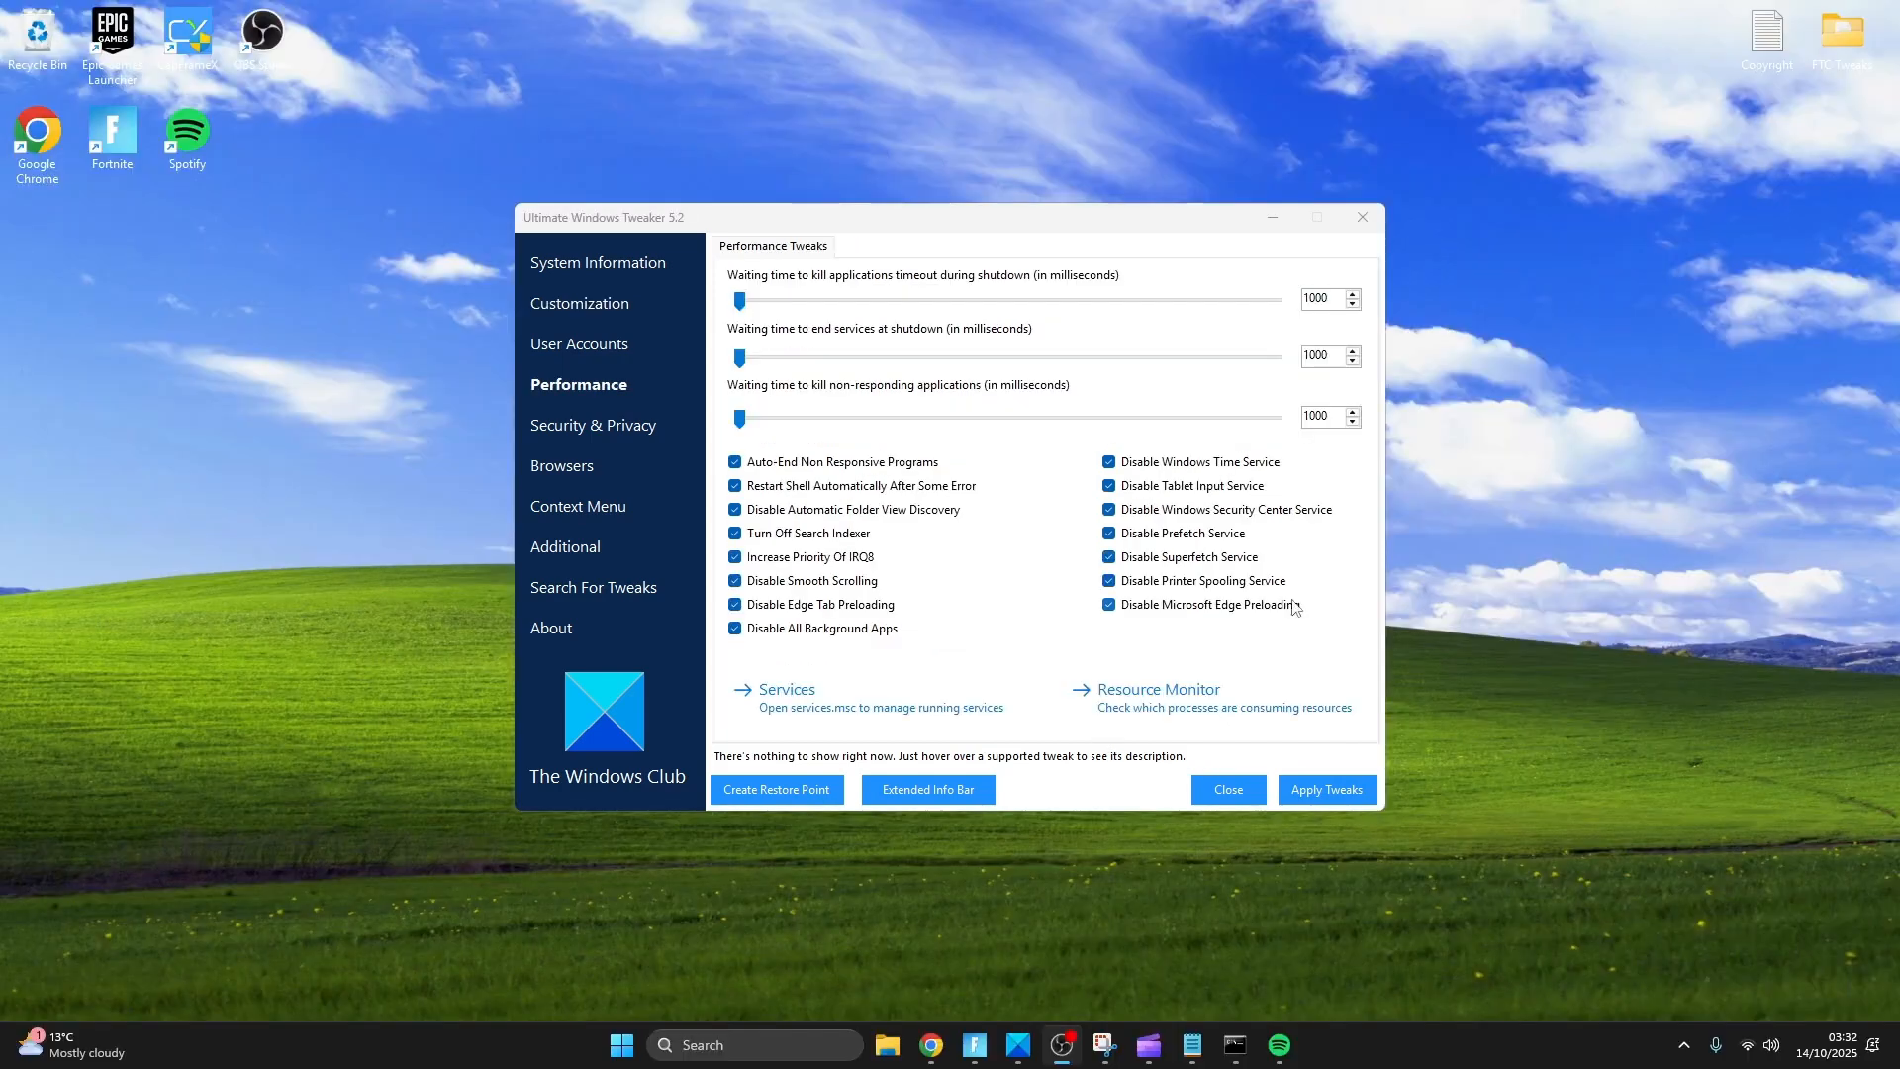
pyautogui.moveTo(867, 558)
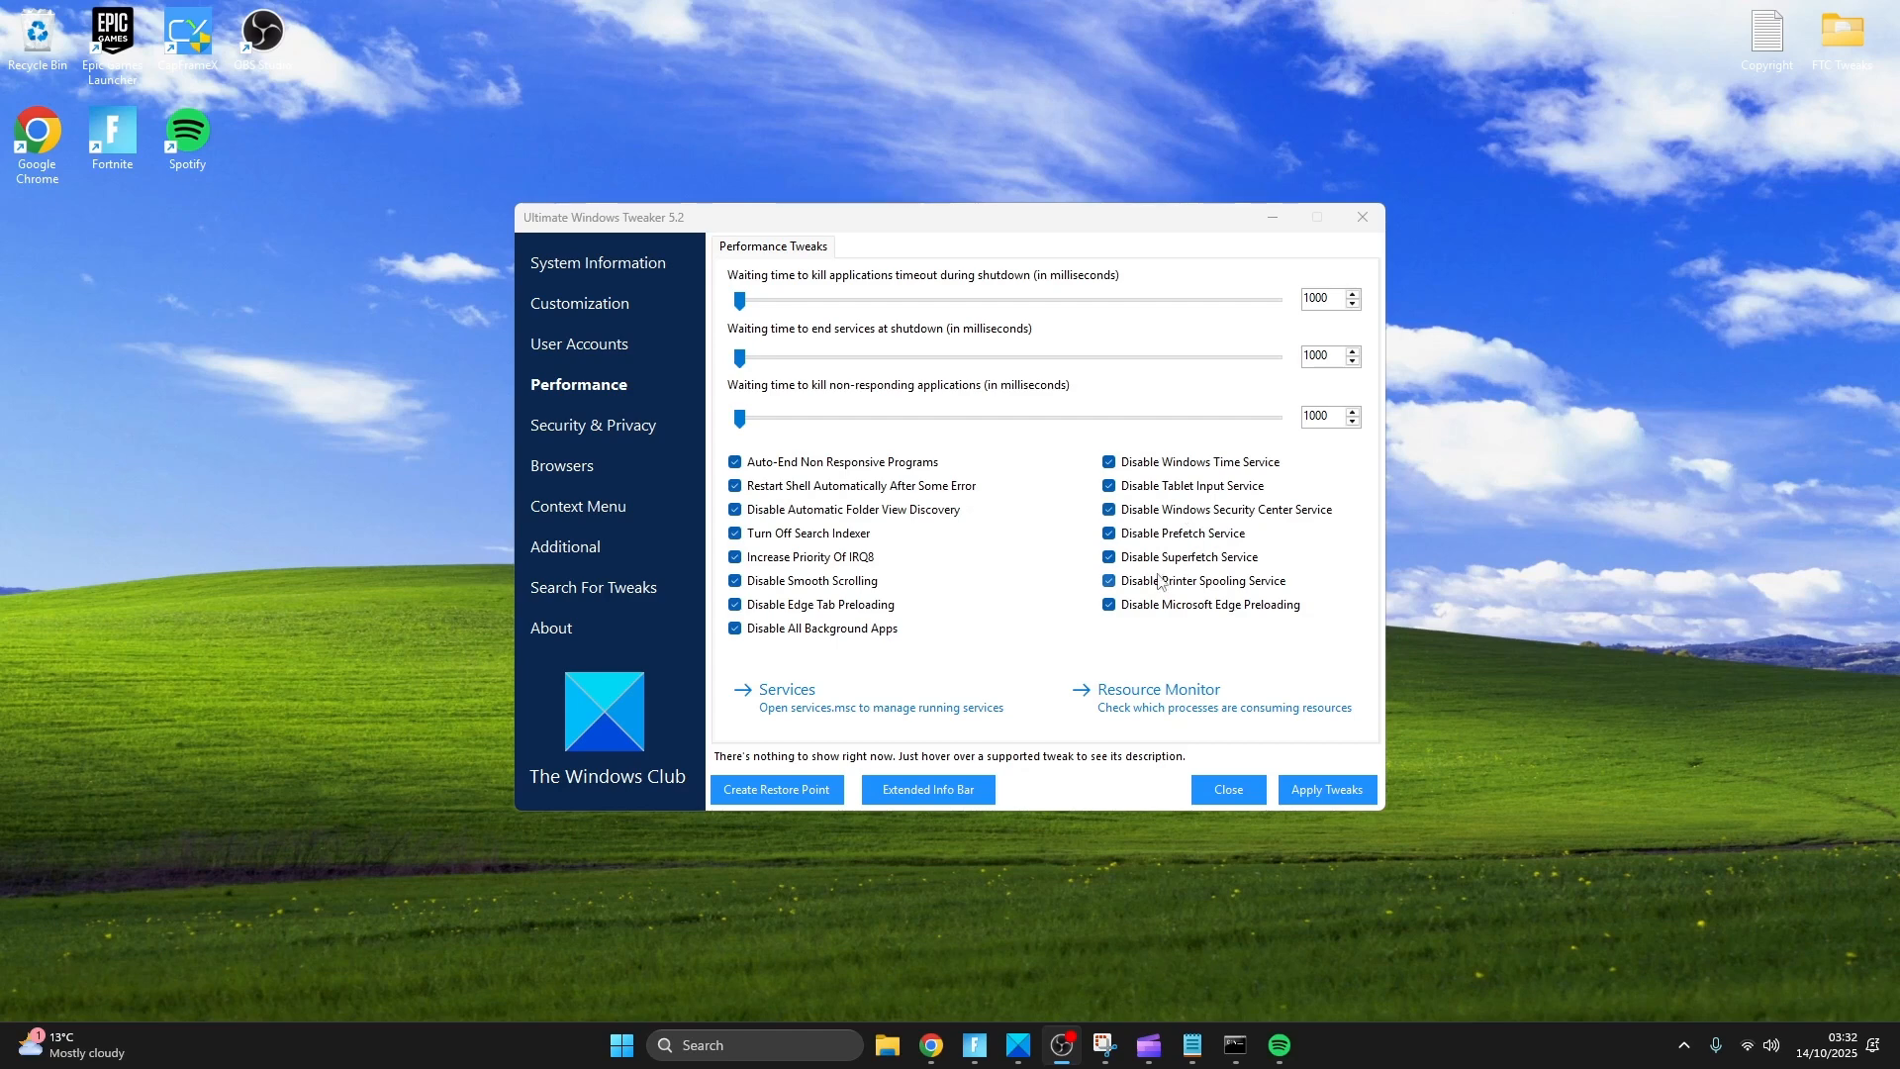
pyautogui.click(1108, 582)
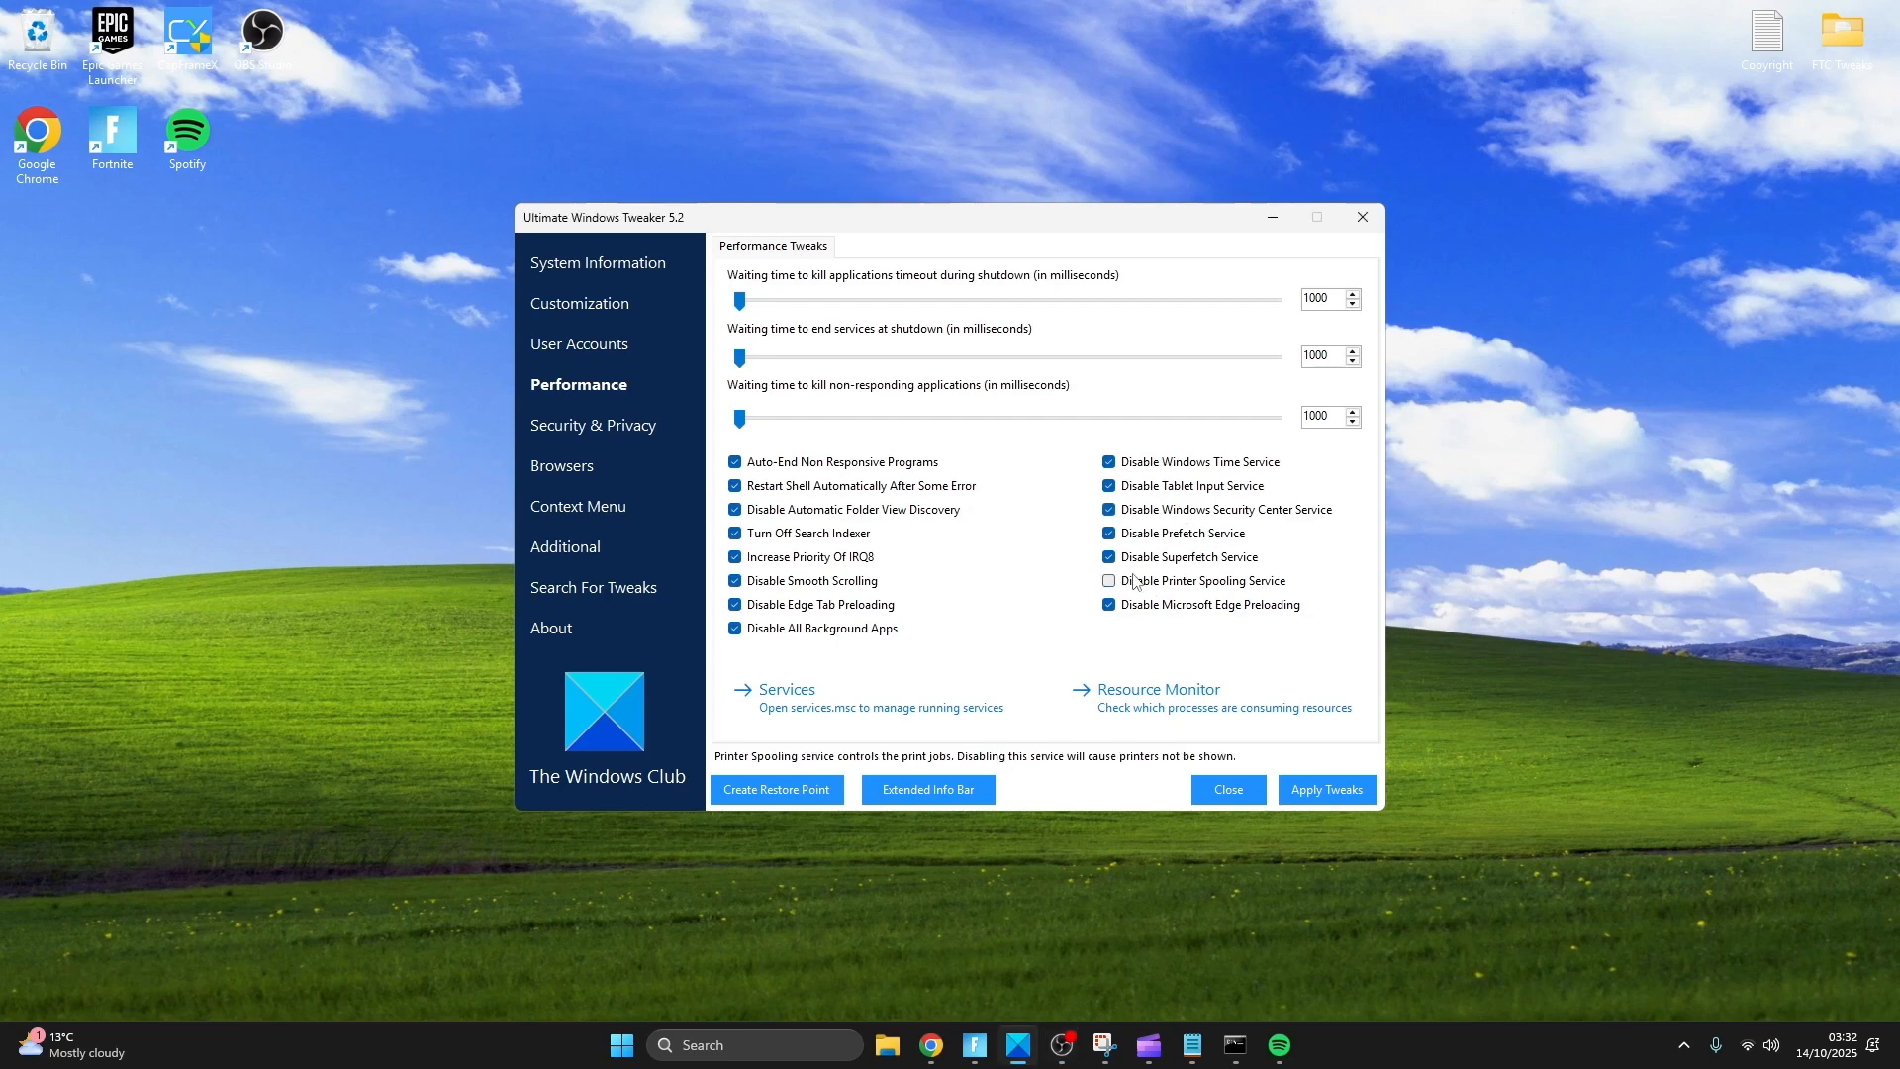
pyautogui.click(1108, 558)
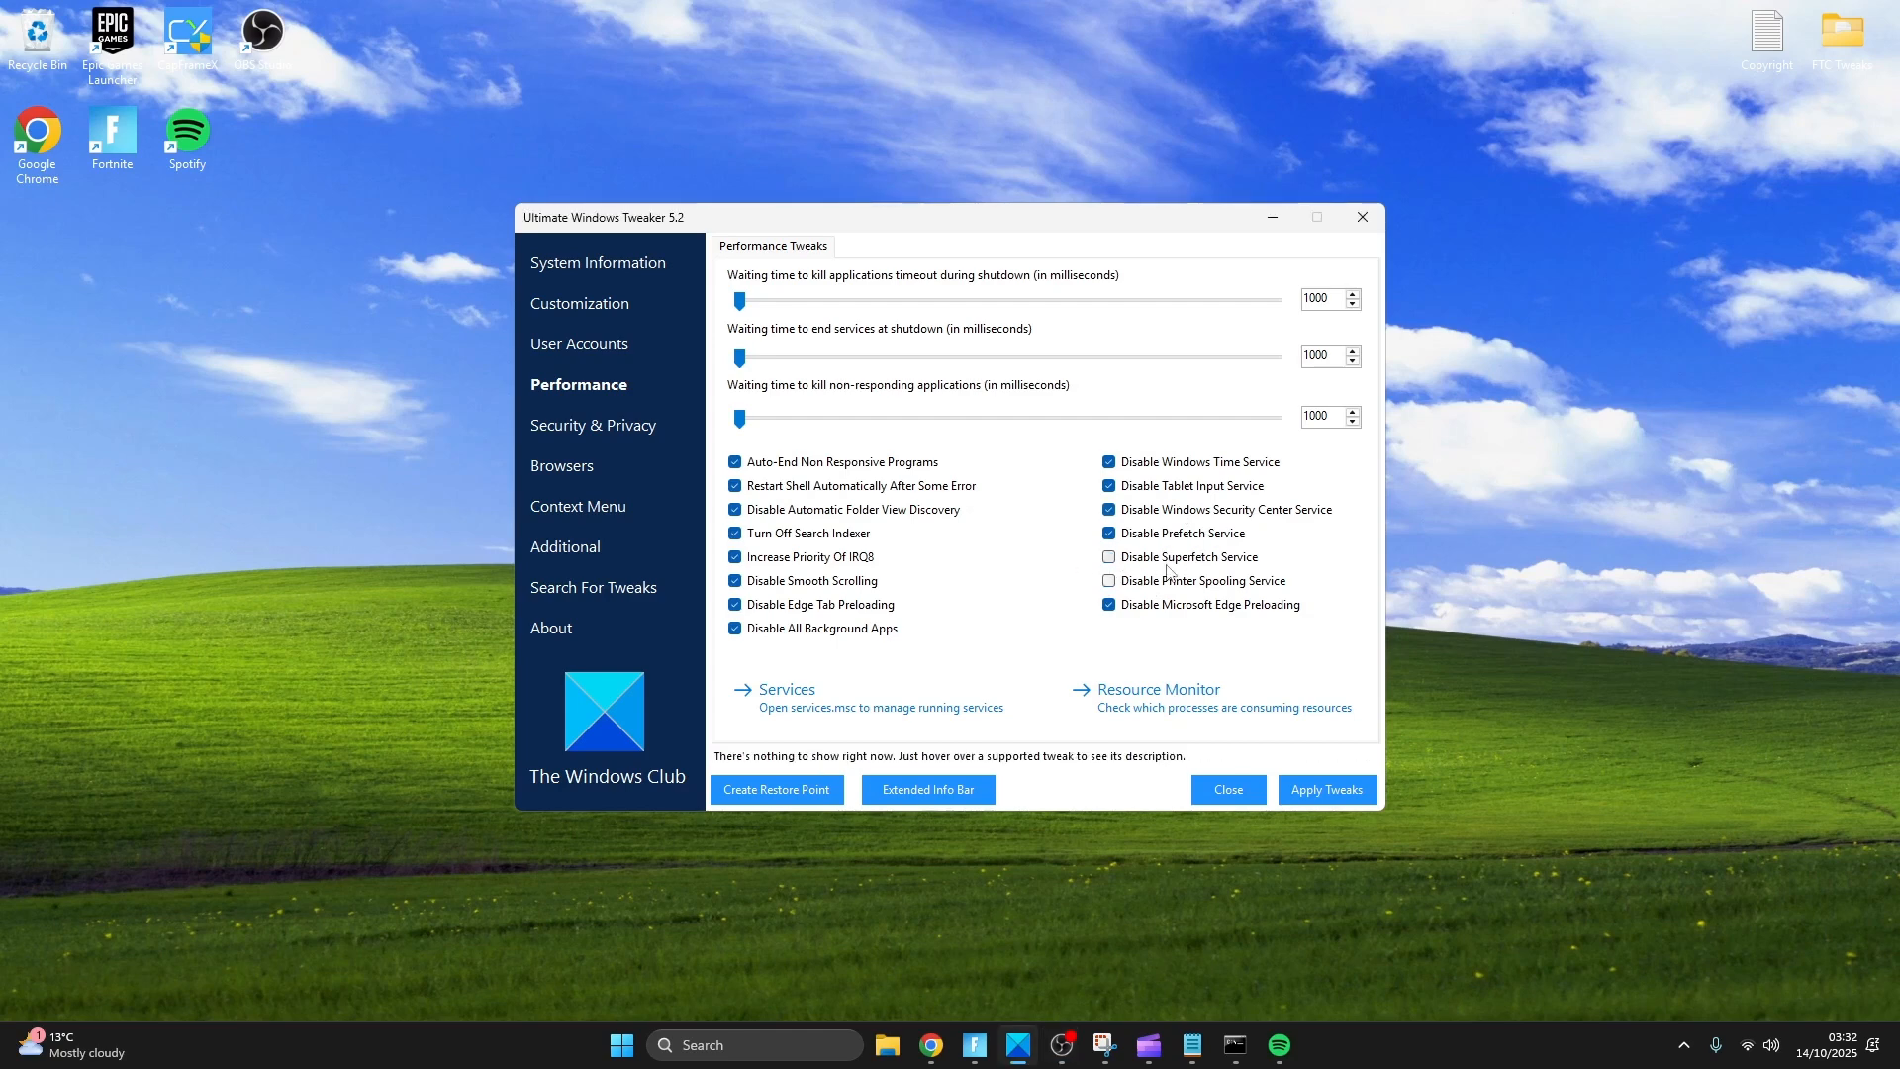
pyautogui.click(1108, 556)
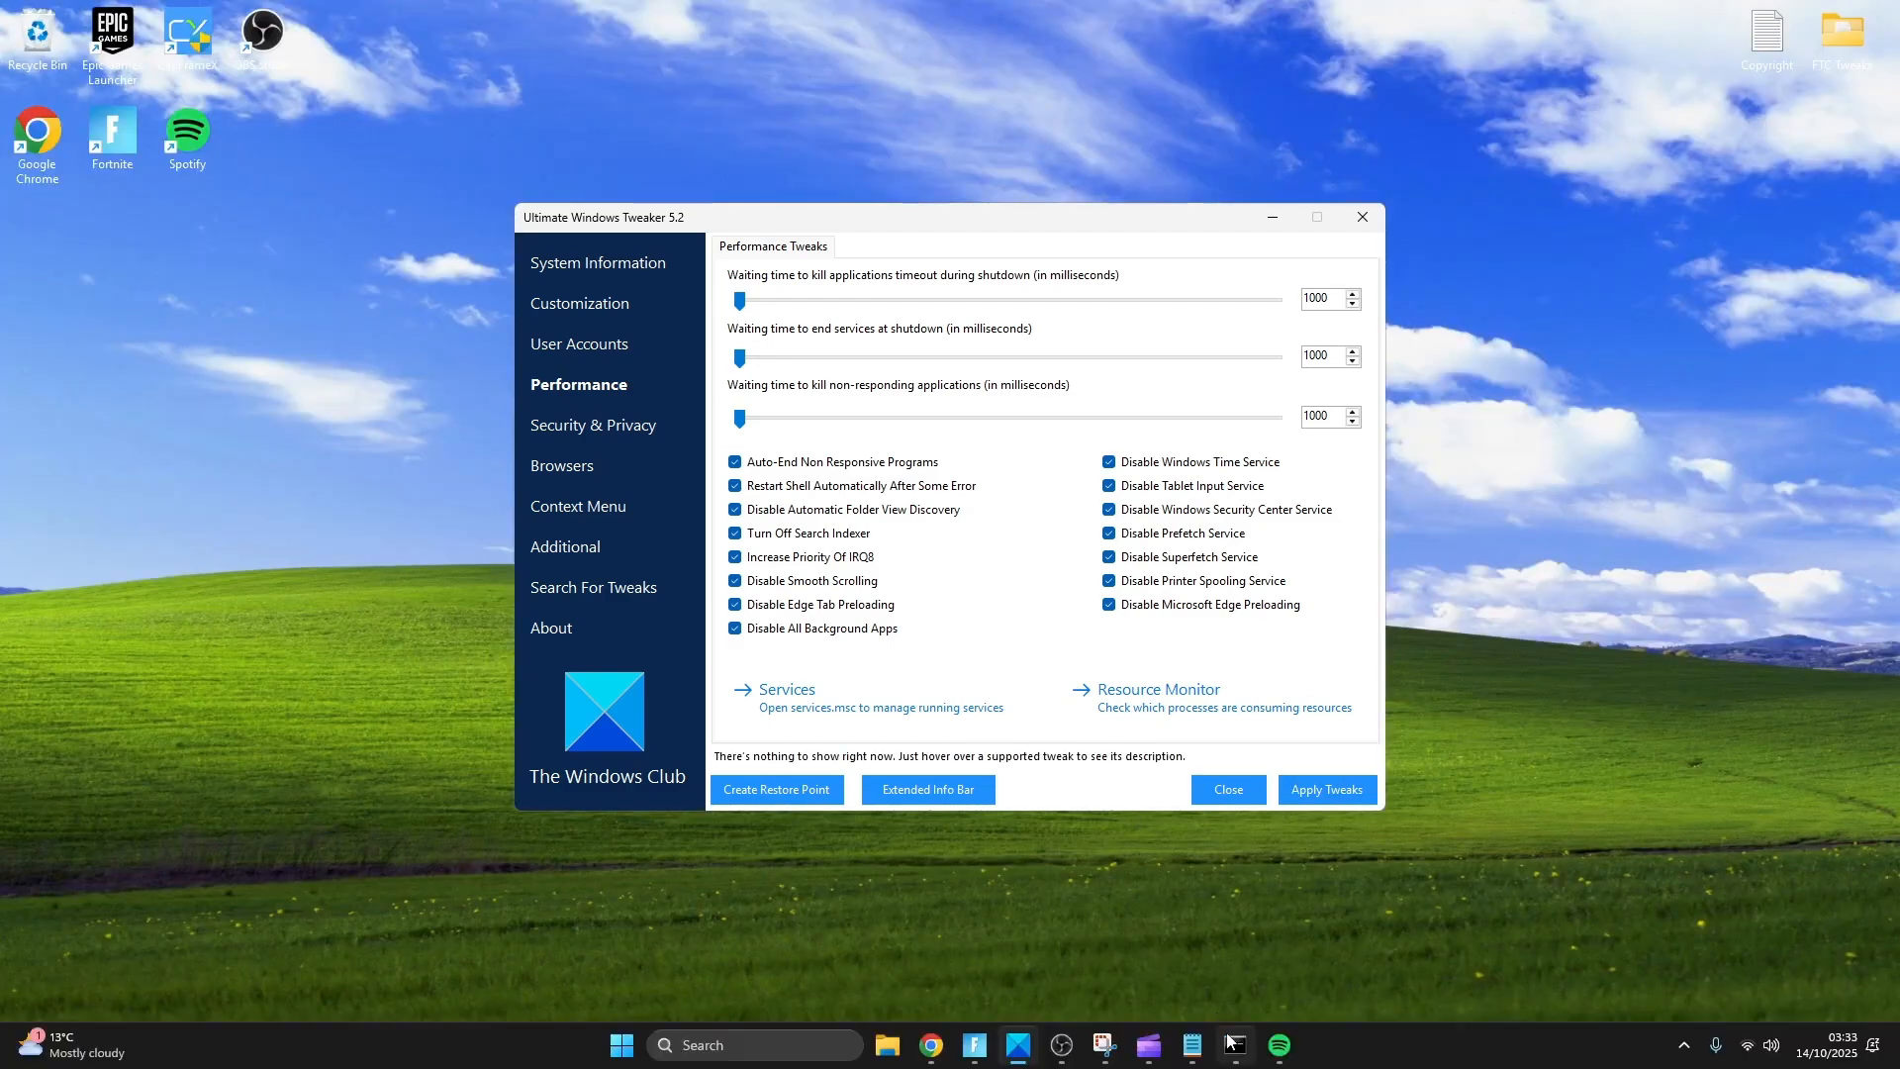
pyautogui.click(1231, 628)
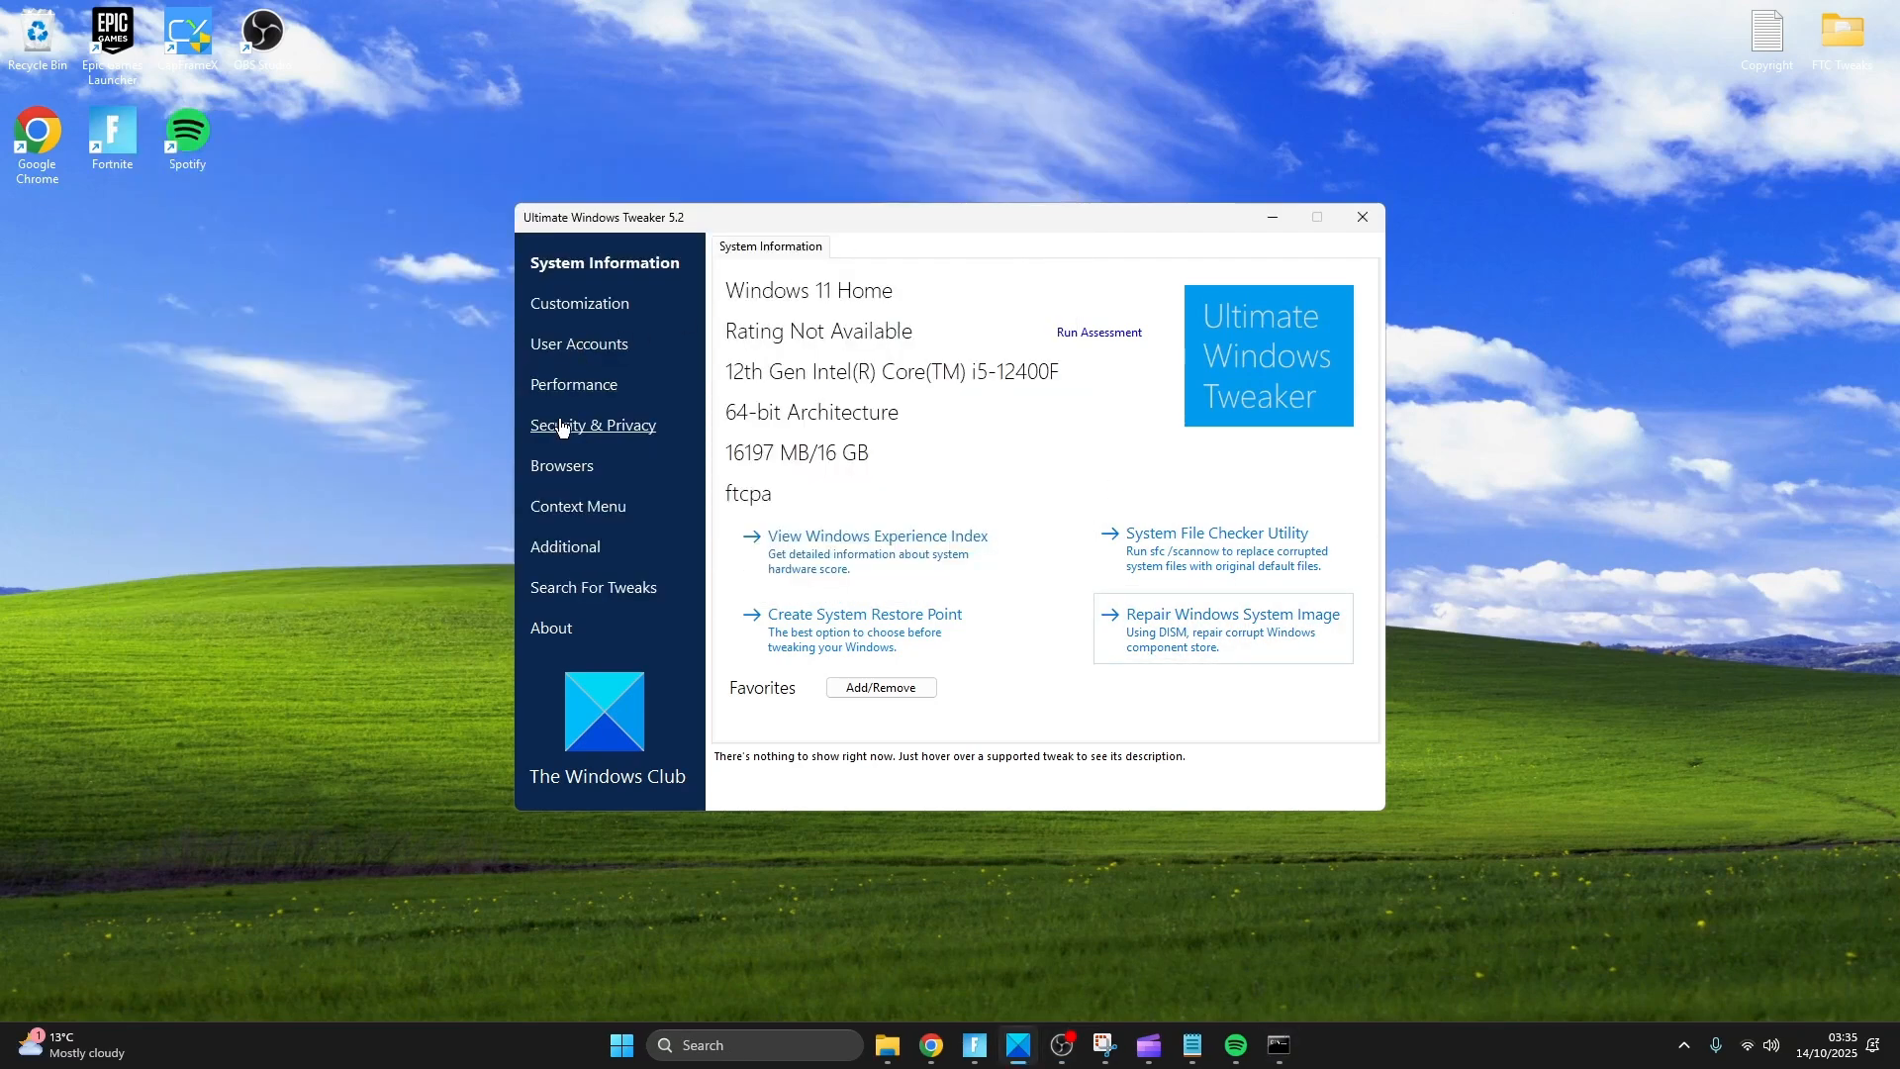
# Tick Disable Biometrics under Privacy, apply the tweaks and dismiss the restart notice.
pyautogui.click(594, 423)
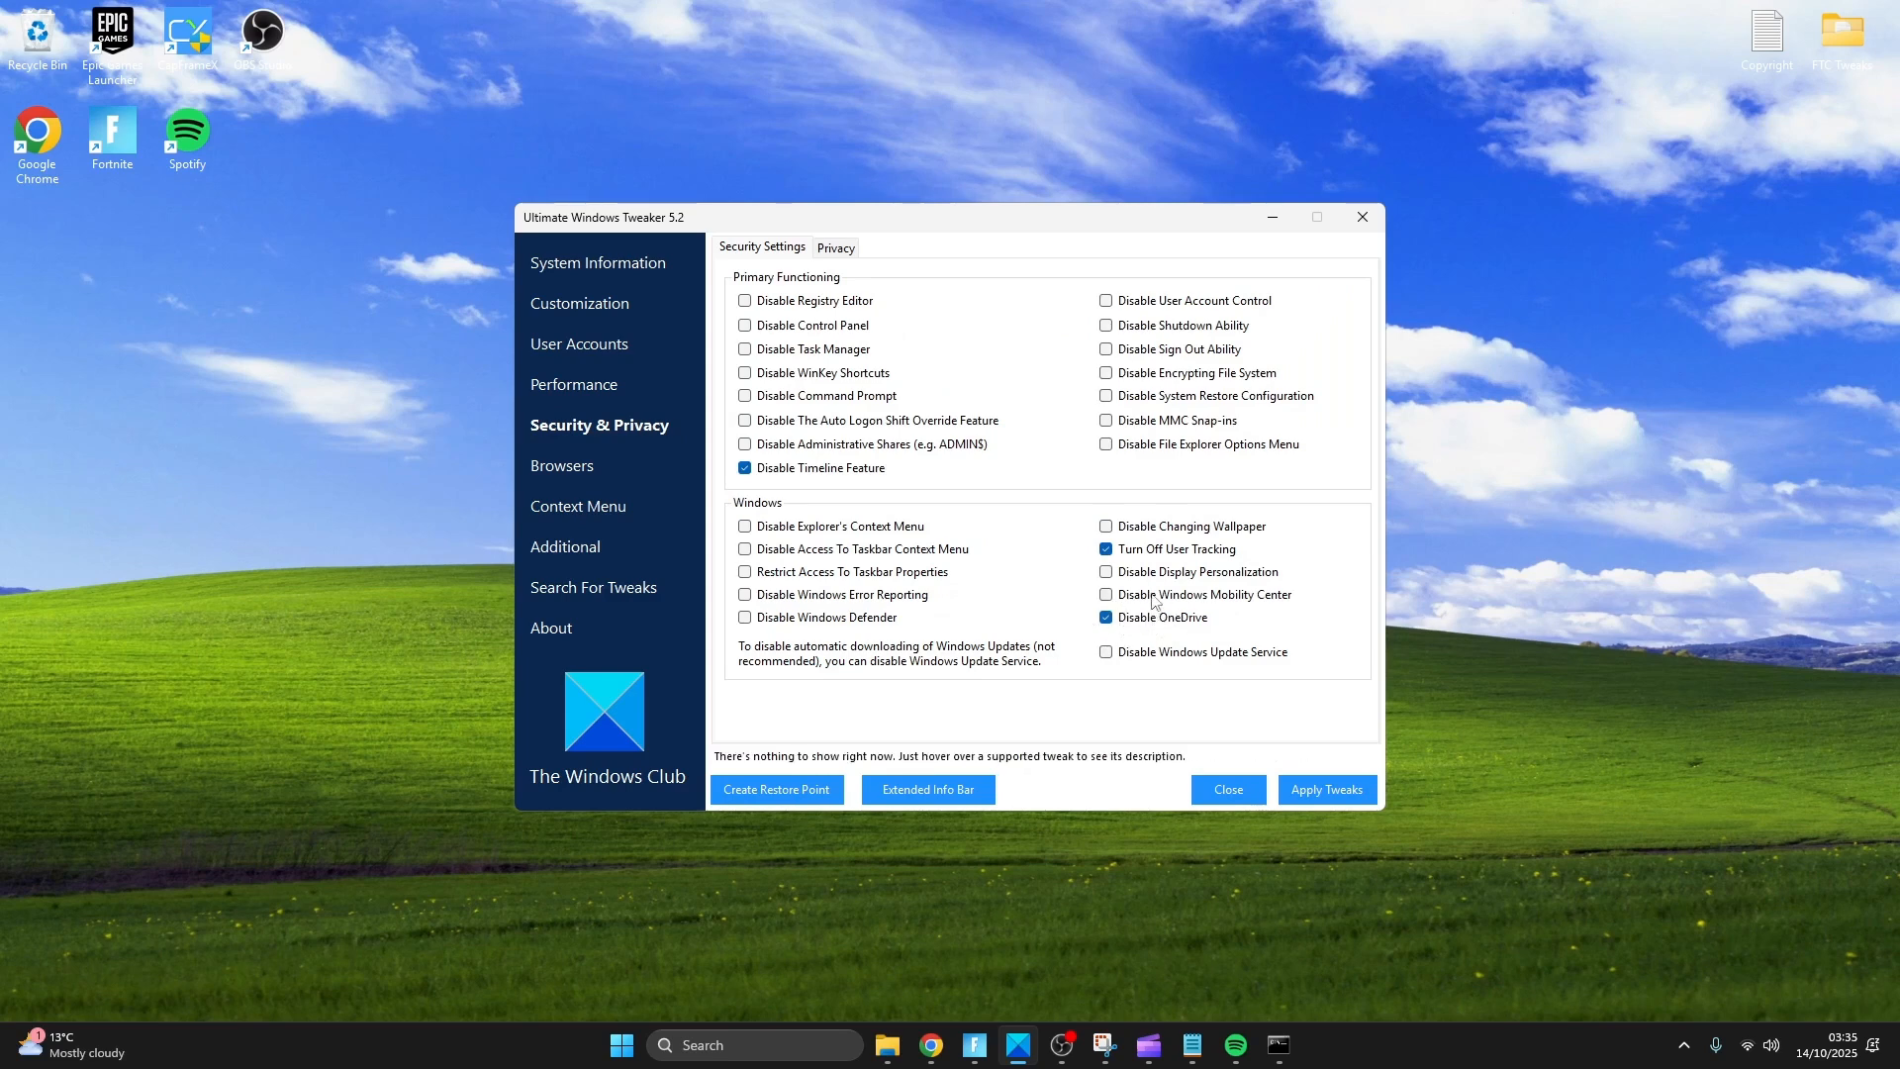
pyautogui.moveTo(1159, 558)
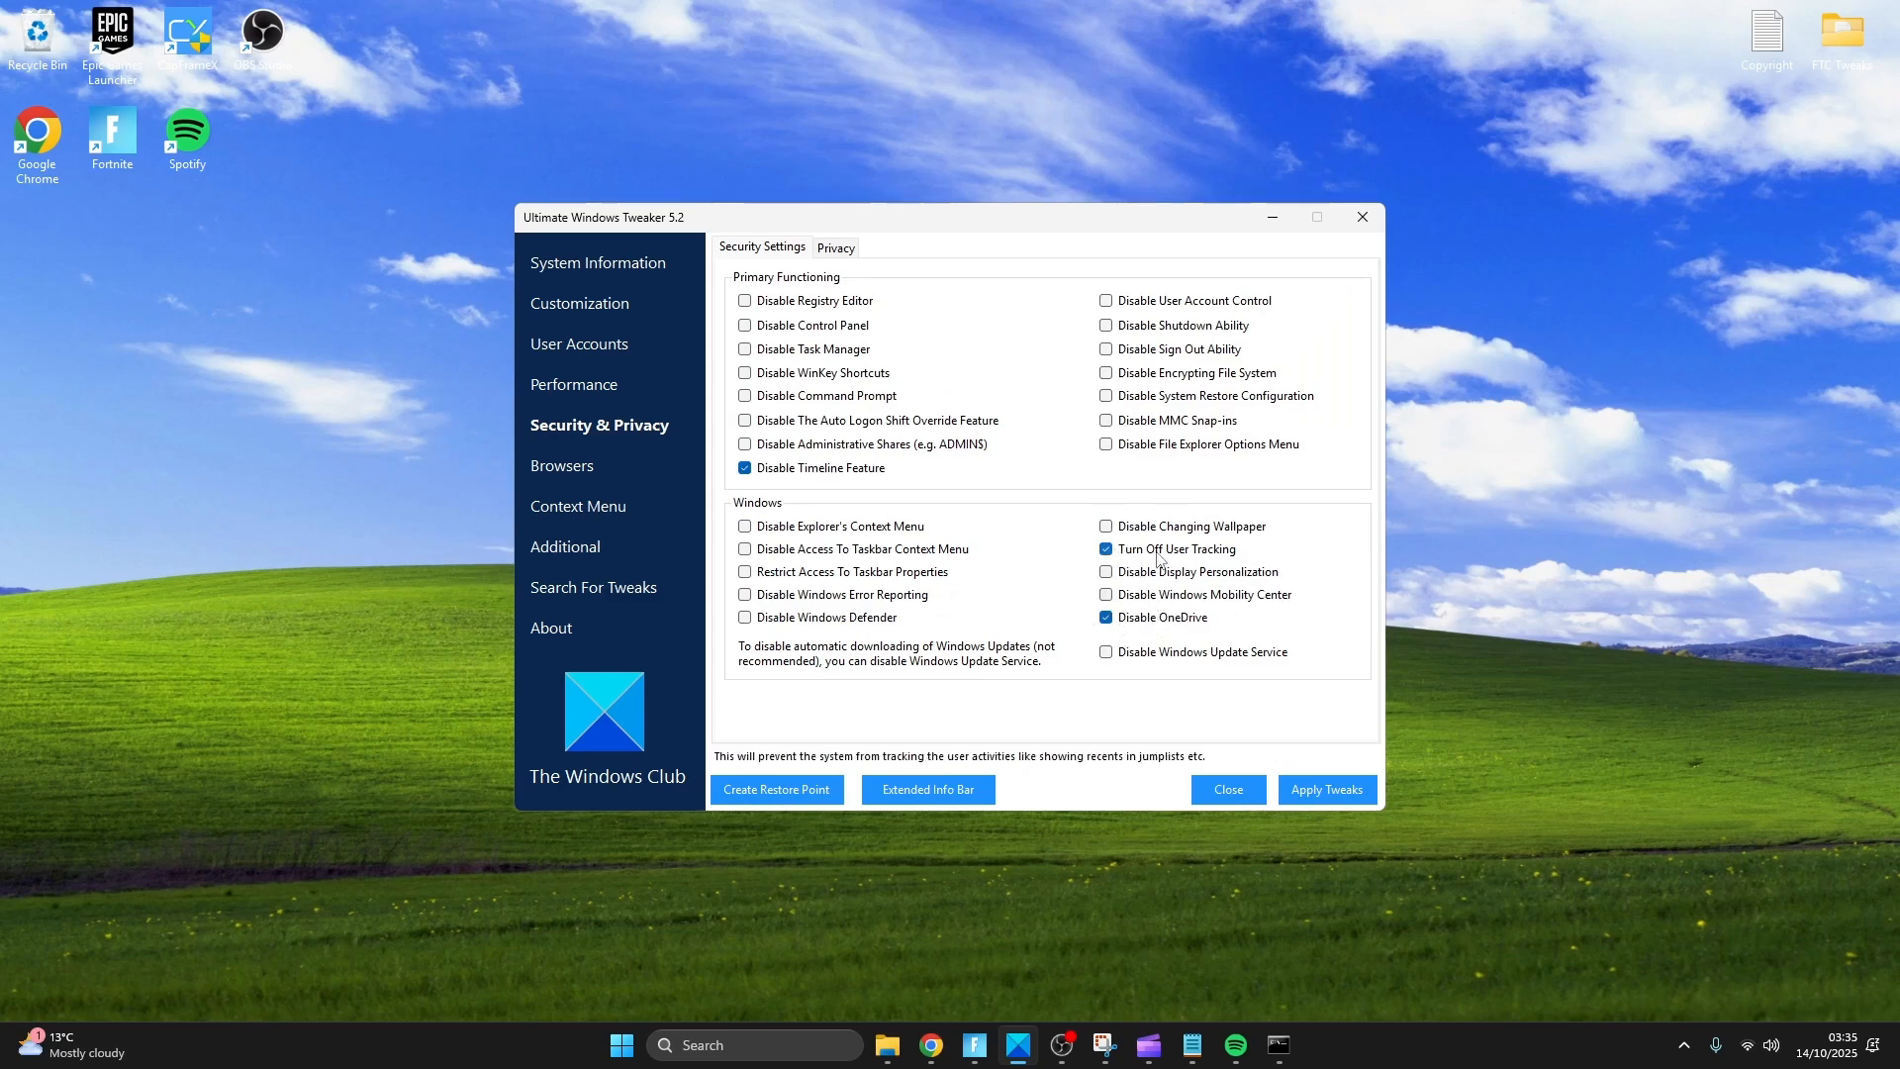
pyautogui.click(835, 247)
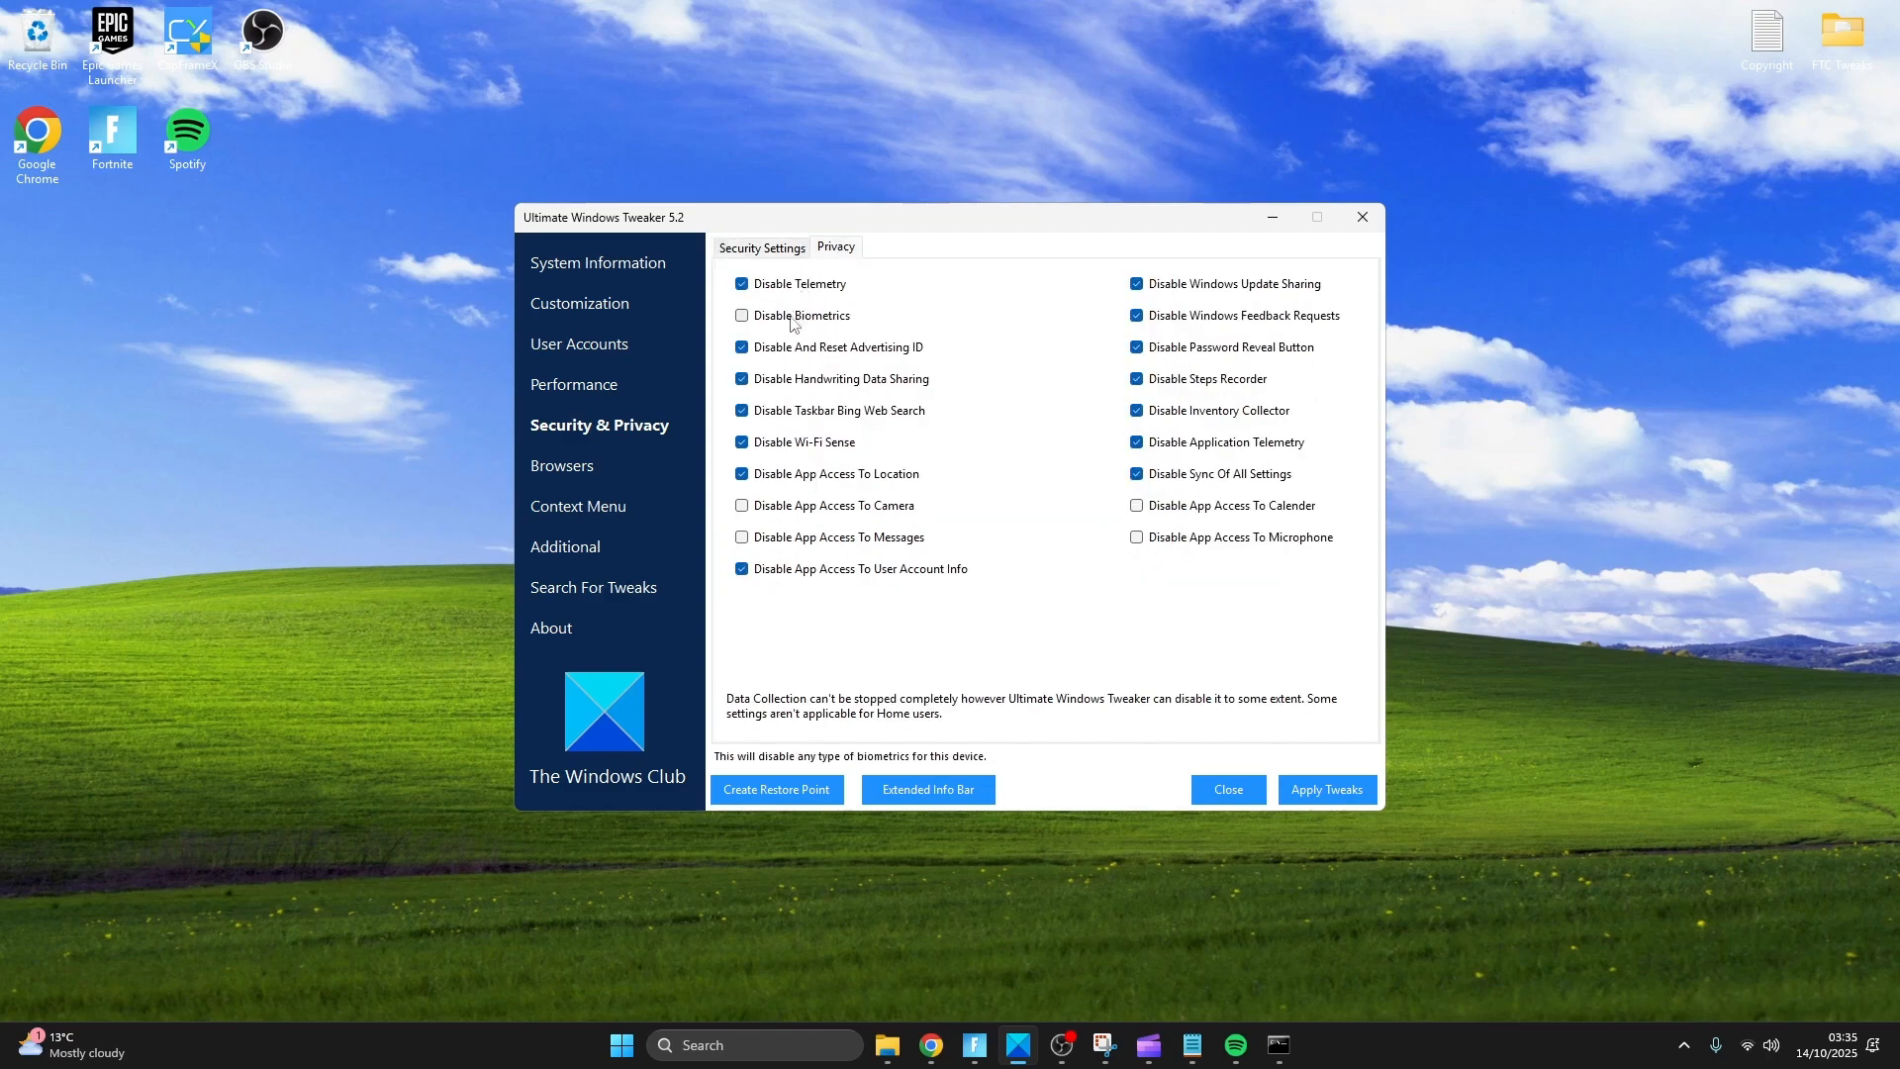
pyautogui.click(740, 315)
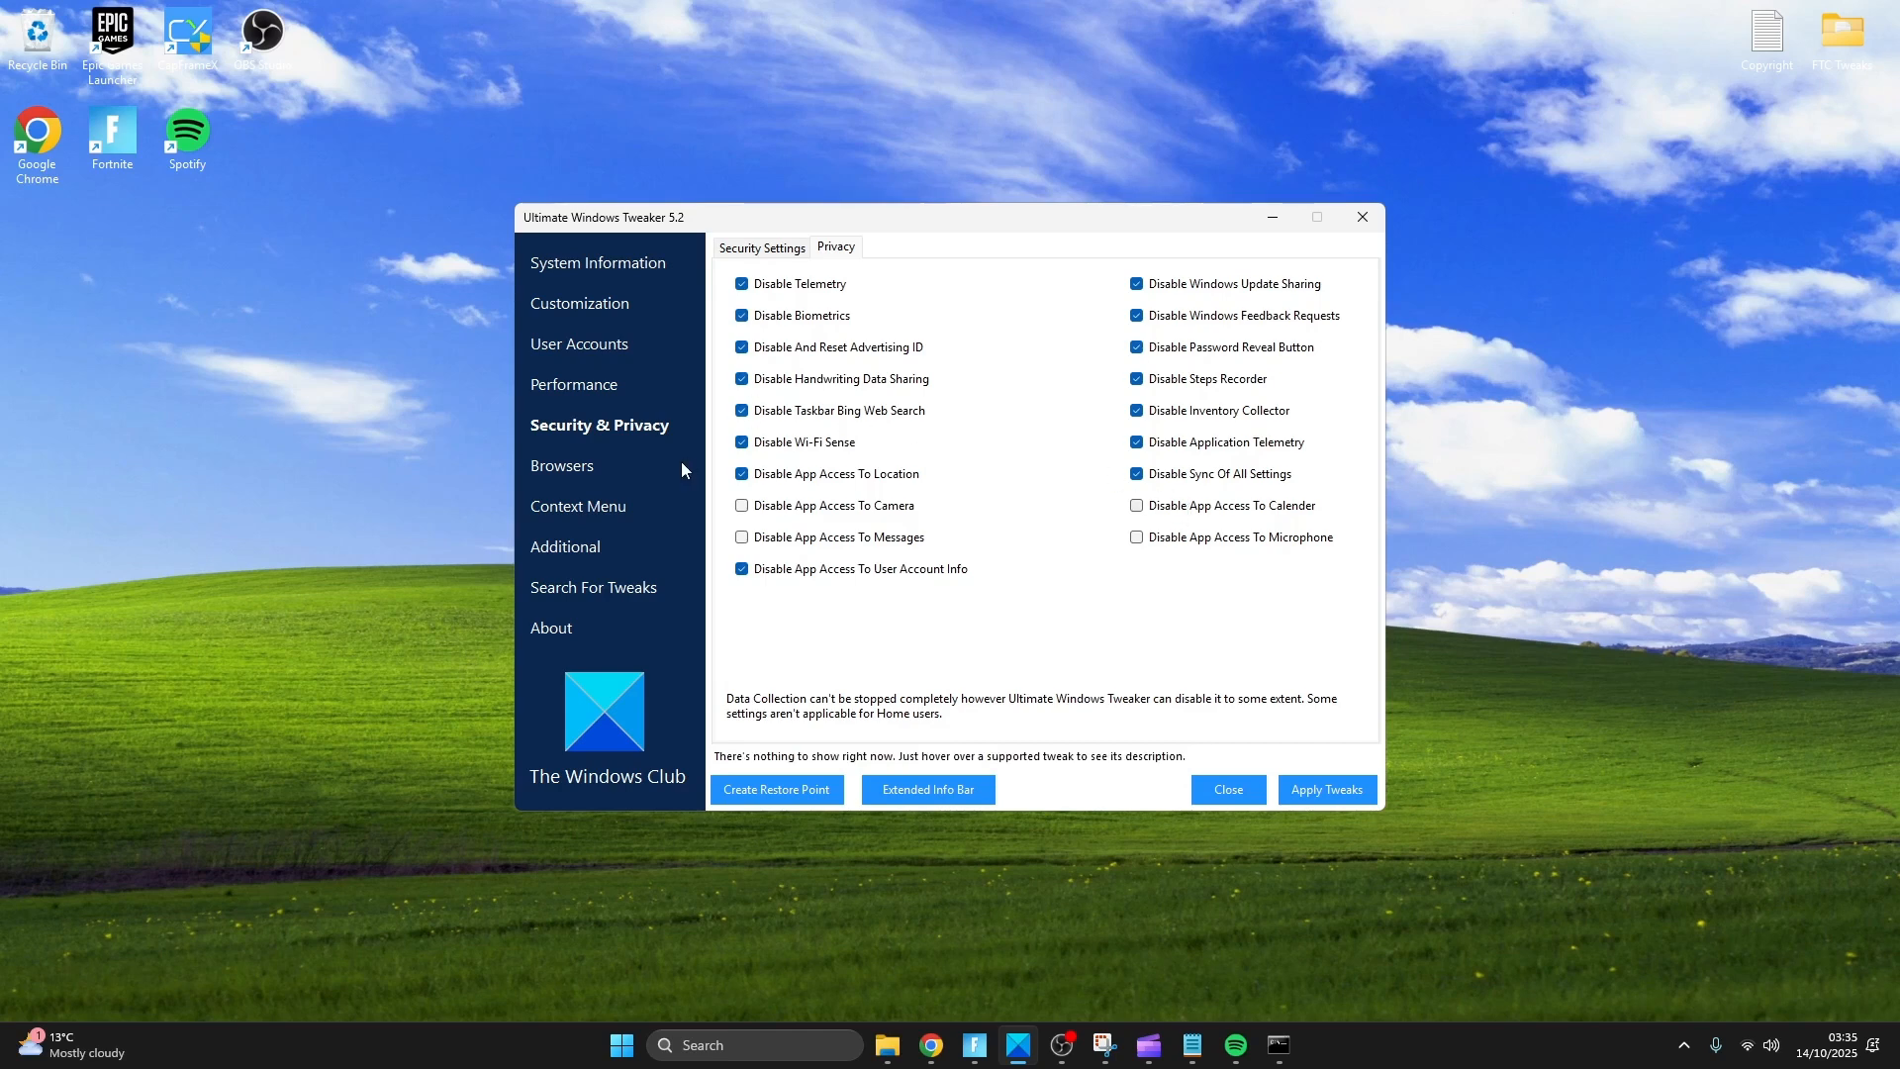
pyautogui.moveTo(1302, 843)
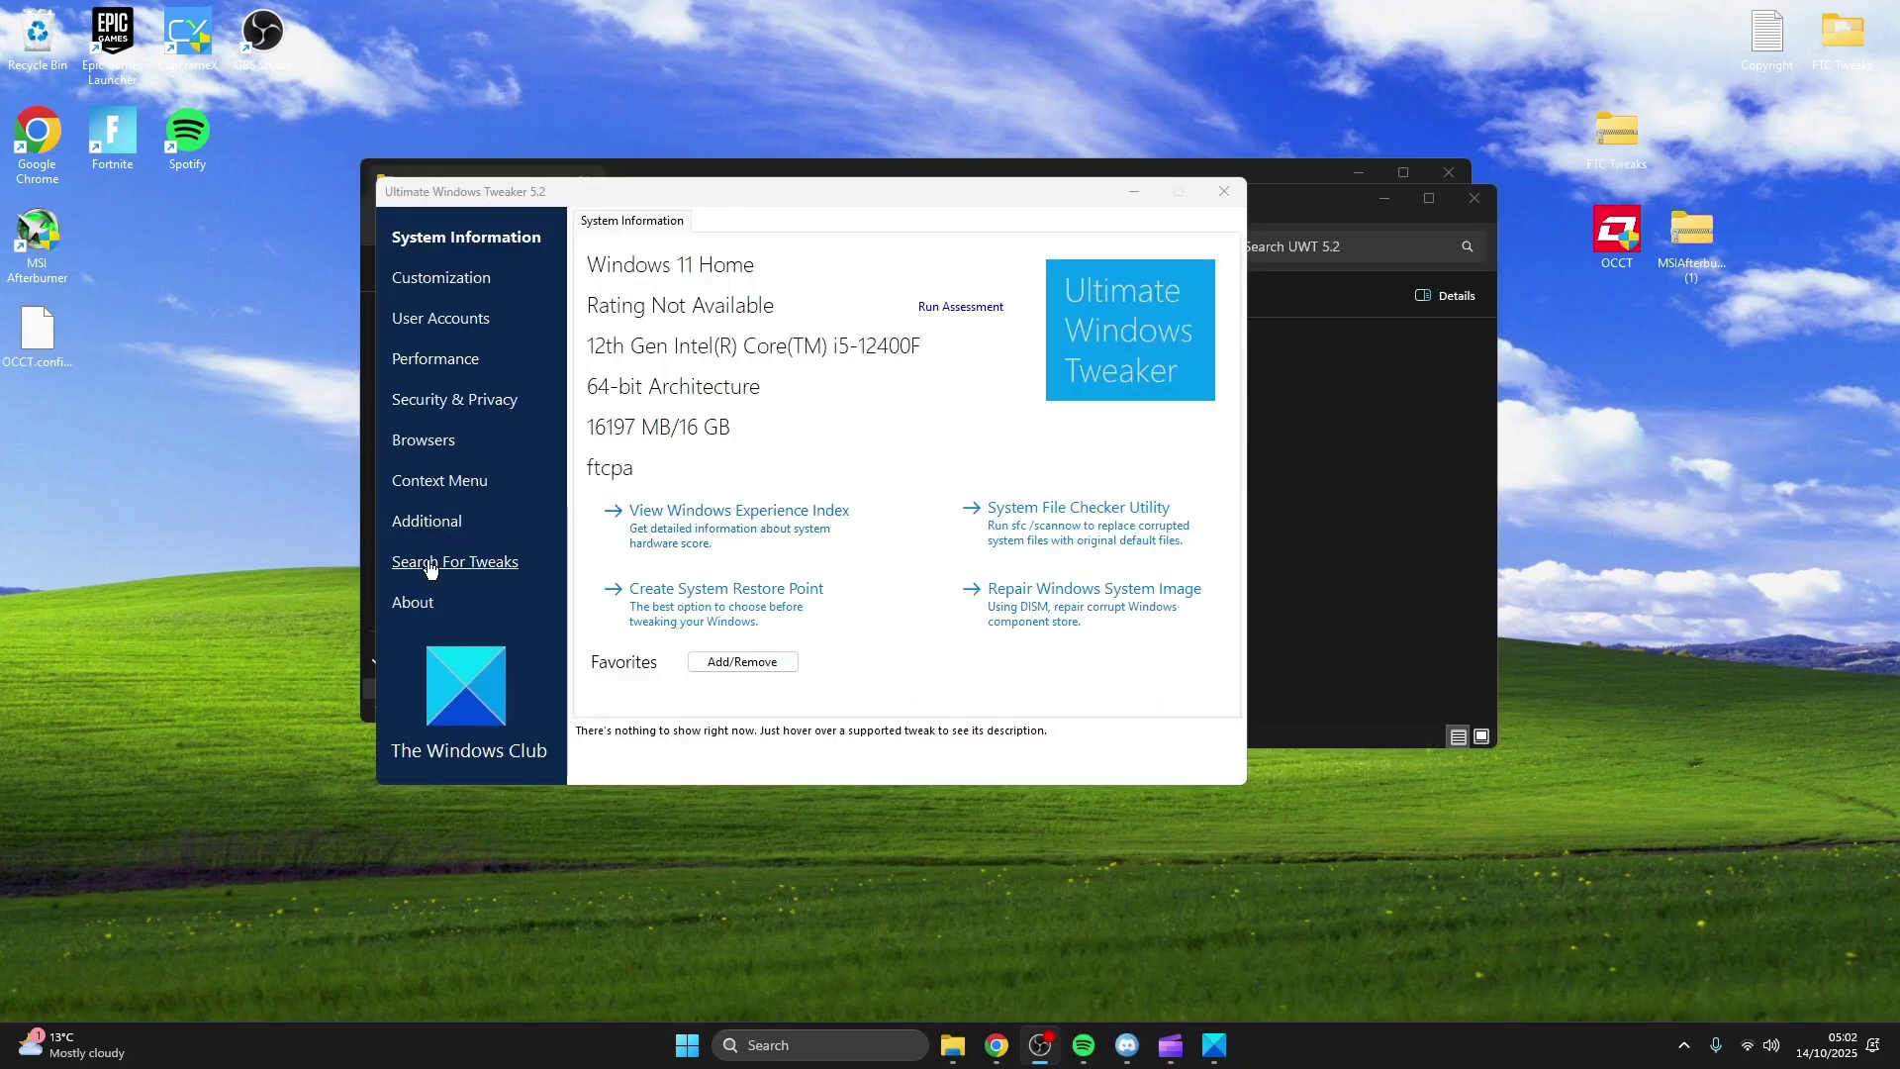
pyautogui.click(427, 521)
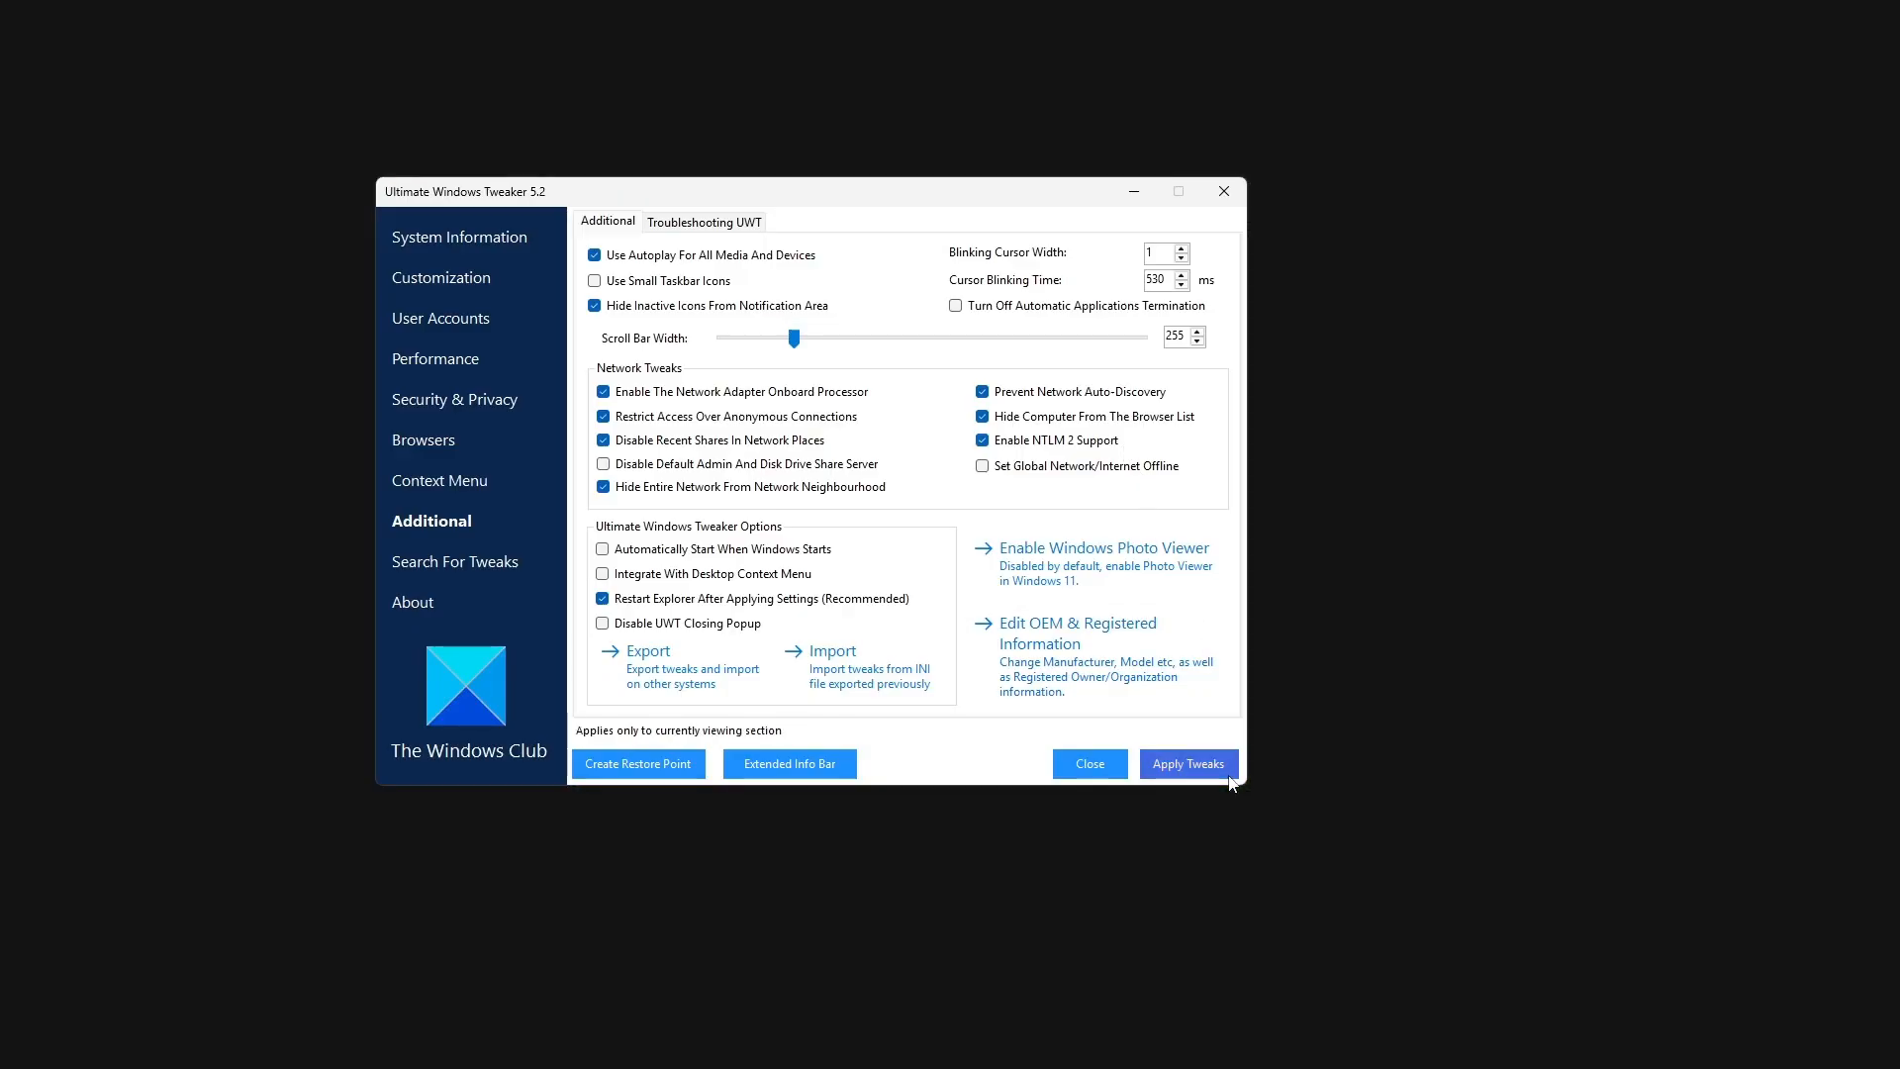
pyautogui.click(1188, 764)
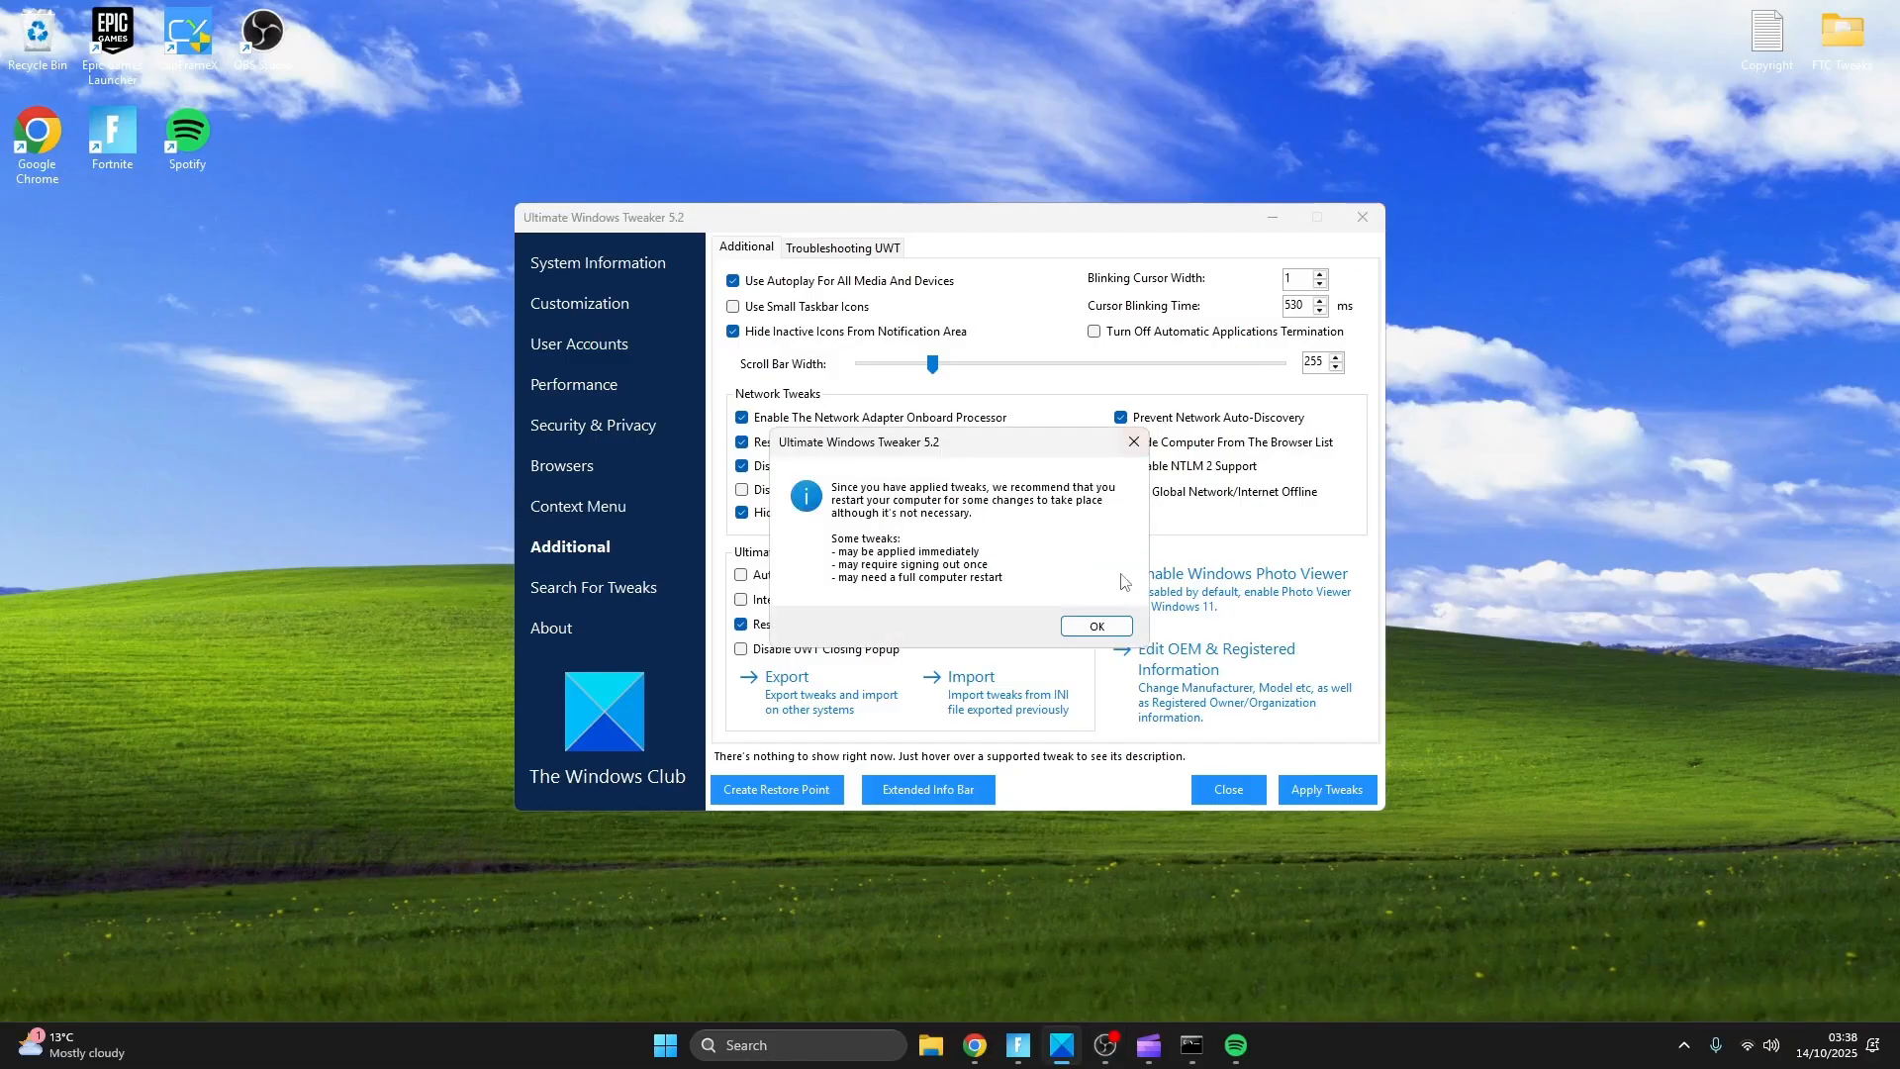
pyautogui.click(1096, 626)
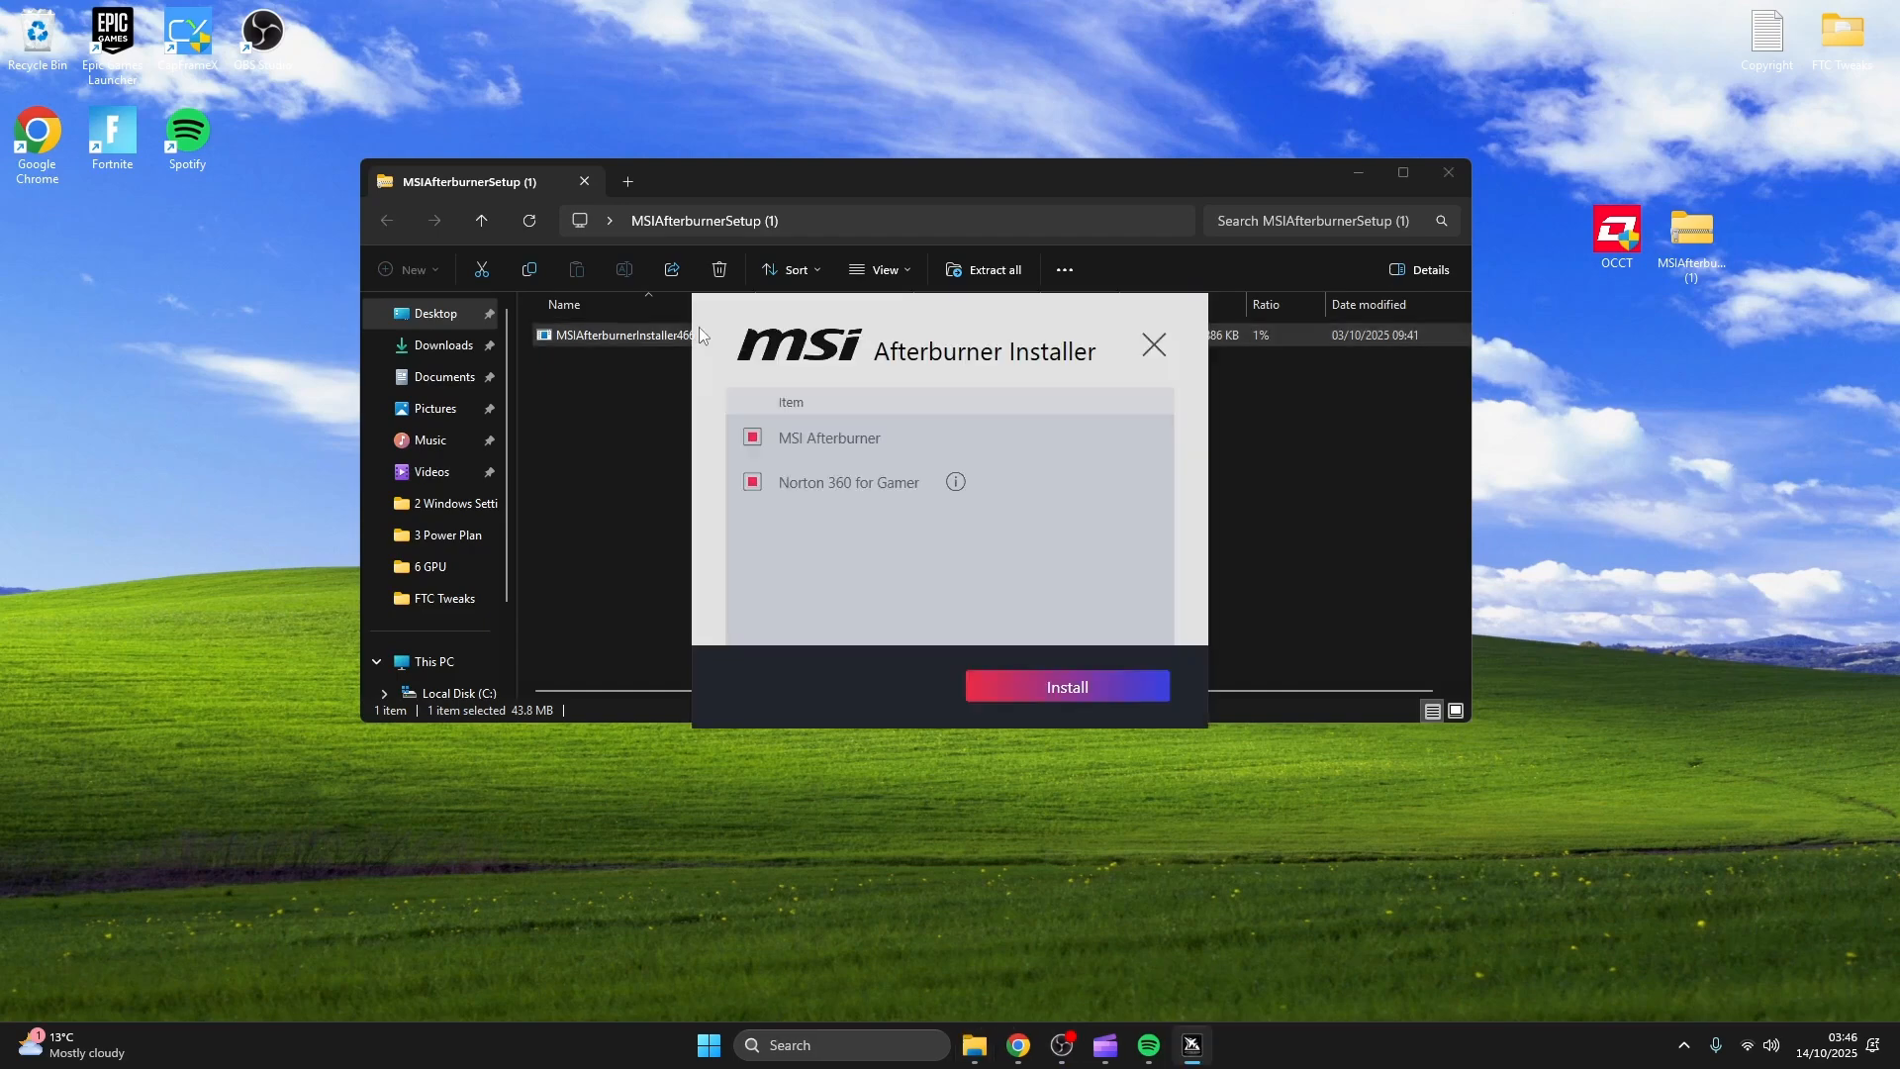
# Run MSIAfterburnerInstaller466 from the zip and continue past component selection.
pyautogui.click(1067, 685)
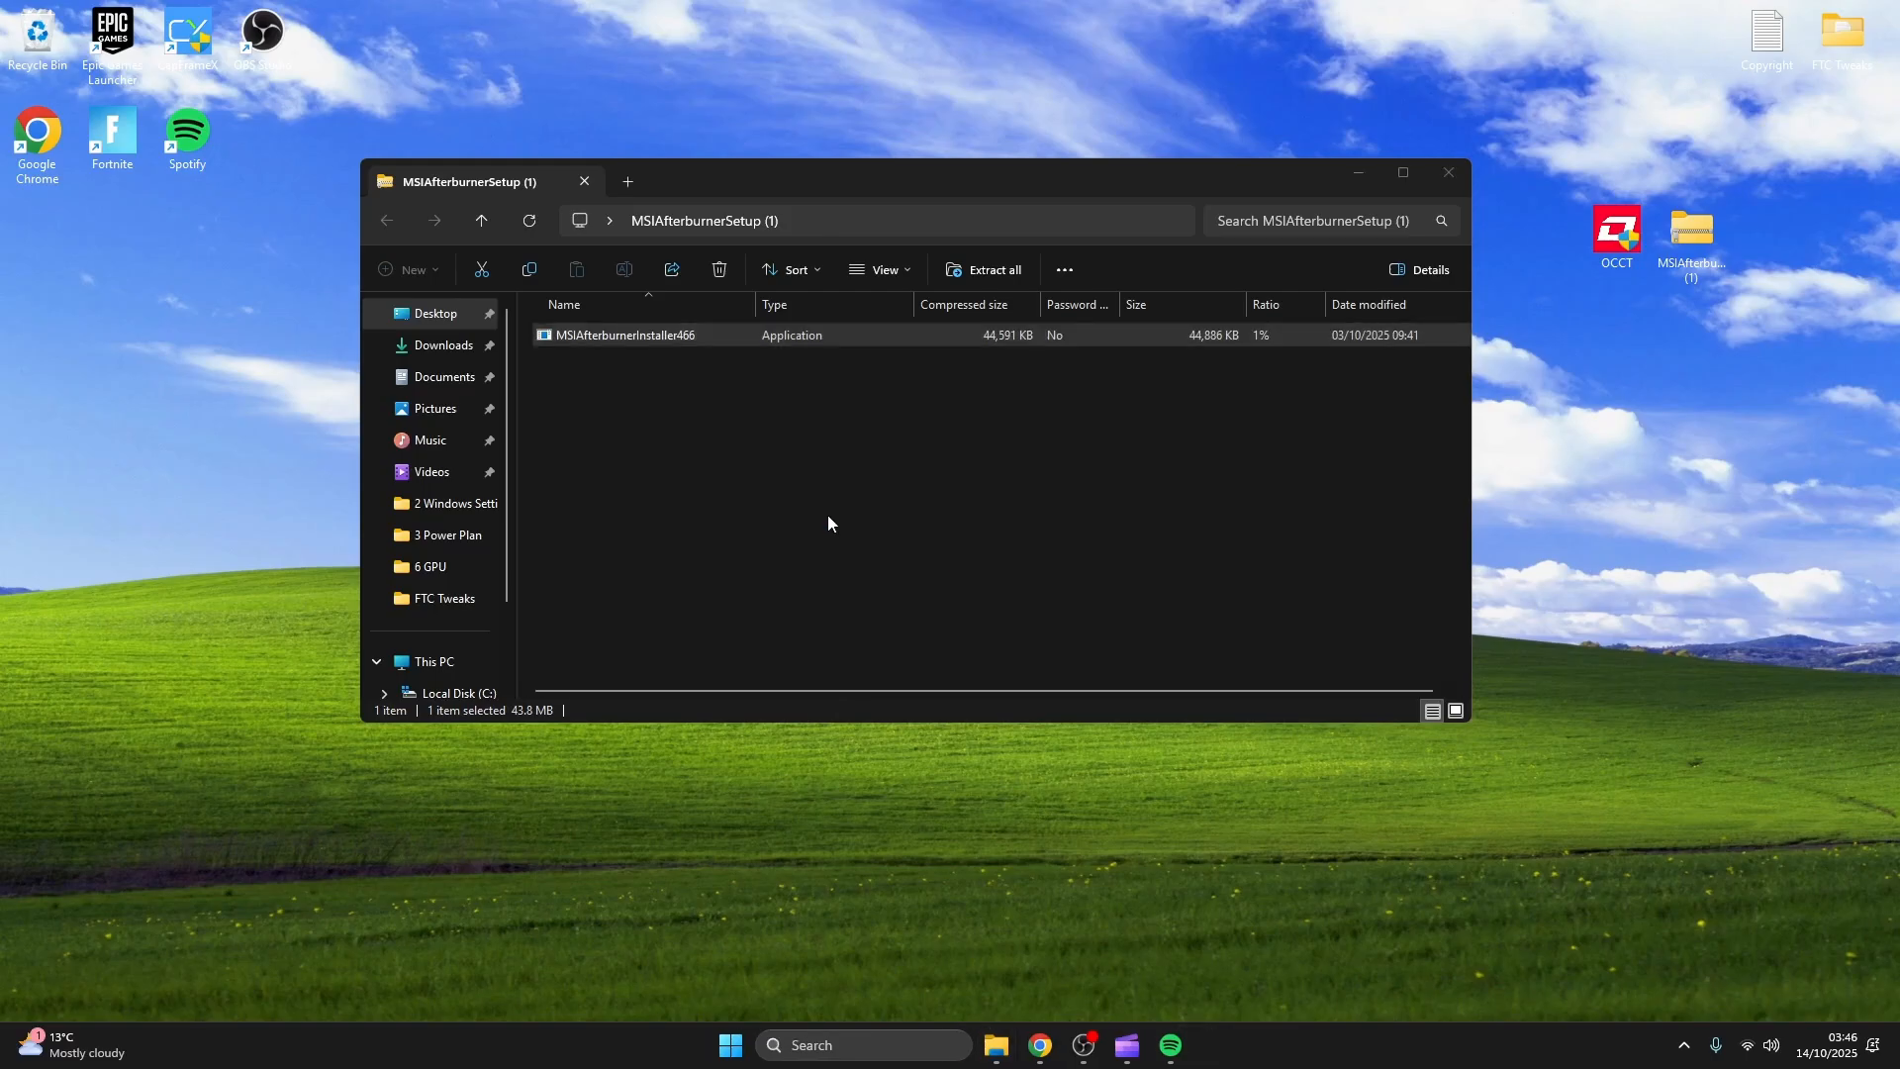
pyautogui.doubleClick(625, 334)
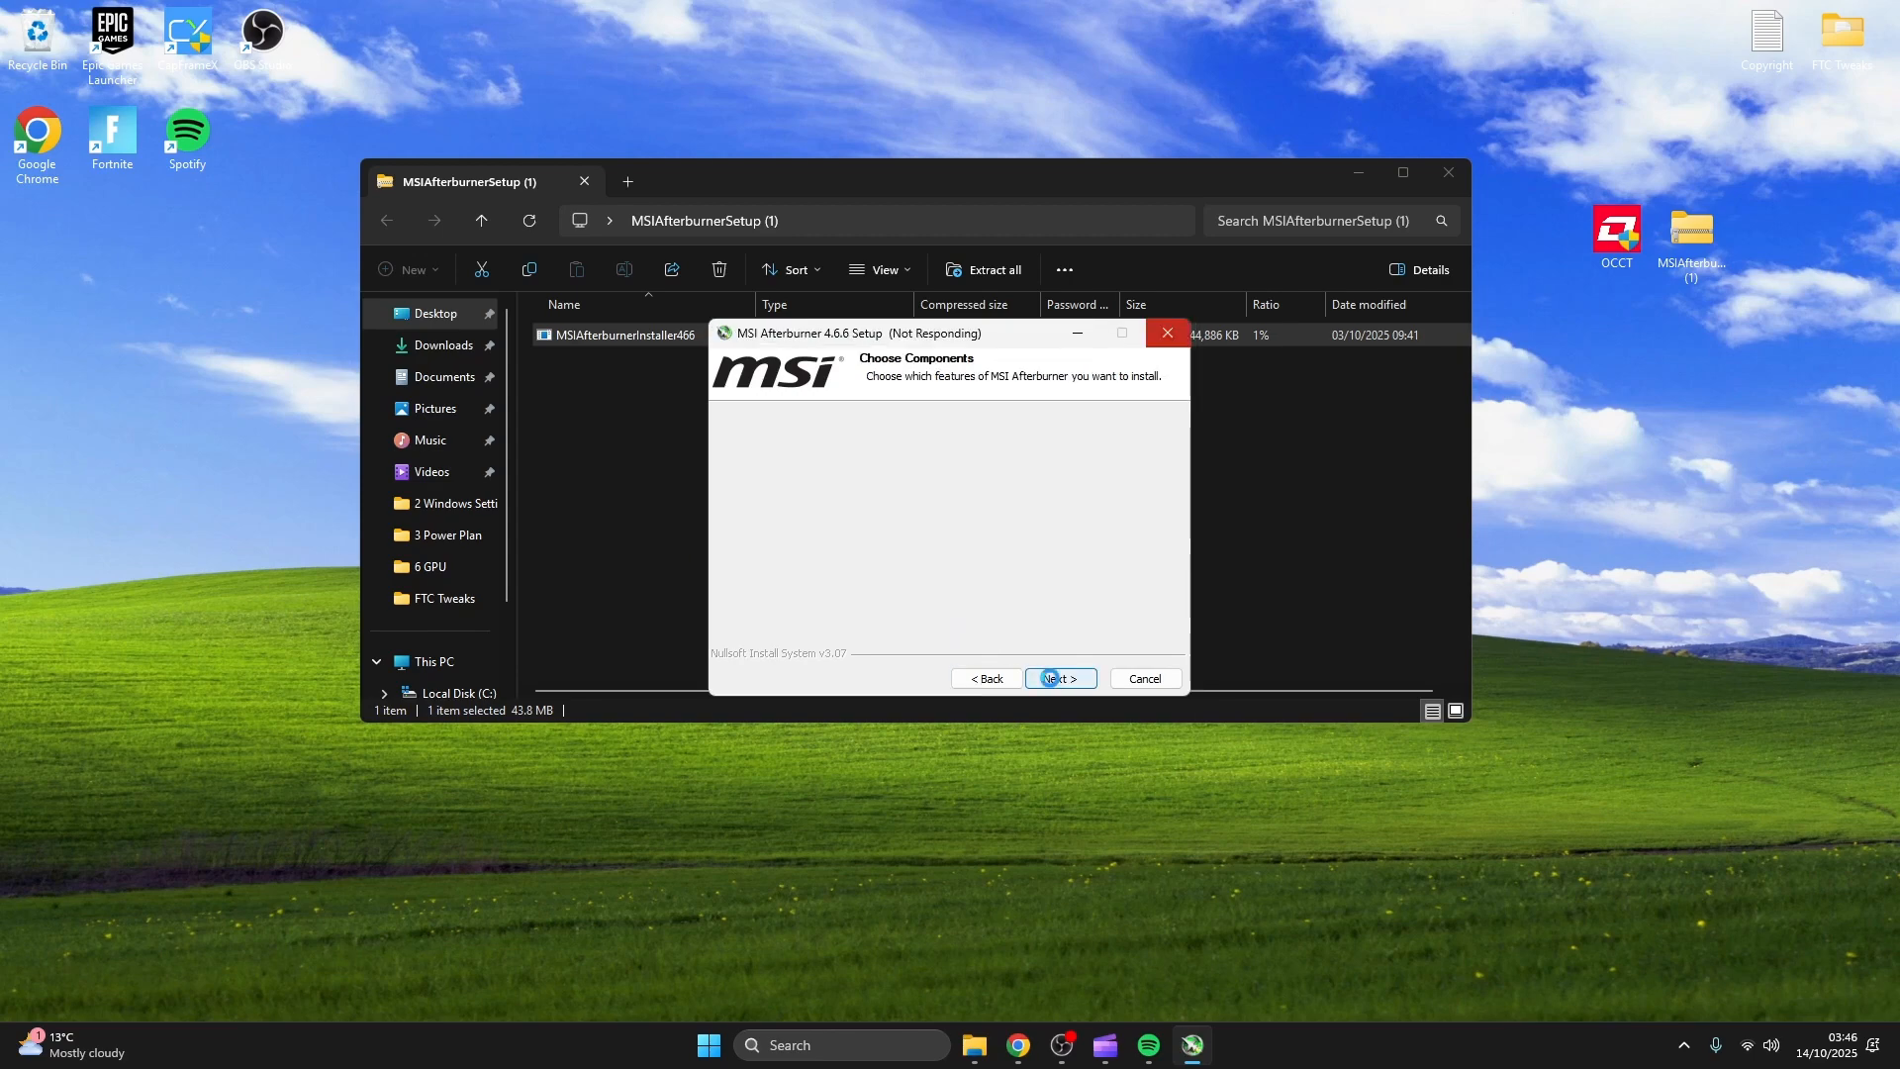
pyautogui.click(1059, 677)
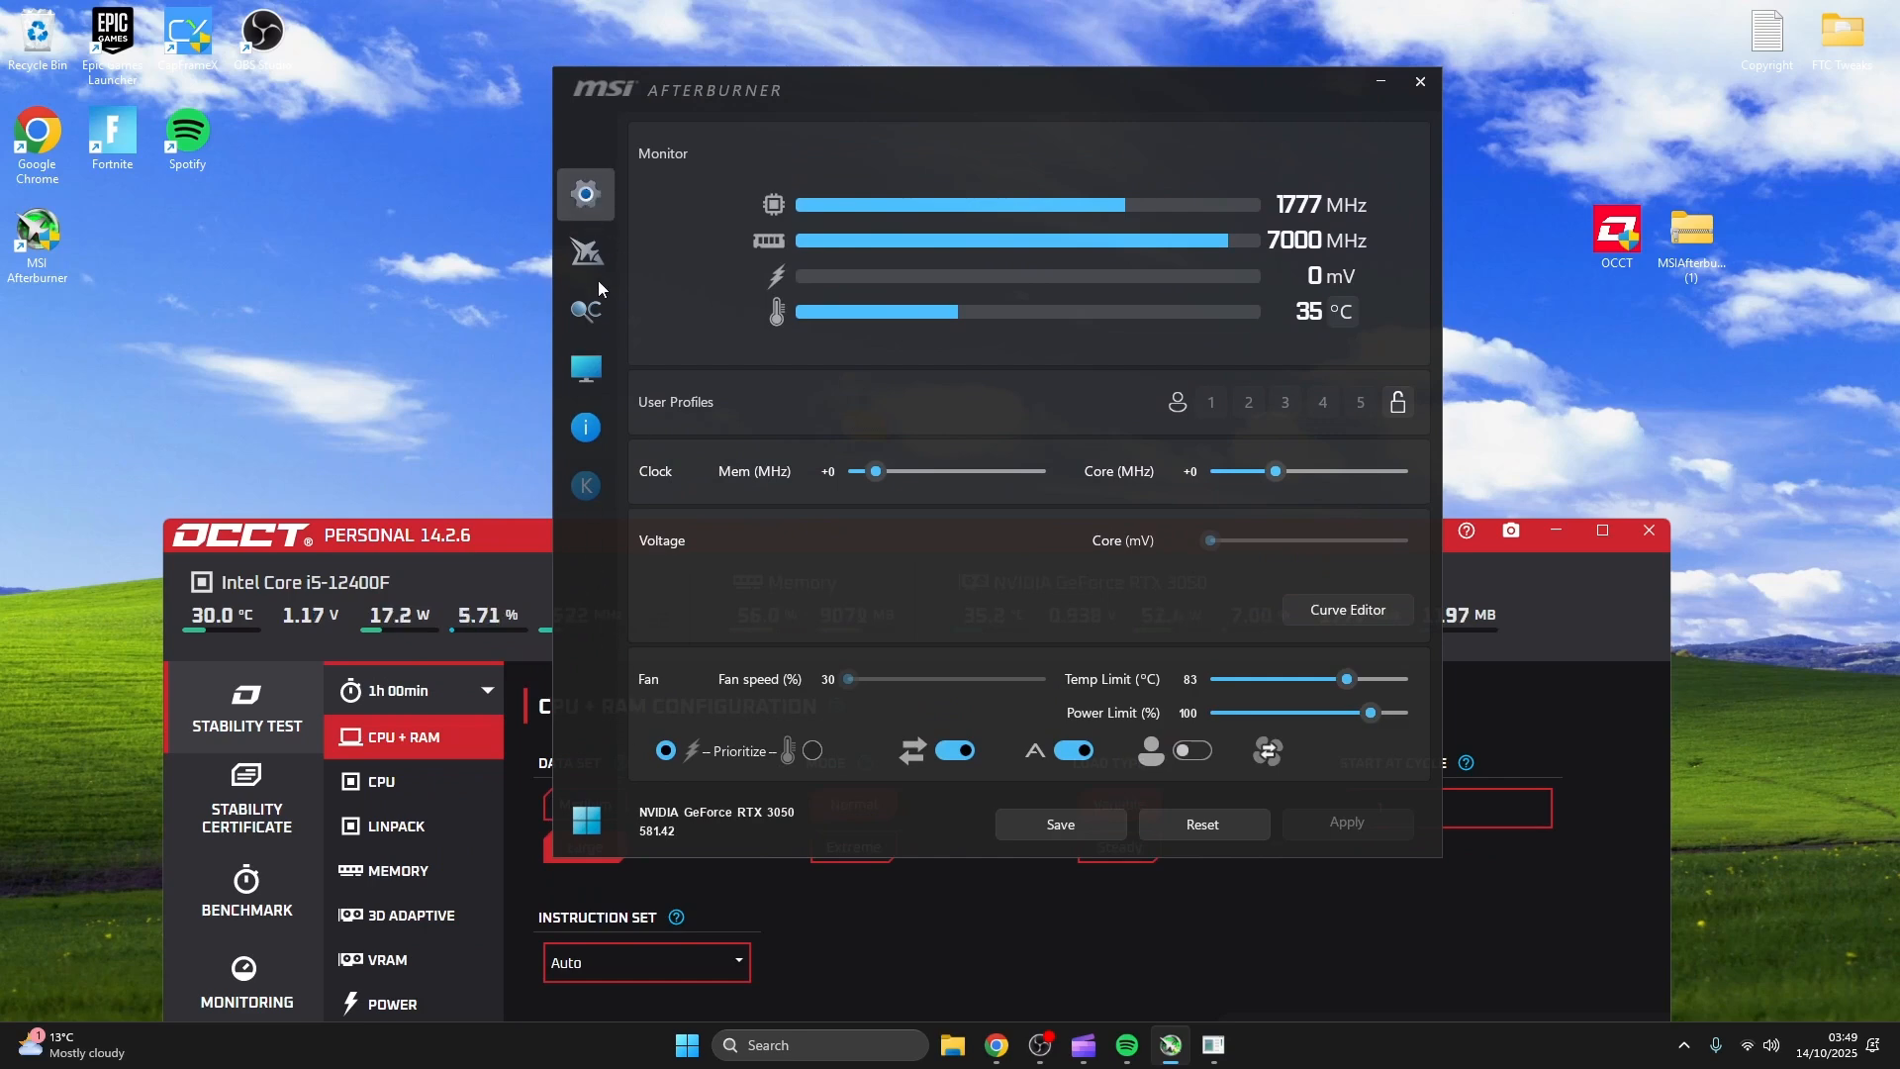
# Enable Start with Windows, Start minimized and extended MSI voltage control, confirm without restarting.
pyautogui.click(586, 194)
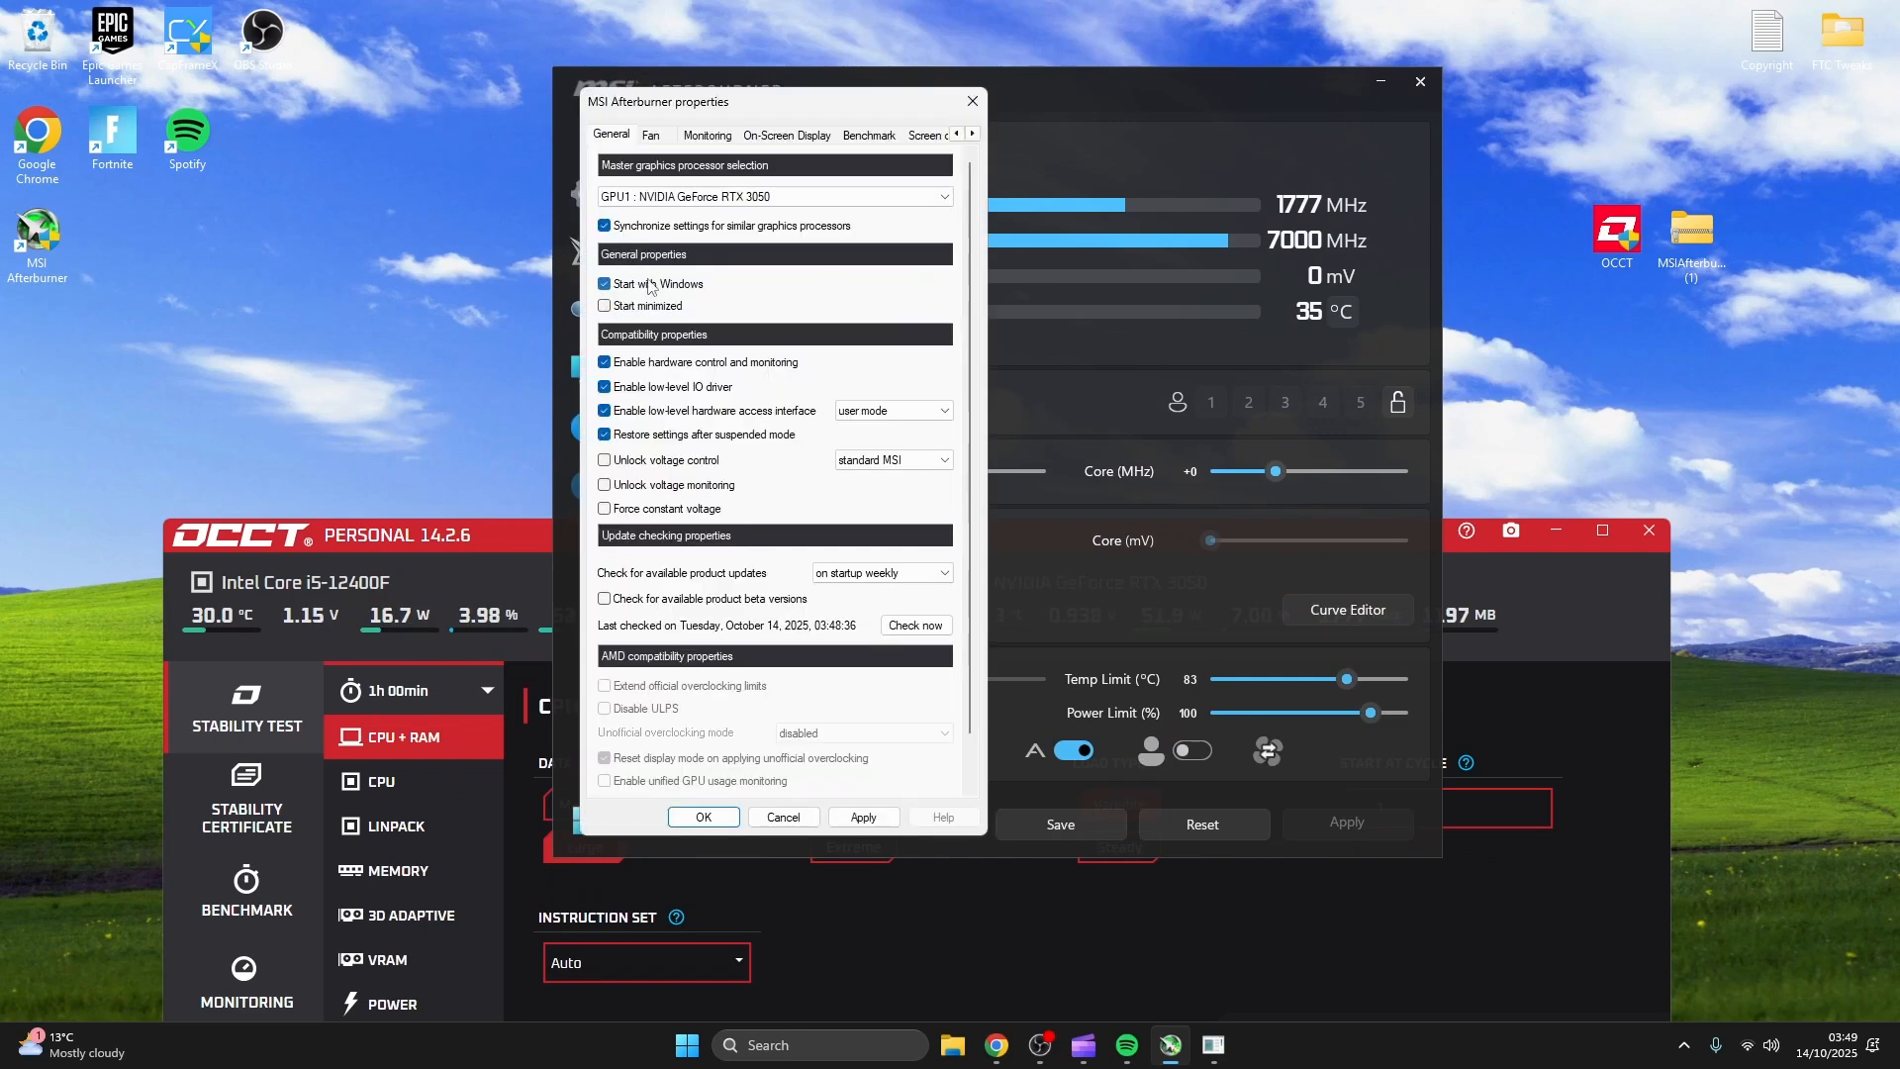
pyautogui.click(603, 305)
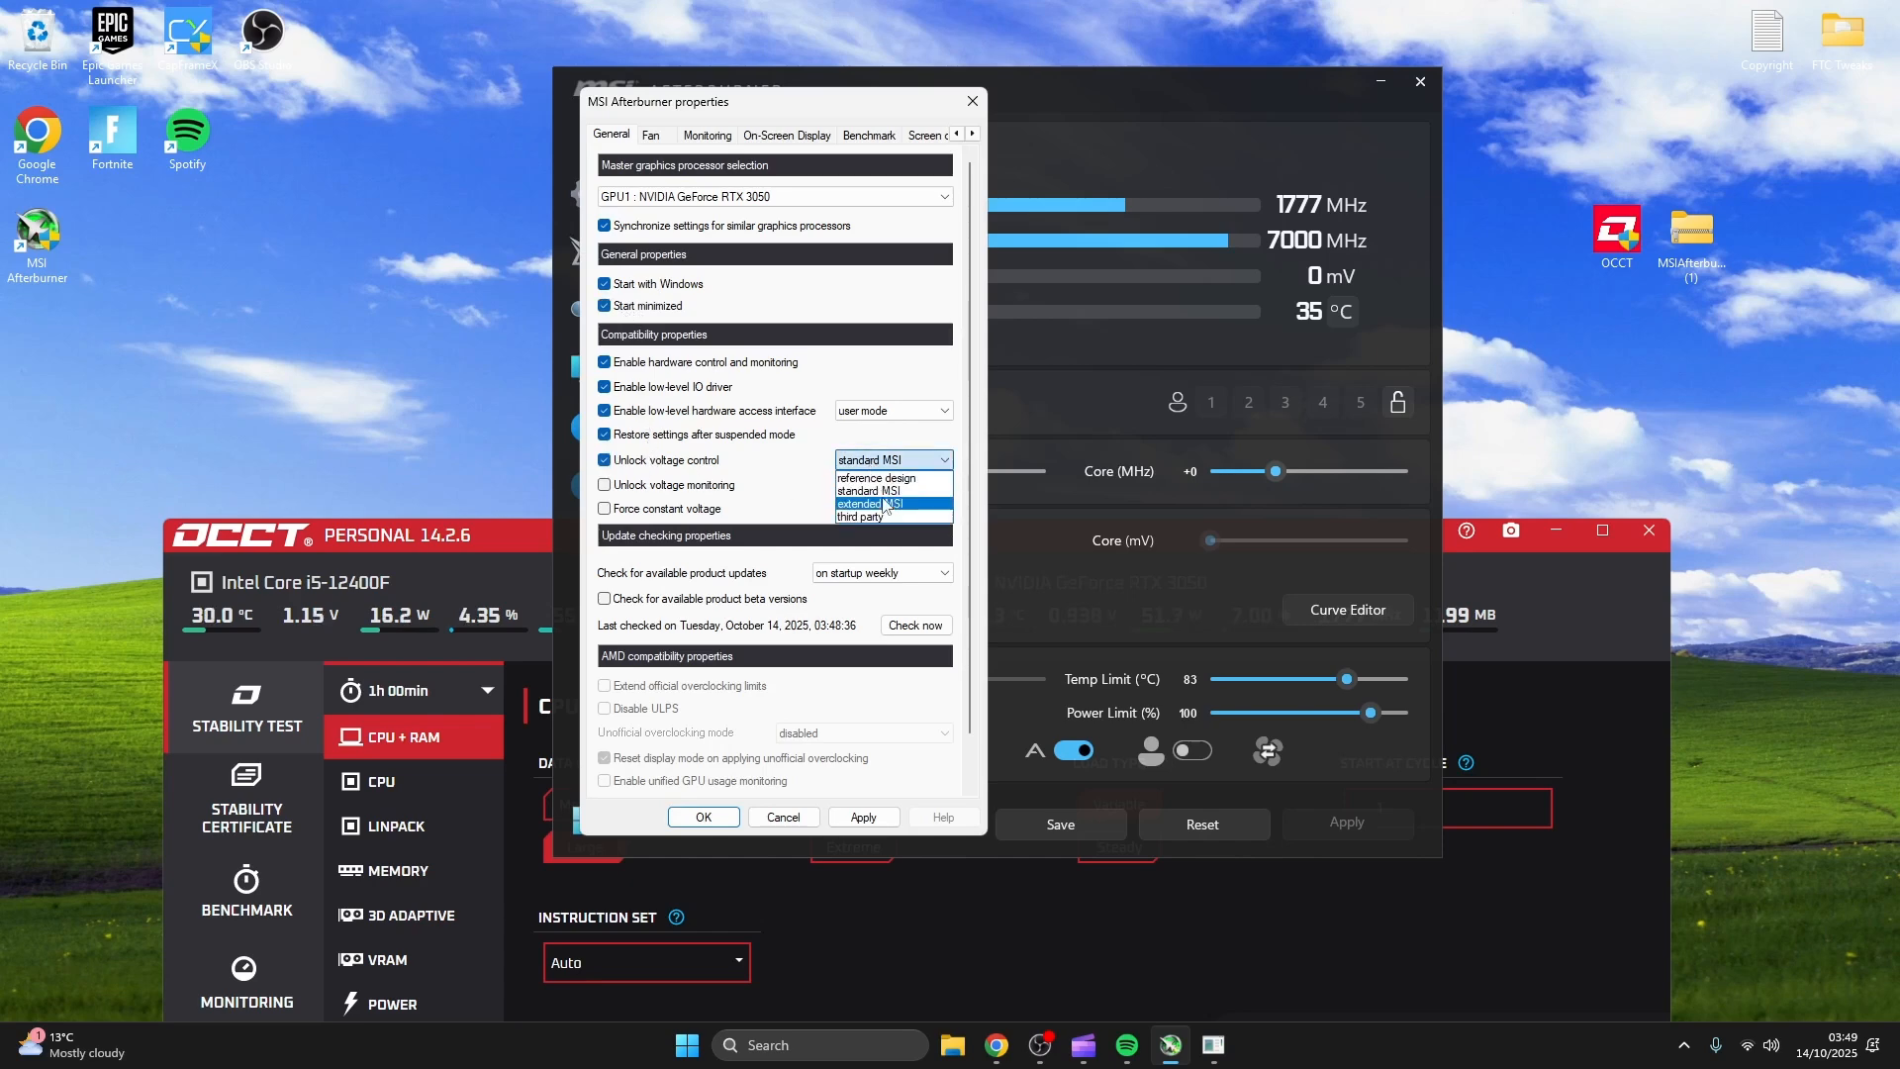
pyautogui.click(863, 503)
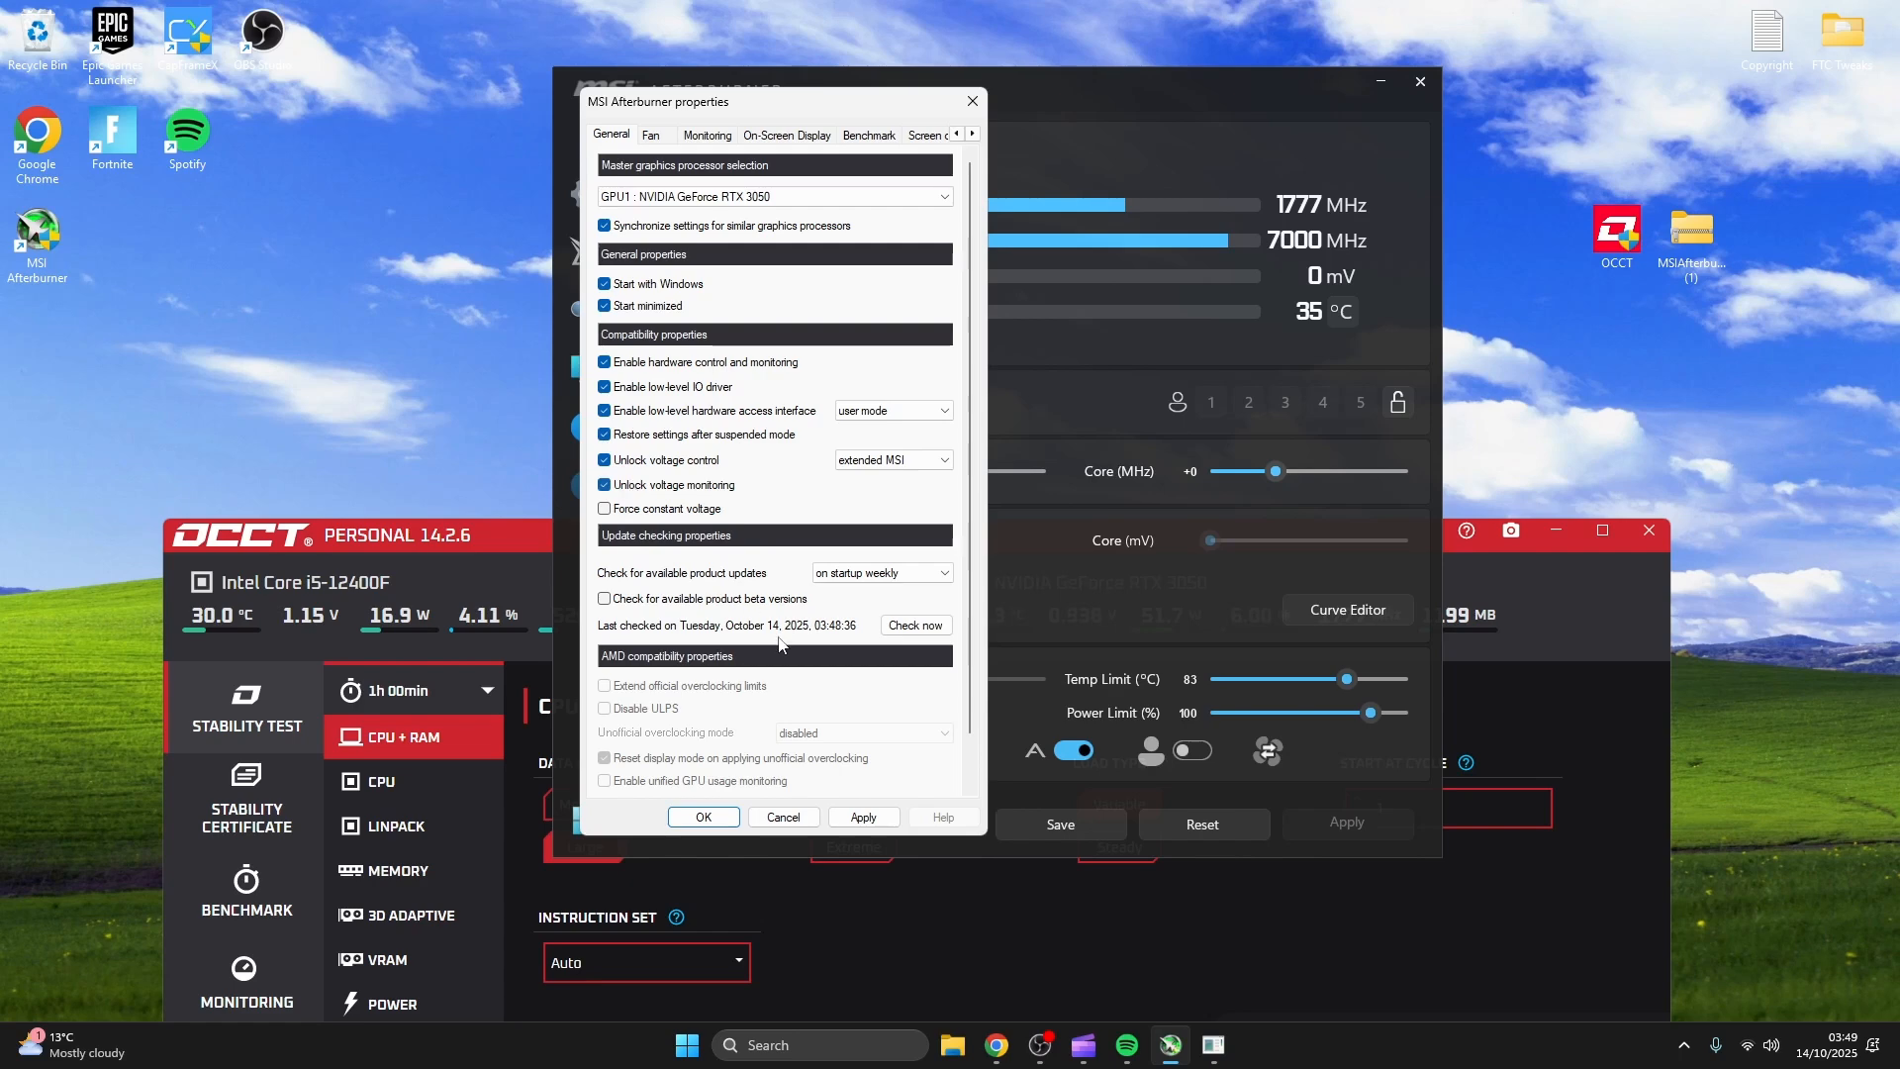
pyautogui.click(705, 815)
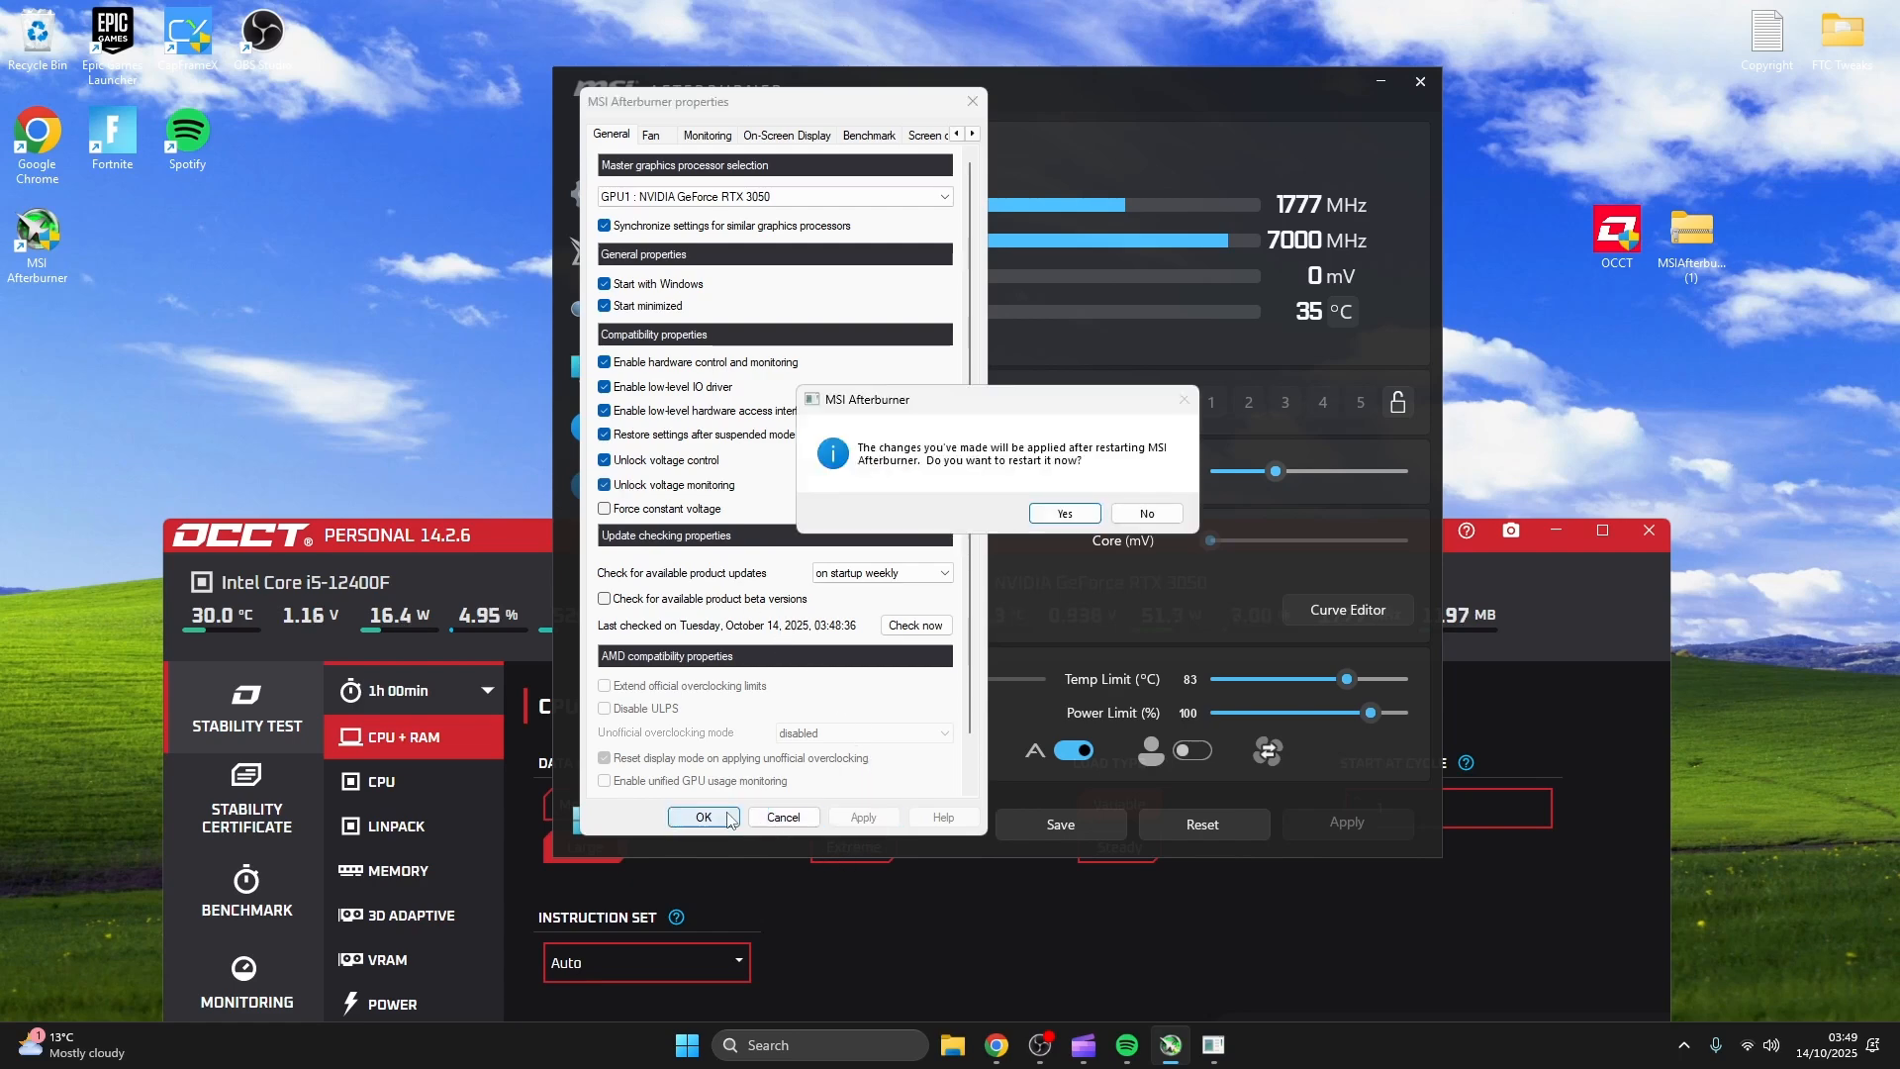
pyautogui.click(1146, 513)
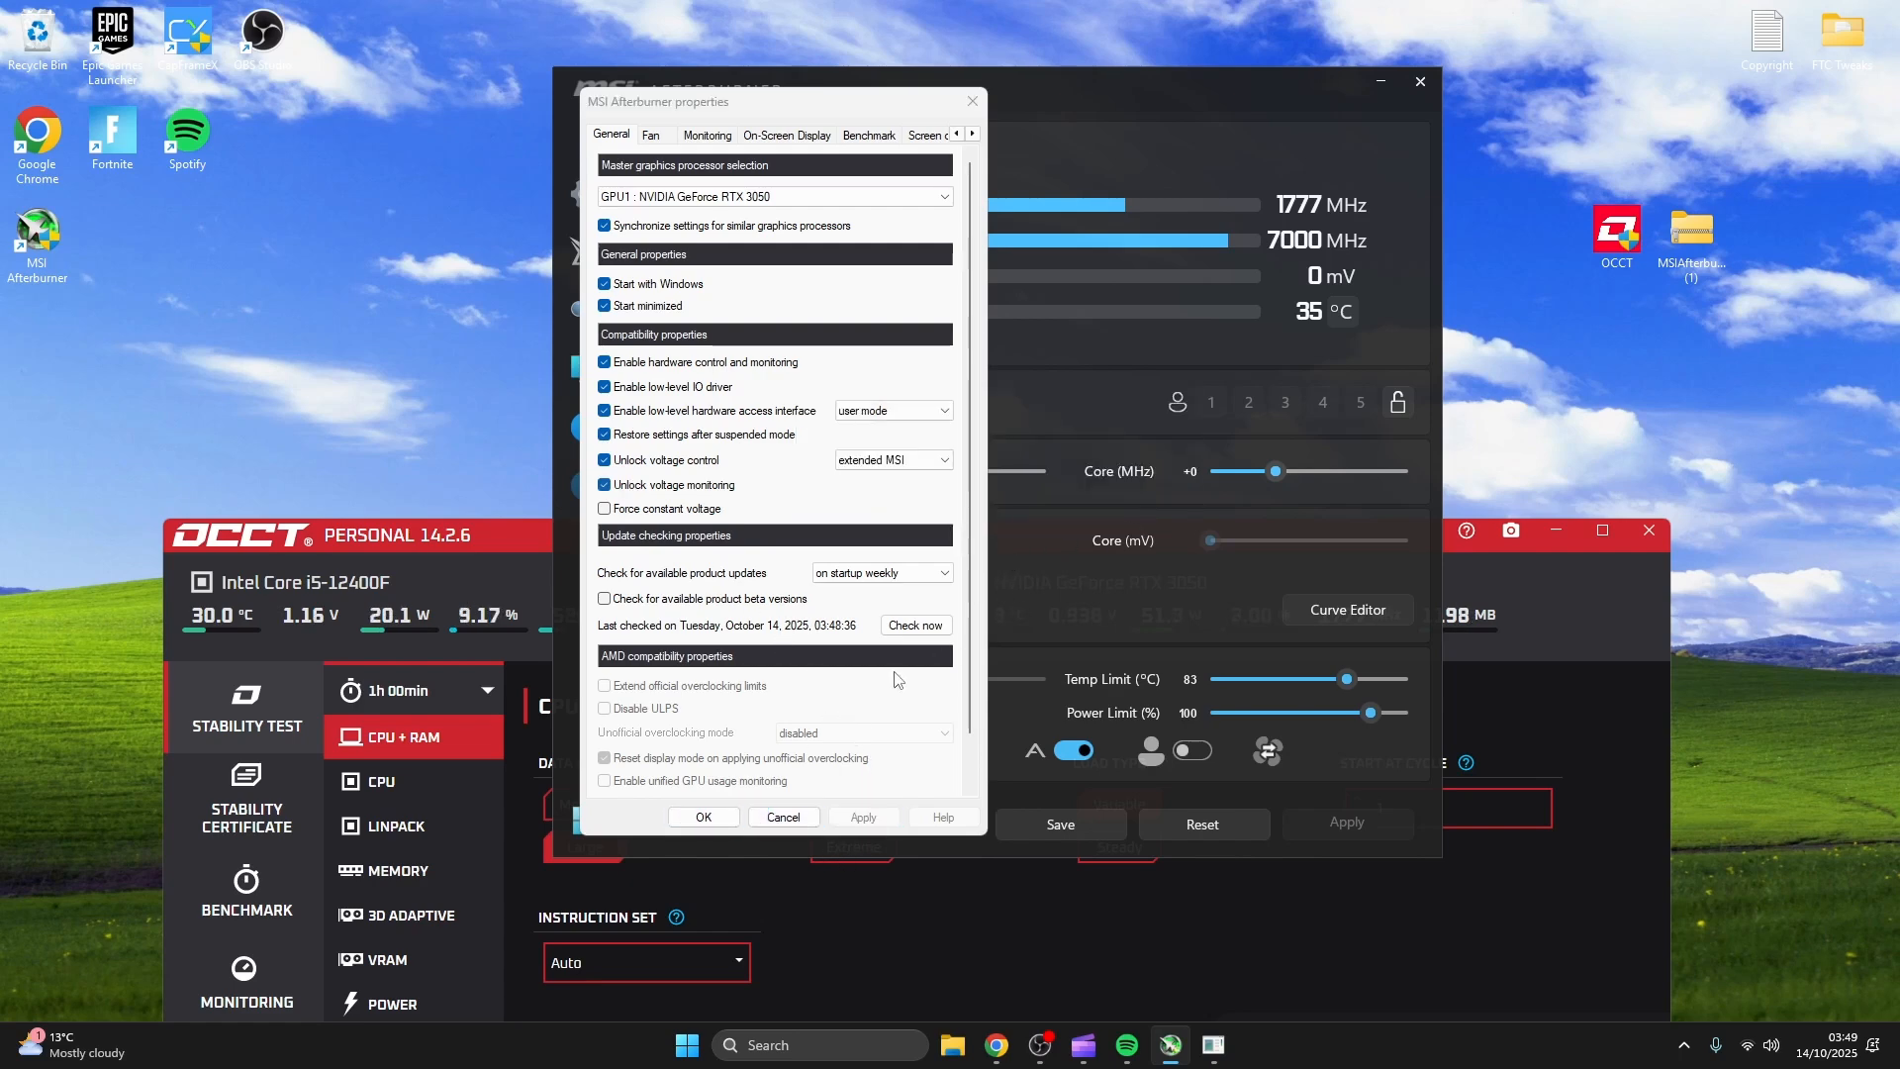
pyautogui.click(703, 815)
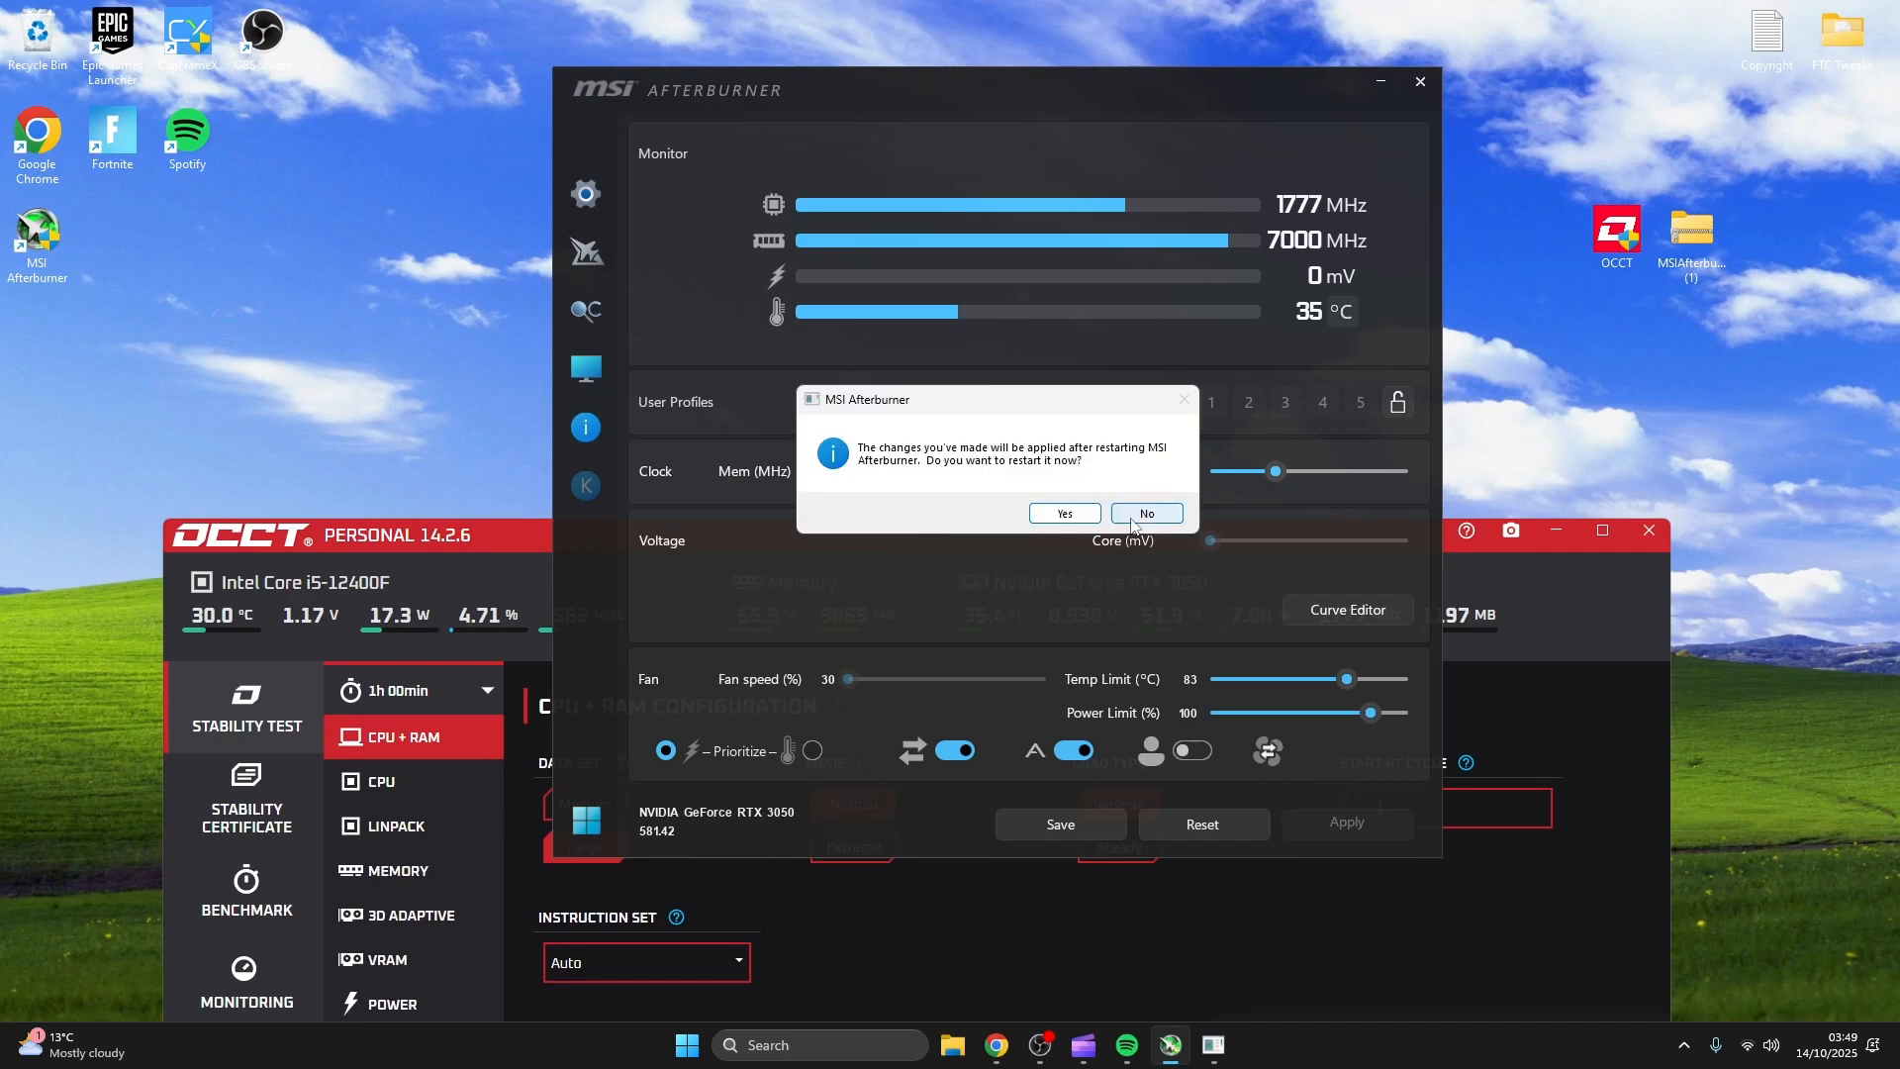
pyautogui.click(1145, 513)
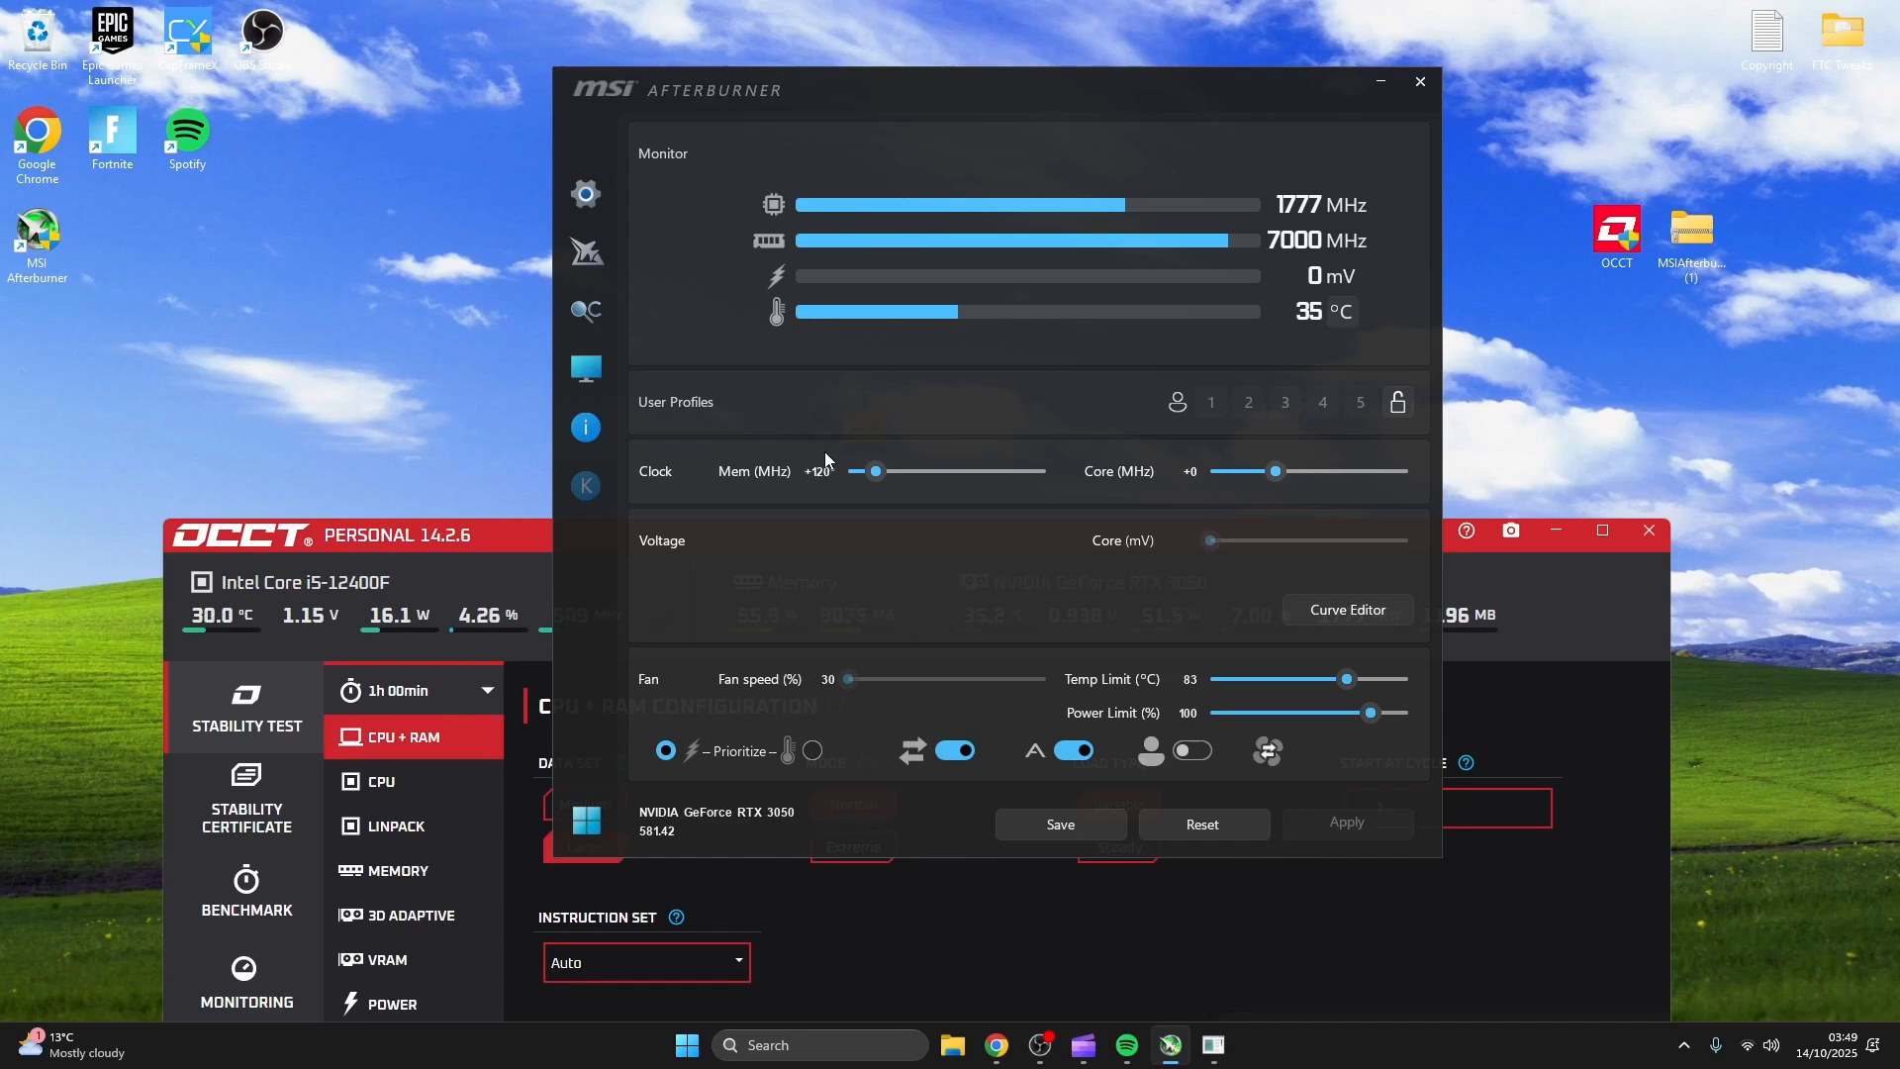
# Set memory clock +1200 MHz and core +200 MHz, apply, and minimize Afterburner.
pyautogui.moveTo(867, 471); pyautogui.dragTo(944, 471)
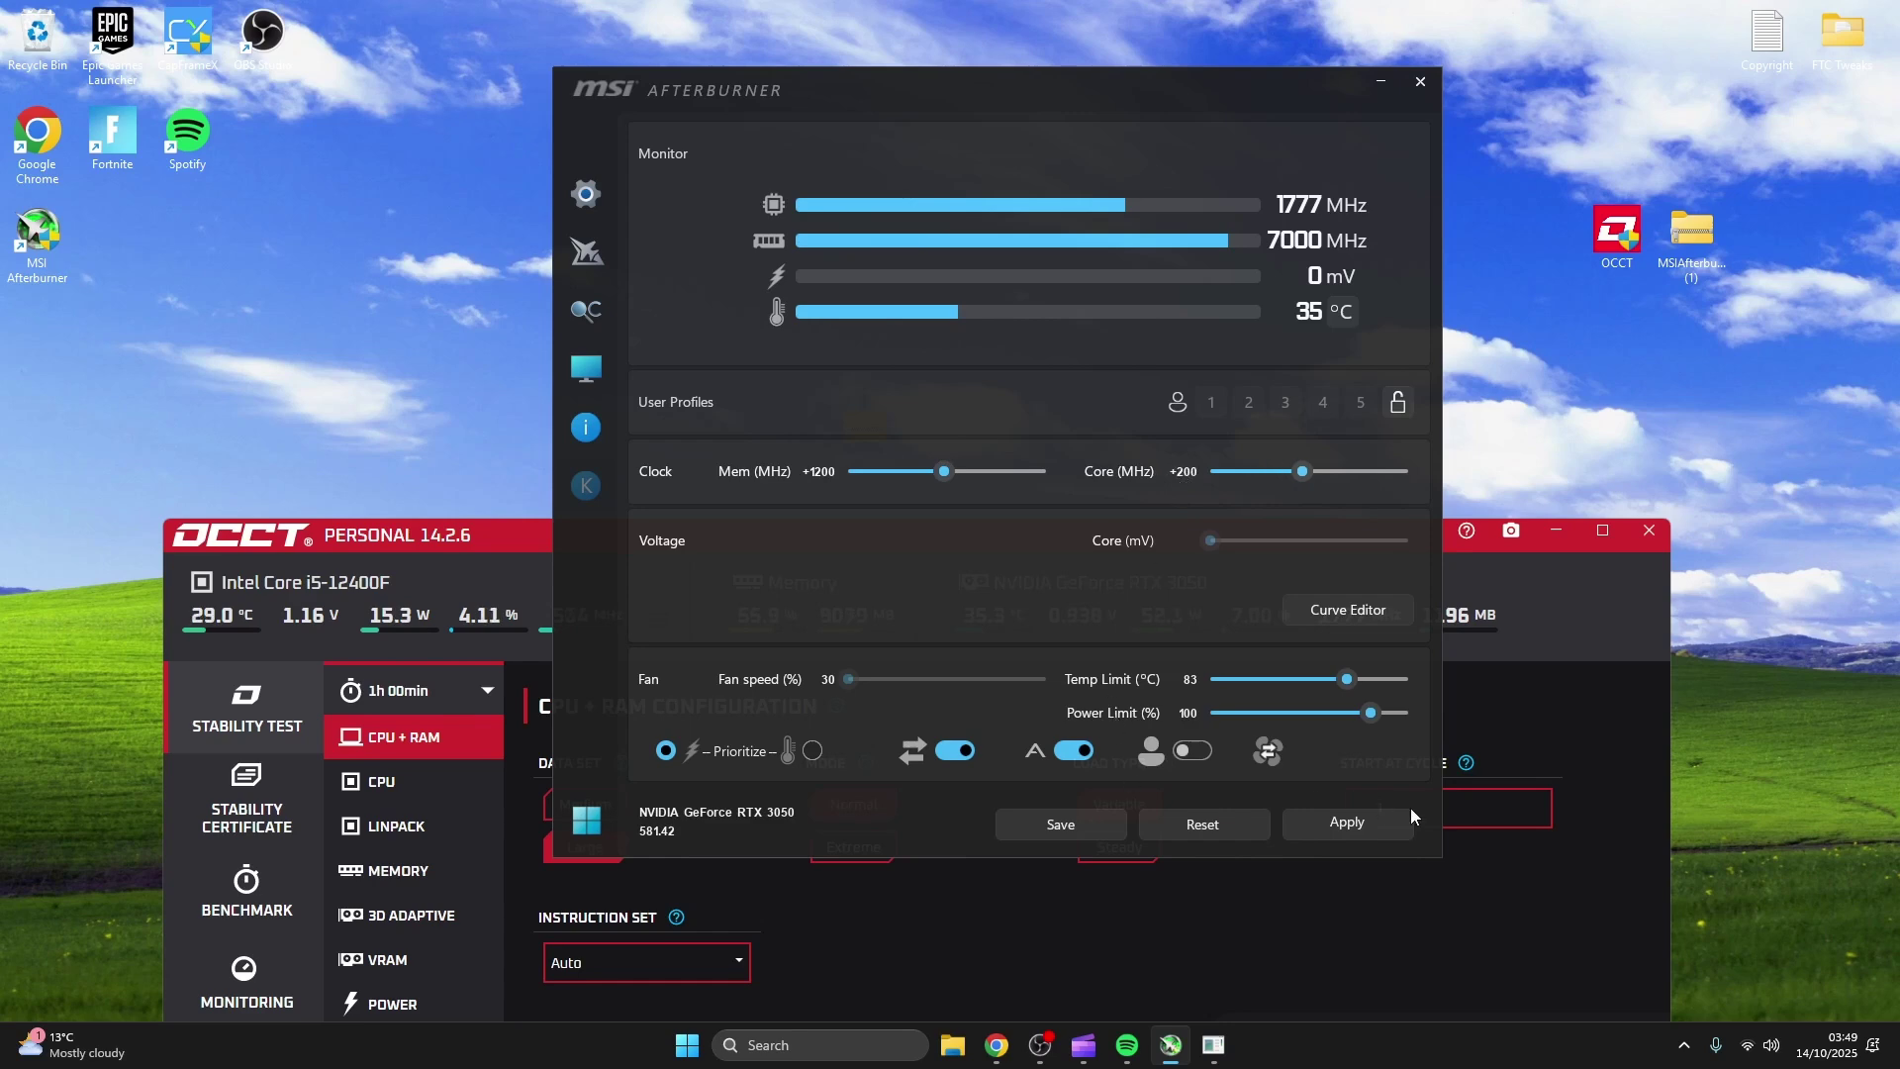
pyautogui.click(1346, 824)
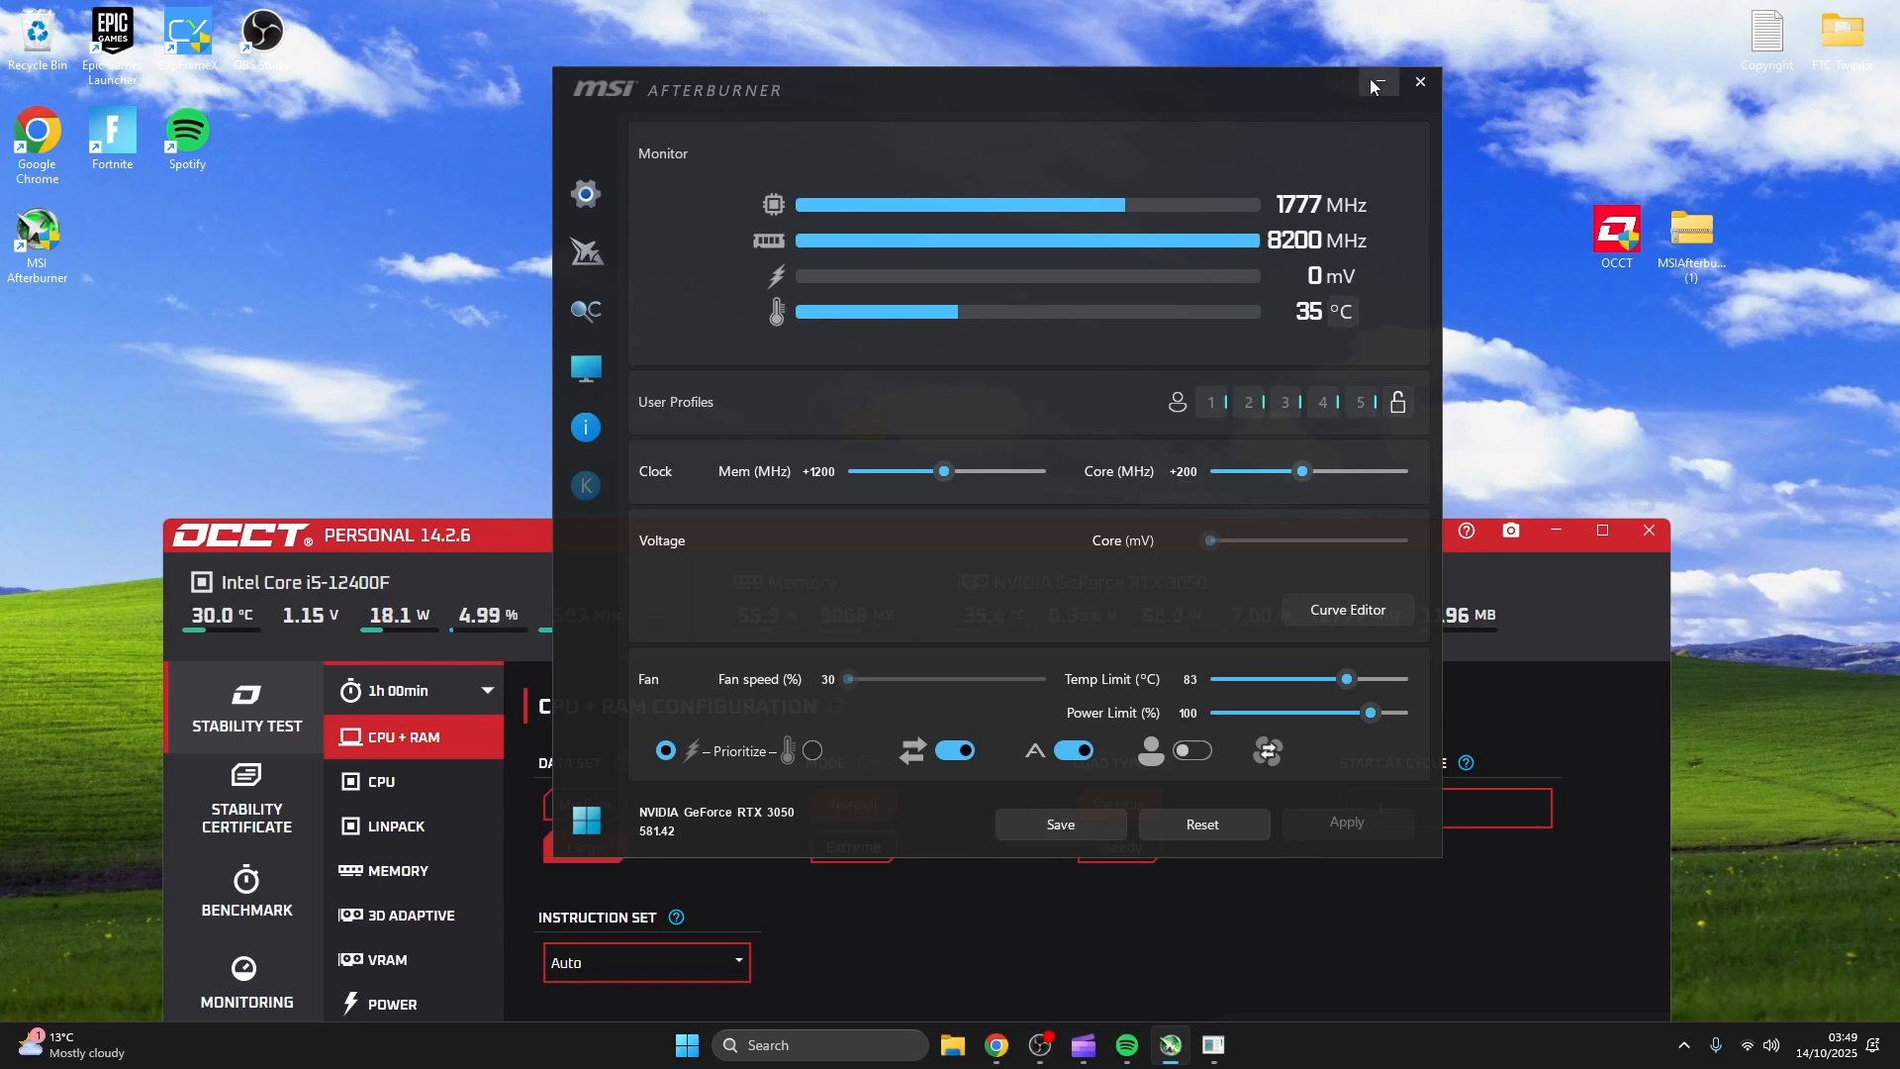
pyautogui.click(1385, 81)
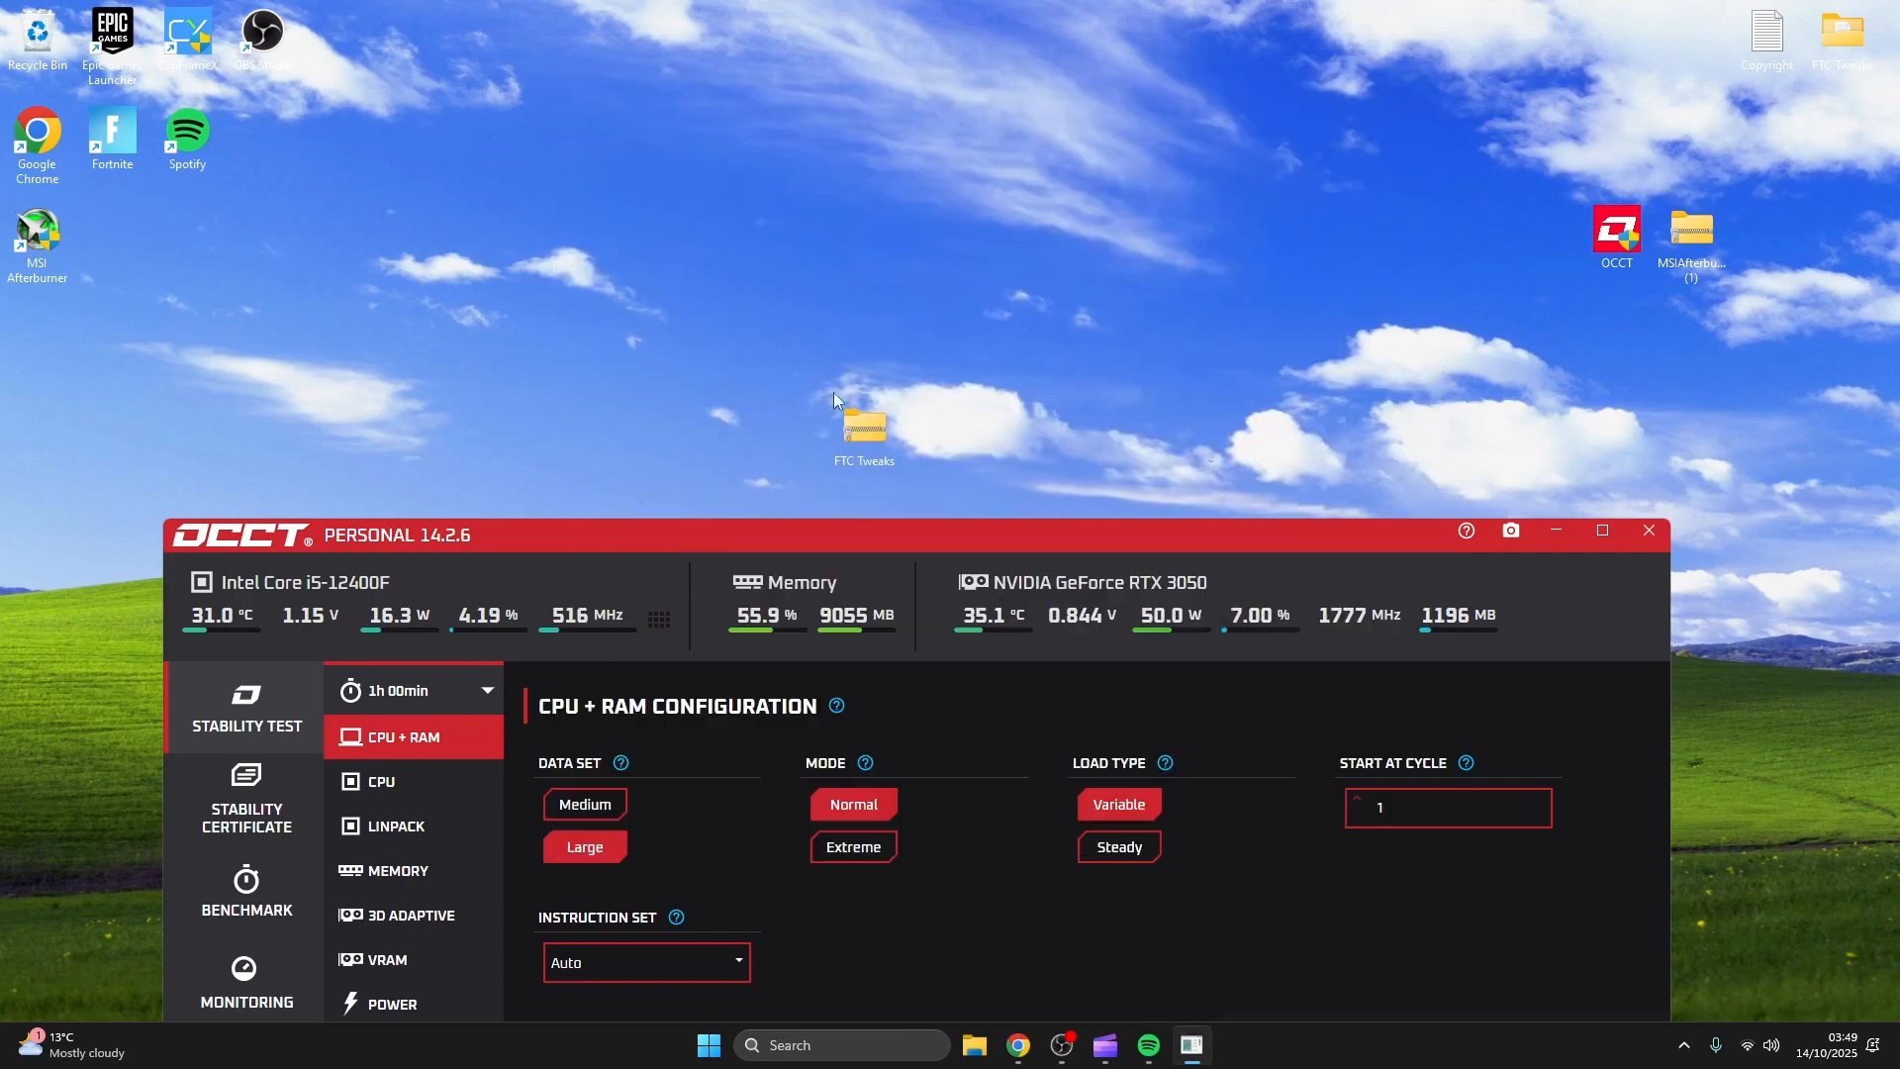
# Start OCCT's 3D Adaptive stability test with Steady Extreme load.
pyautogui.click(1601, 531)
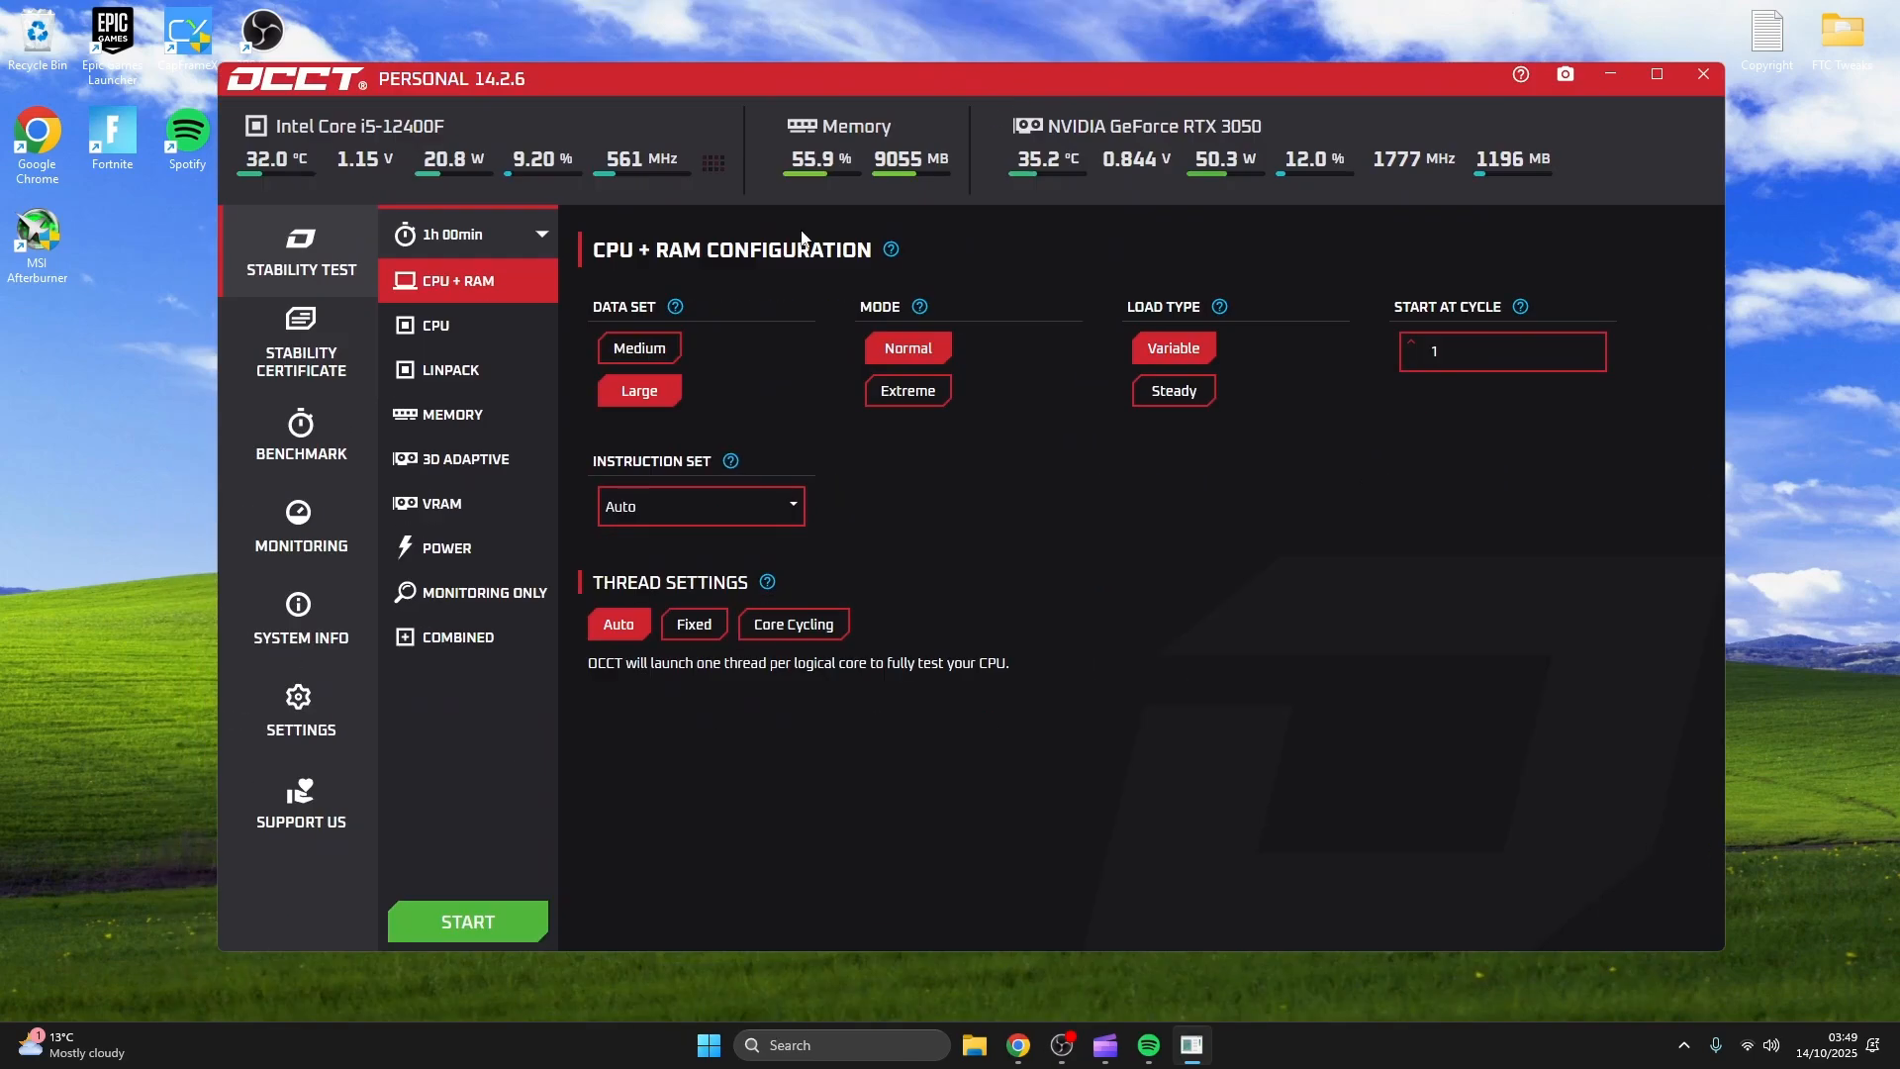
pyautogui.click(465, 459)
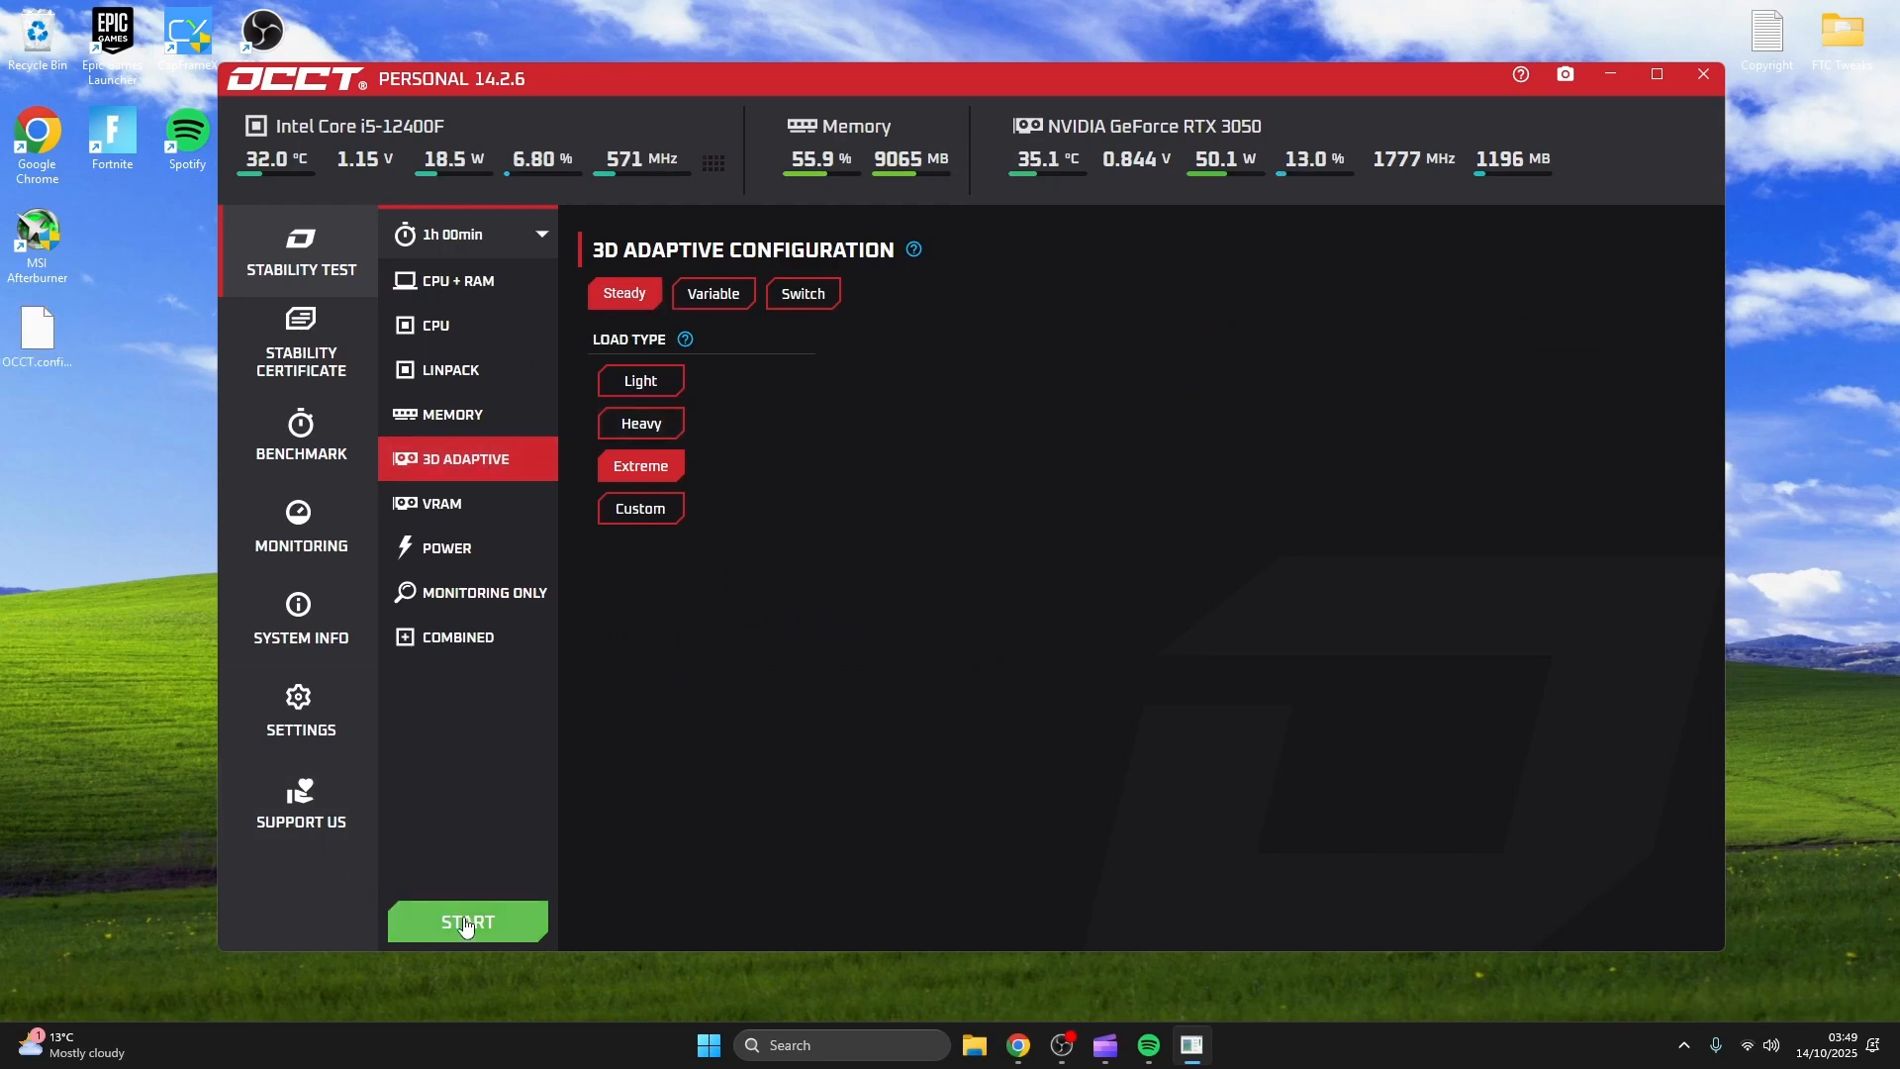
pyautogui.click(467, 920)
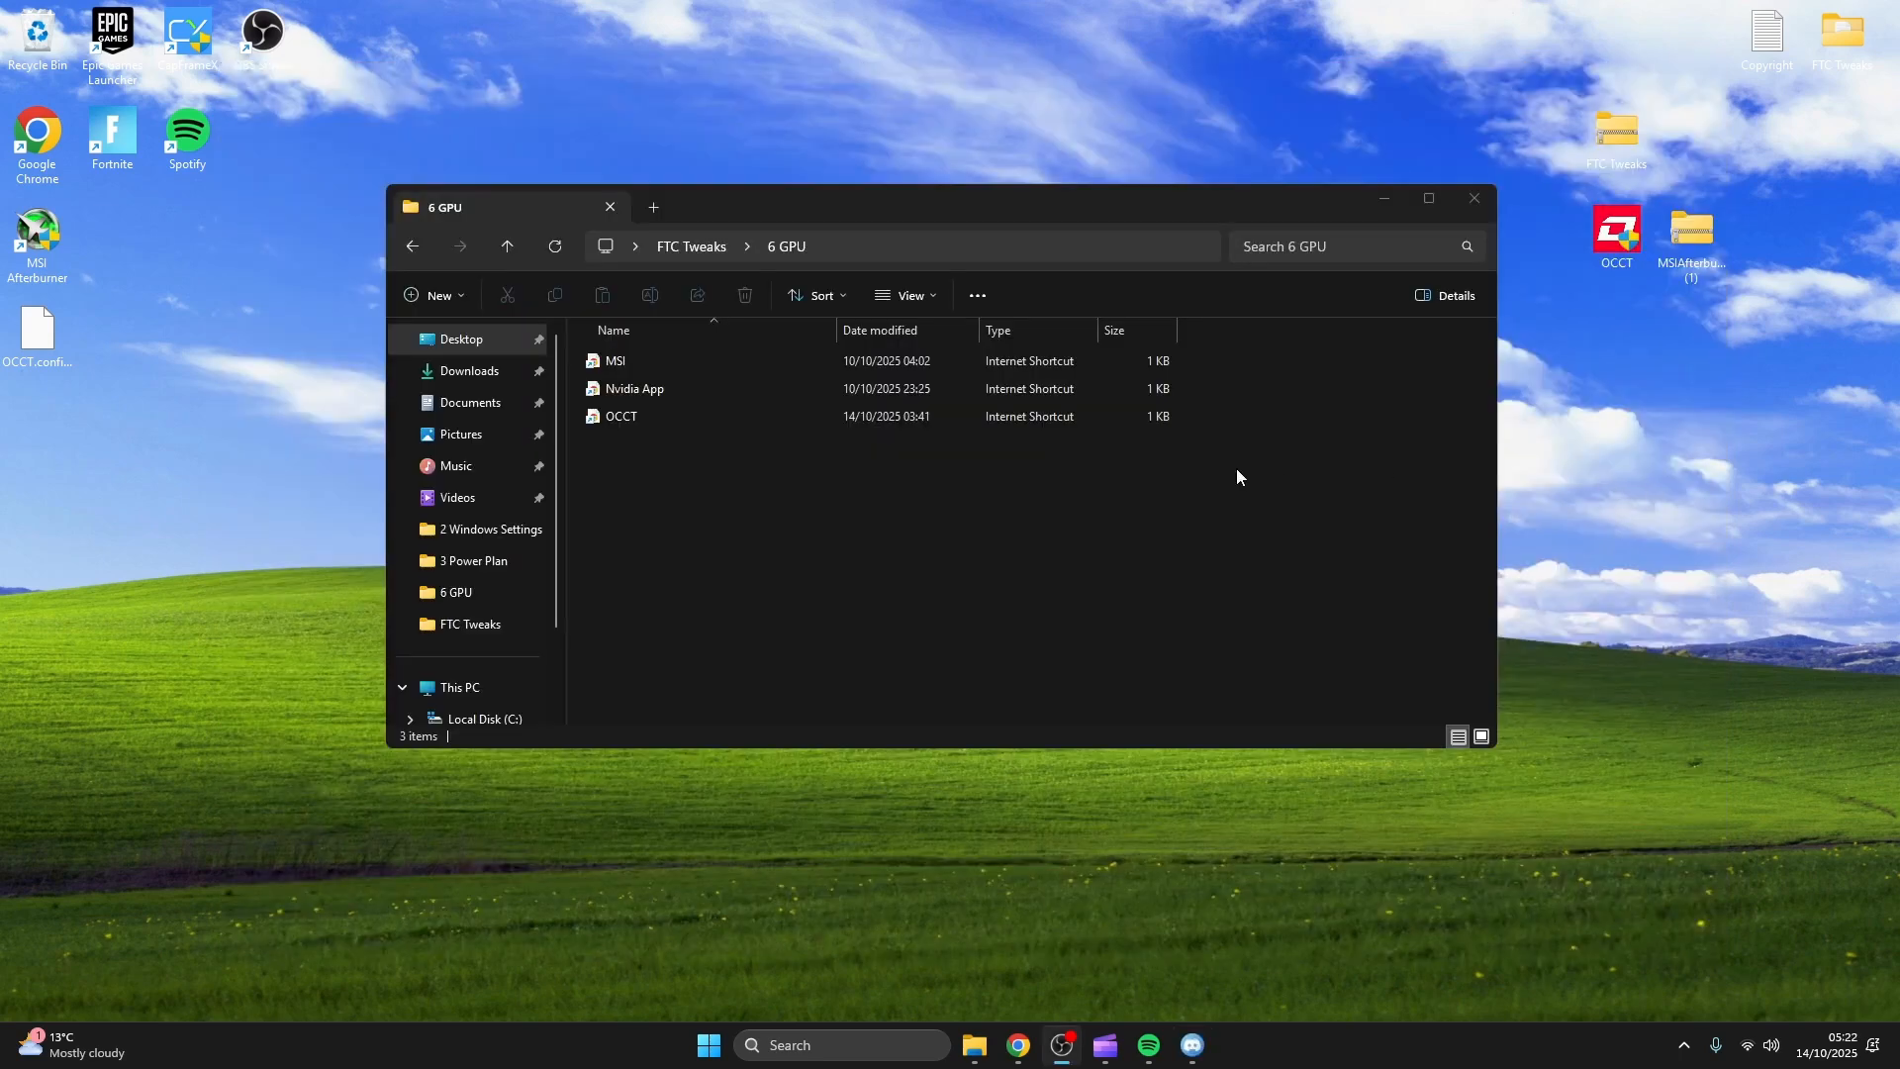
# Set up NVIDIA App with Game Ready drivers, automatic game optimisation off and the overlay left off.
pyautogui.click(634, 388)
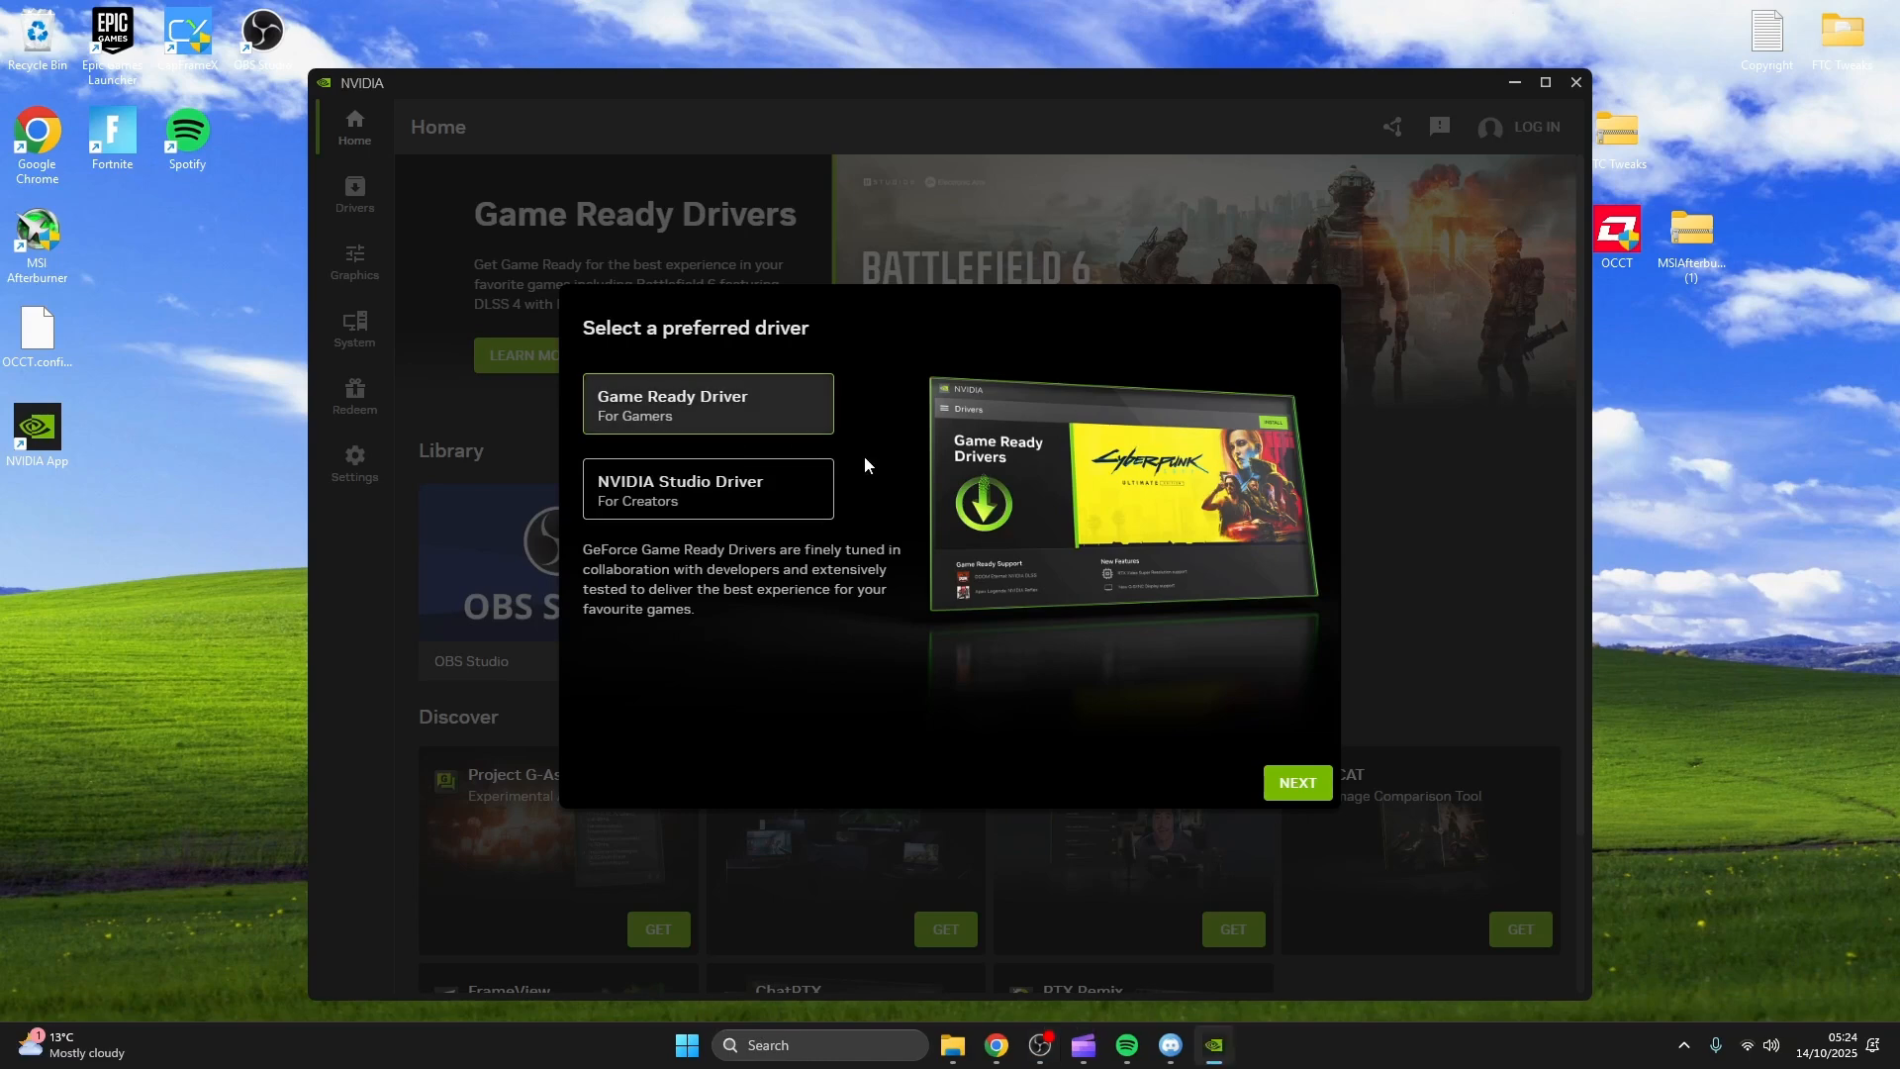
pyautogui.click(1297, 782)
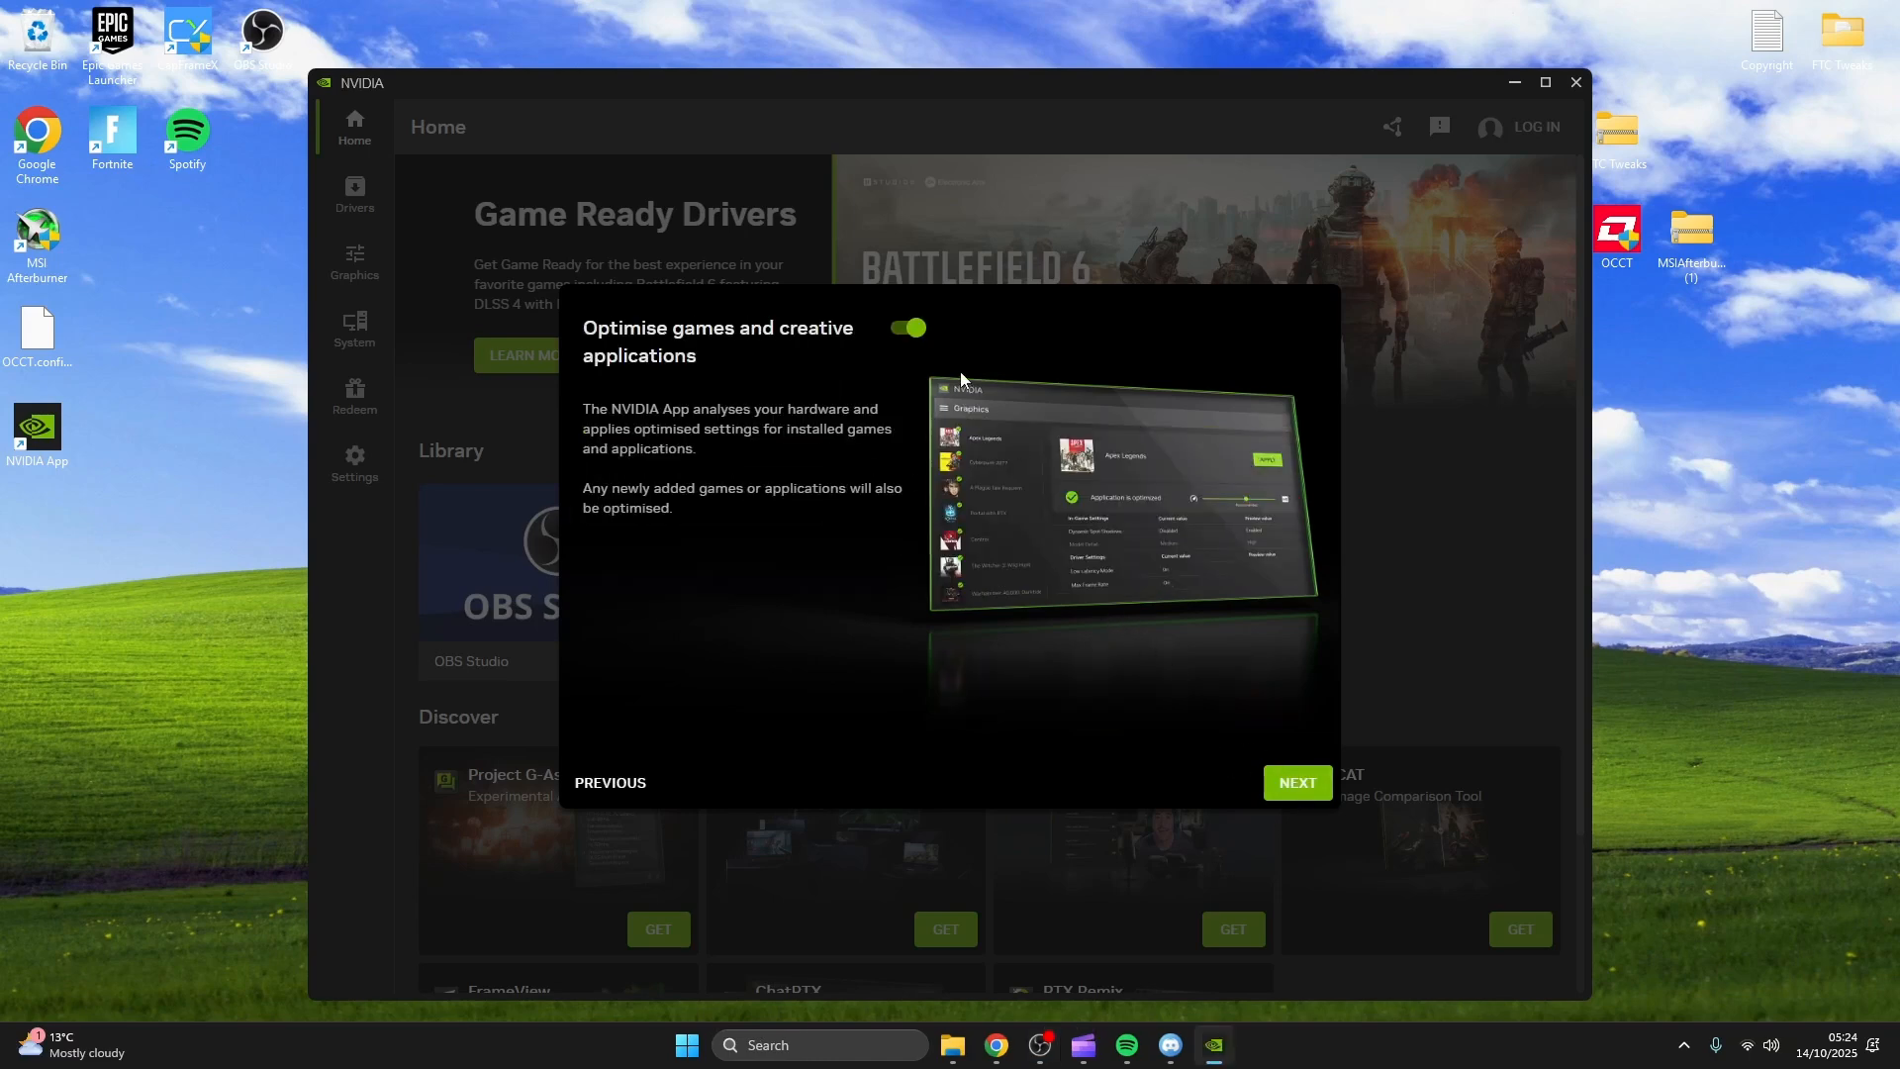
pyautogui.click(906, 326)
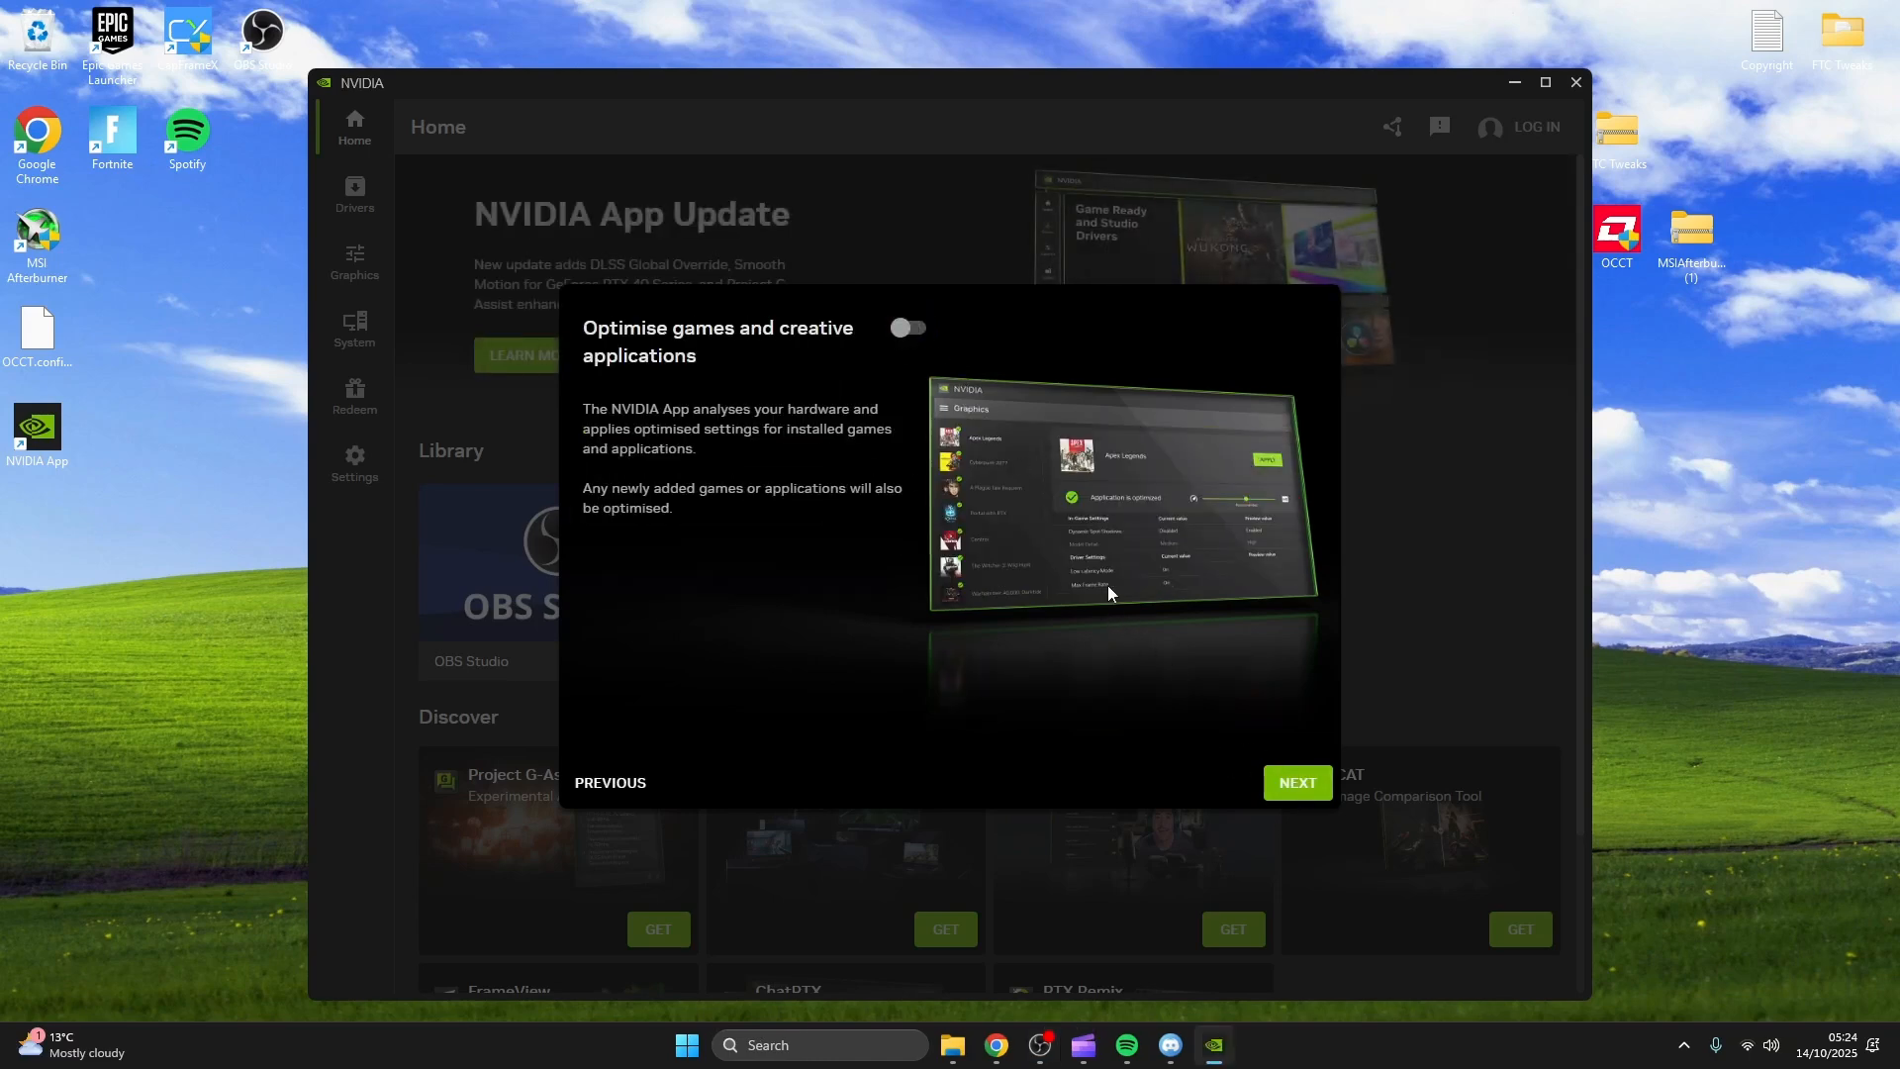
pyautogui.click(1296, 784)
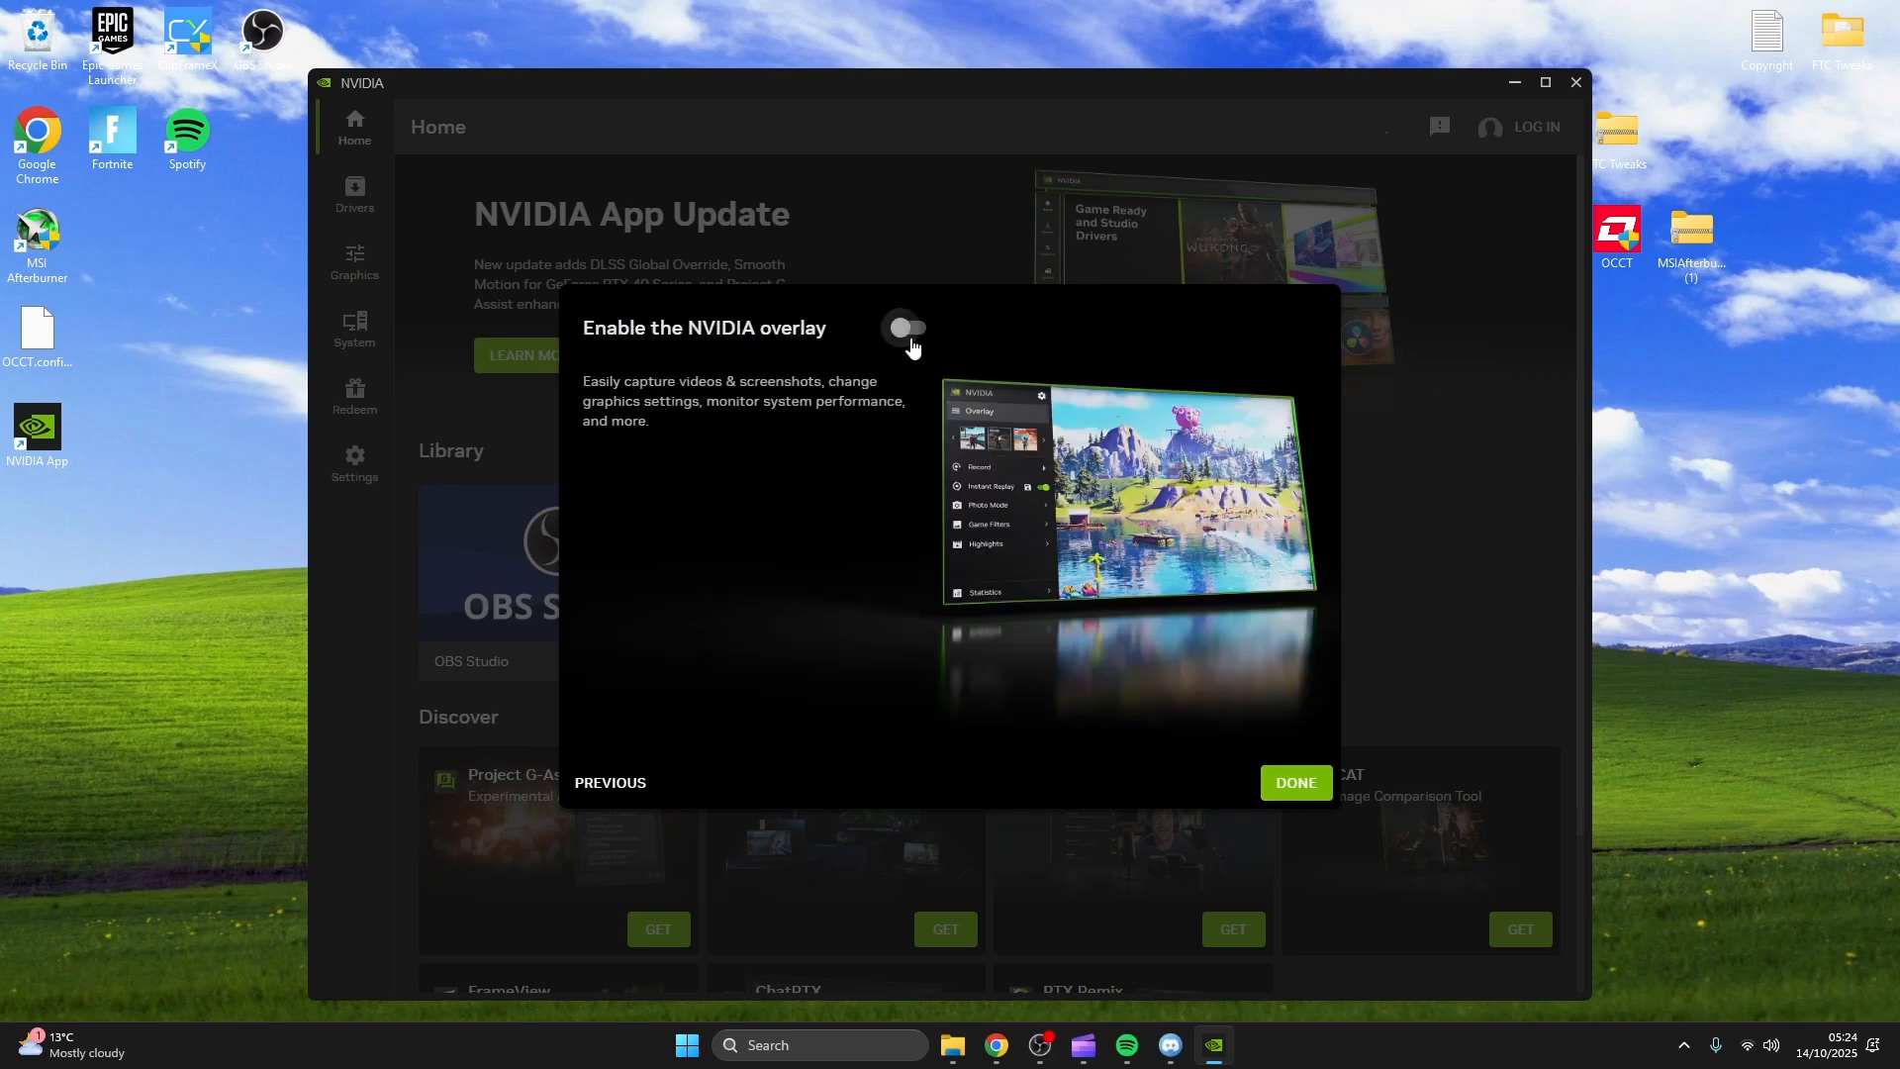
pyautogui.click(1295, 782)
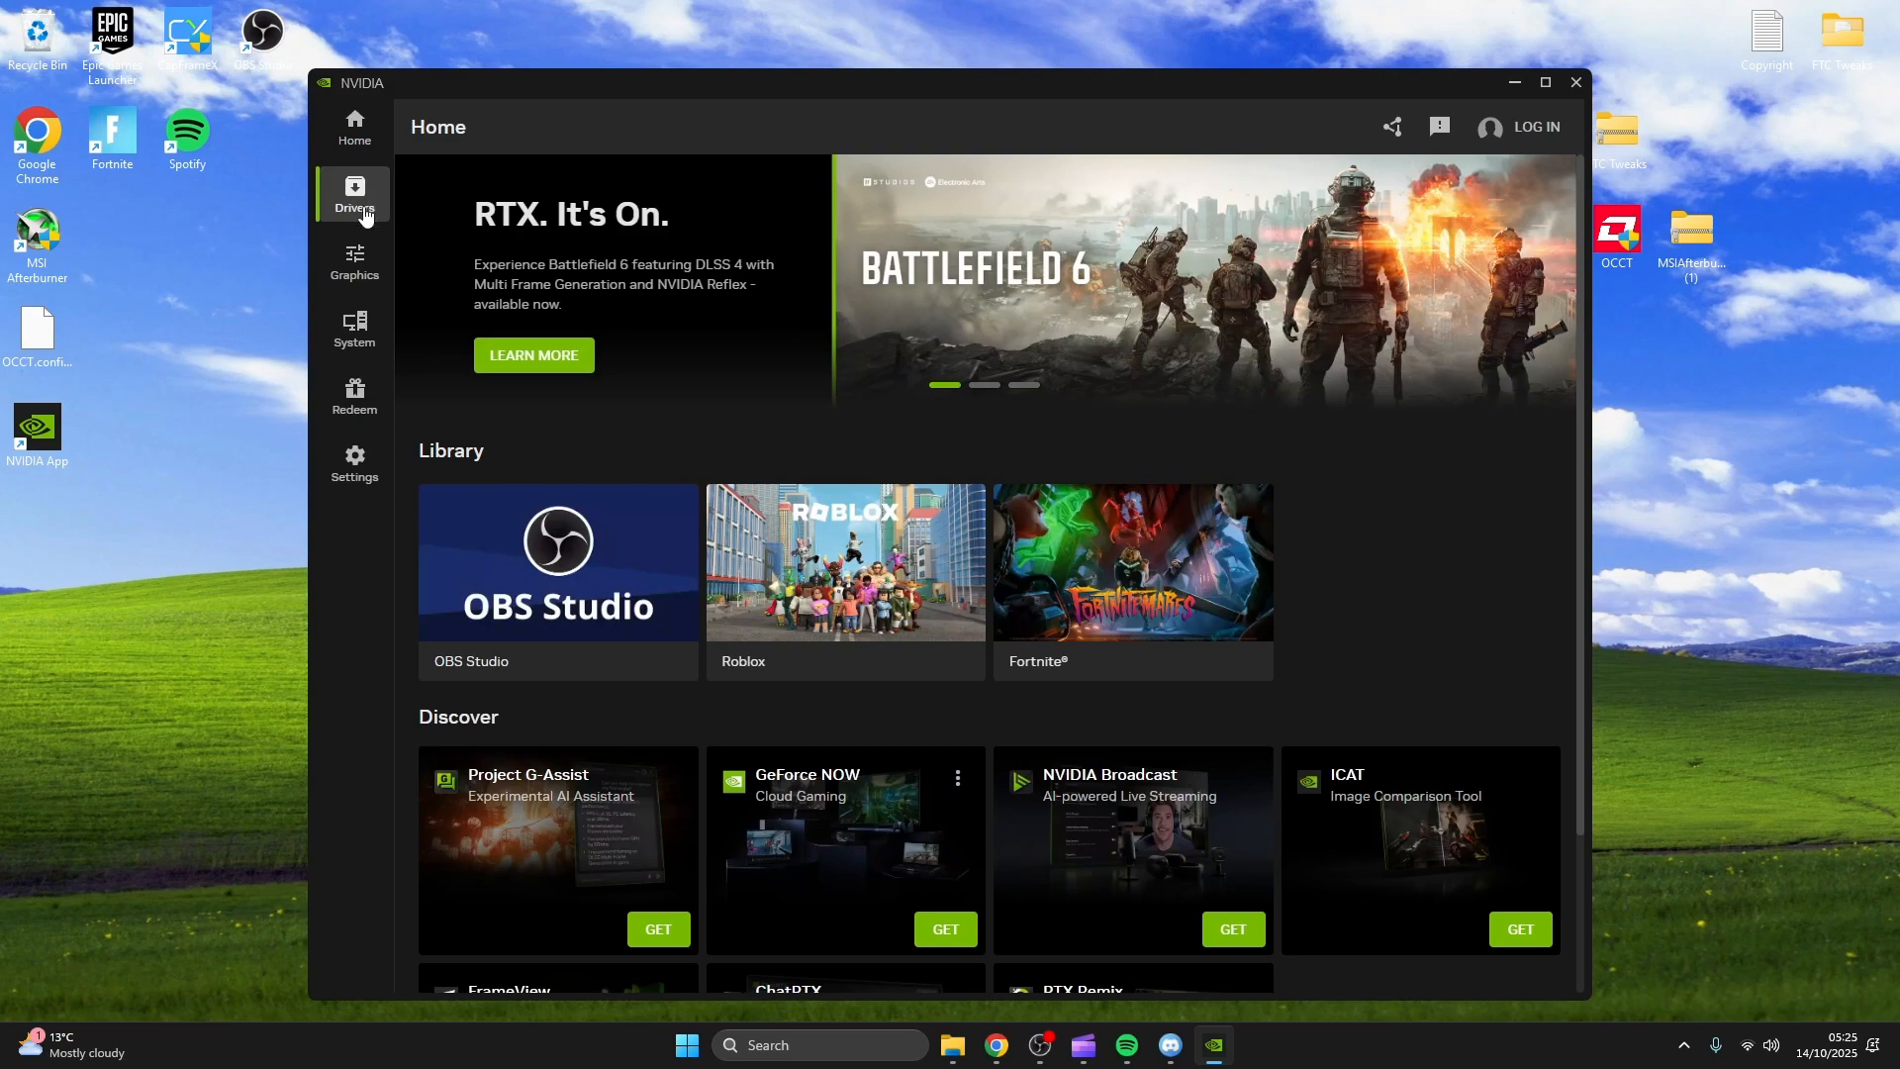
# Confirm driver 581.42 is up to date on the Drivers page, then close NVIDIA App.
pyautogui.click(352, 194)
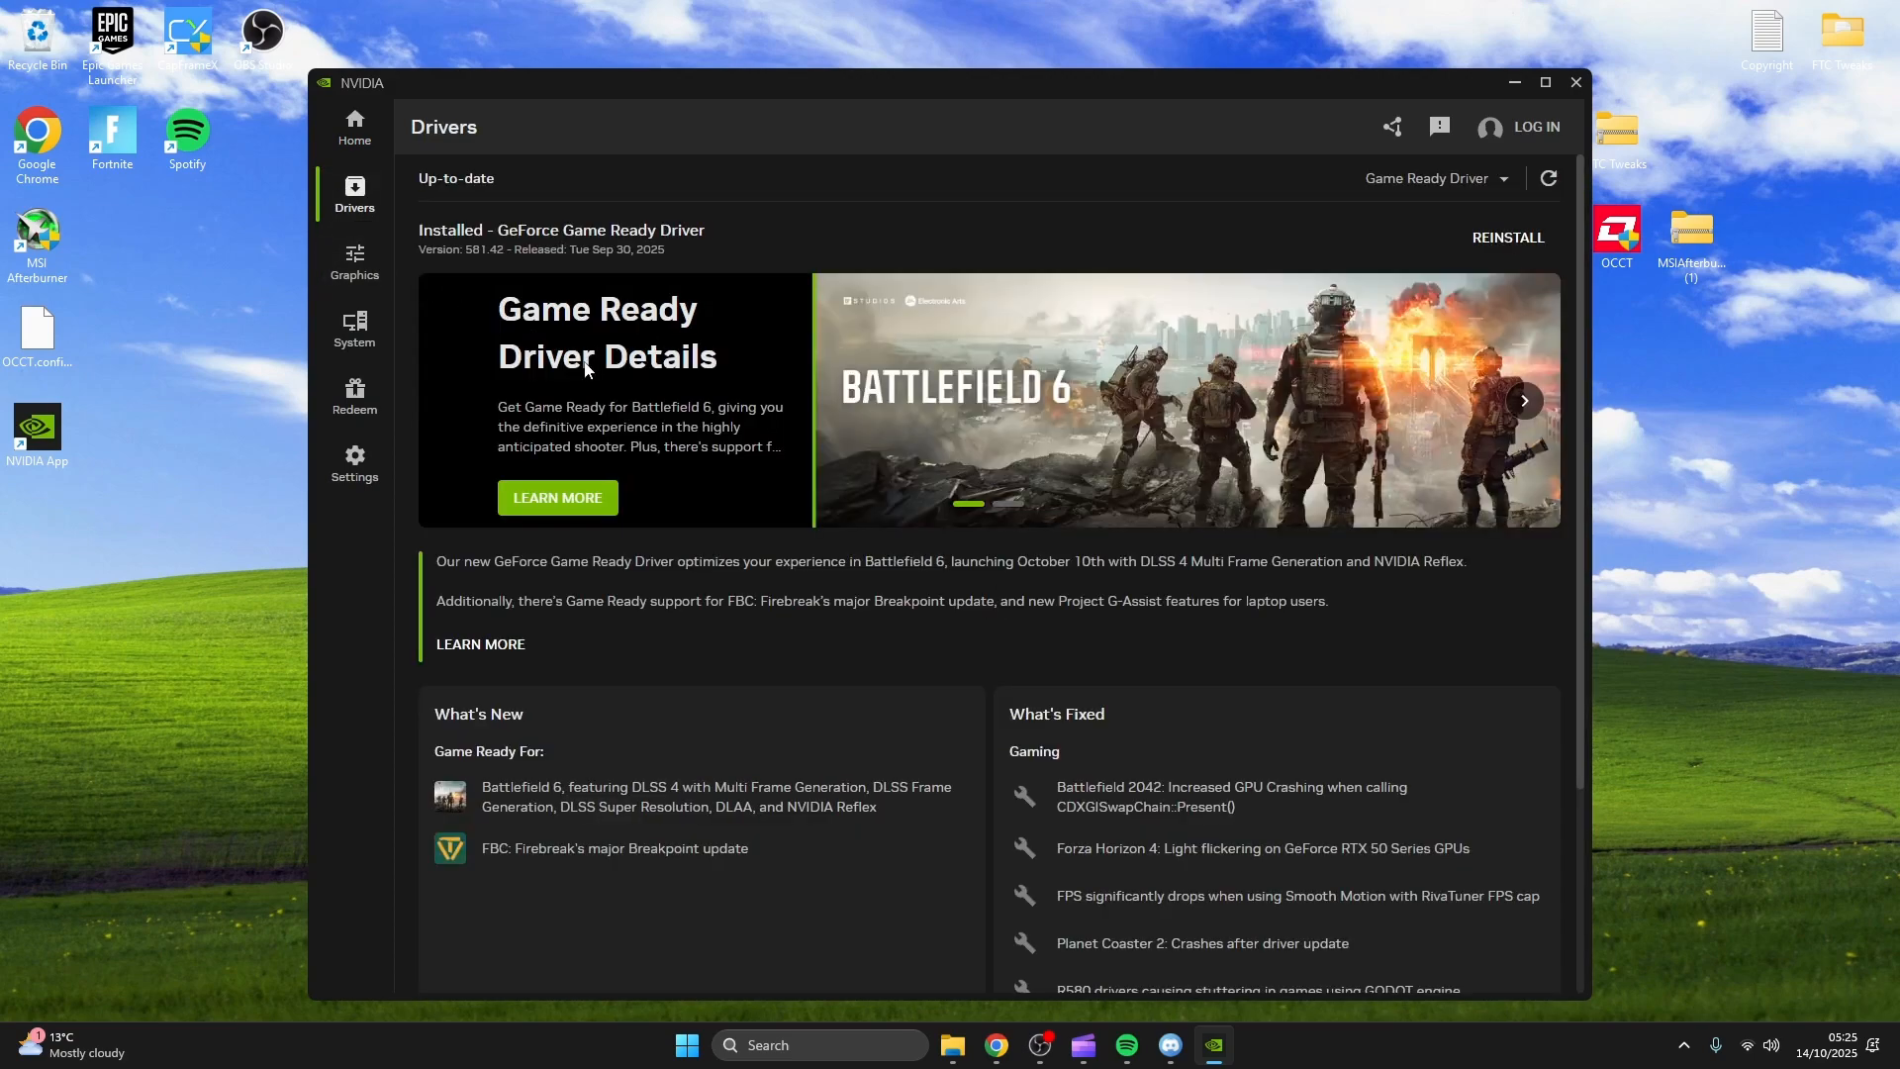
pyautogui.moveTo(1296, 305)
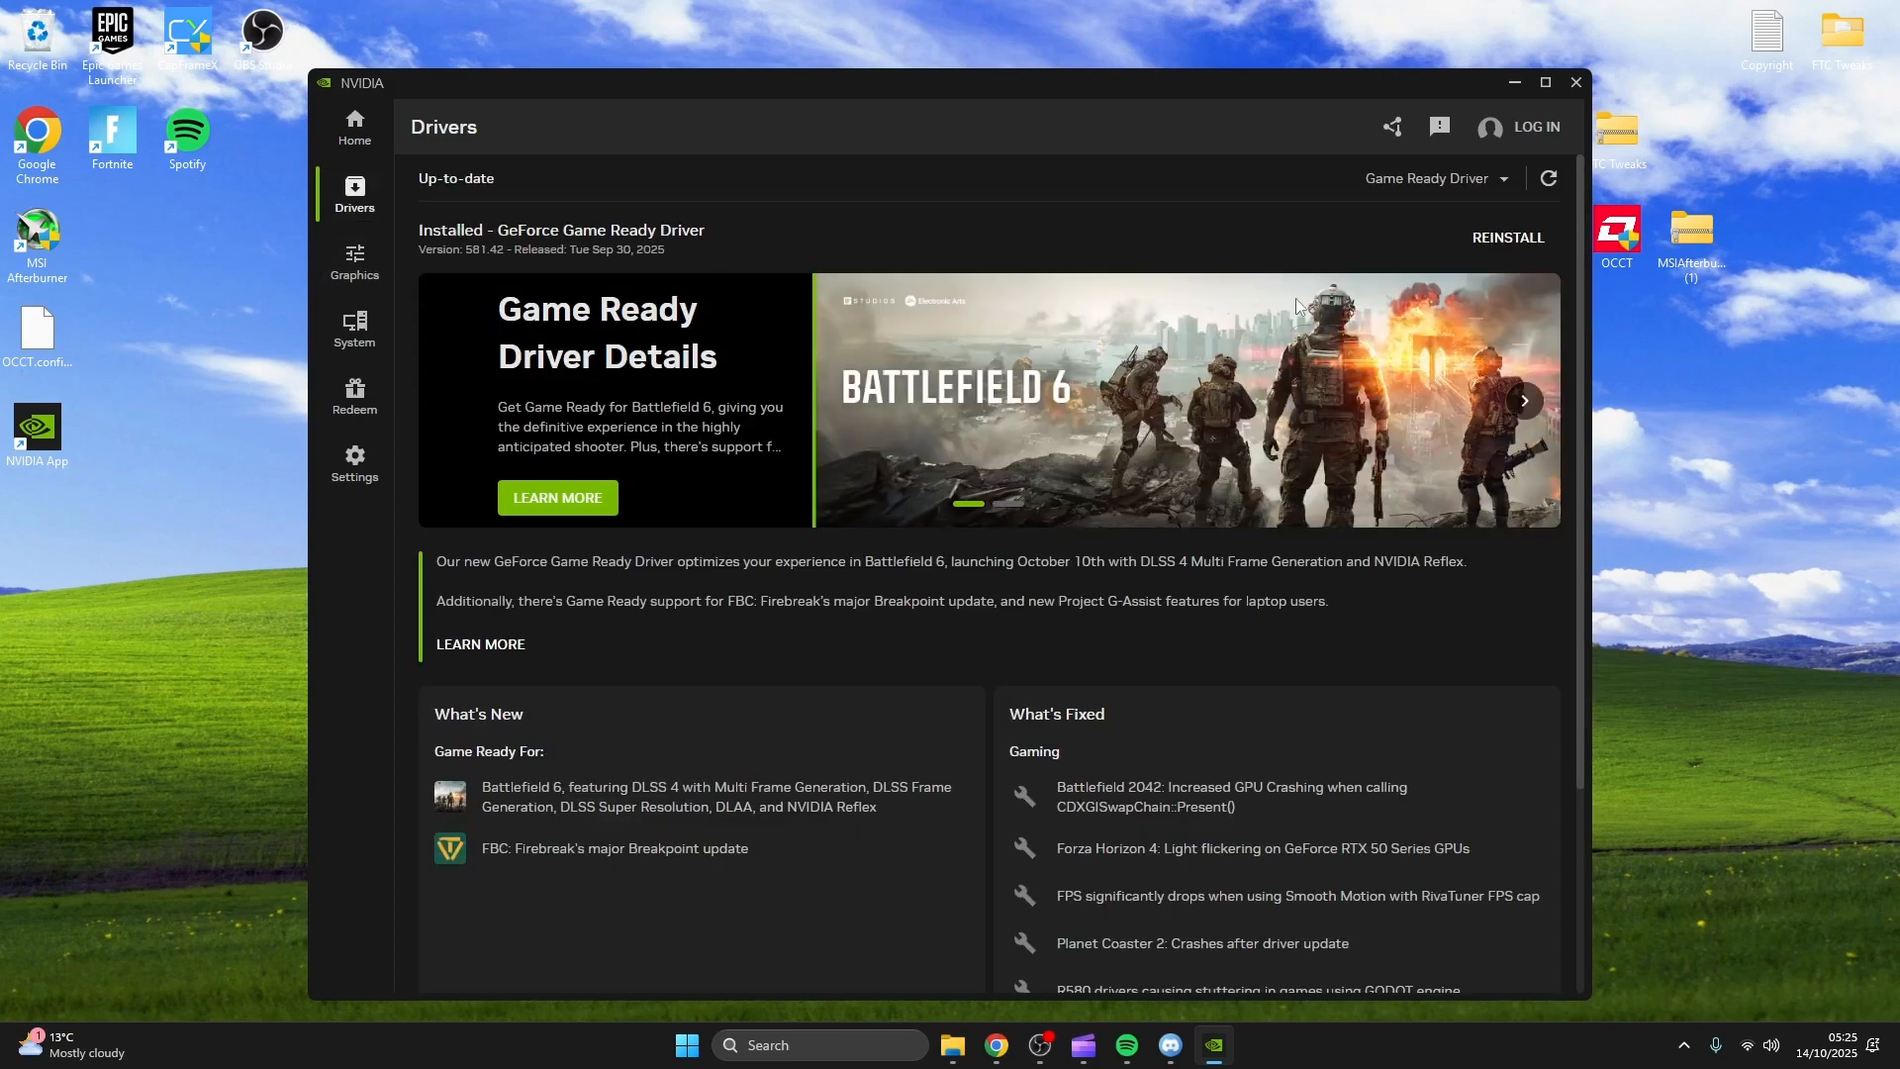
pyautogui.moveTo(1271, 243)
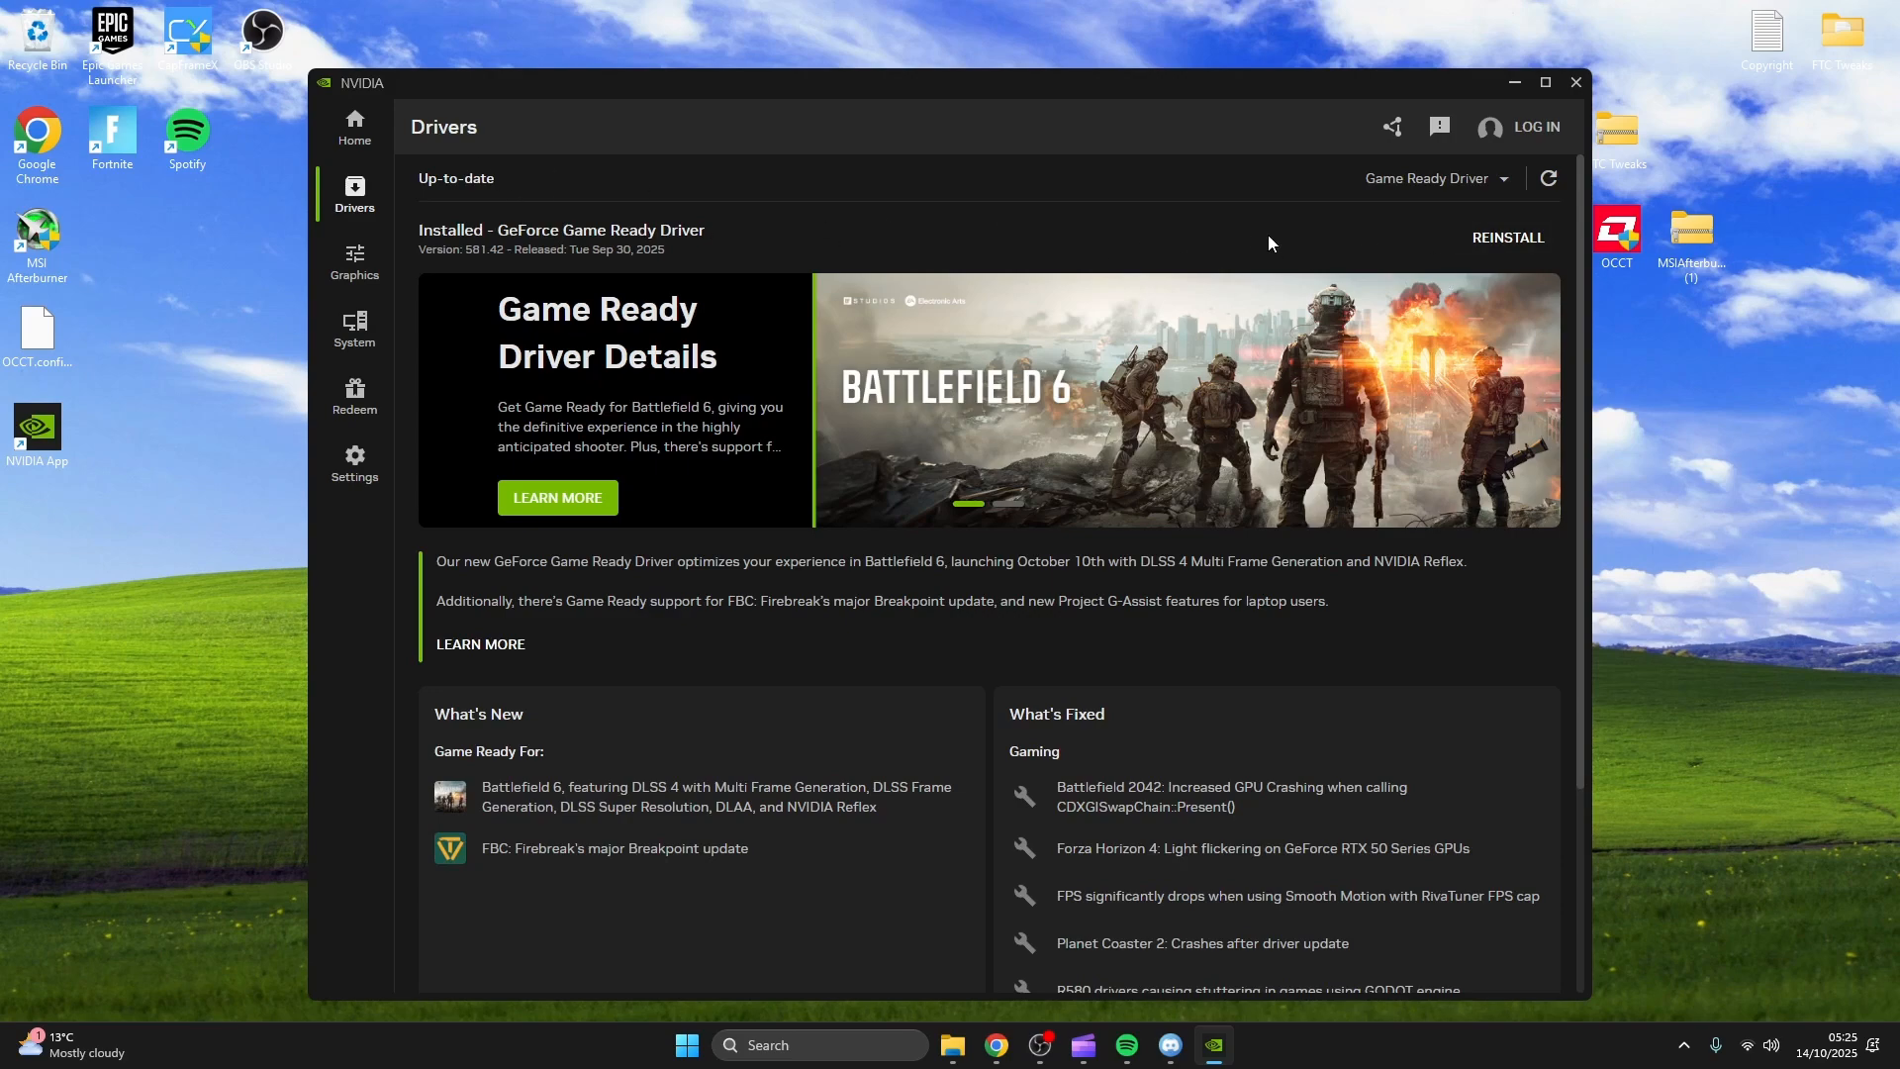
pyautogui.click(1575, 83)
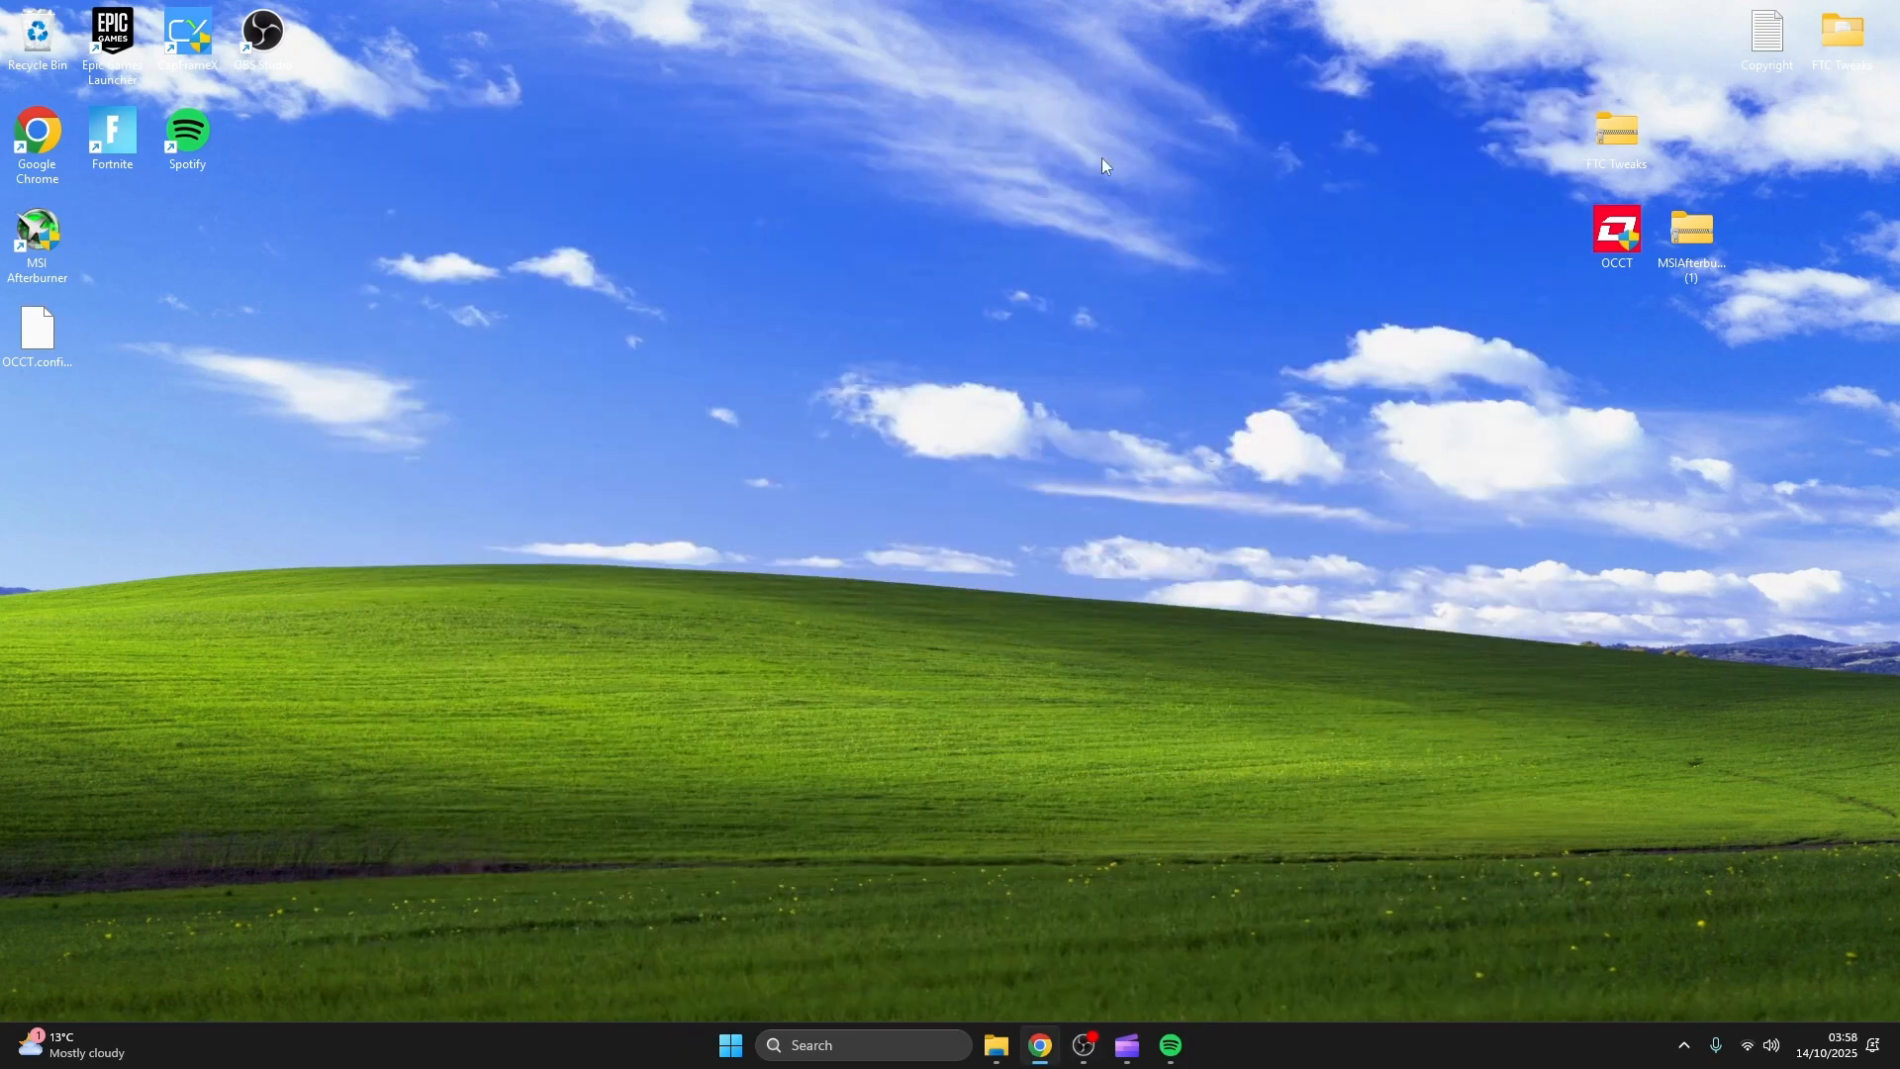
pyautogui.moveTo(827, 566)
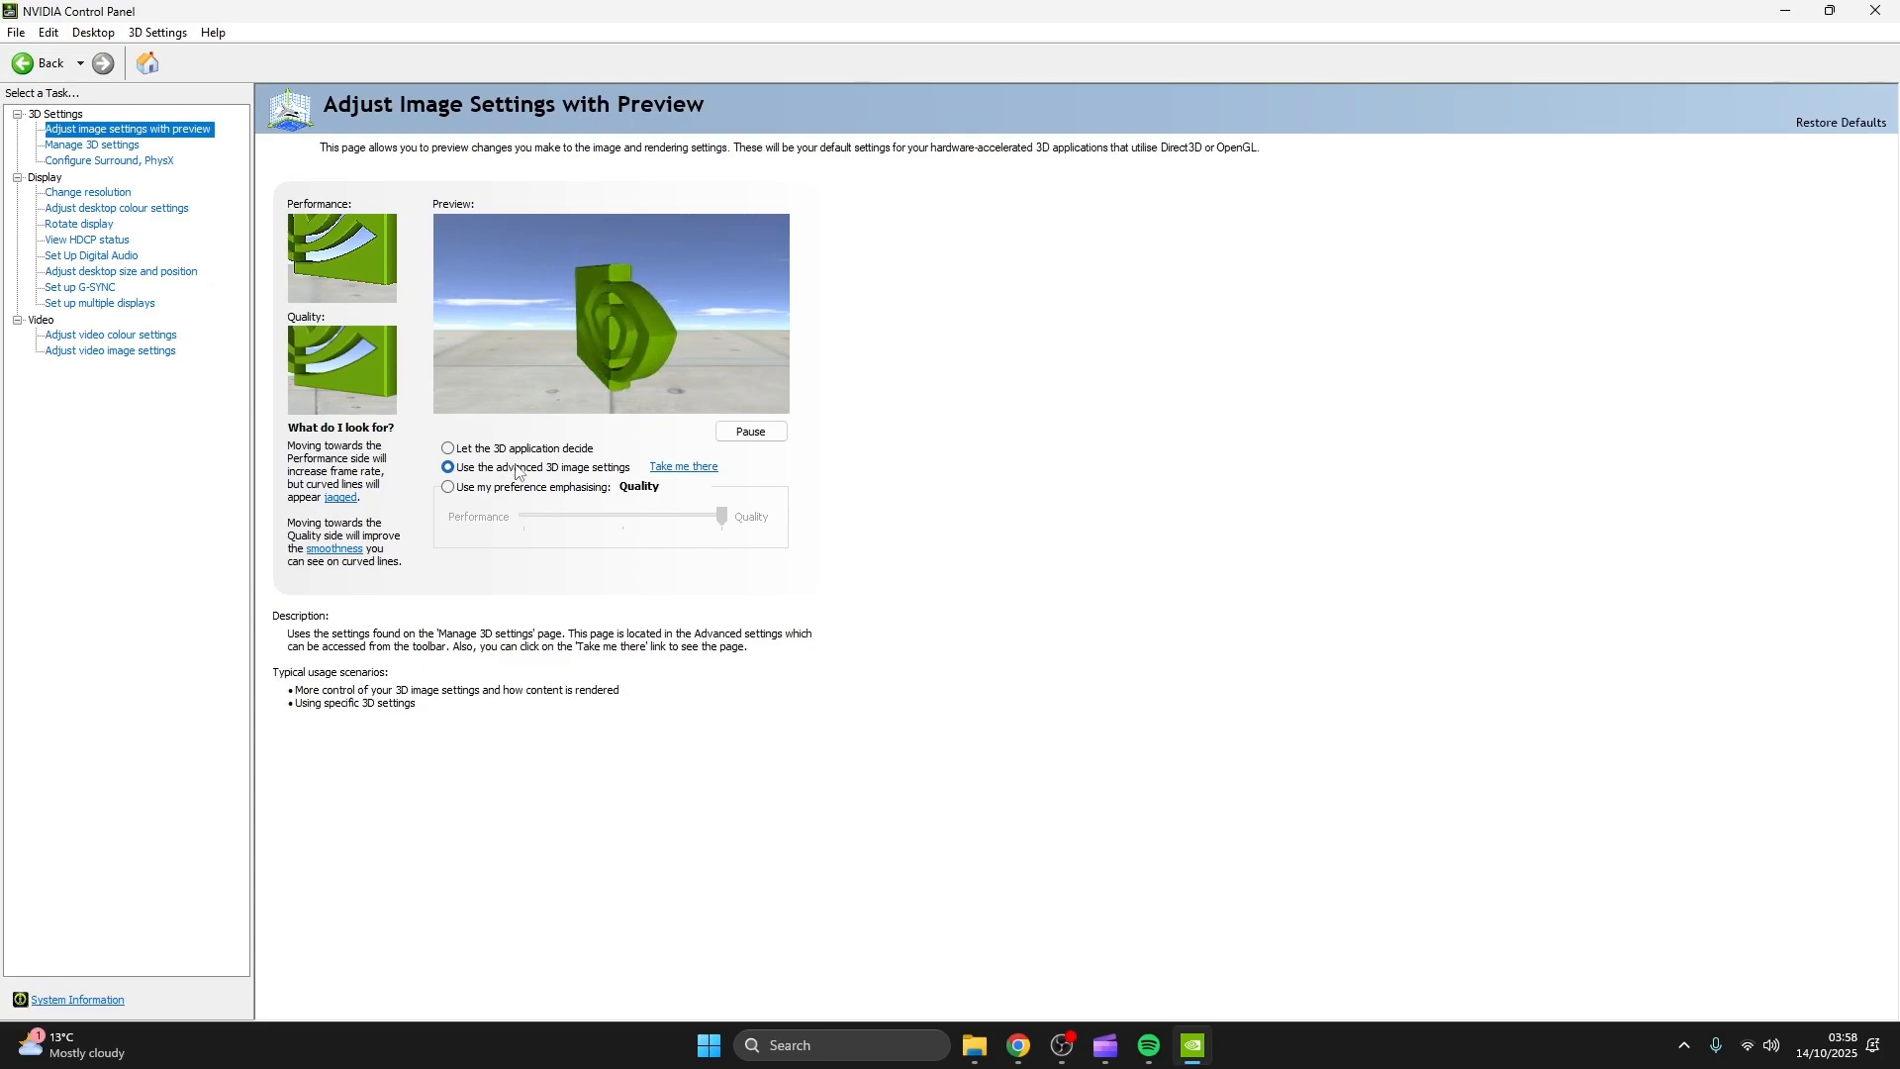
# Select 'Use the advanced 3D image settings' for 3D image quality.
pyautogui.click(89, 146)
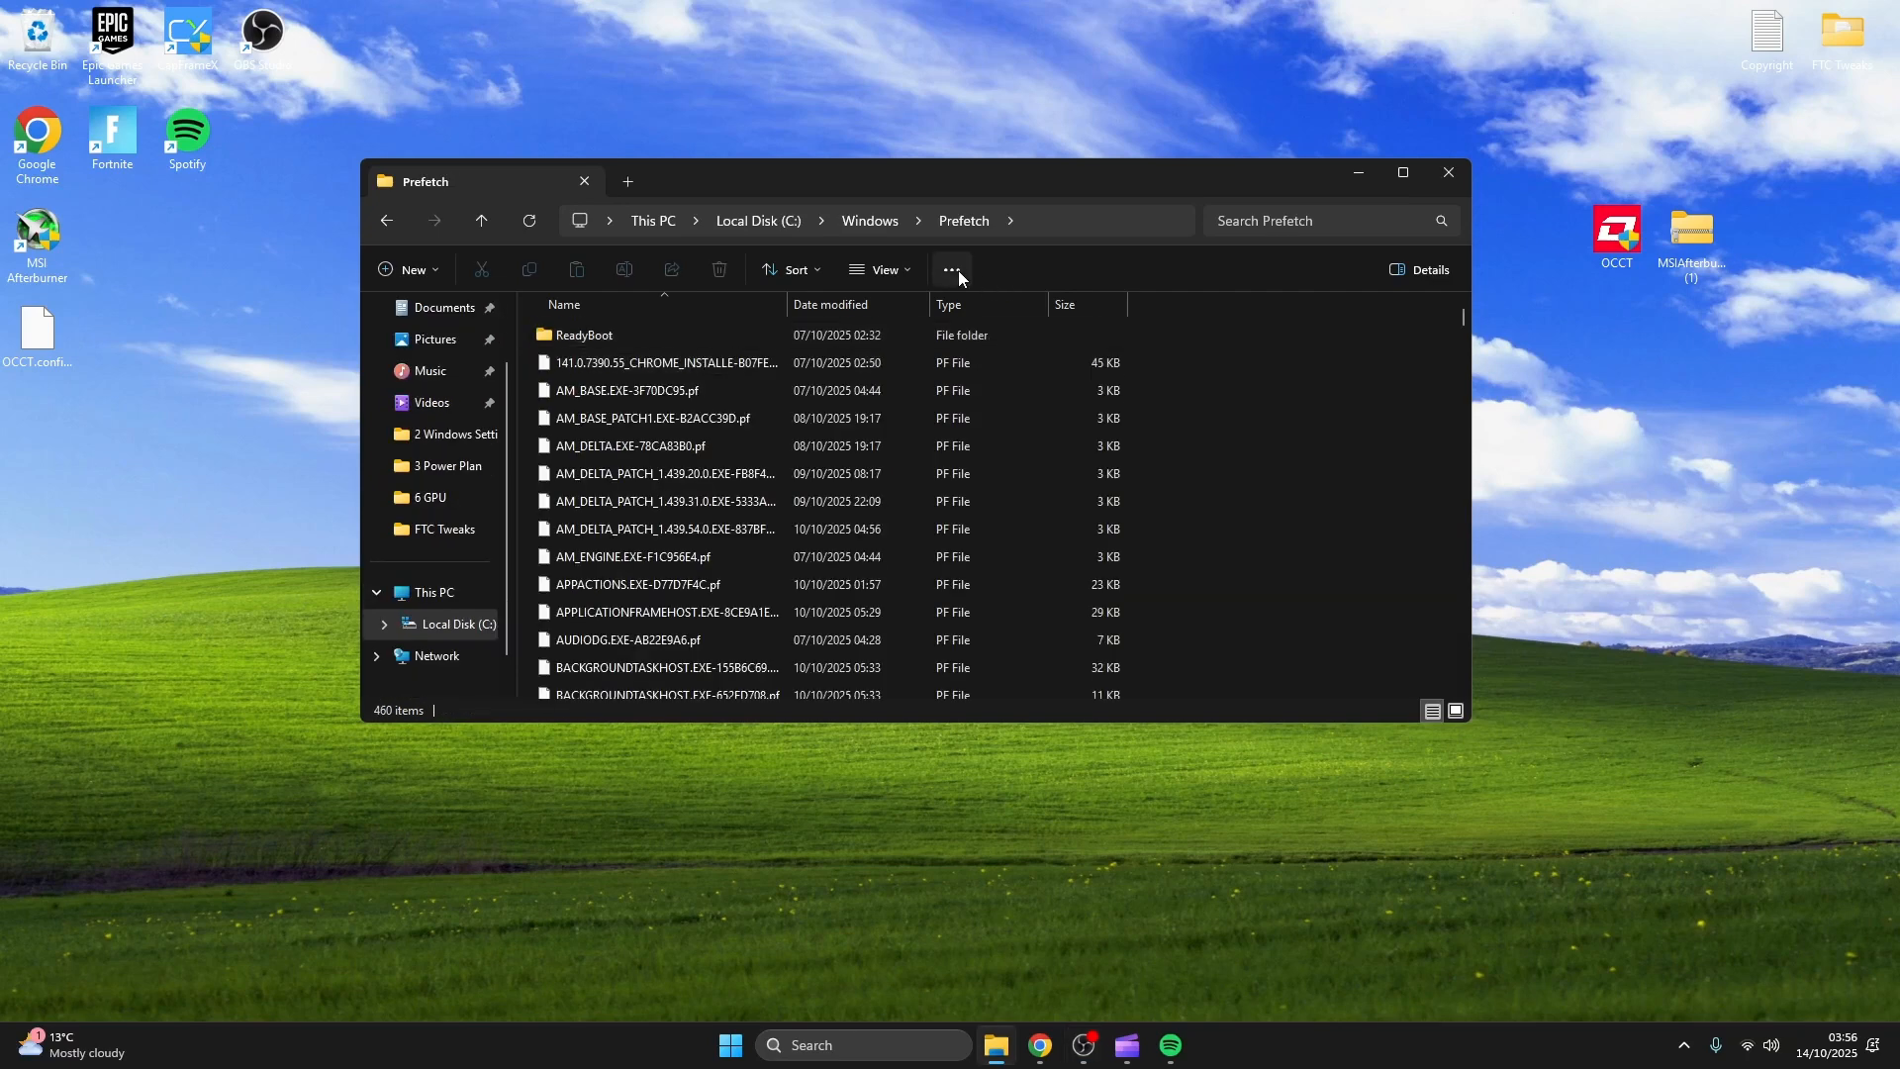
# Delete all 460 items in the Windows Prefetch folder.
pyautogui.press('ctrl+a')
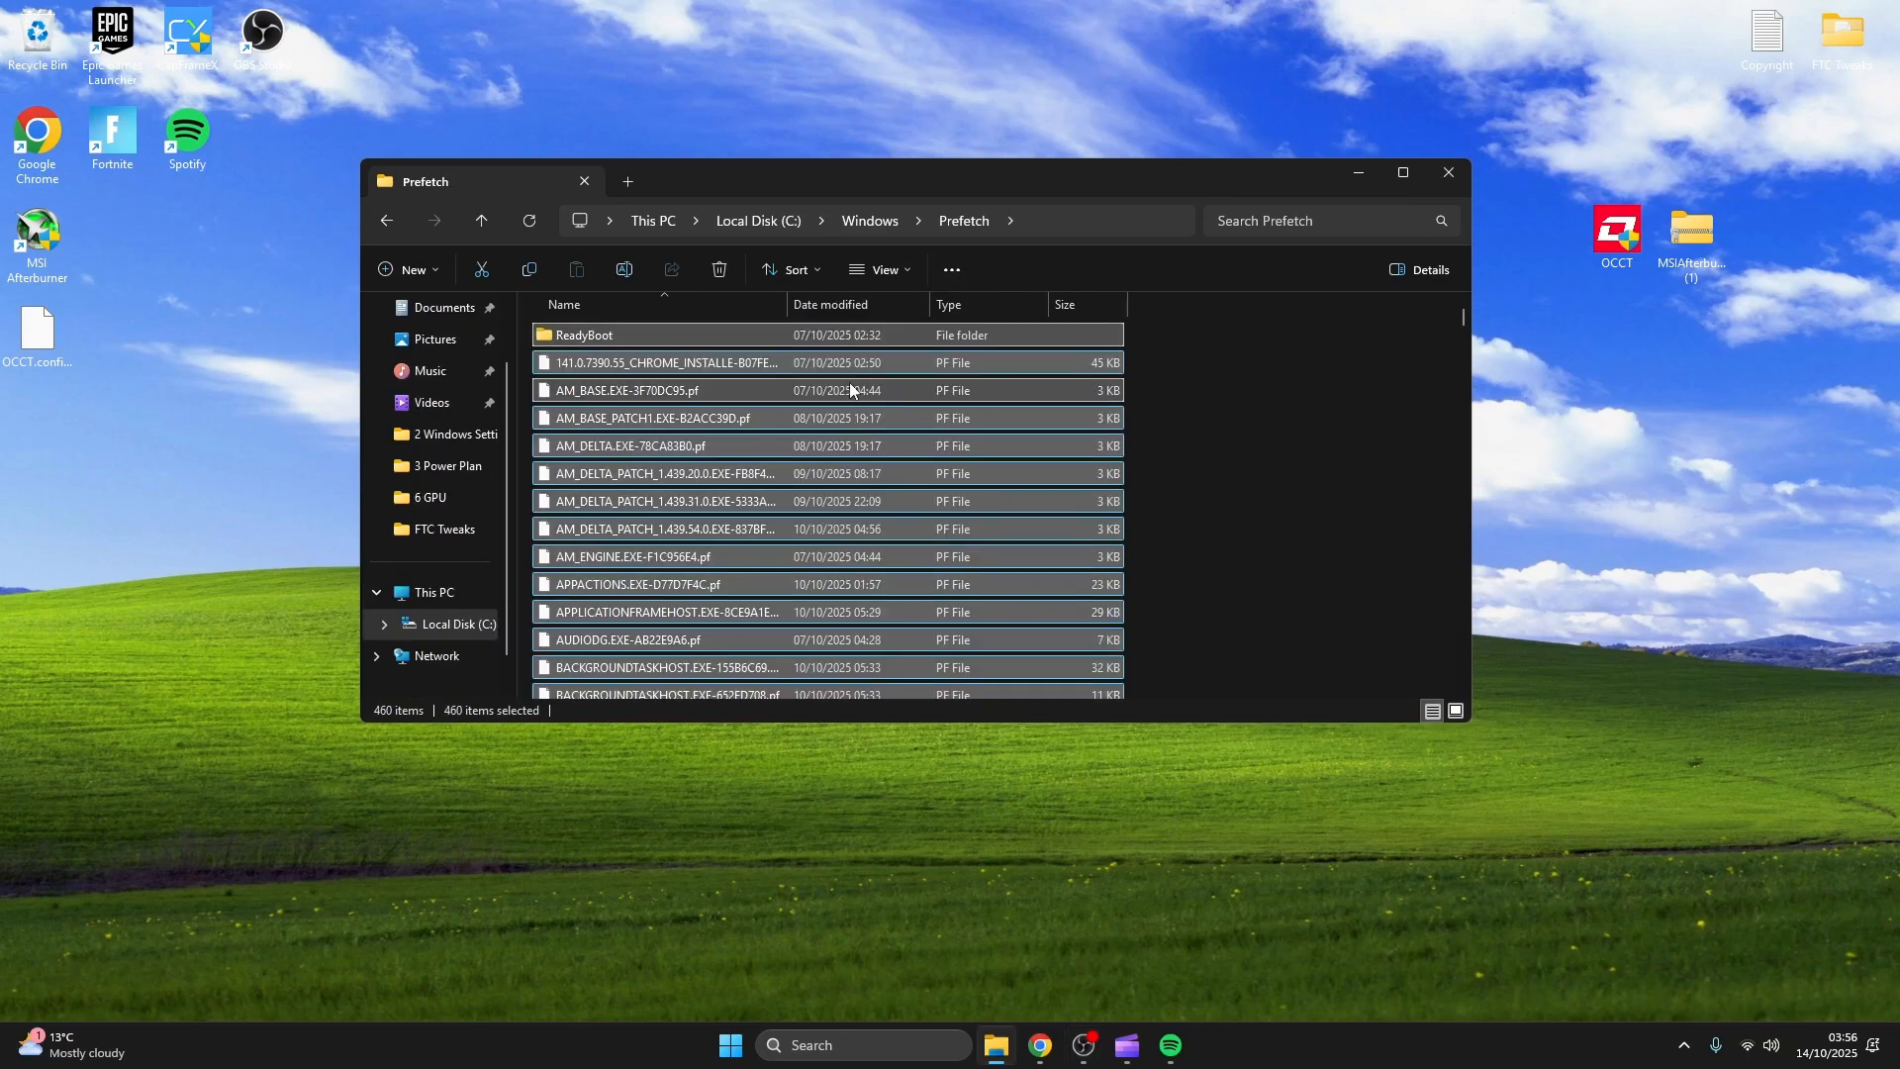
pyautogui.click(720, 270)
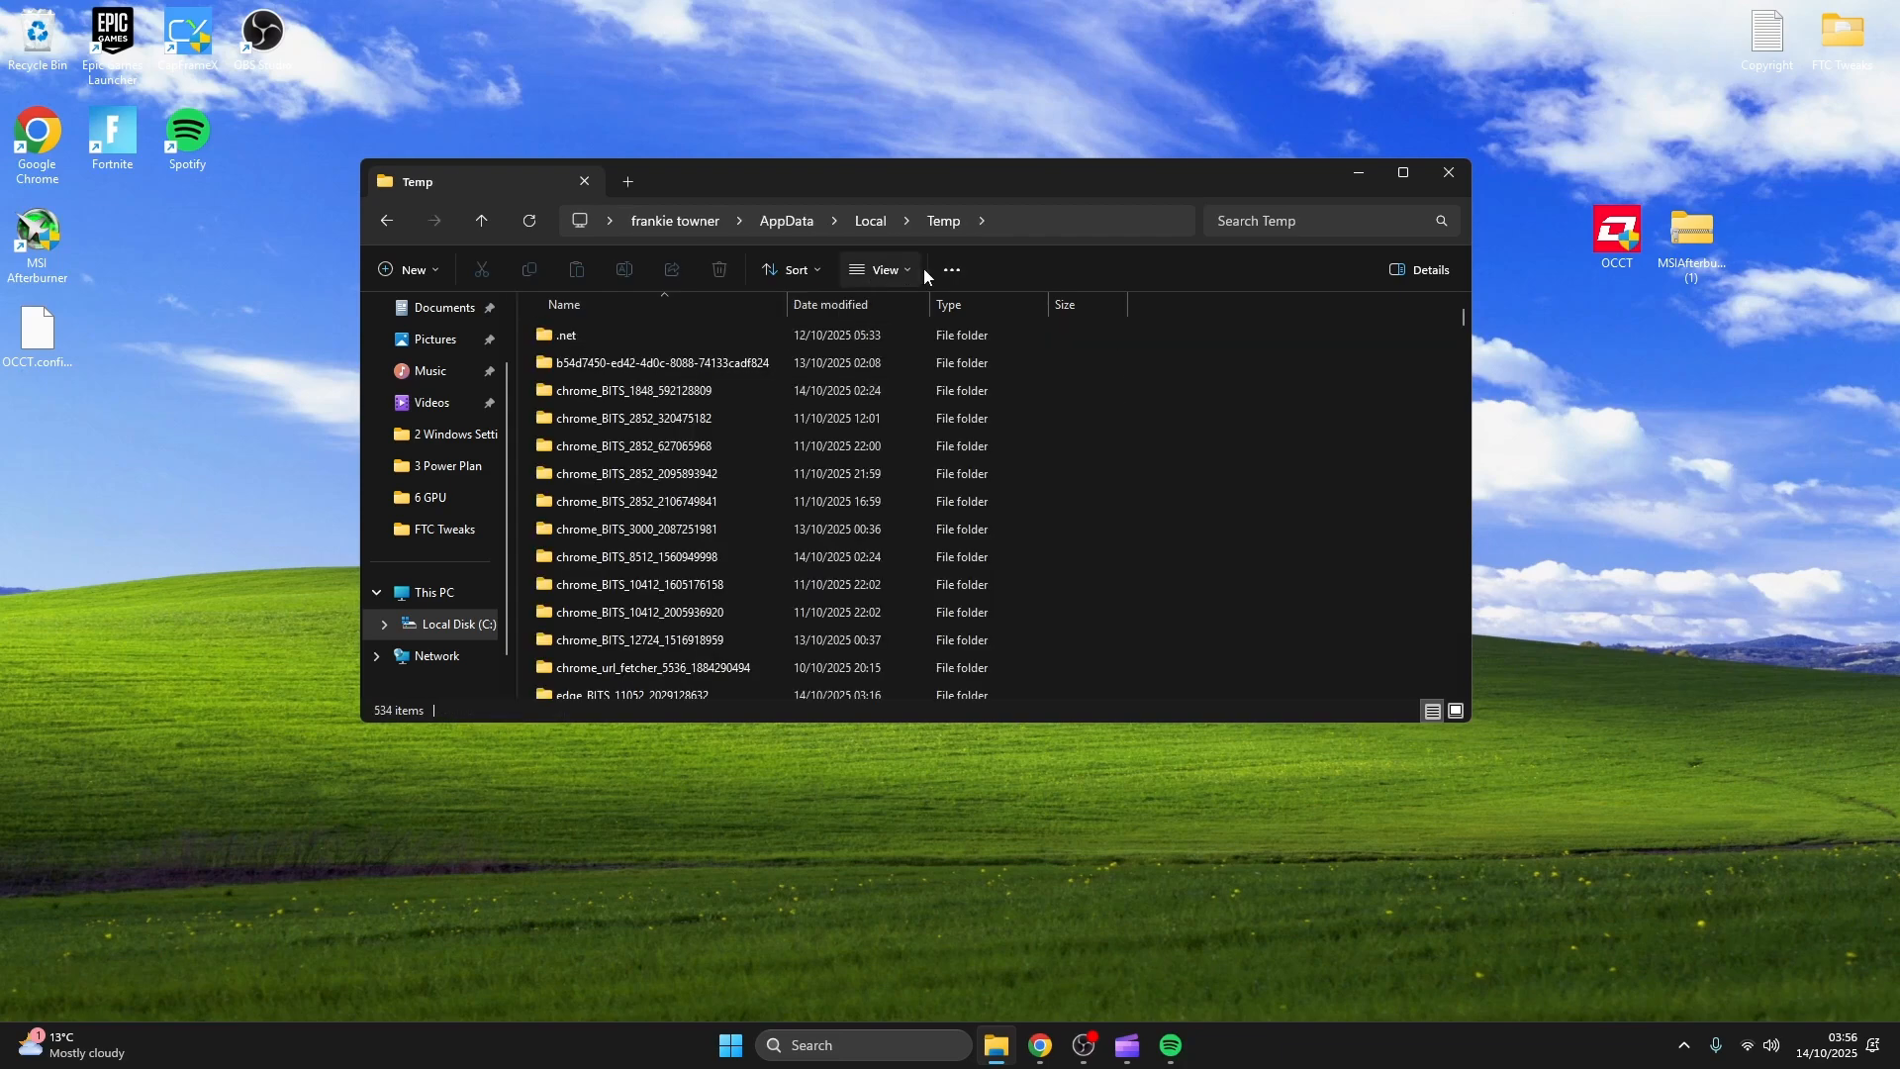
# Delete all items in the user's Temp folder.
pyautogui.press('ctrl+a')
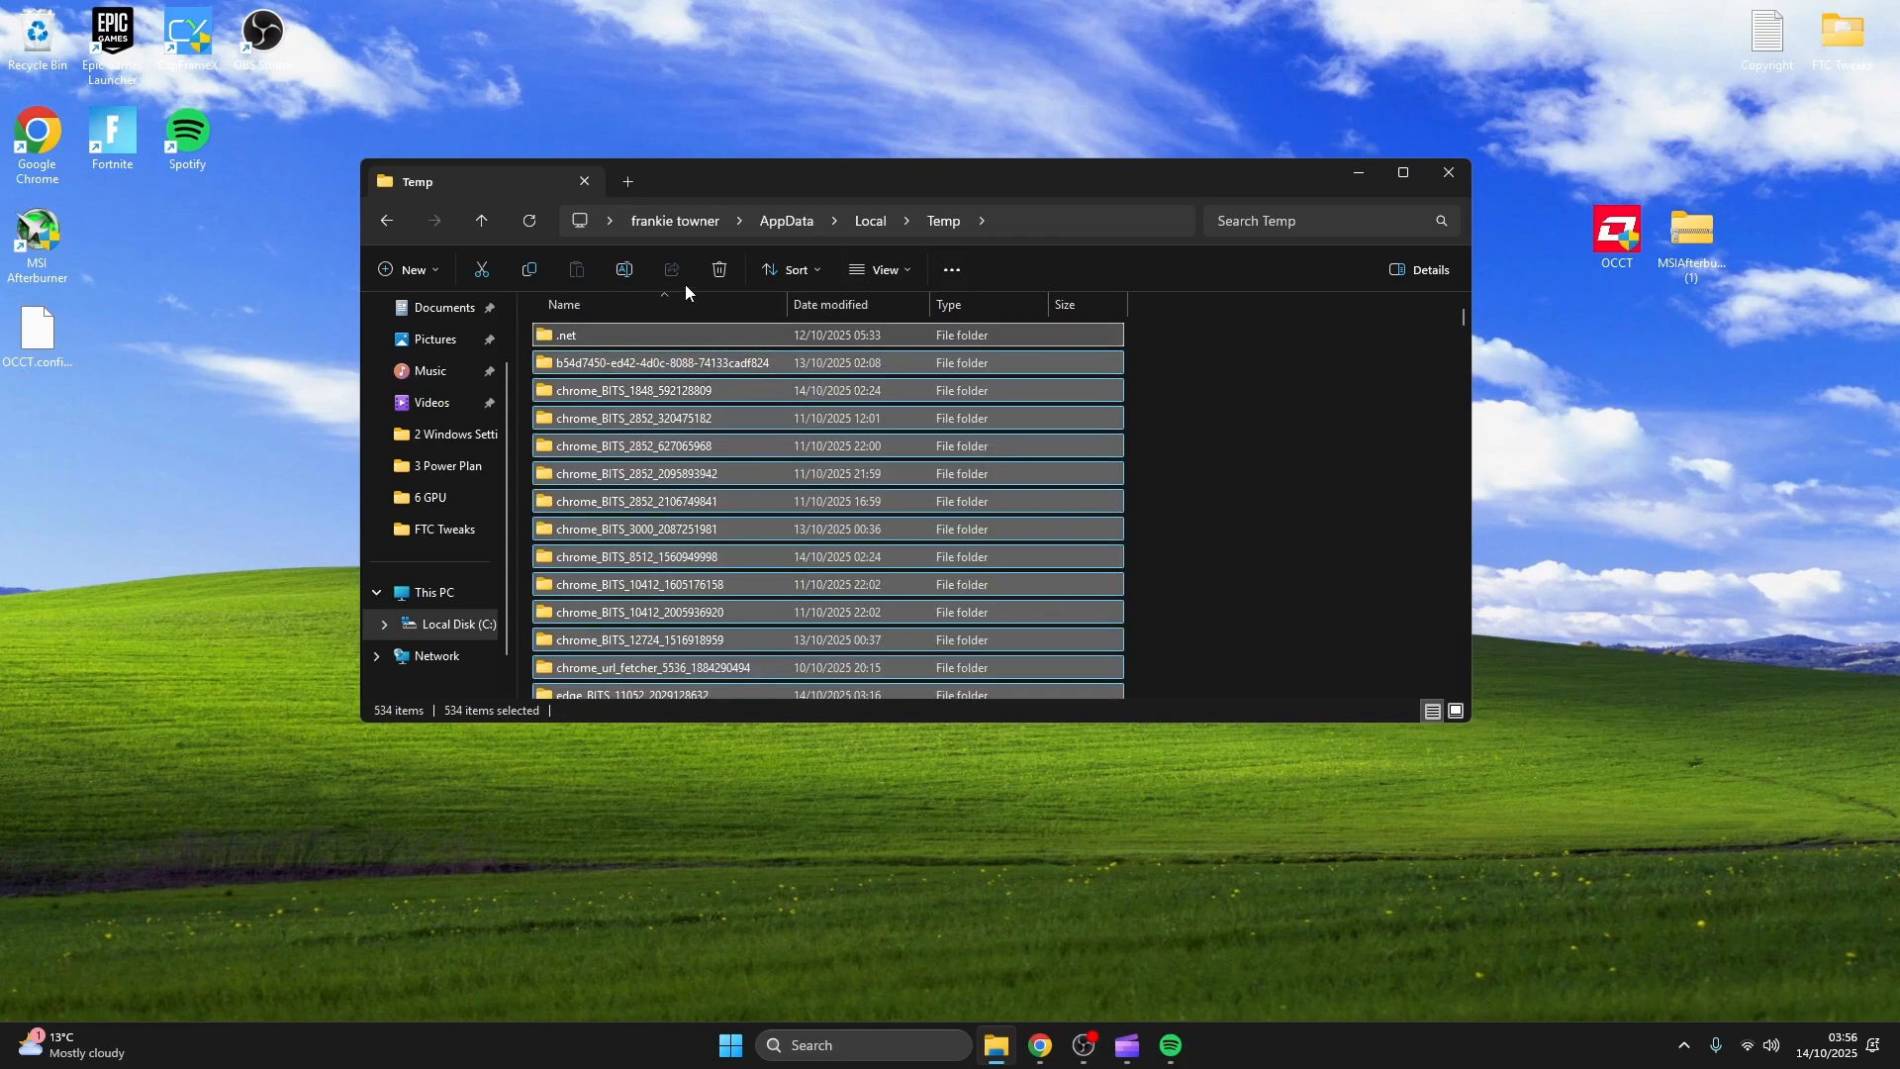
pyautogui.press('Delete')
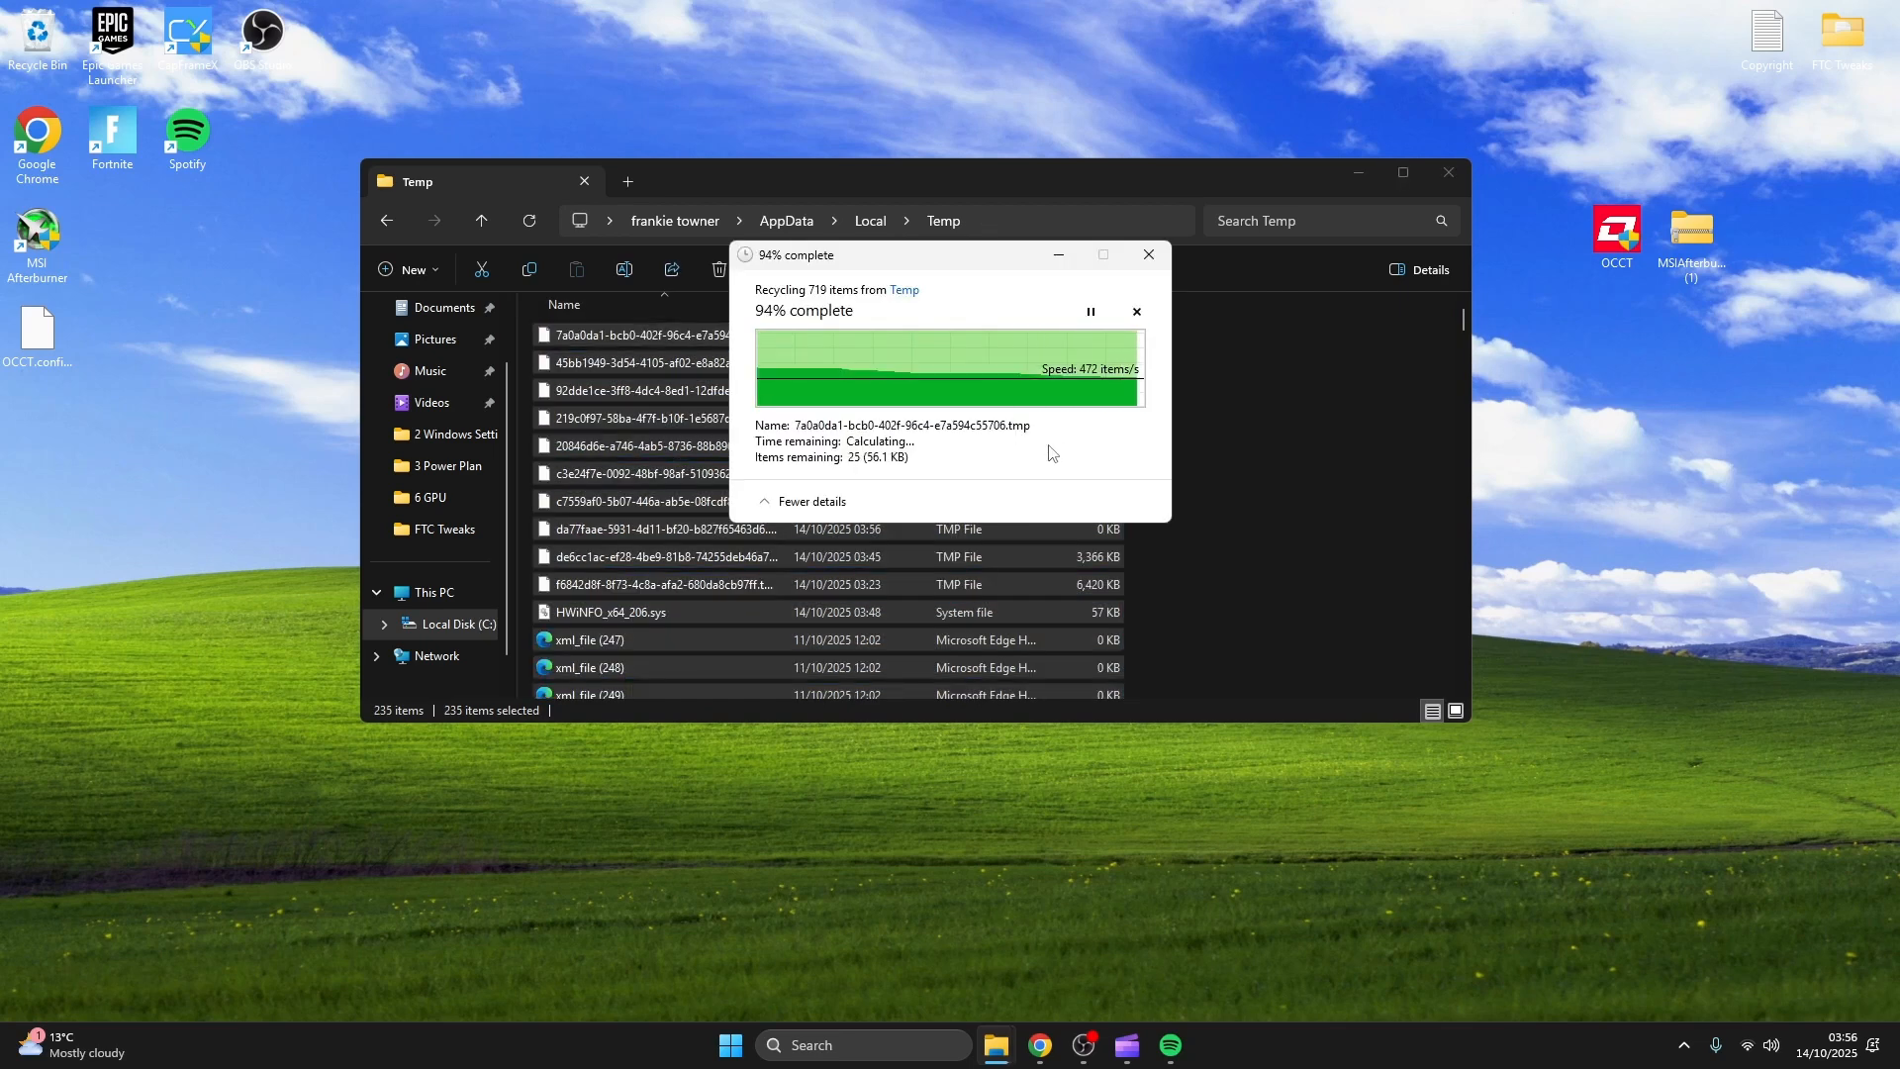